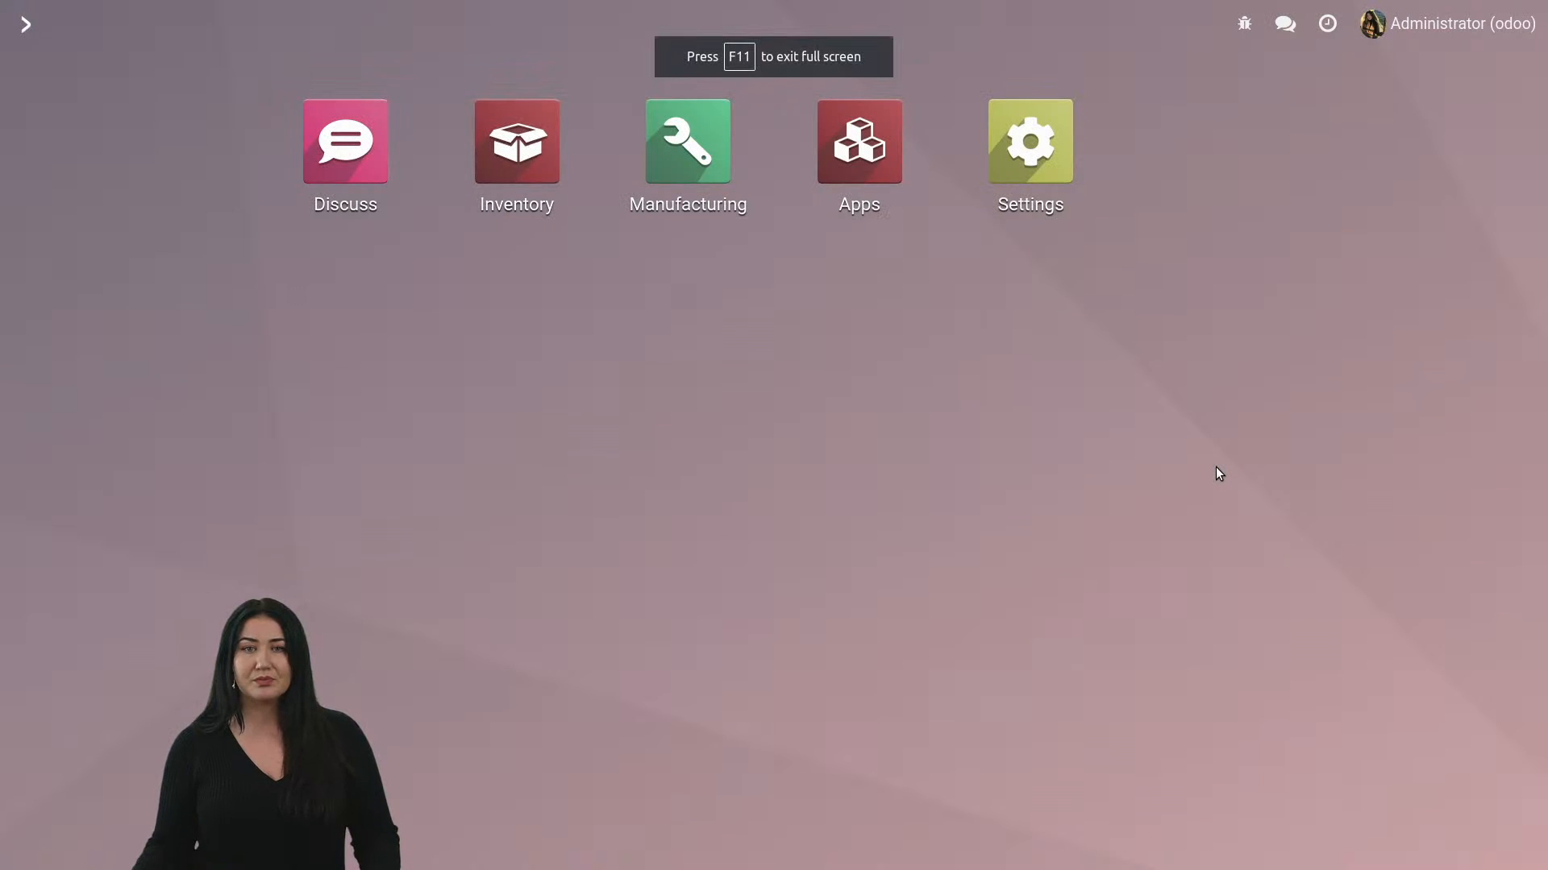
mouse_move(1157, 503)
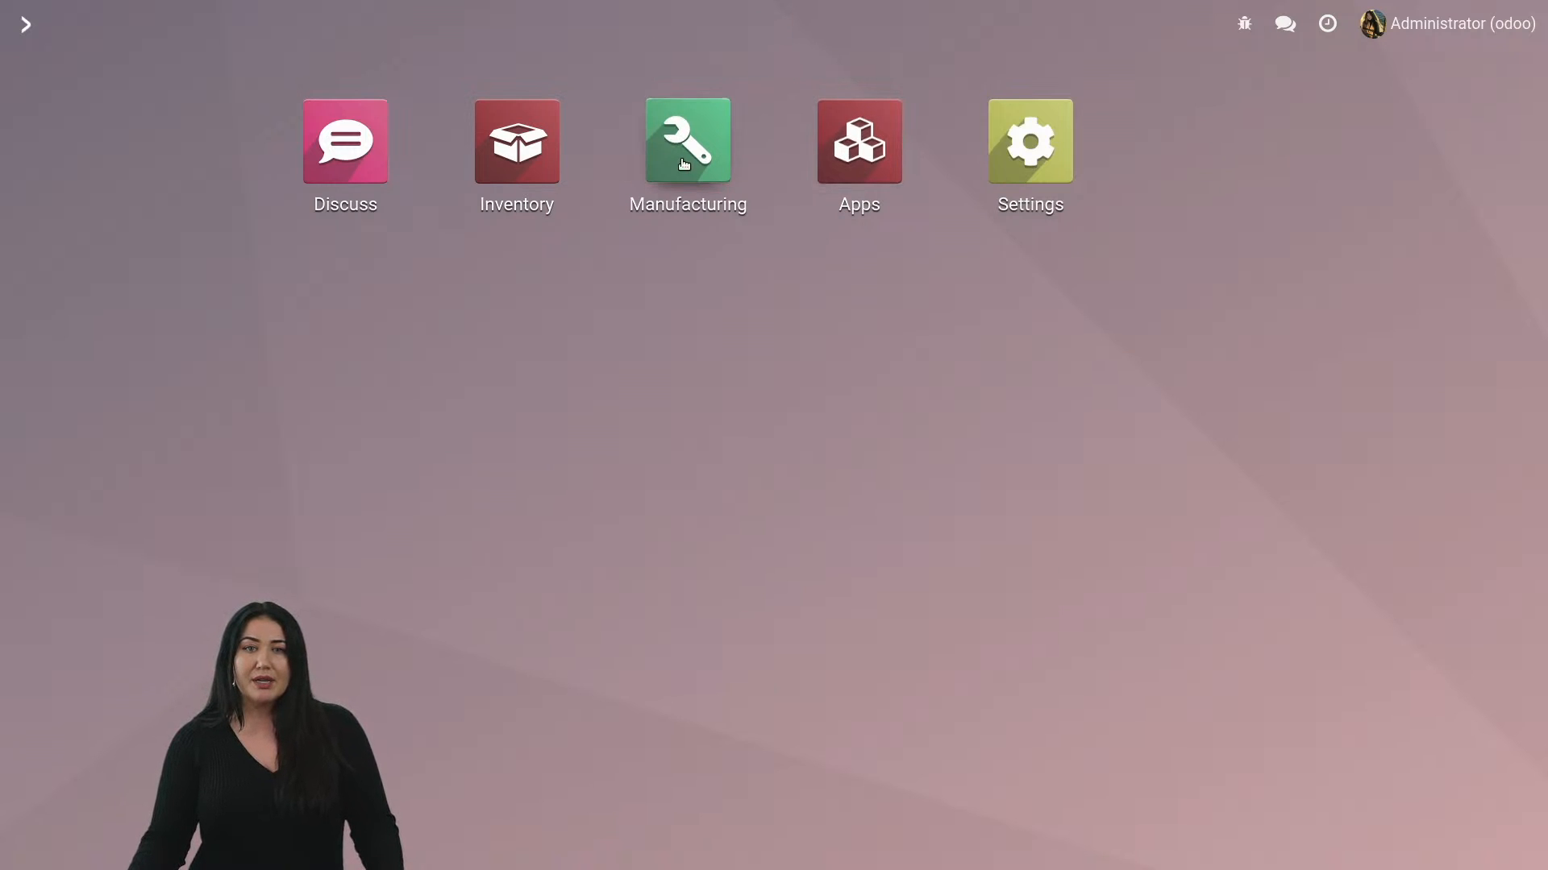
Go to Manufacturing > Configuration > Settings showing Work Orders and dependencies enabled.
left_click(687, 142)
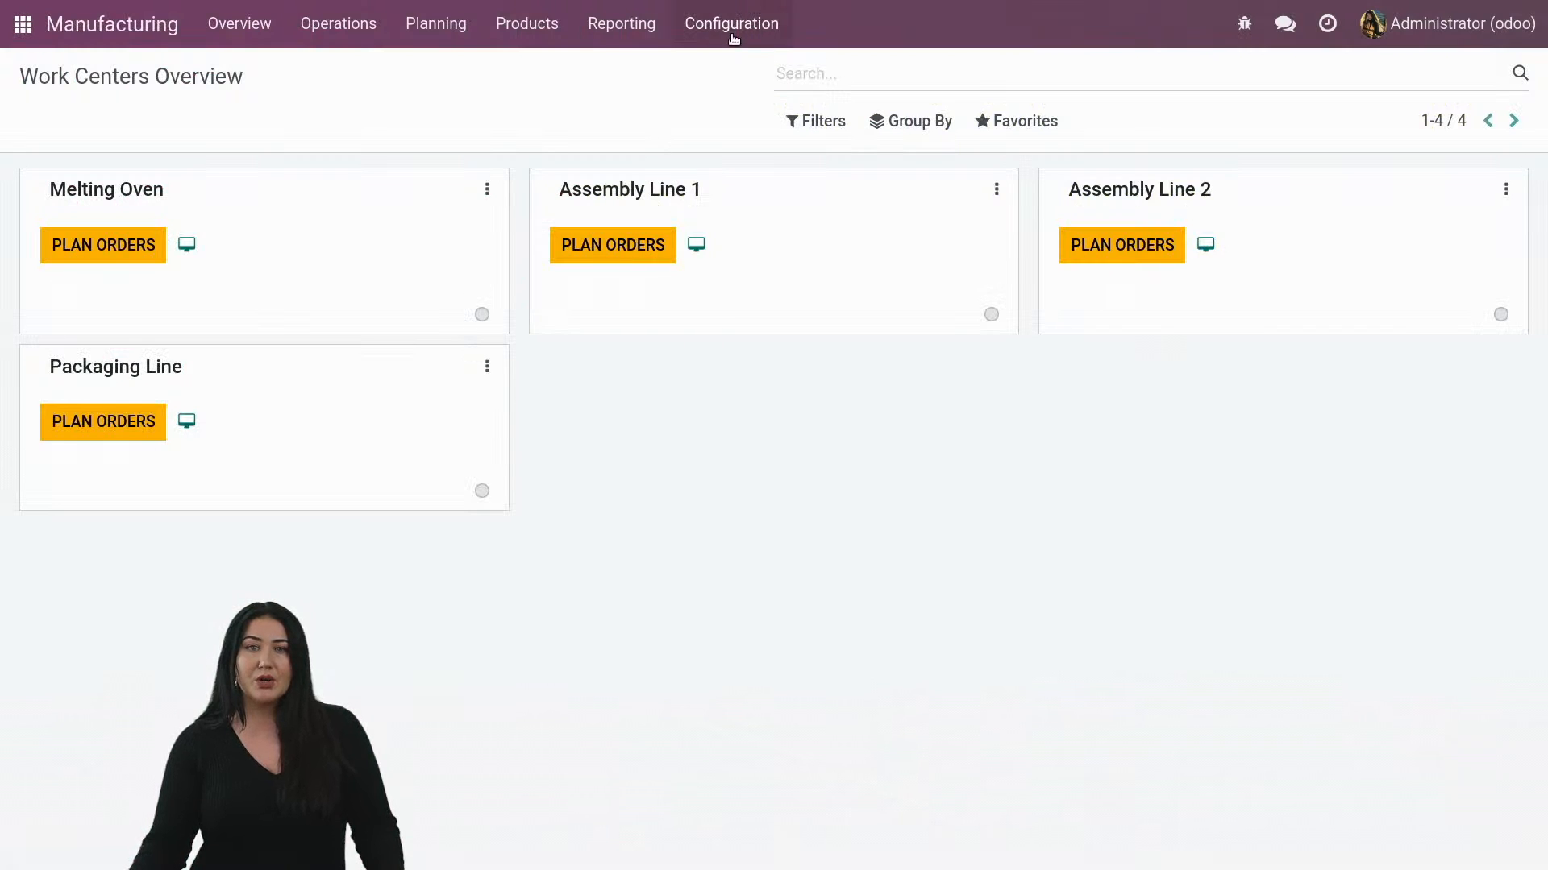
left_click(731, 23)
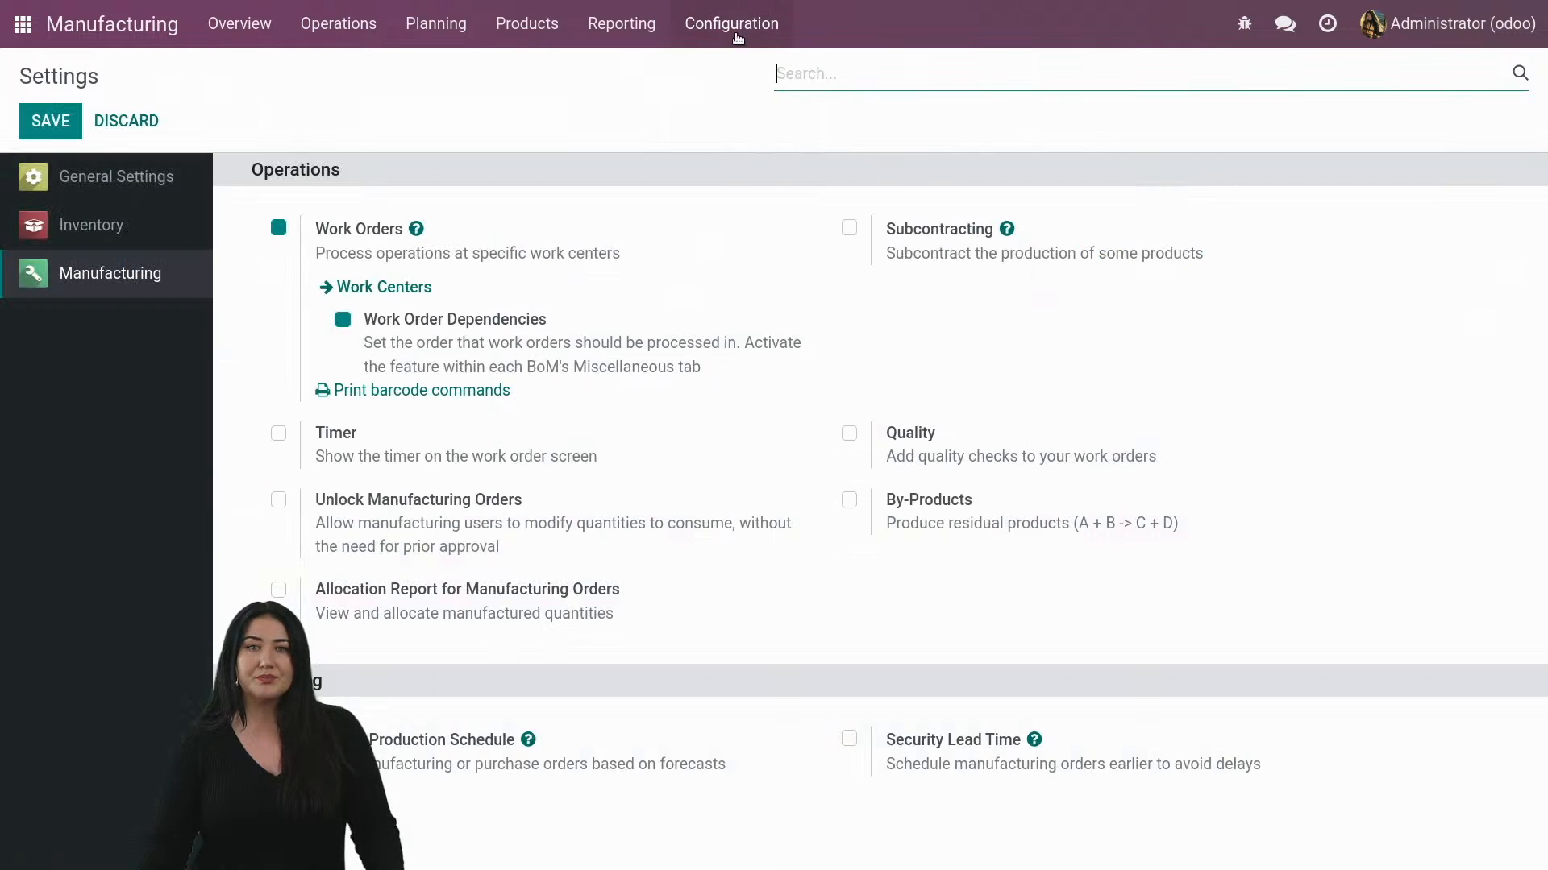
mouse_move(409, 308)
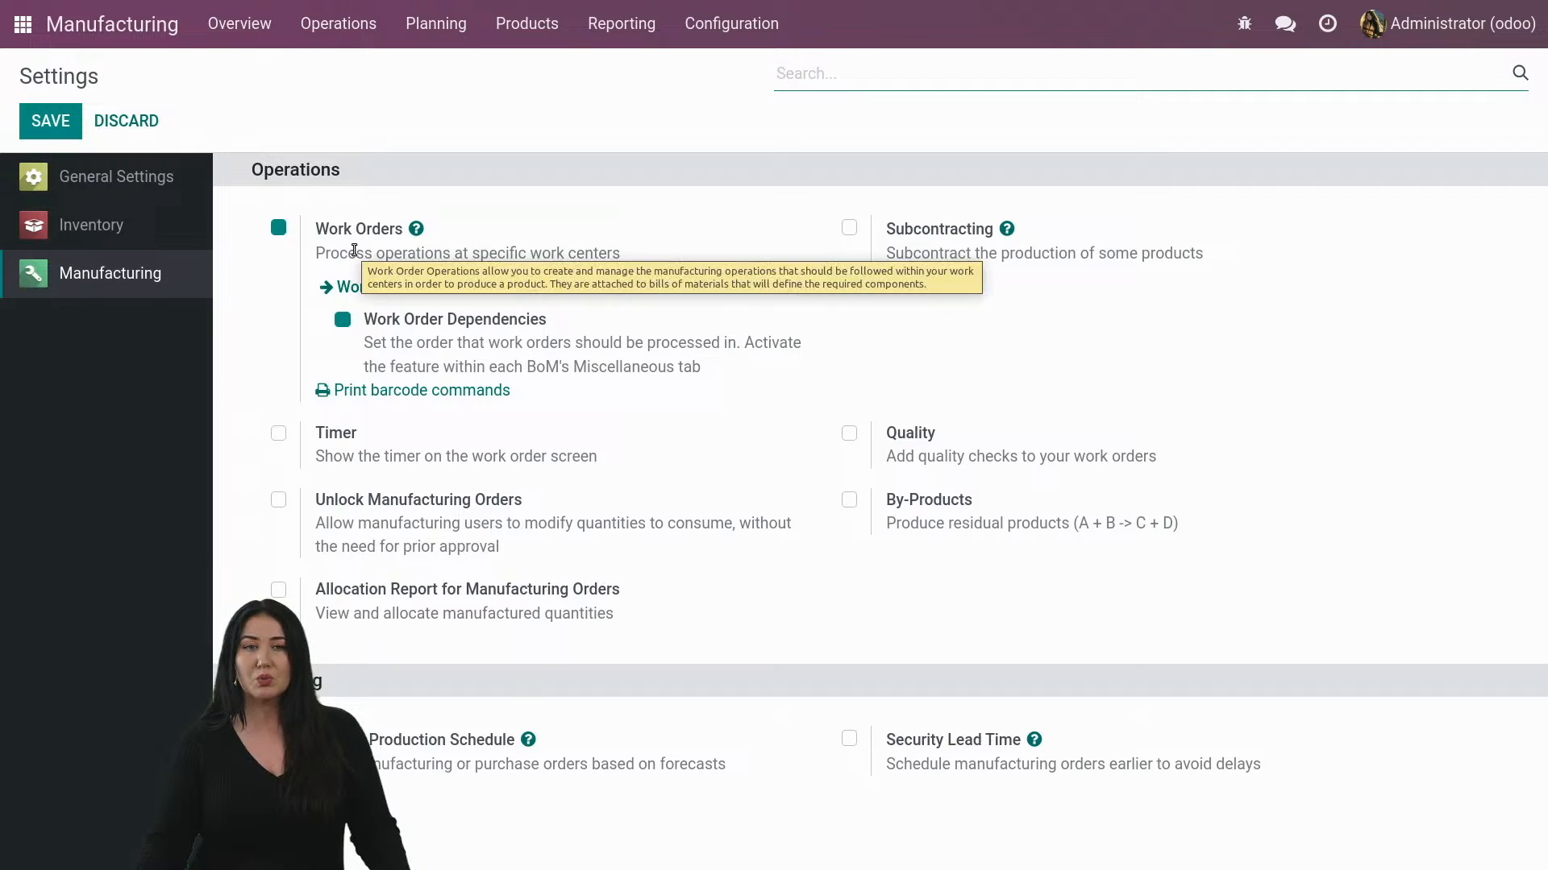
mouse_move(403, 379)
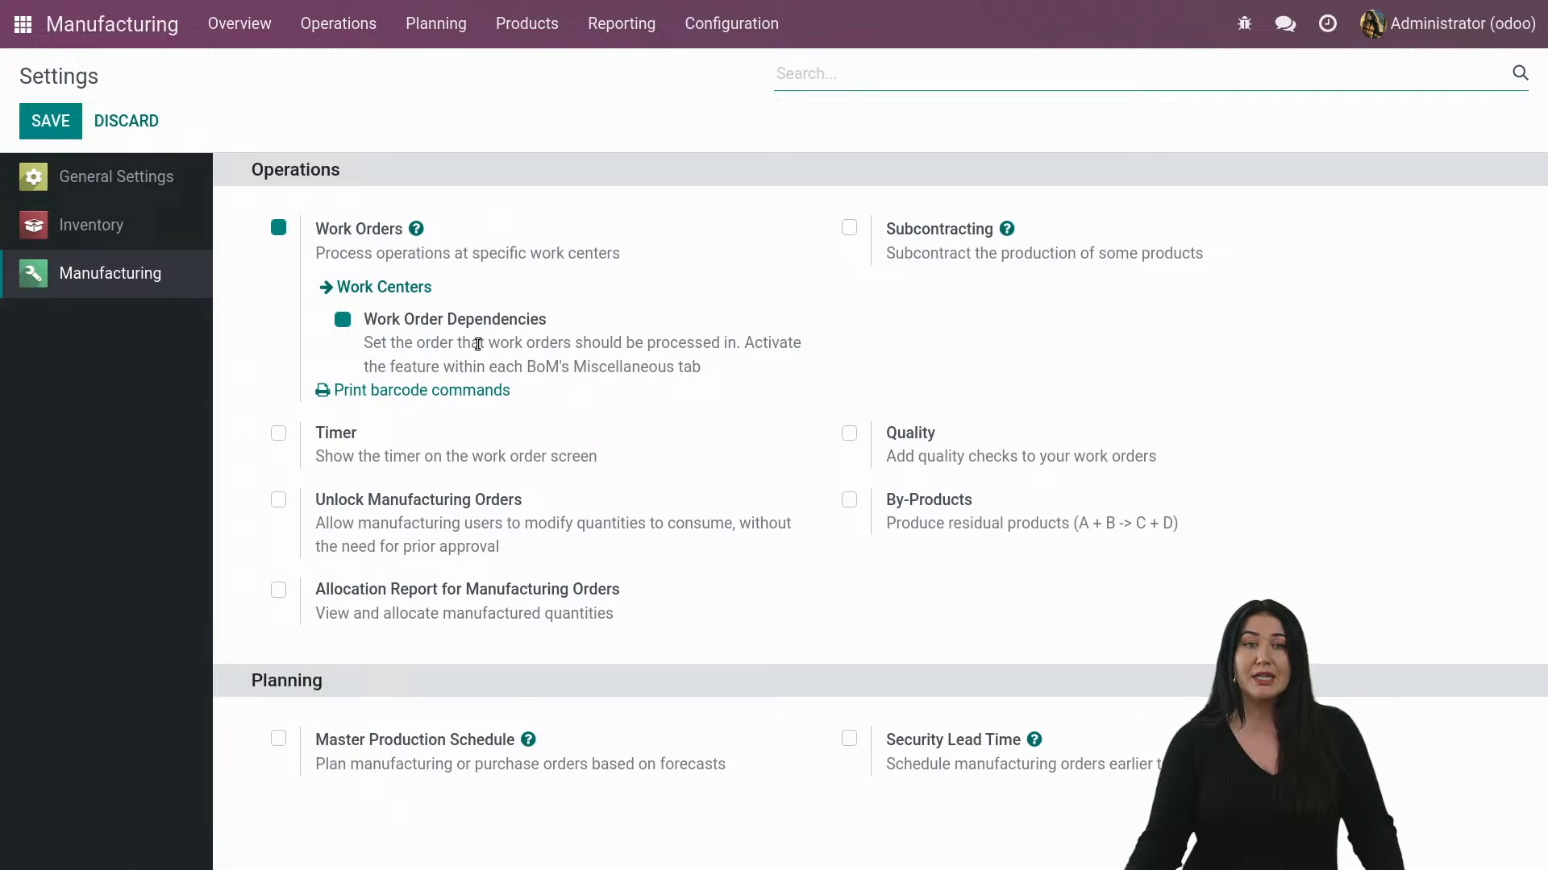
mouse_move(509, 352)
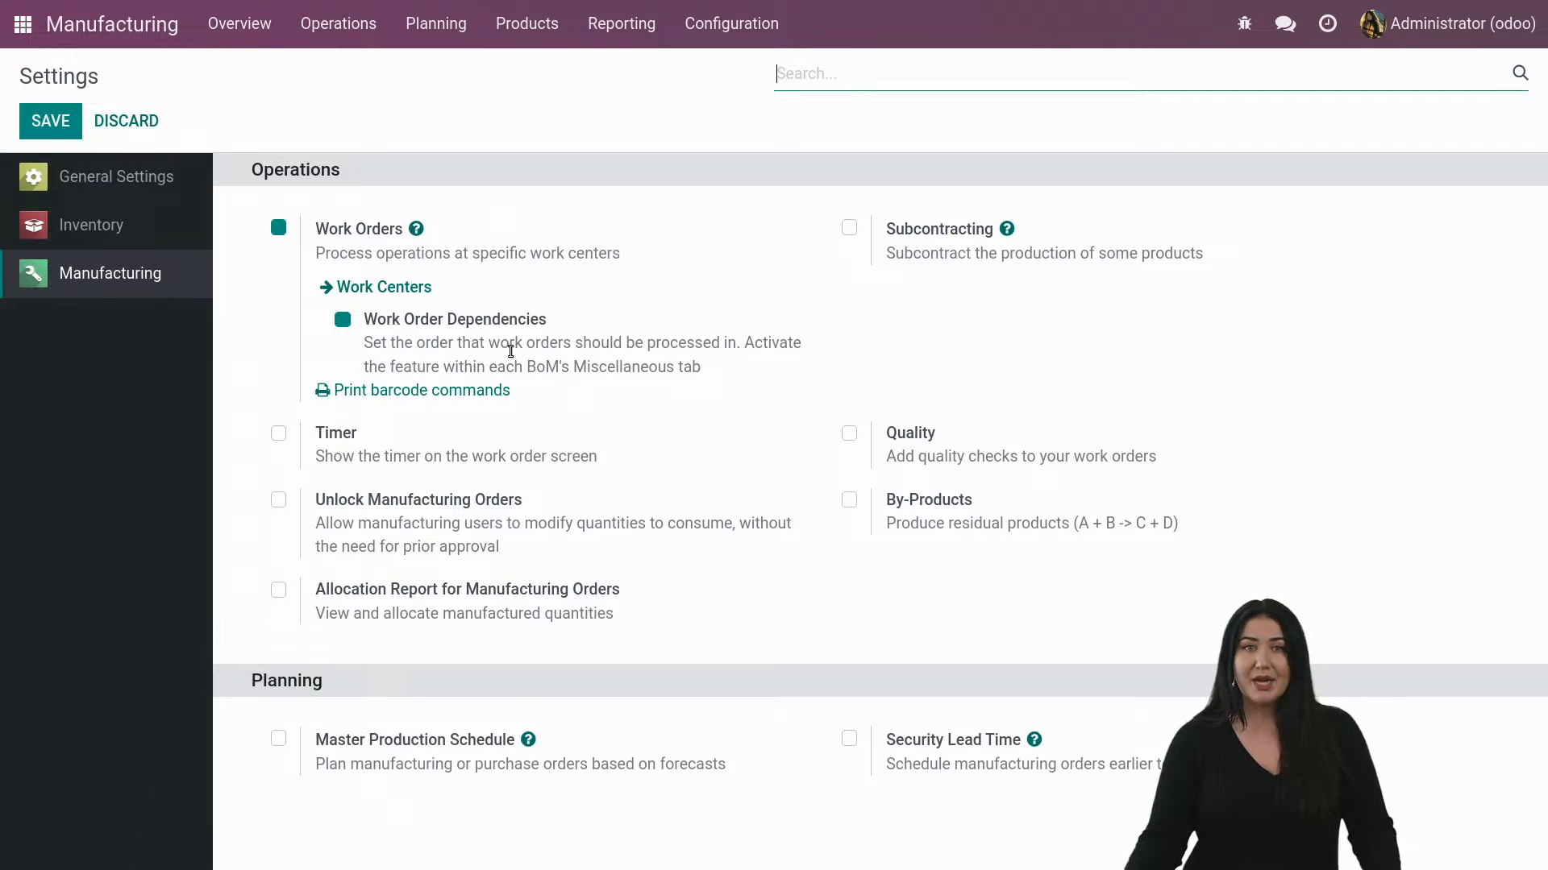
mouse_move(527, 68)
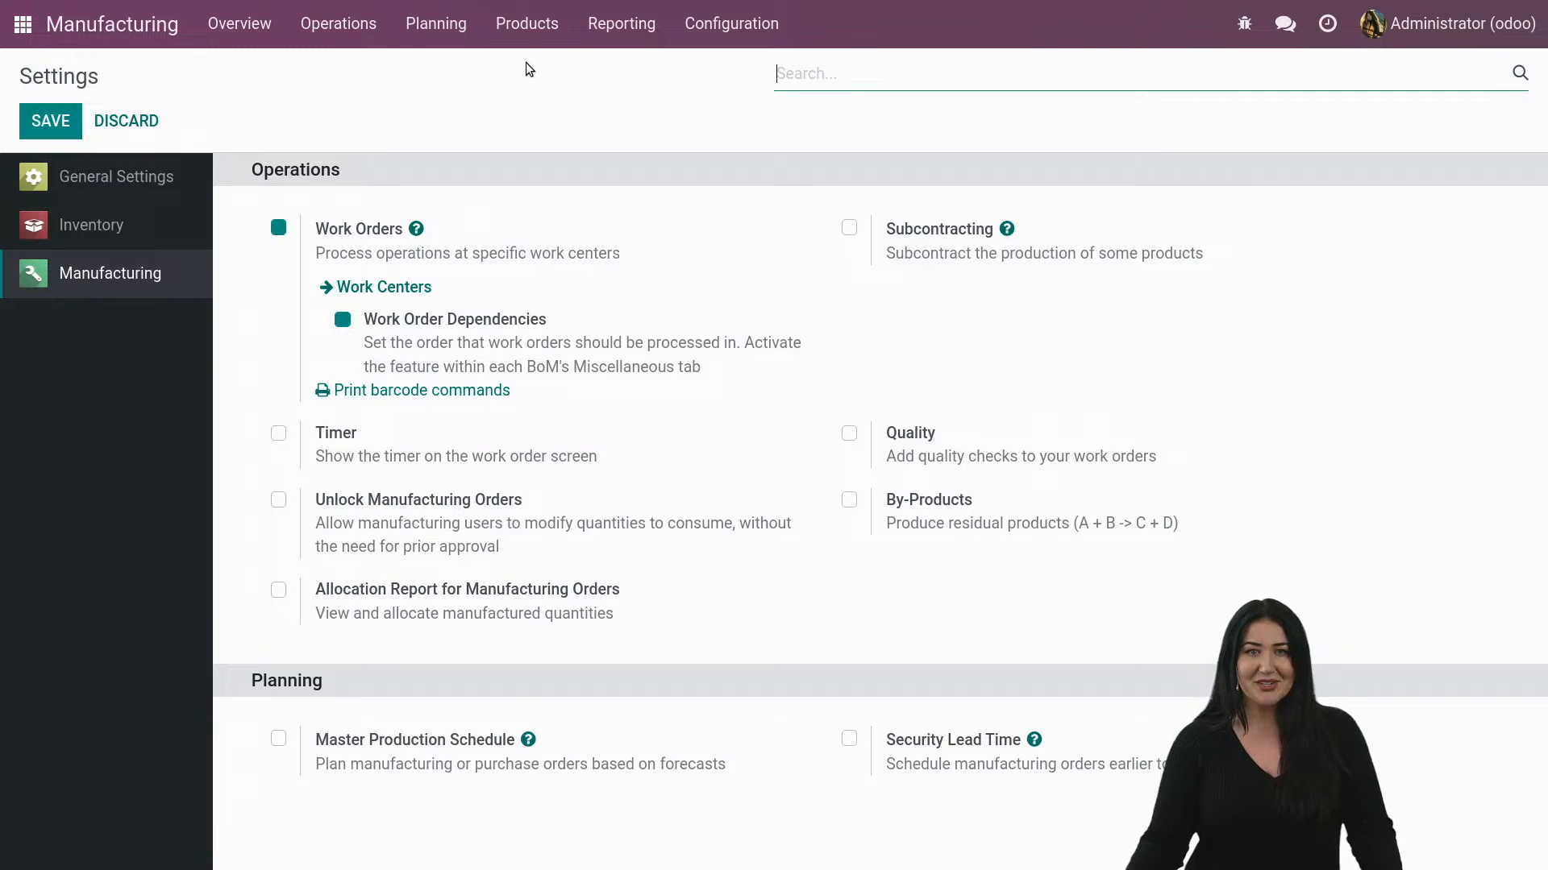
mouse_move(583, 351)
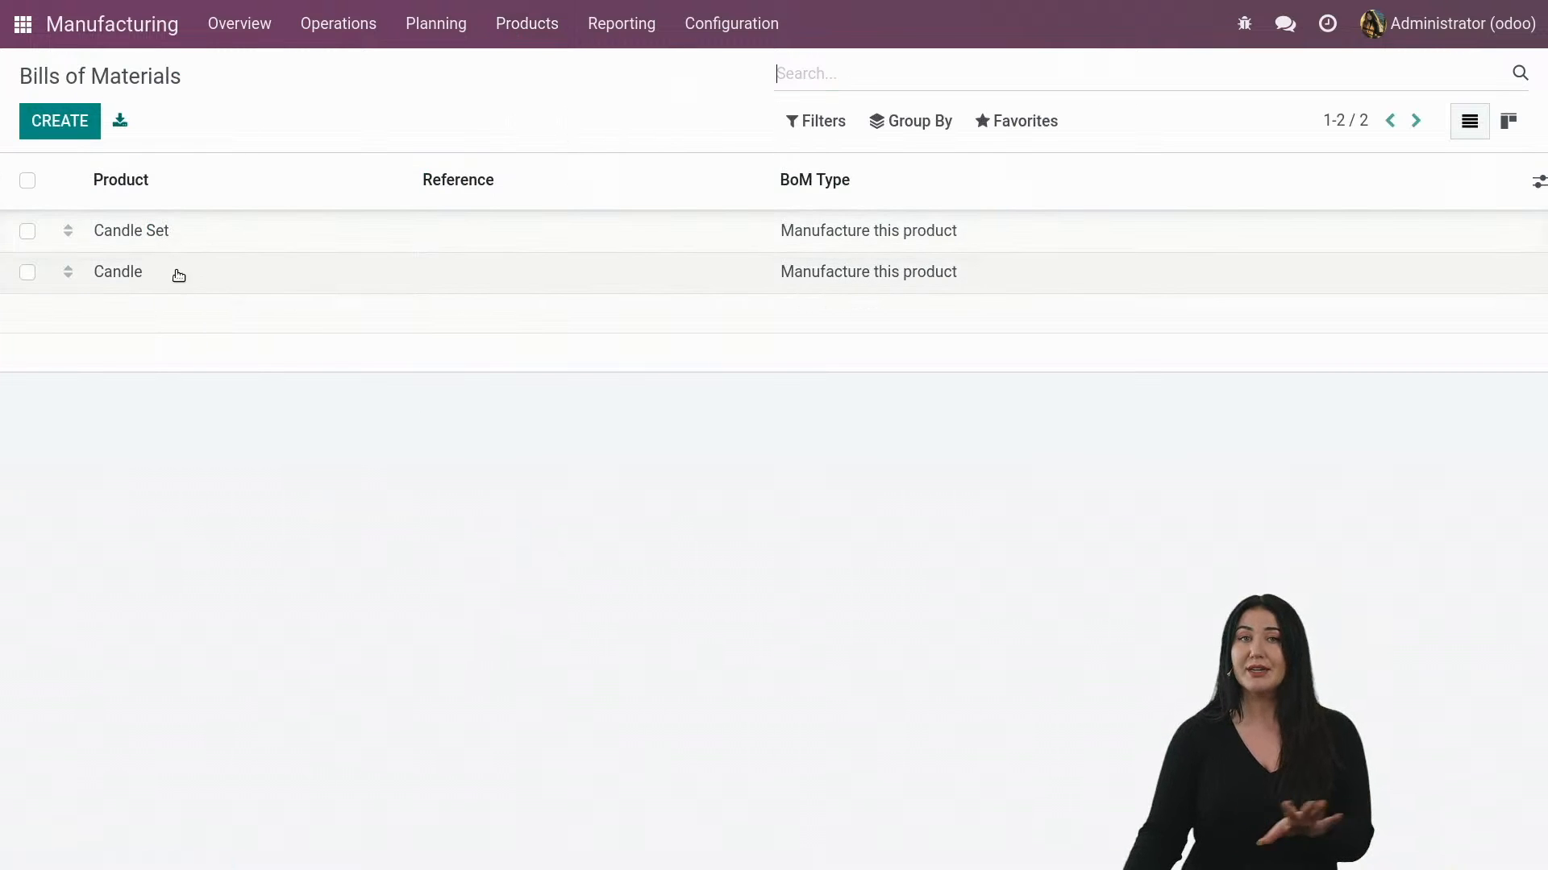
mouse_move(243, 653)
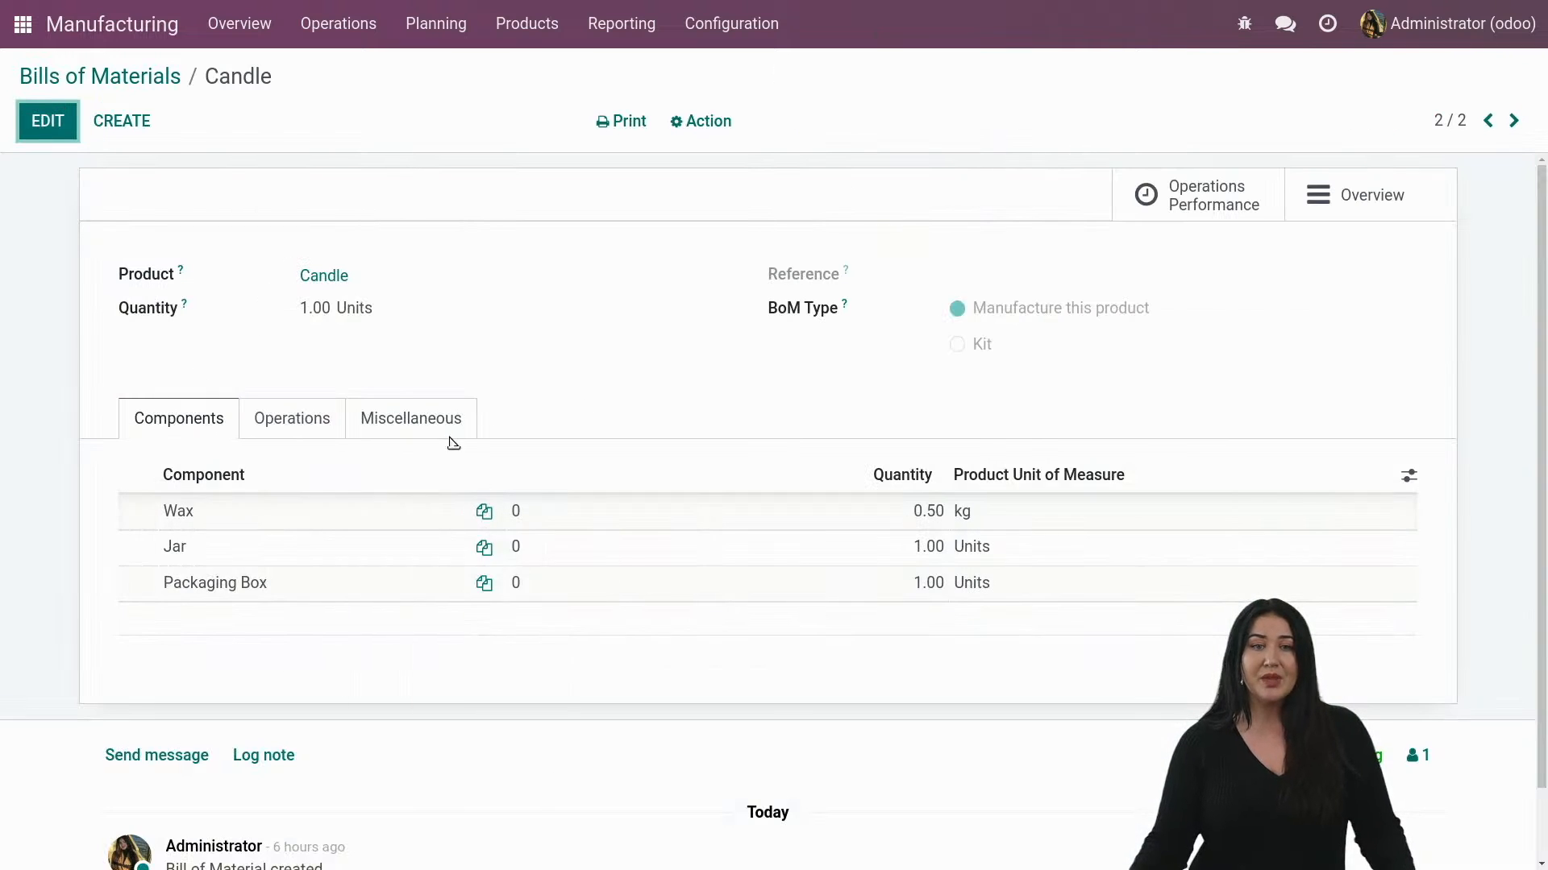
Review the Candle bill's Operations and its Miscellaneous Operation Dependencies option.
left_click(292, 419)
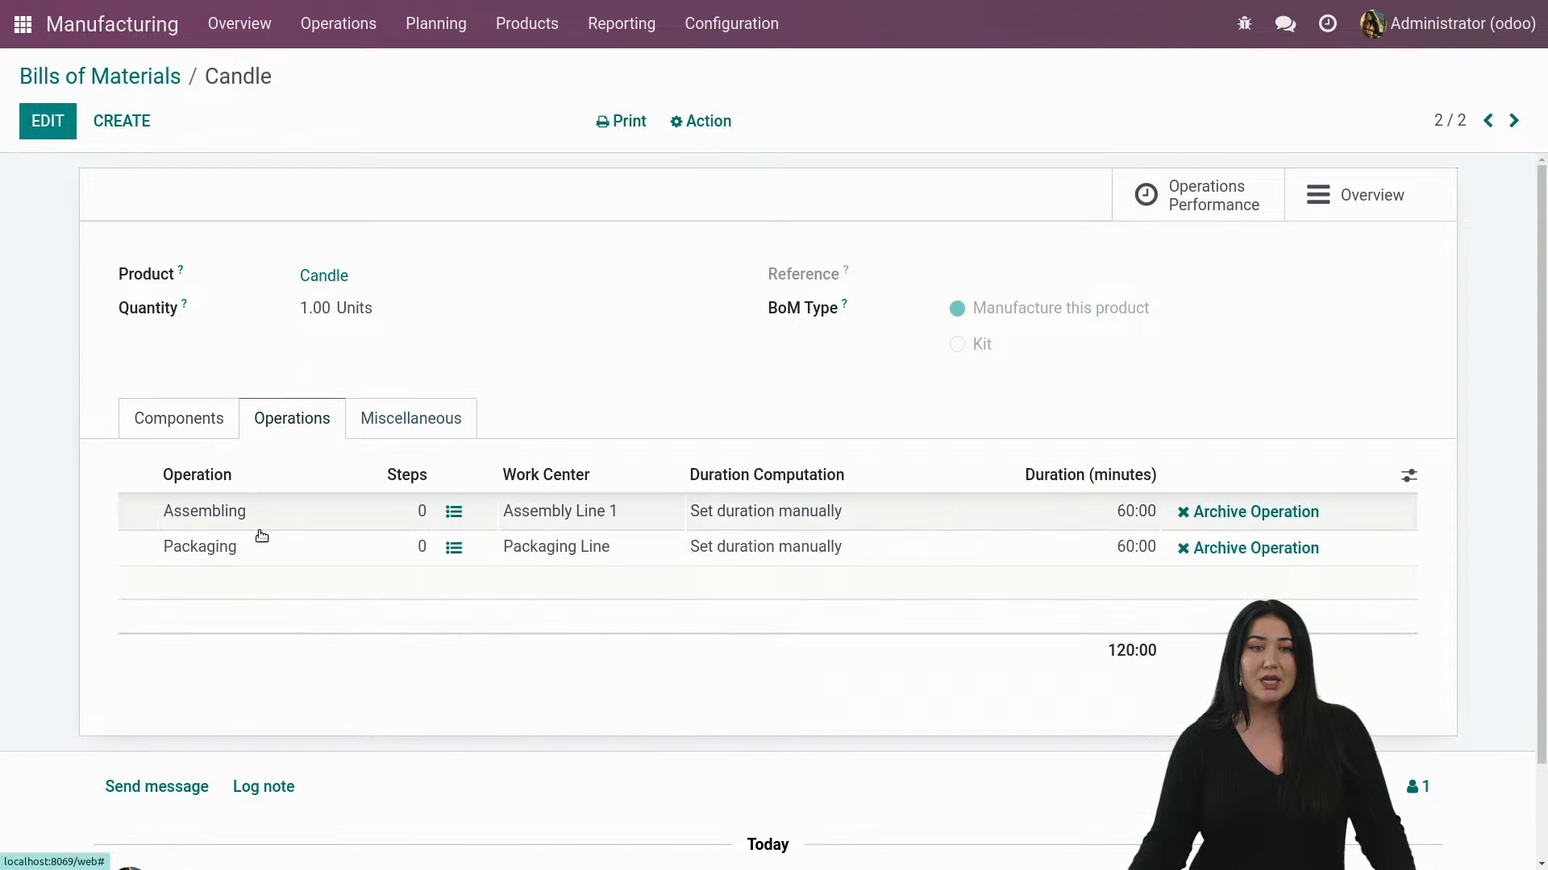
mouse_move(457, 451)
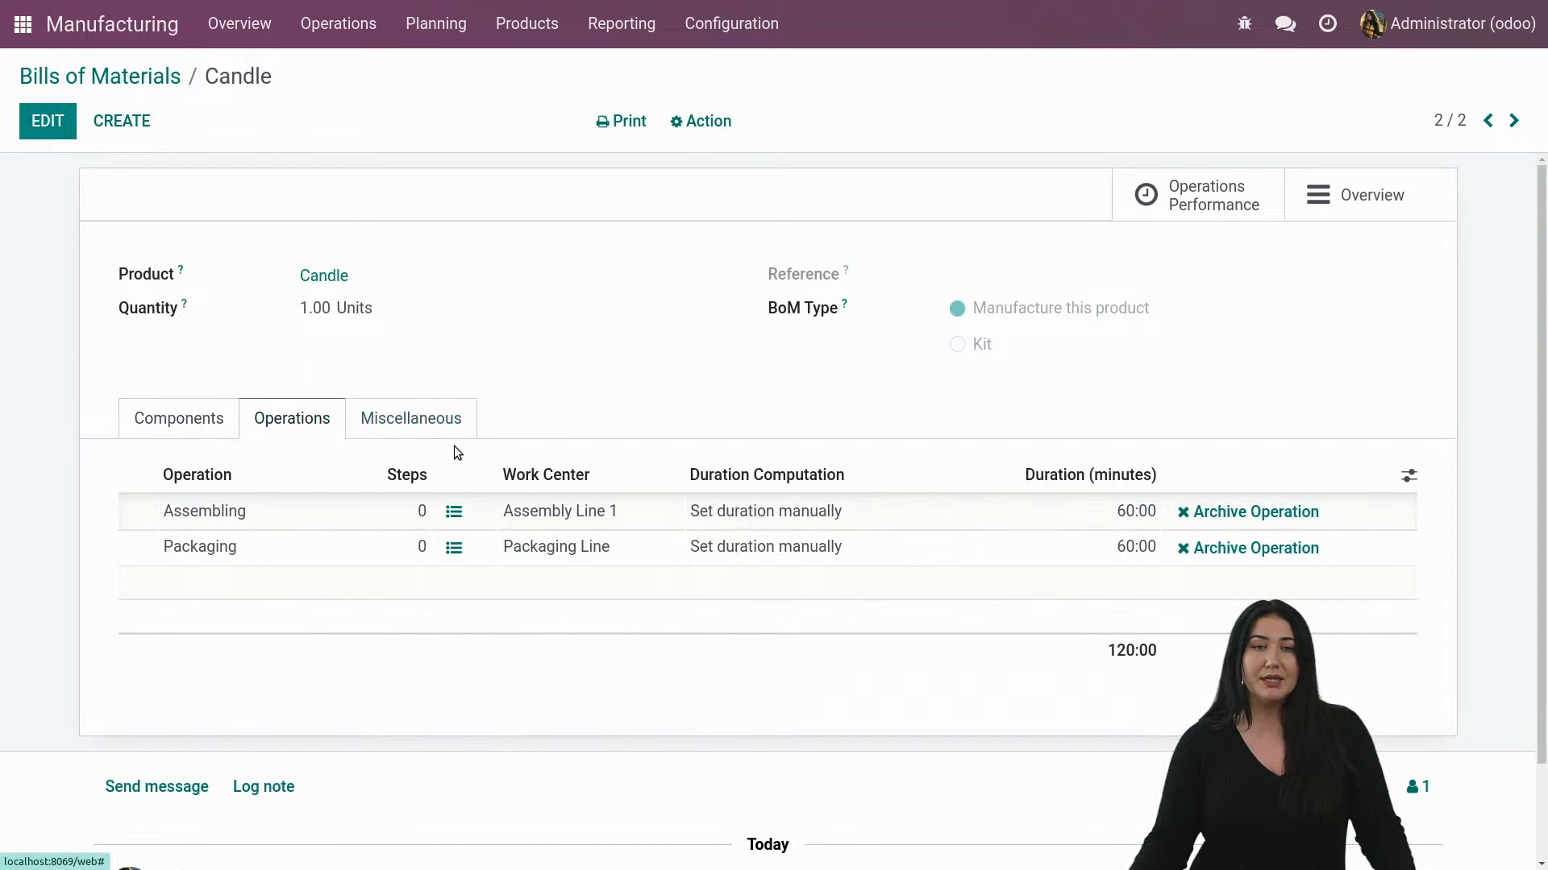
left_click(411, 419)
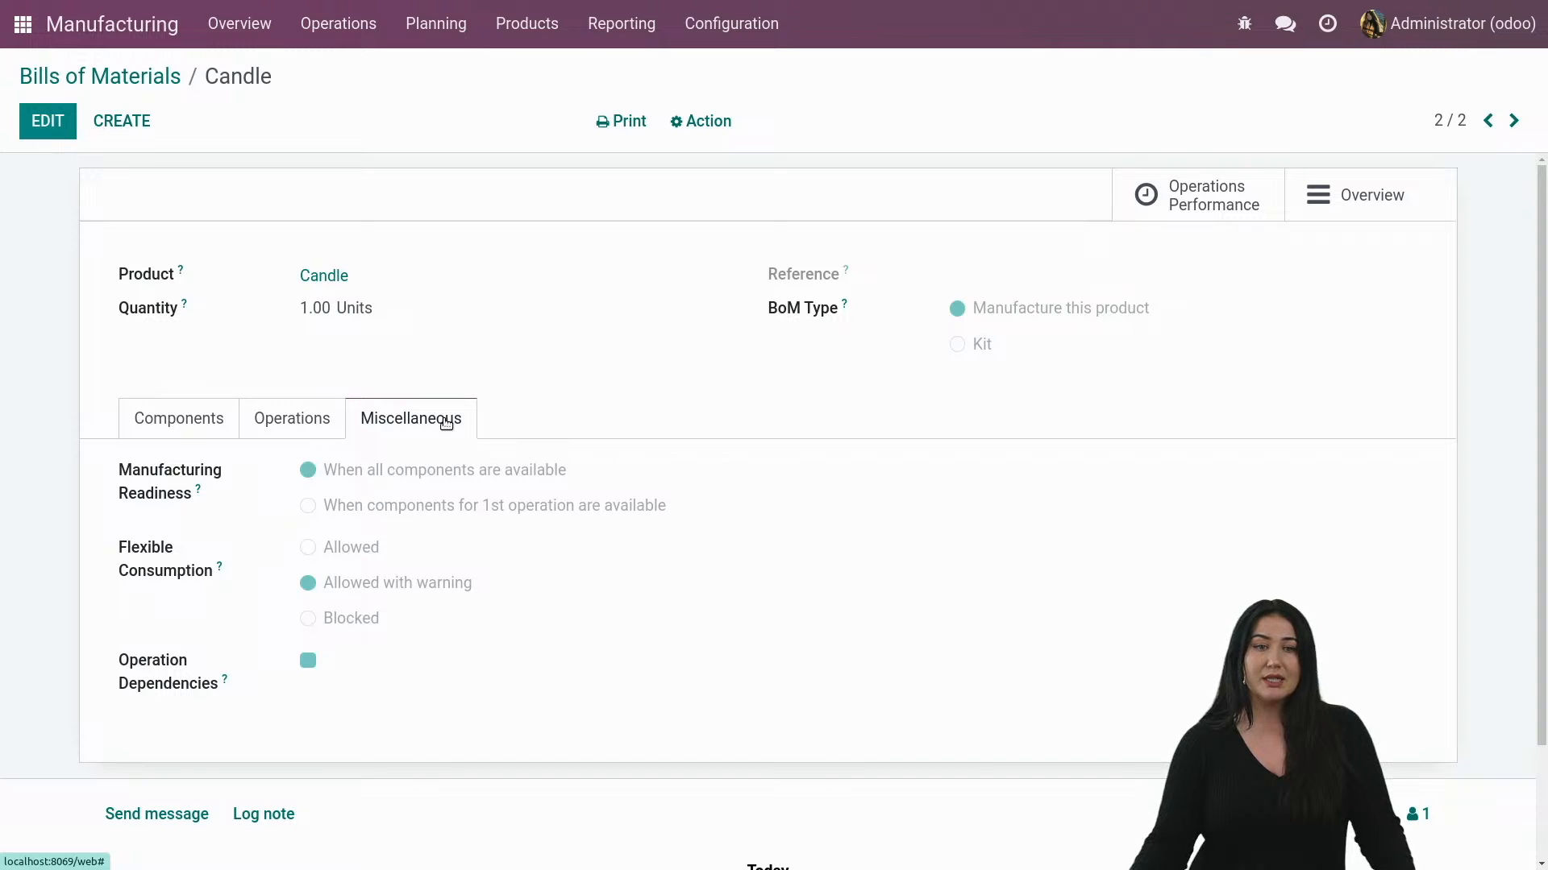
mouse_move(183, 674)
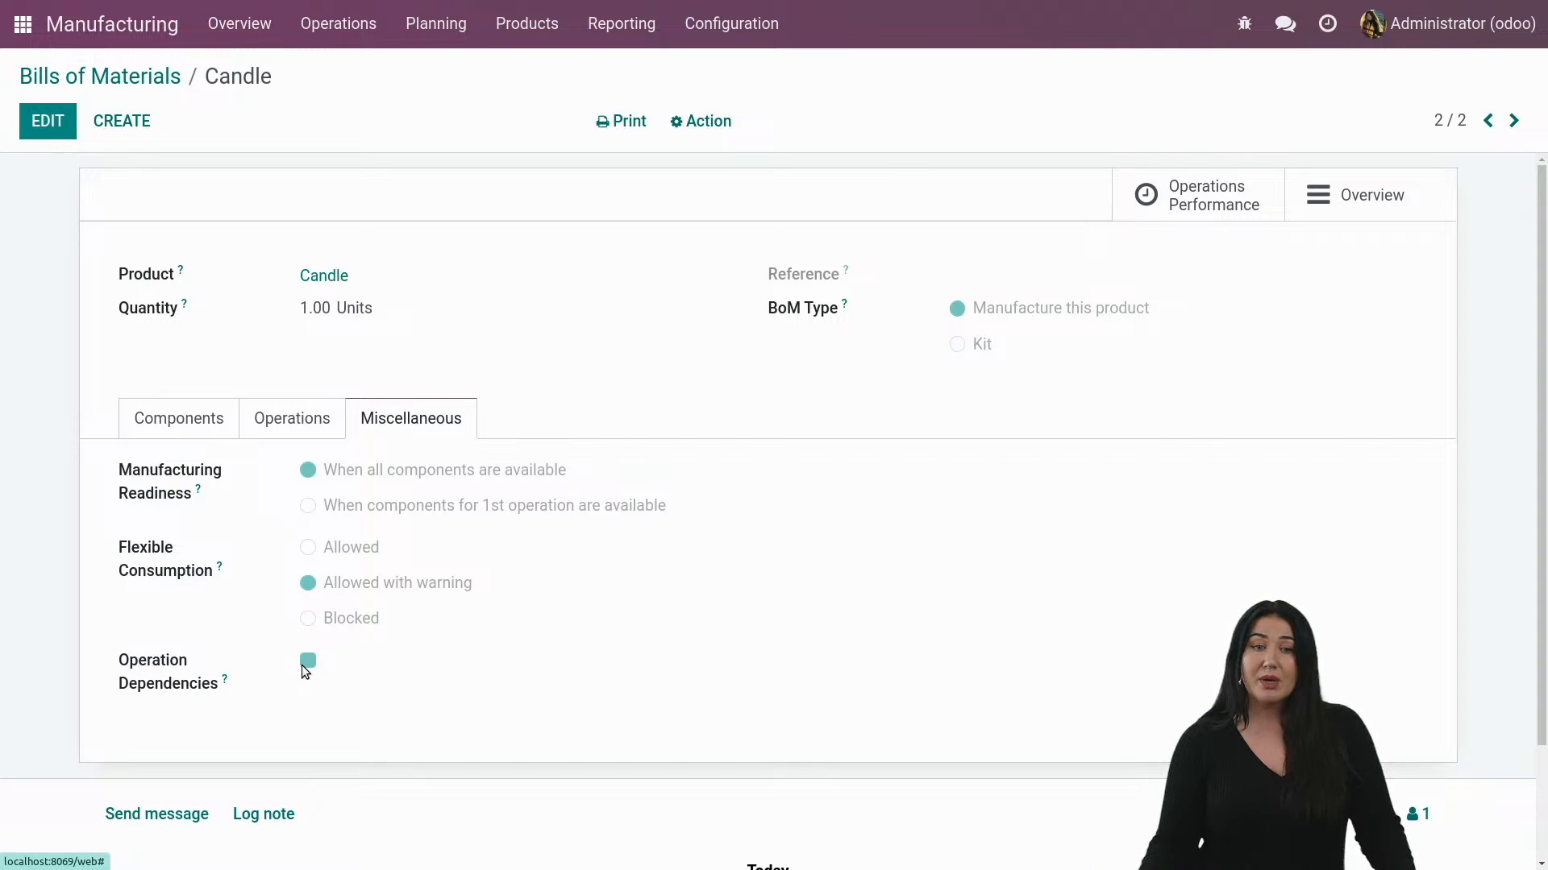
left_click(292, 419)
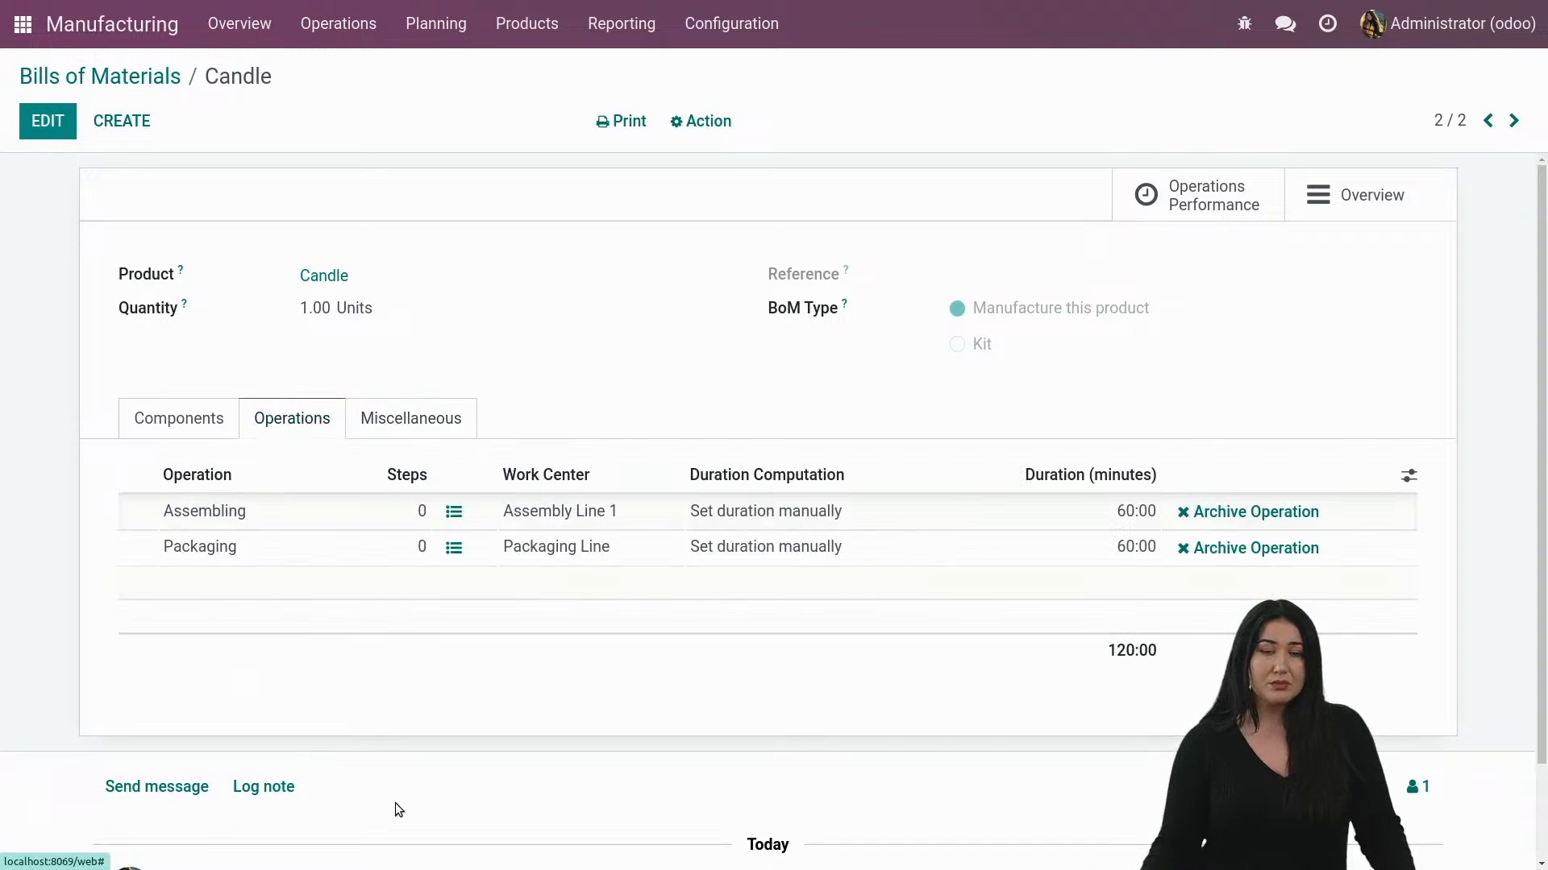
Edit the Candle bill and bring up Assembling's Blocked By candidates.
left_click(48, 121)
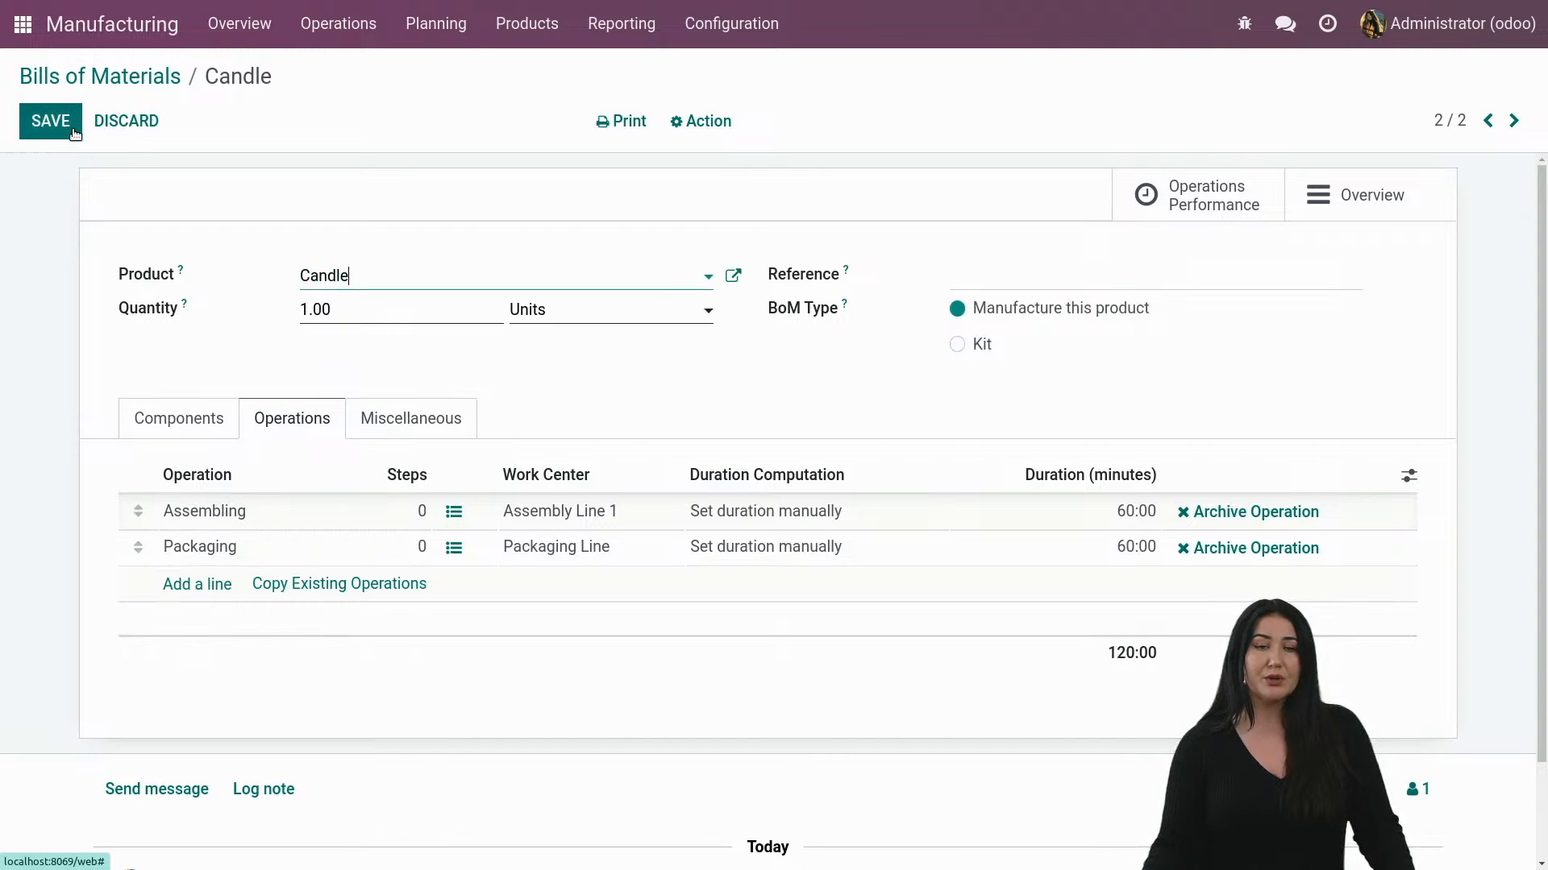
left_click(203, 511)
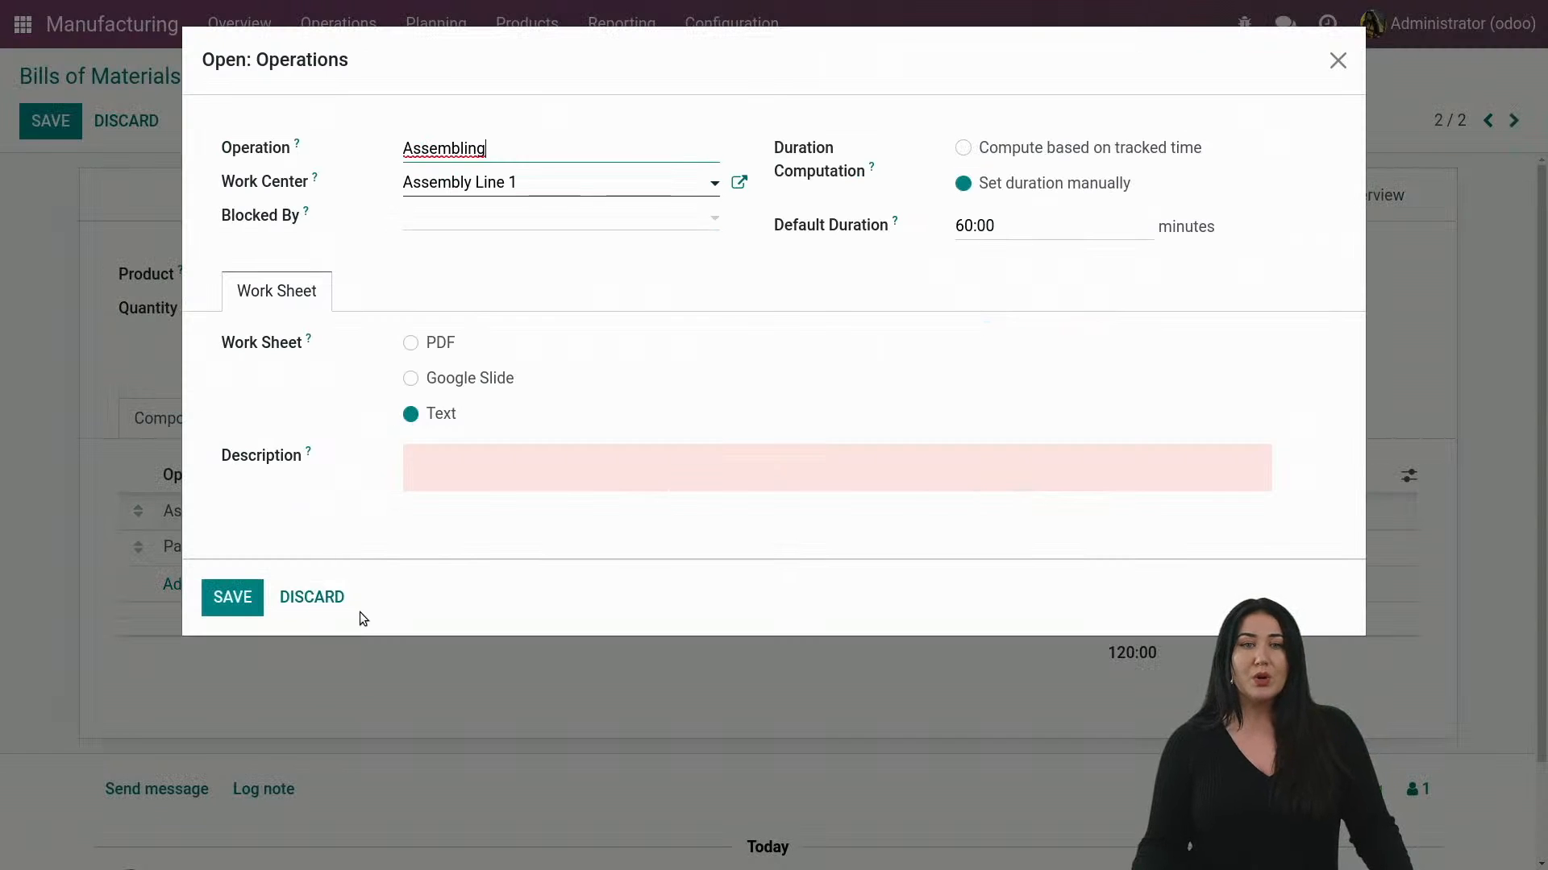
mouse_move(398, 84)
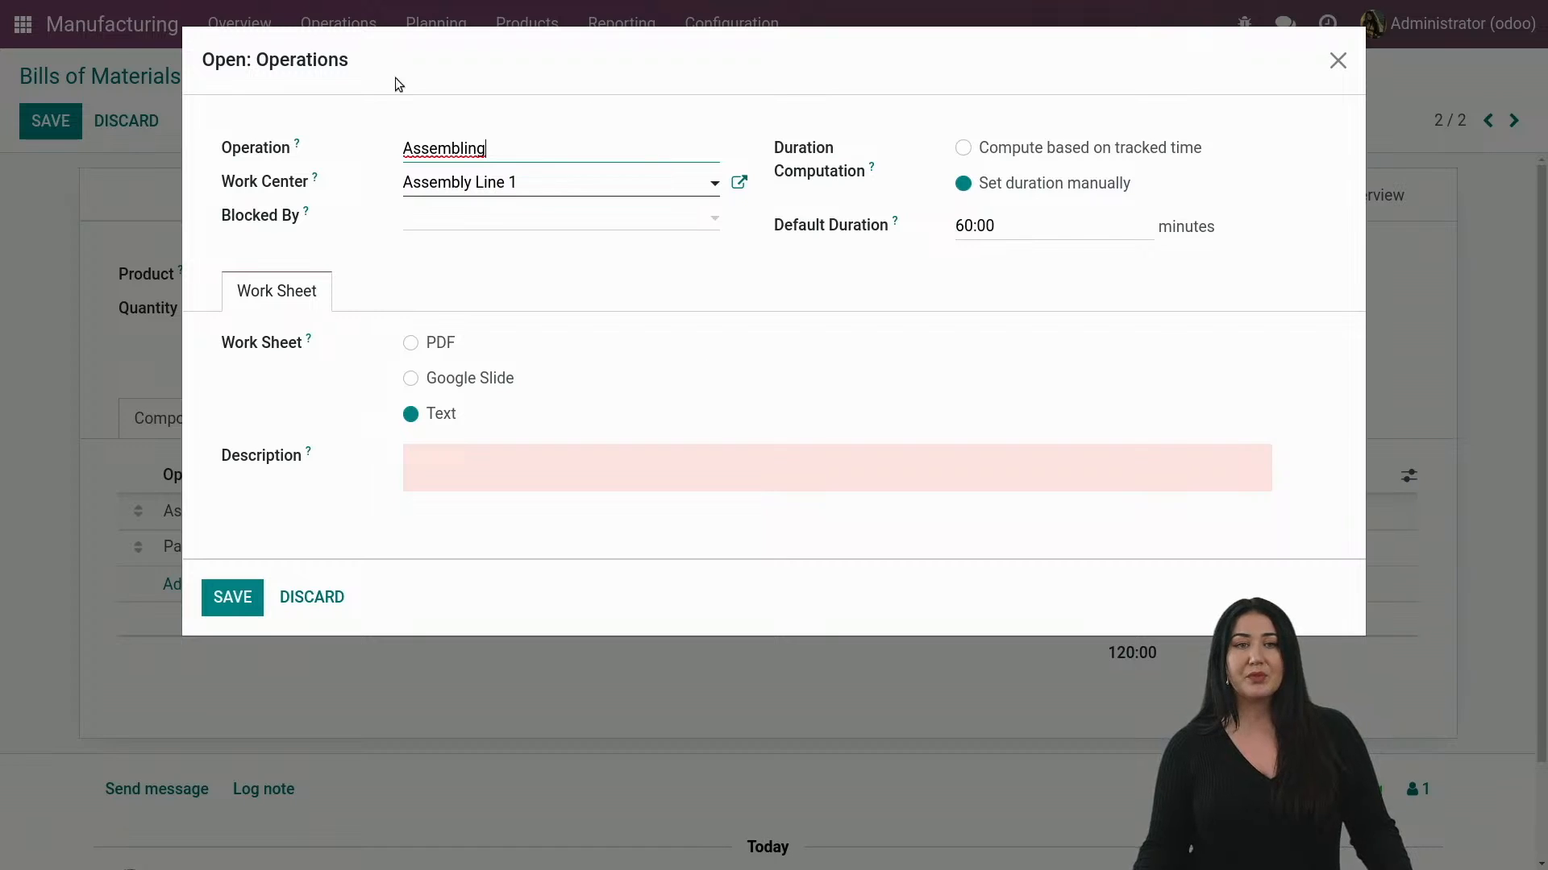
mouse_move(306, 232)
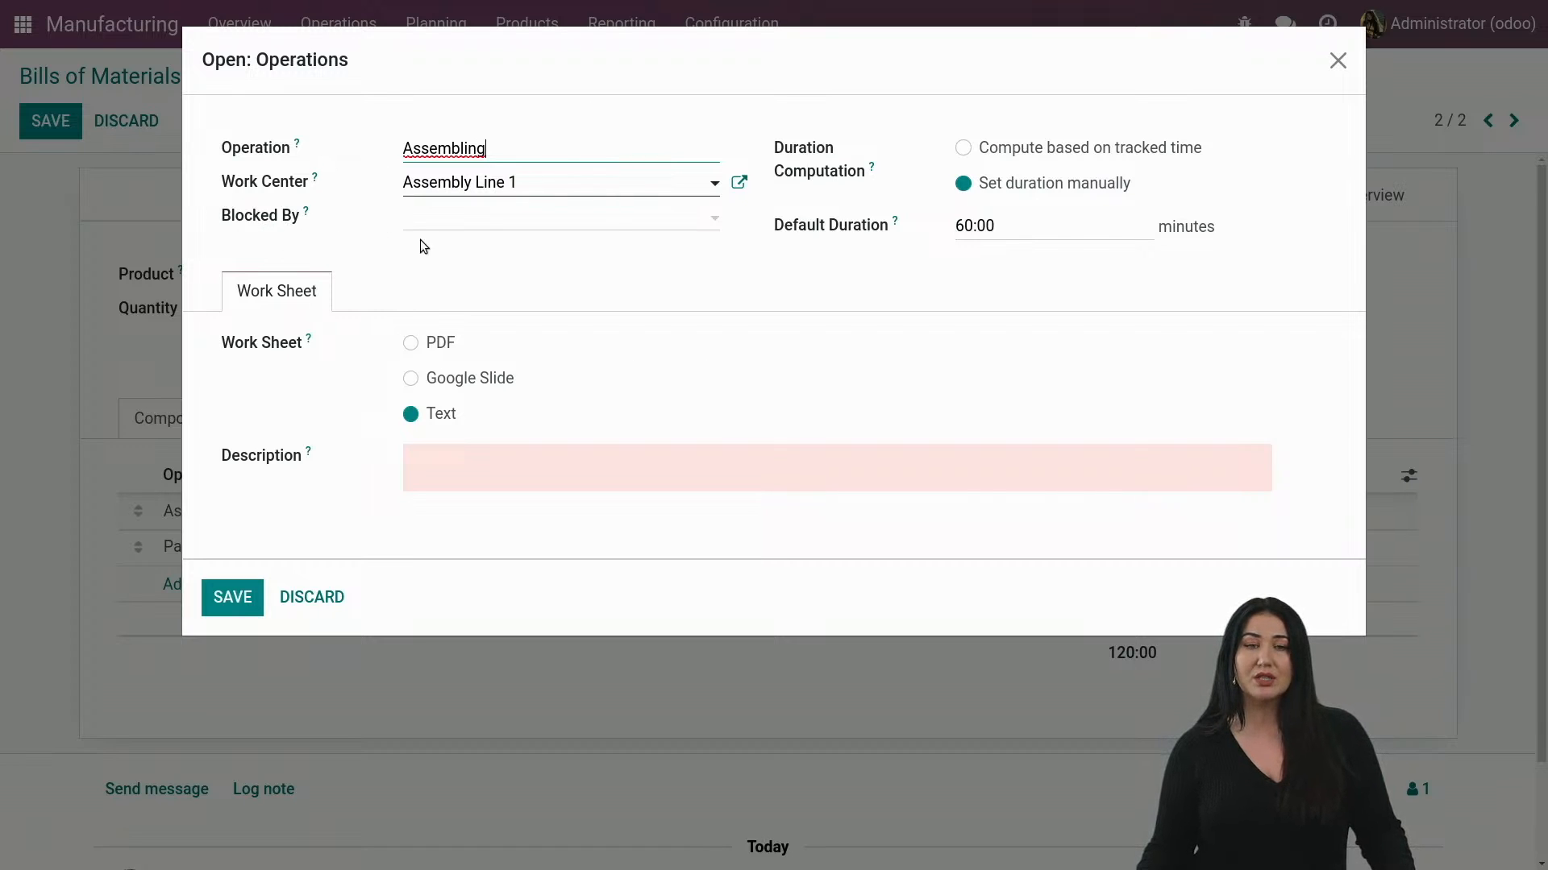
left_click(559, 218)
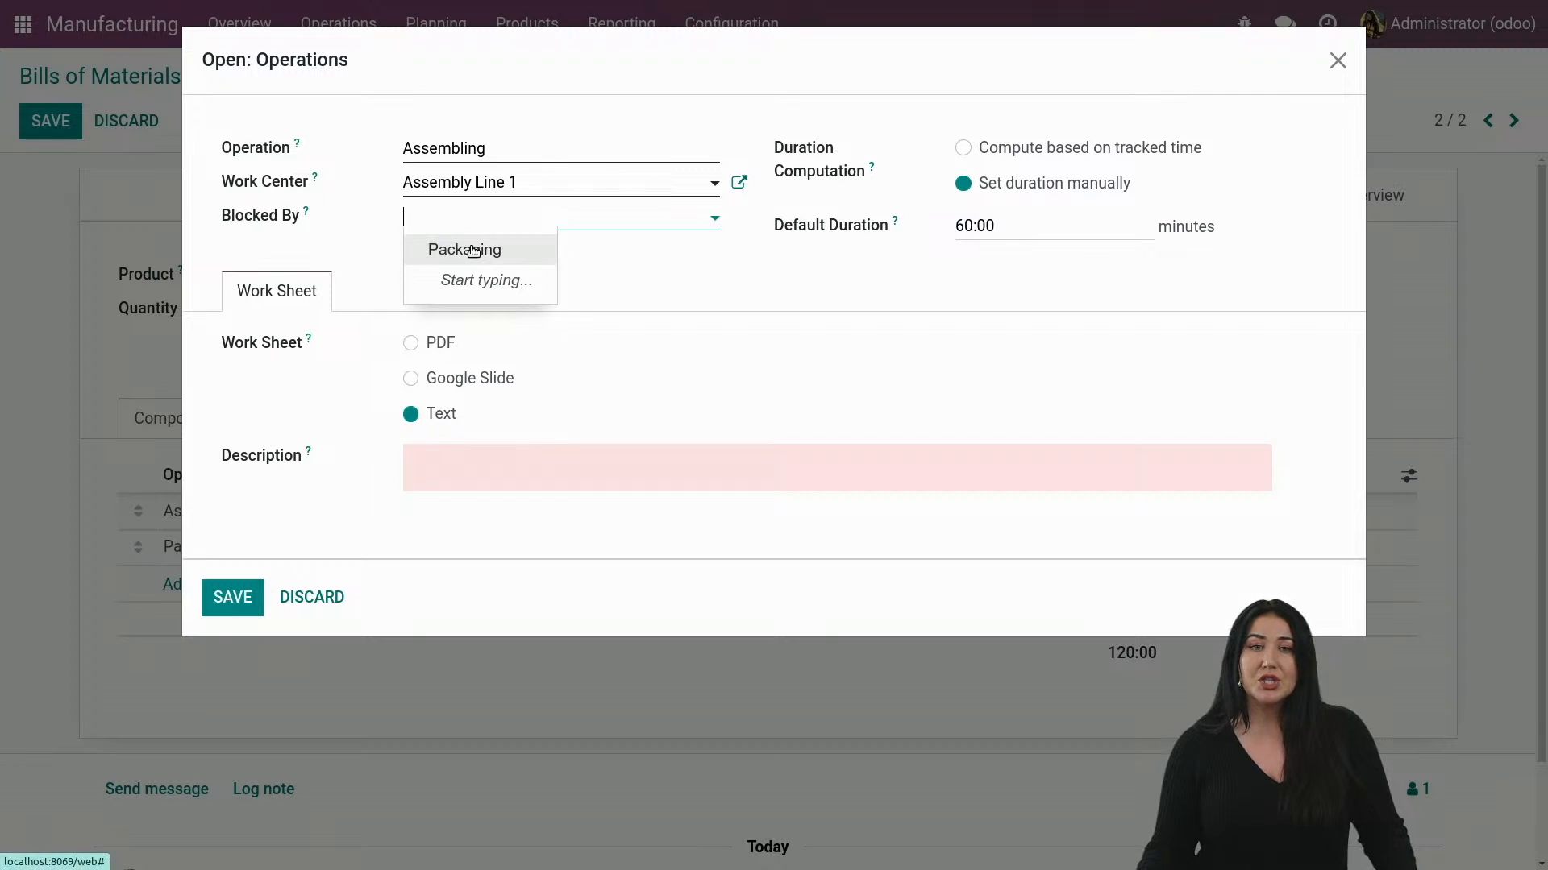
Set Packaging as blocking Assembling, then clear it again.
left_click(463, 249)
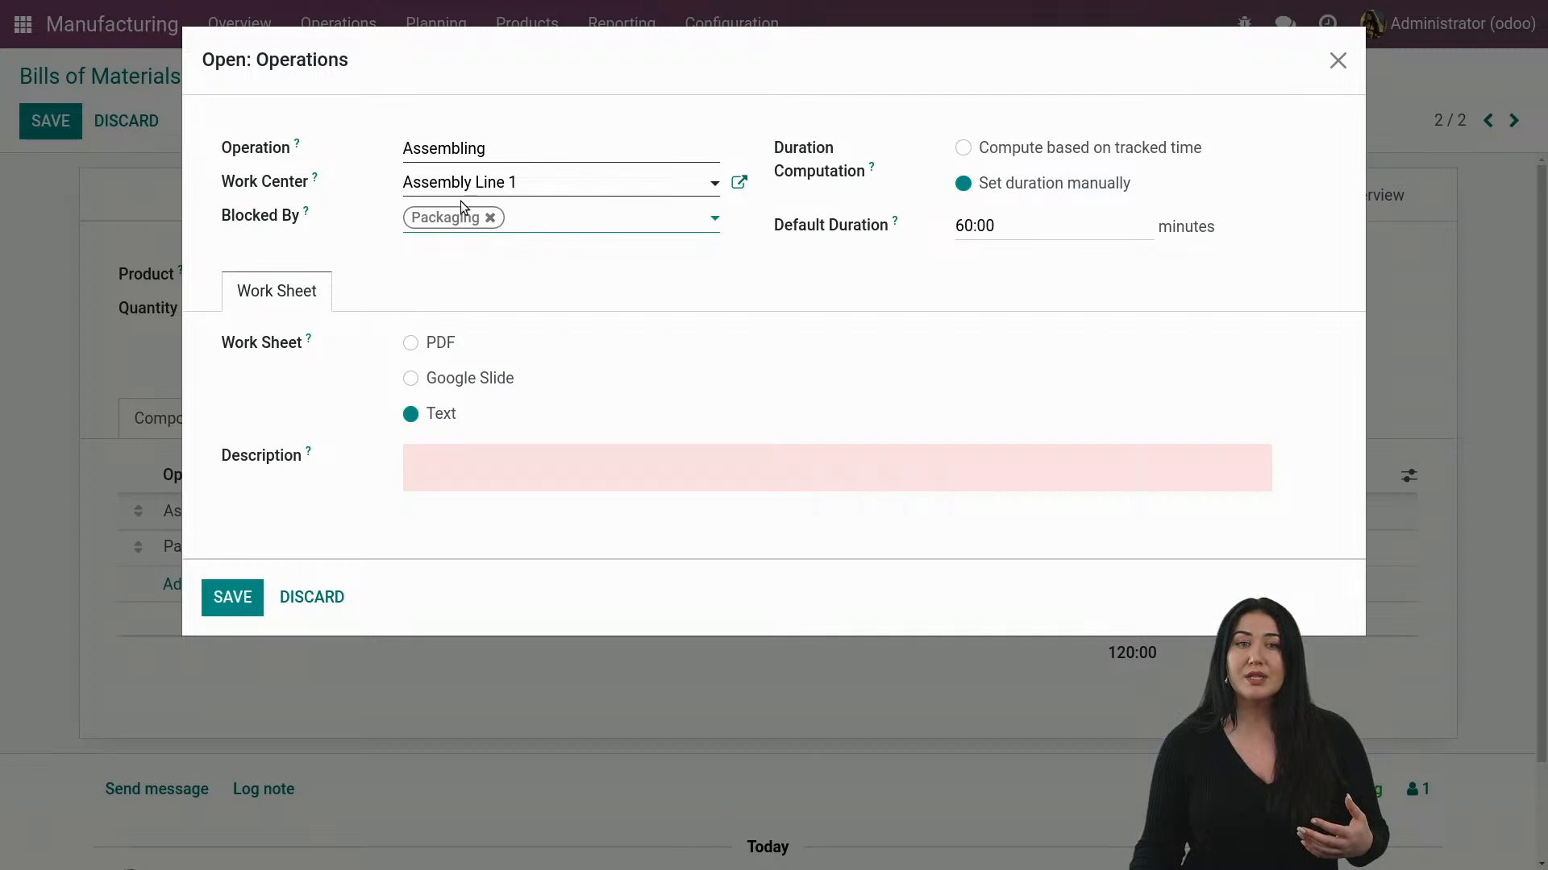
mouse_move(471, 219)
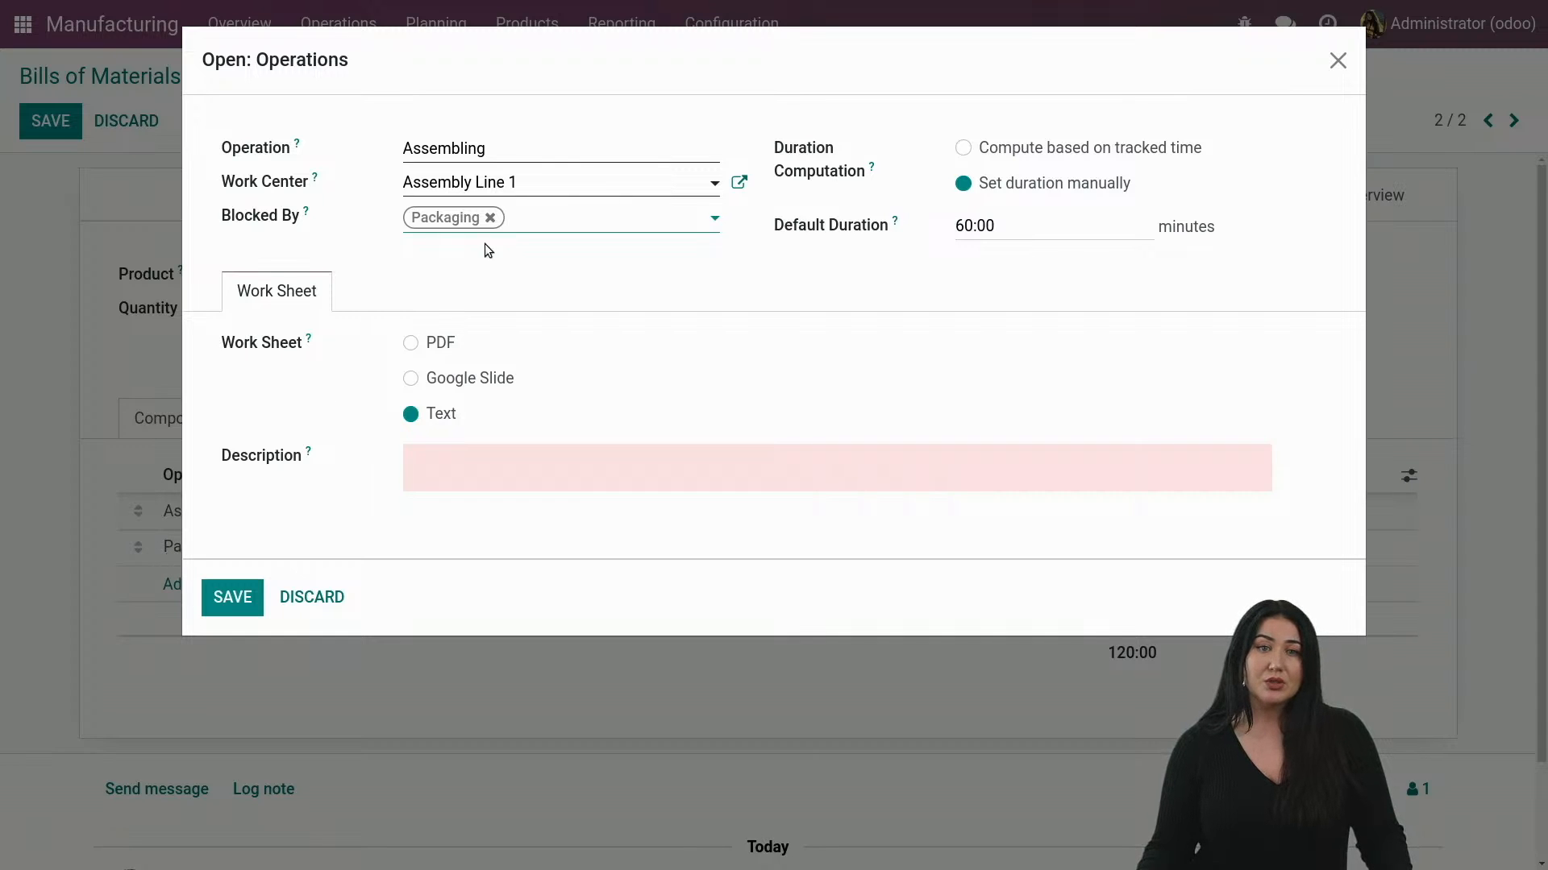
left_click(489, 218)
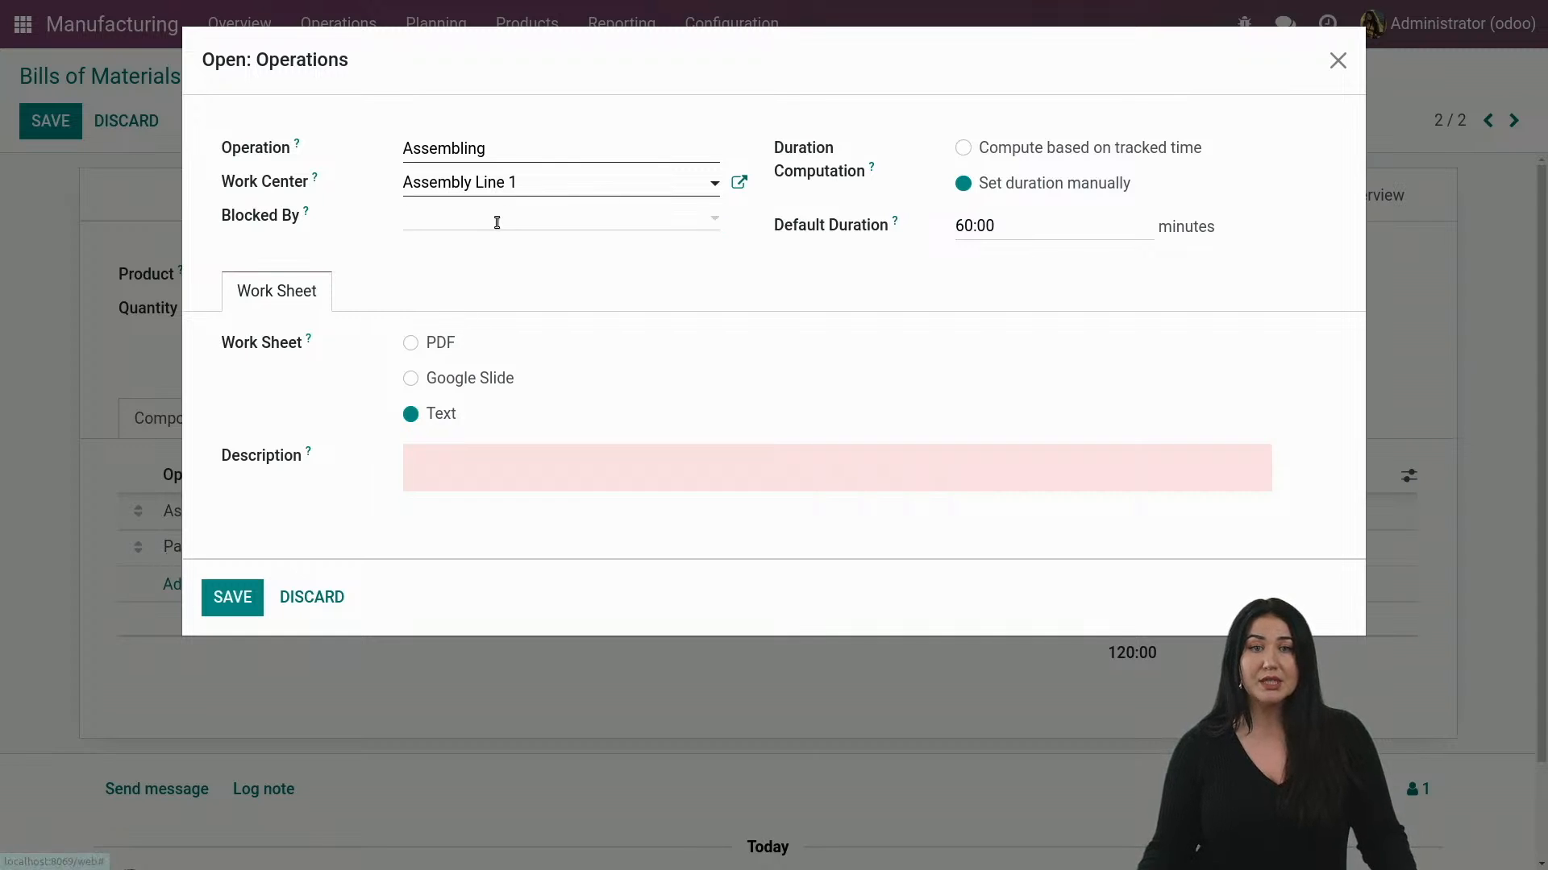
left_click(559, 219)
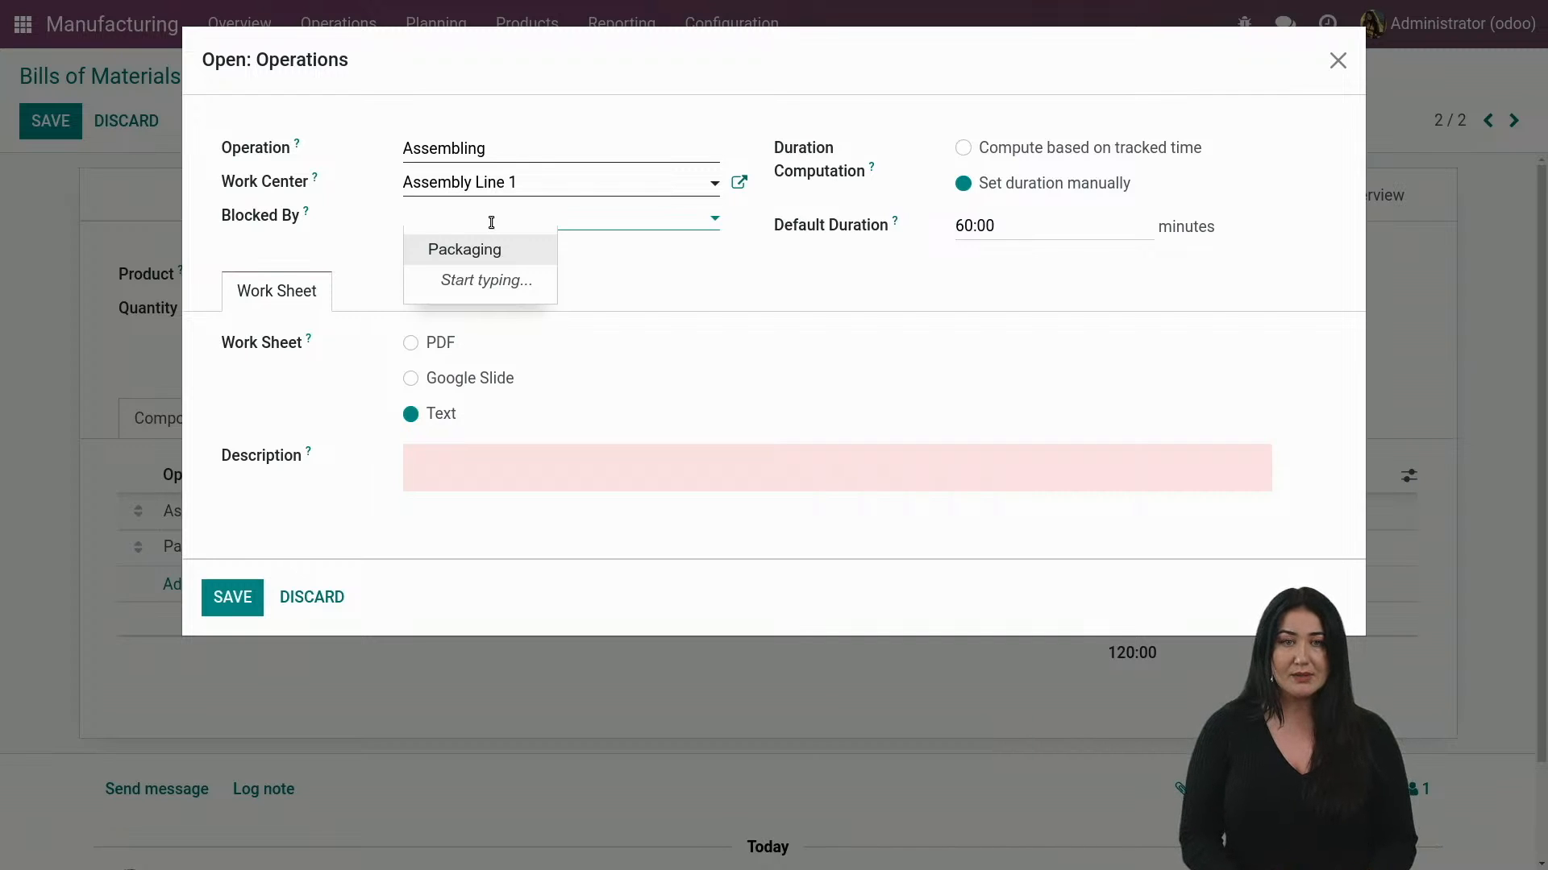
Create a 'Melting Wax' operation on the Melting Oven as Assembling's blocker and save it.
type("Melting W")
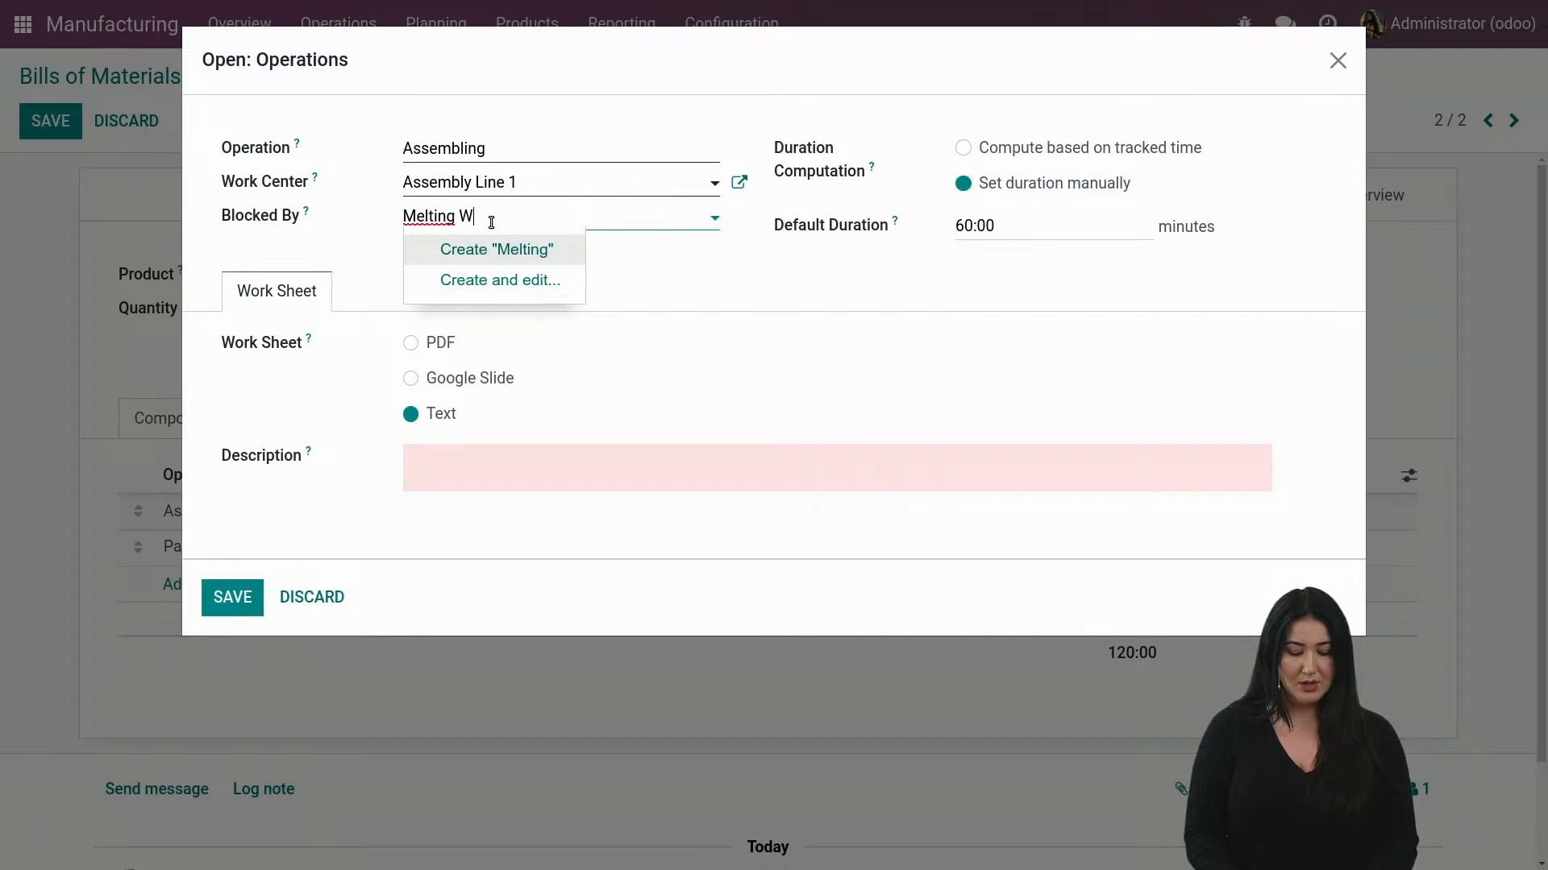
type("ax")
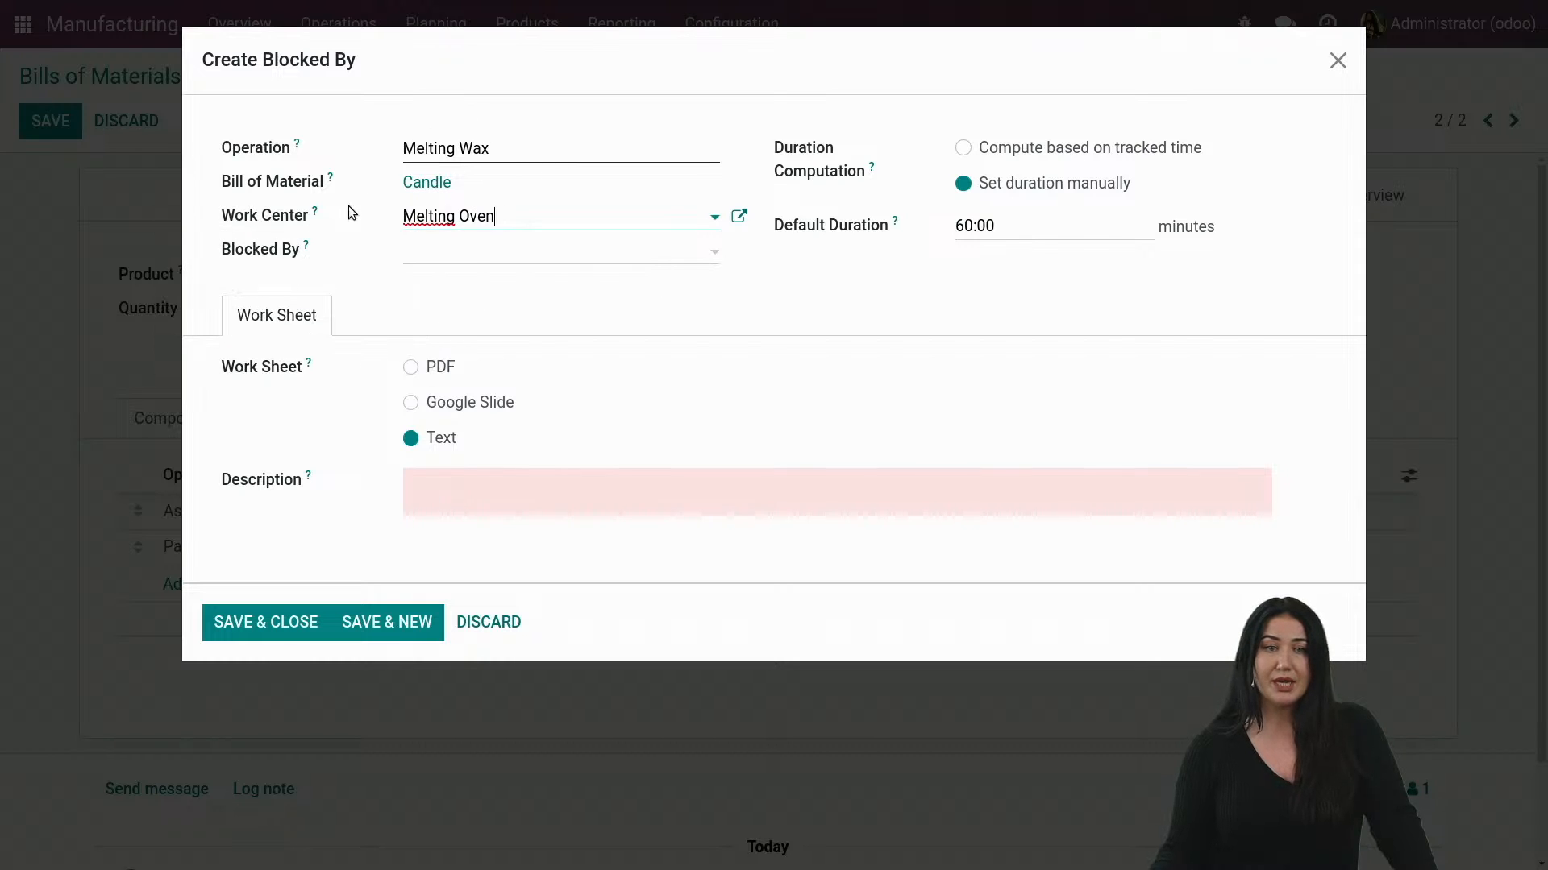
left_click(560, 249)
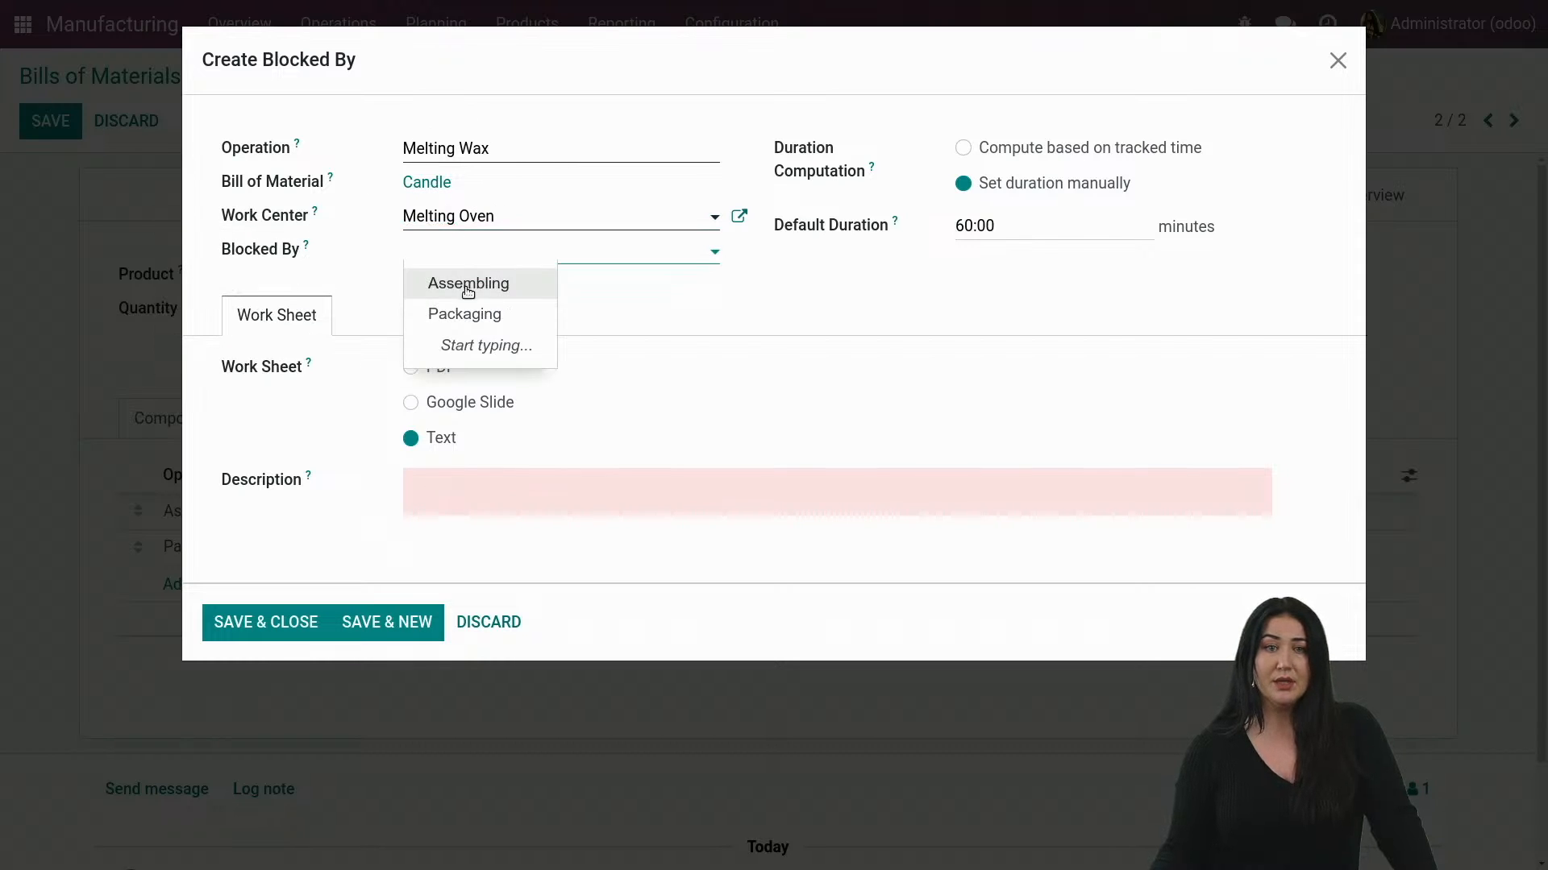
mouse_move(154, 532)
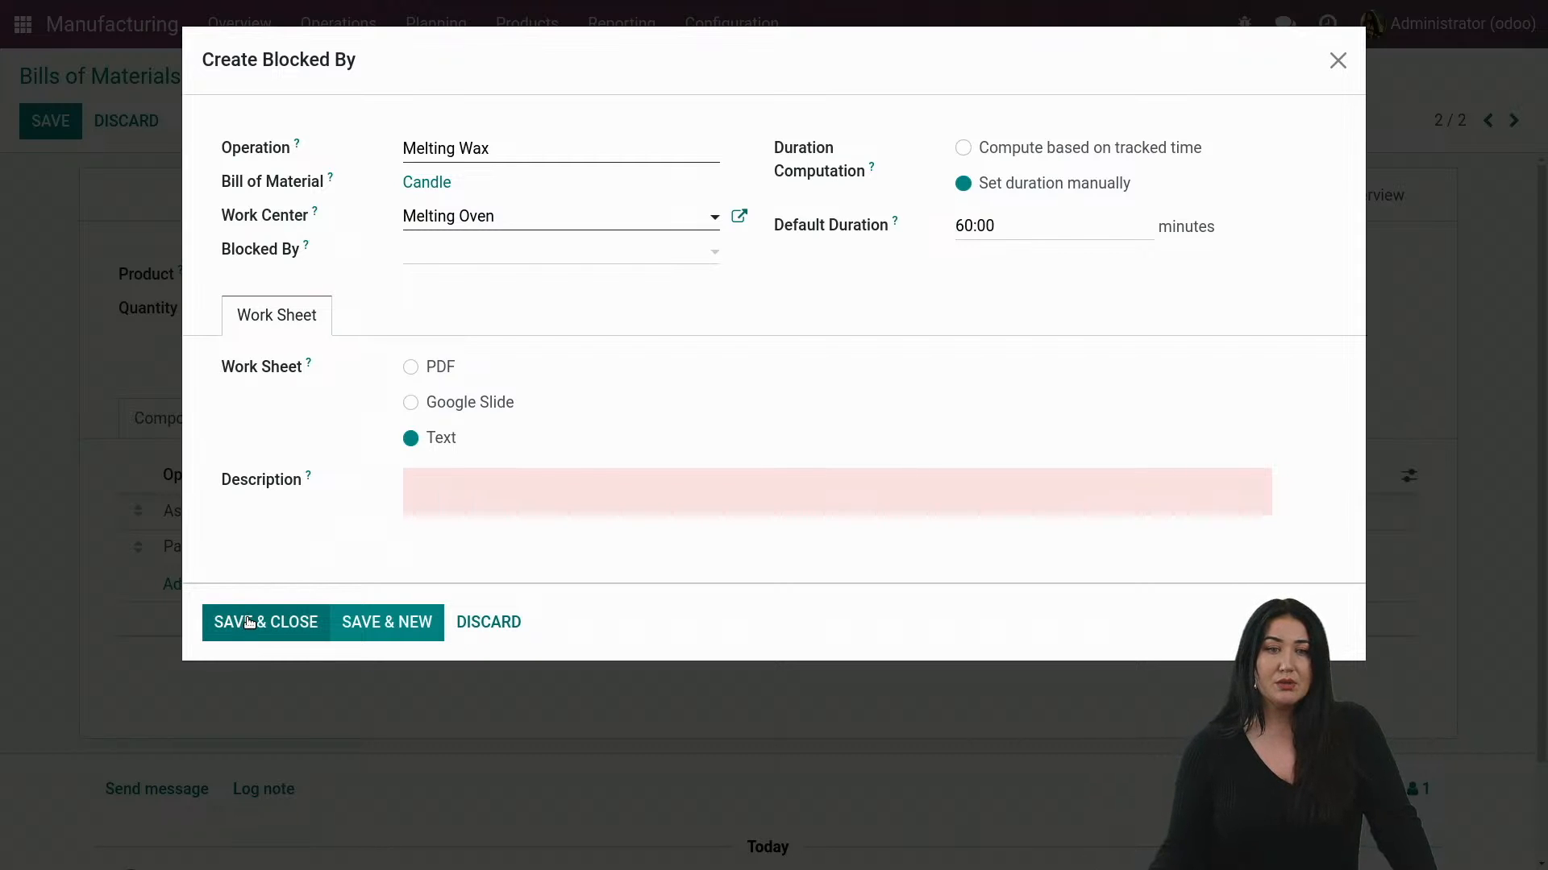
left_click(266, 623)
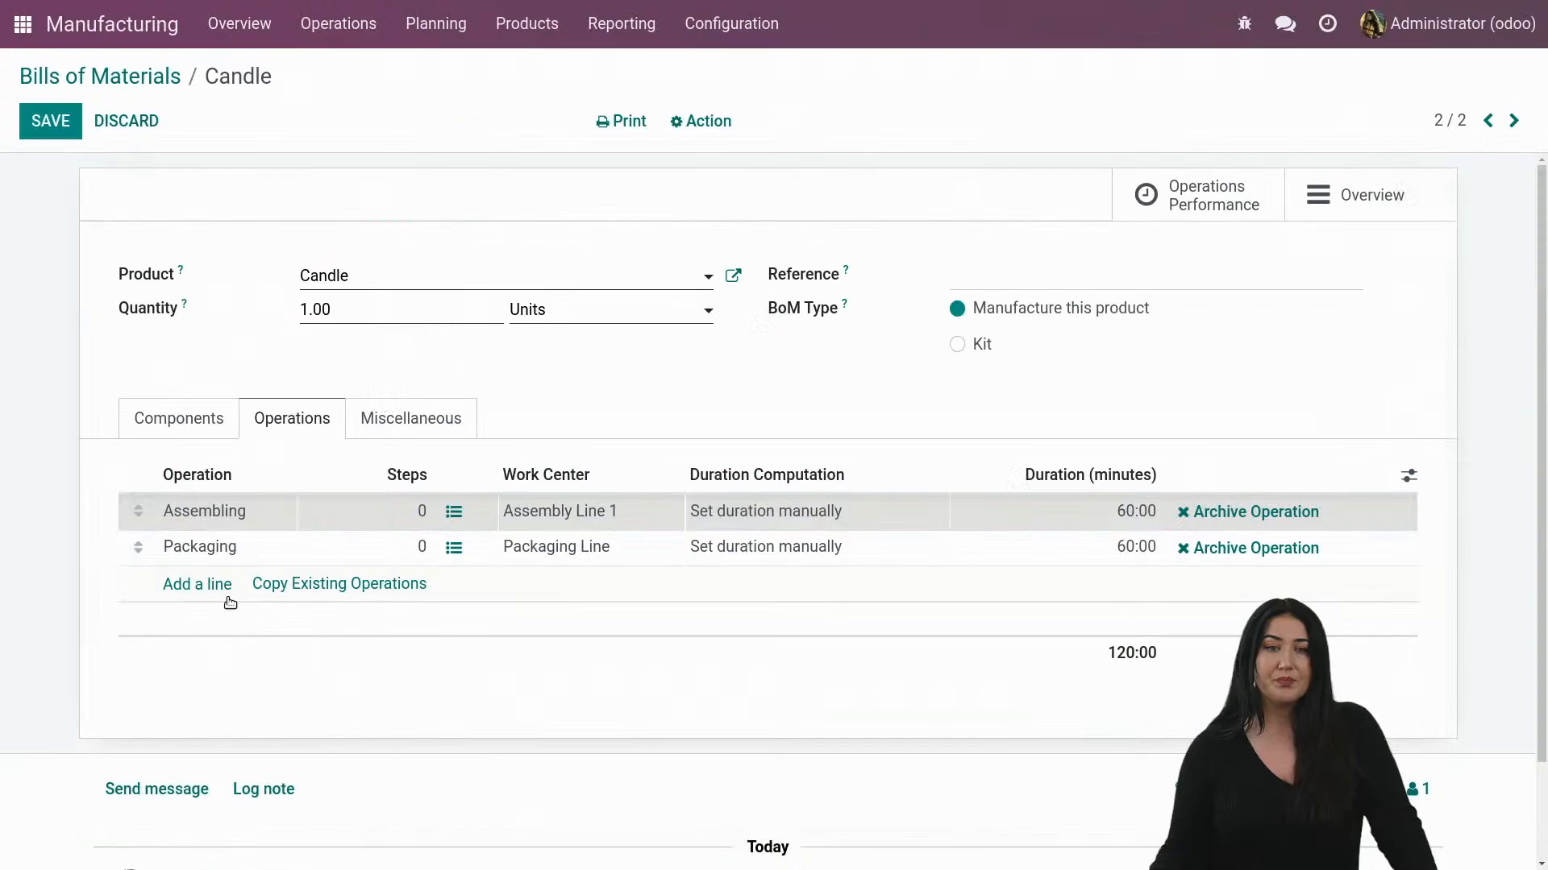
Save the Candle bill with three operations and go to the Manufacturing Orders list.
left_click(50, 121)
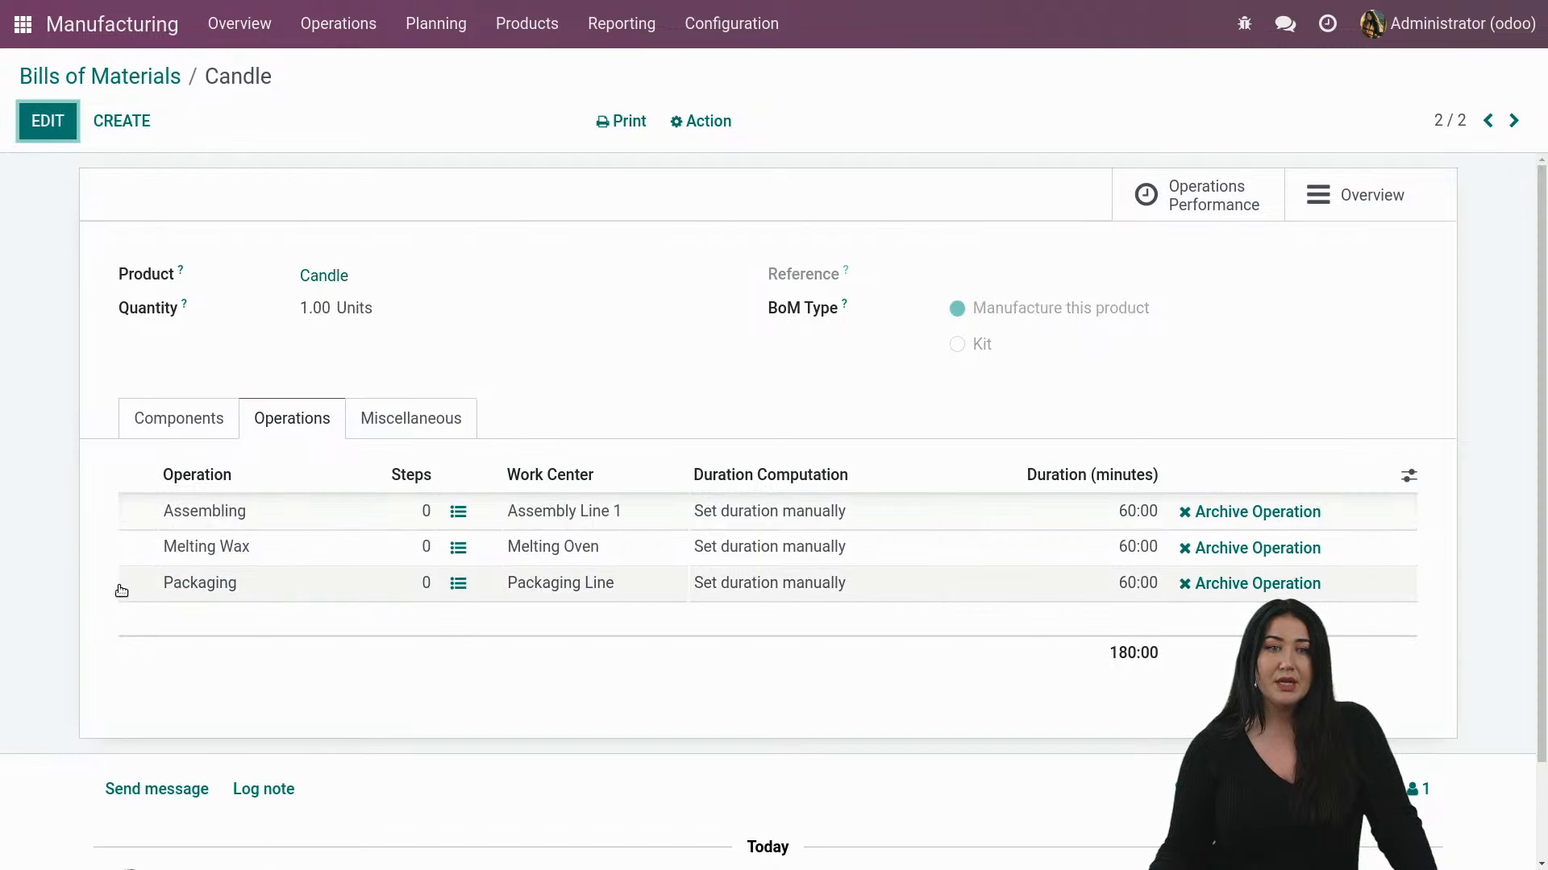
mouse_move(229, 564)
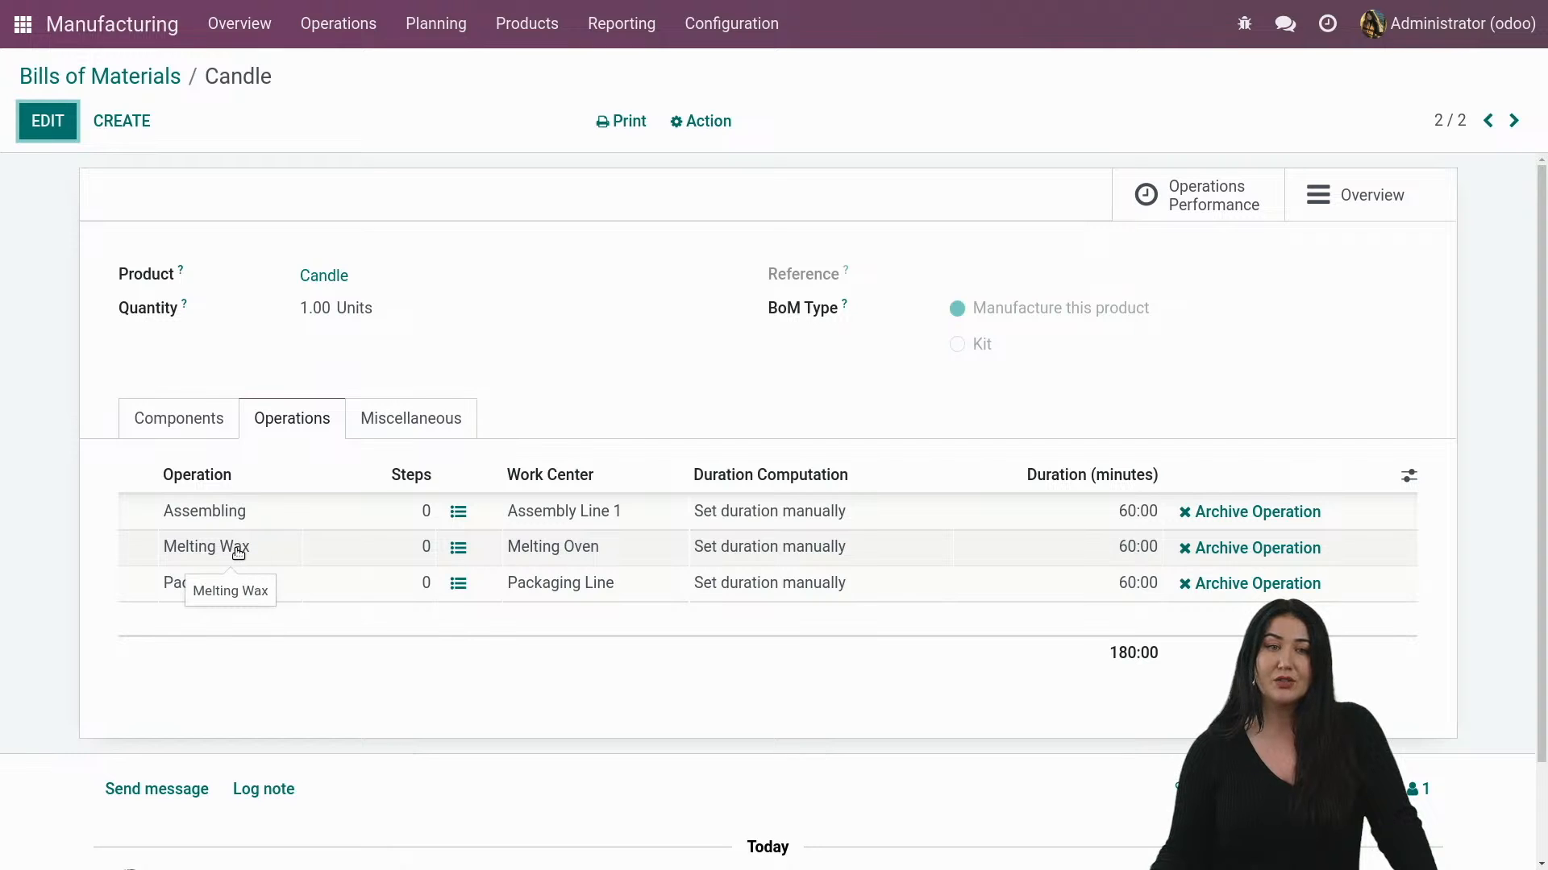
mouse_move(268, 454)
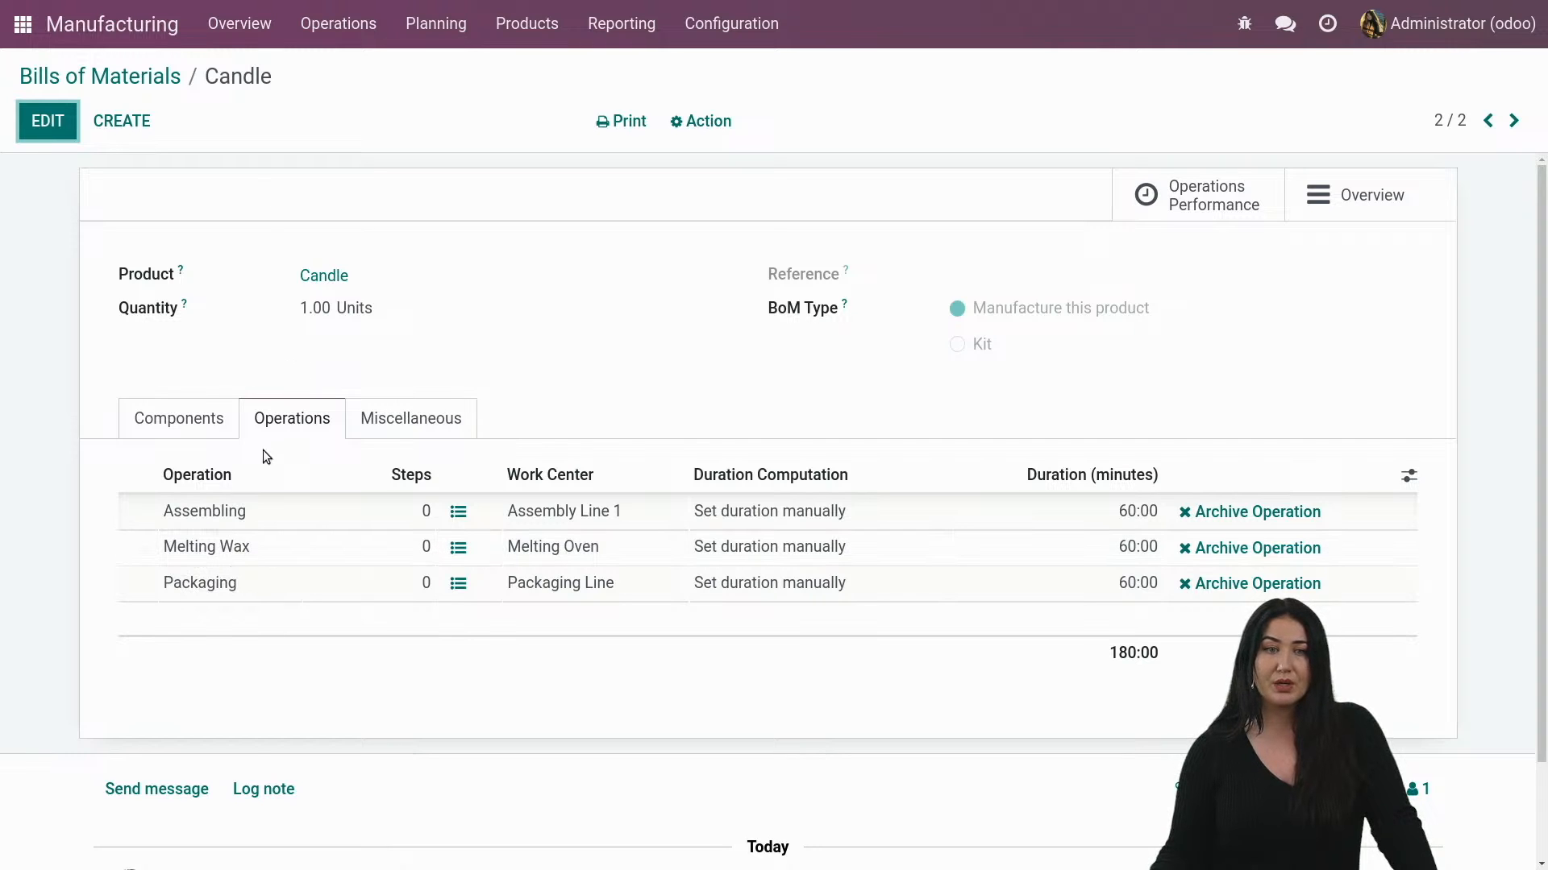
left_click(339, 23)
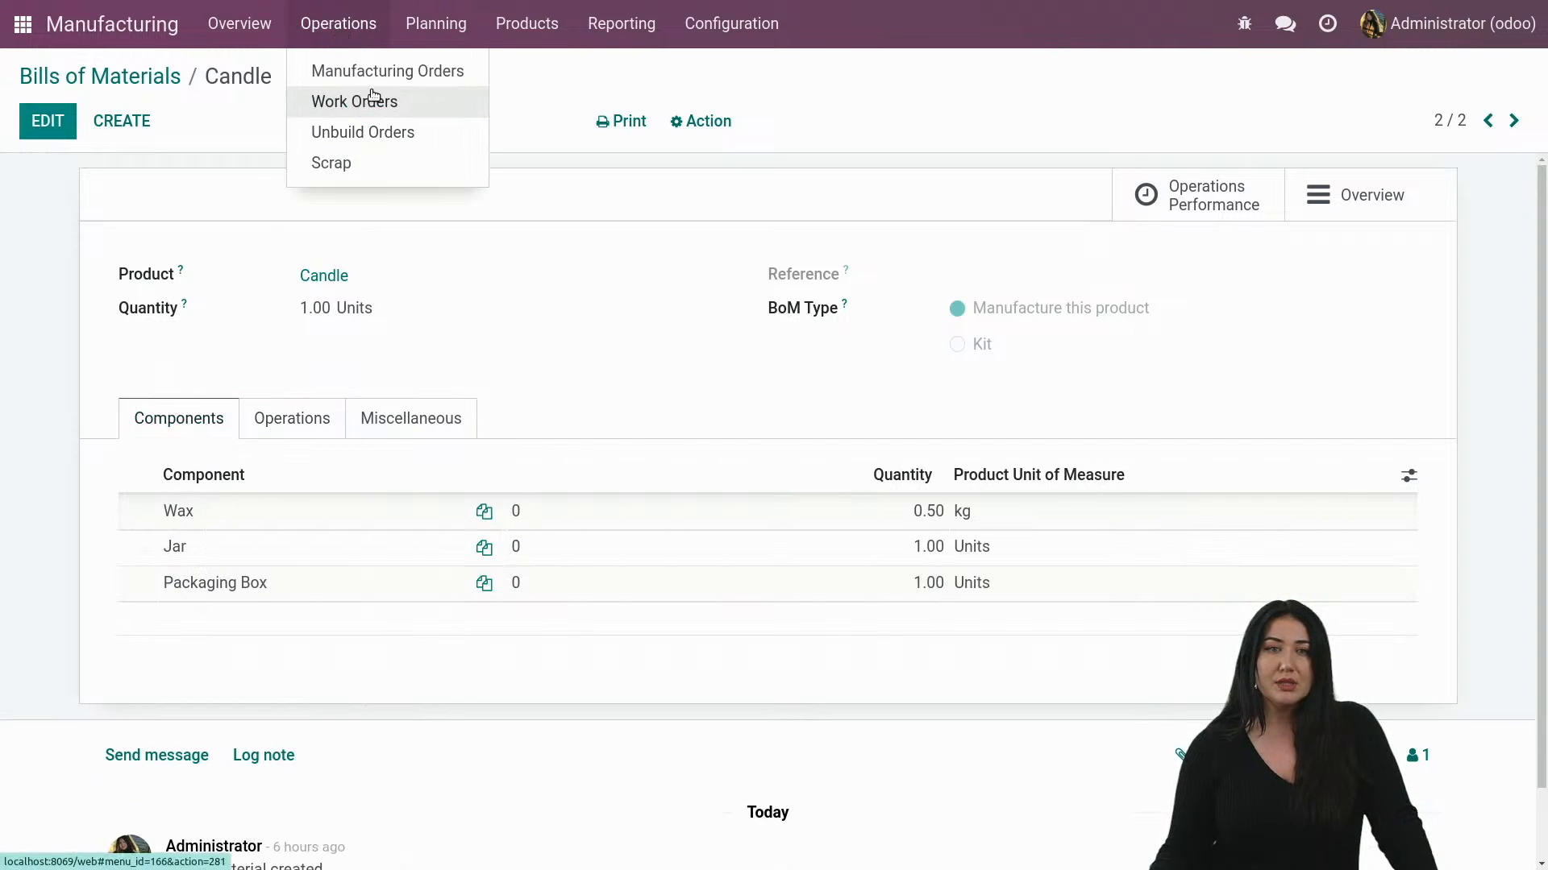
left_click(387, 71)
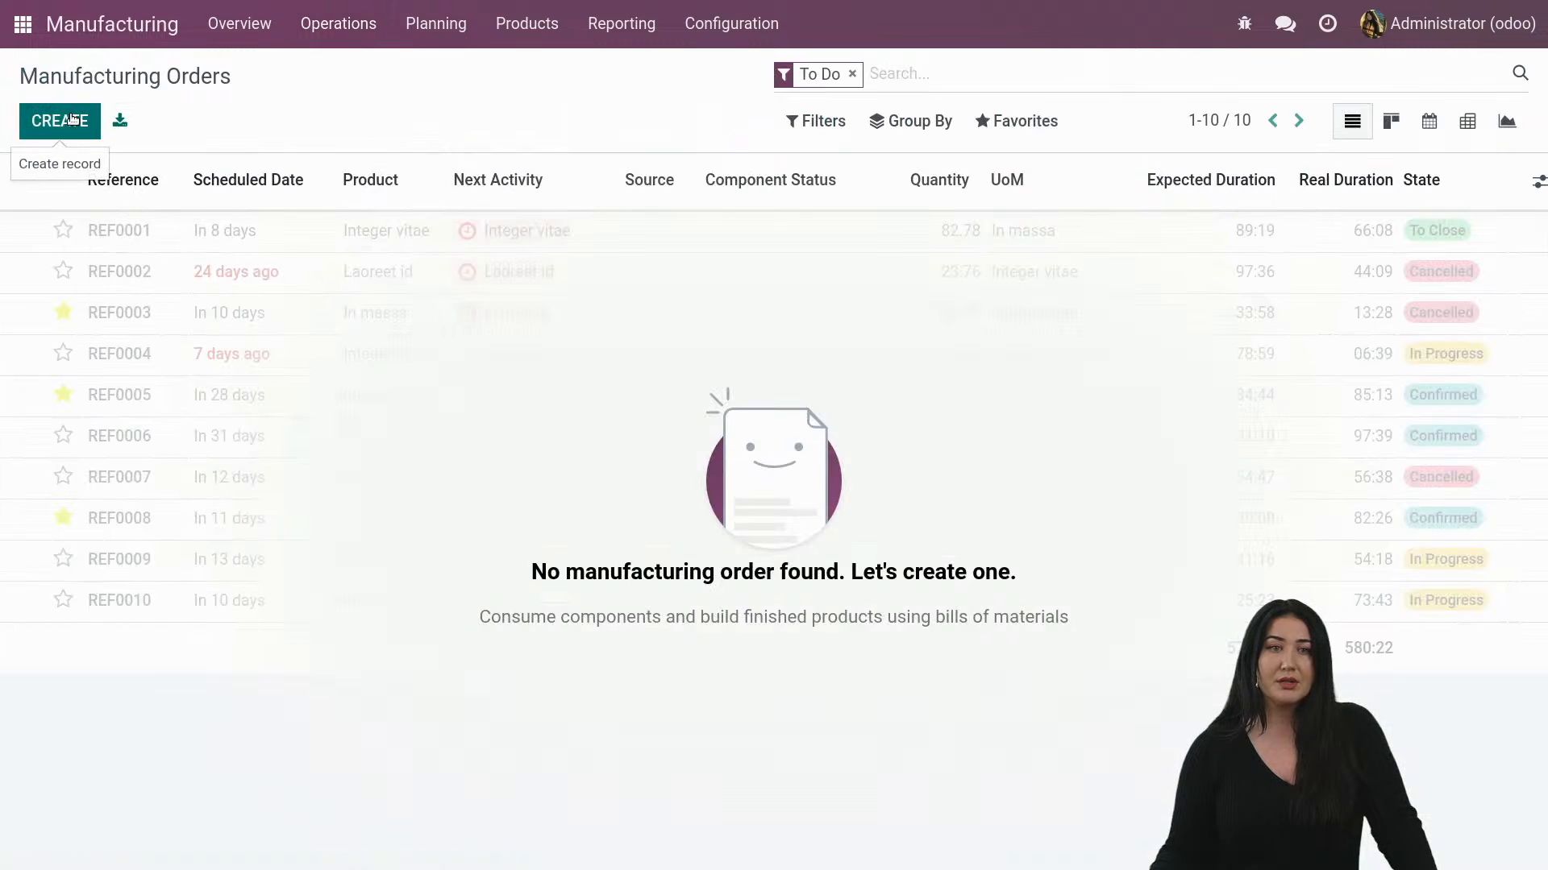
Create and confirm an order for 5.00 Candles scheduled 09/17/2022 (WH/MO/00009).
left_click(60, 119)
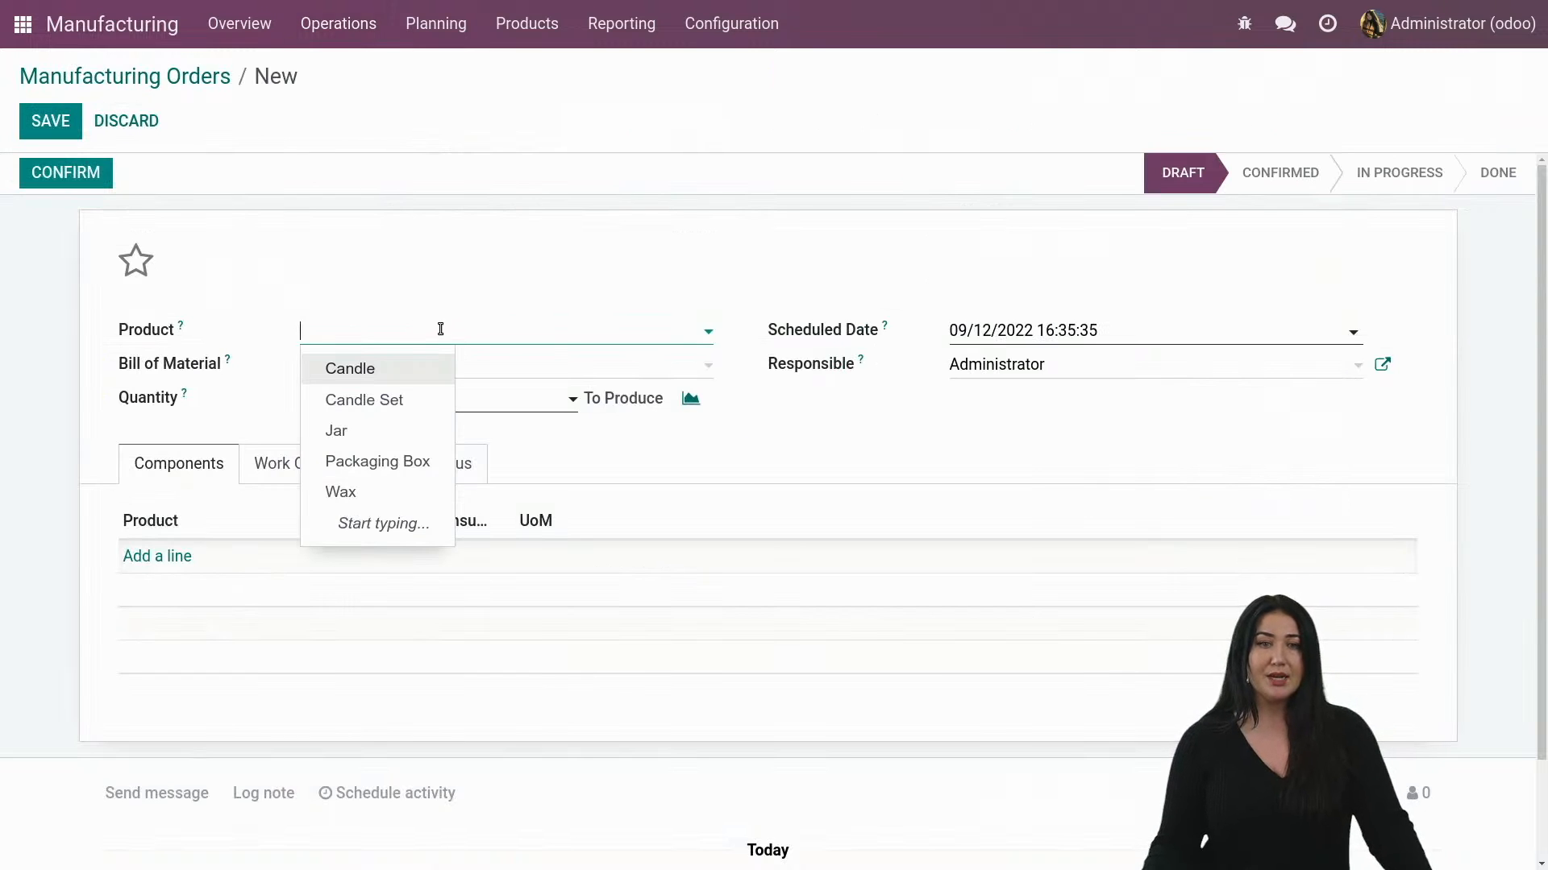
left_click(349, 367)
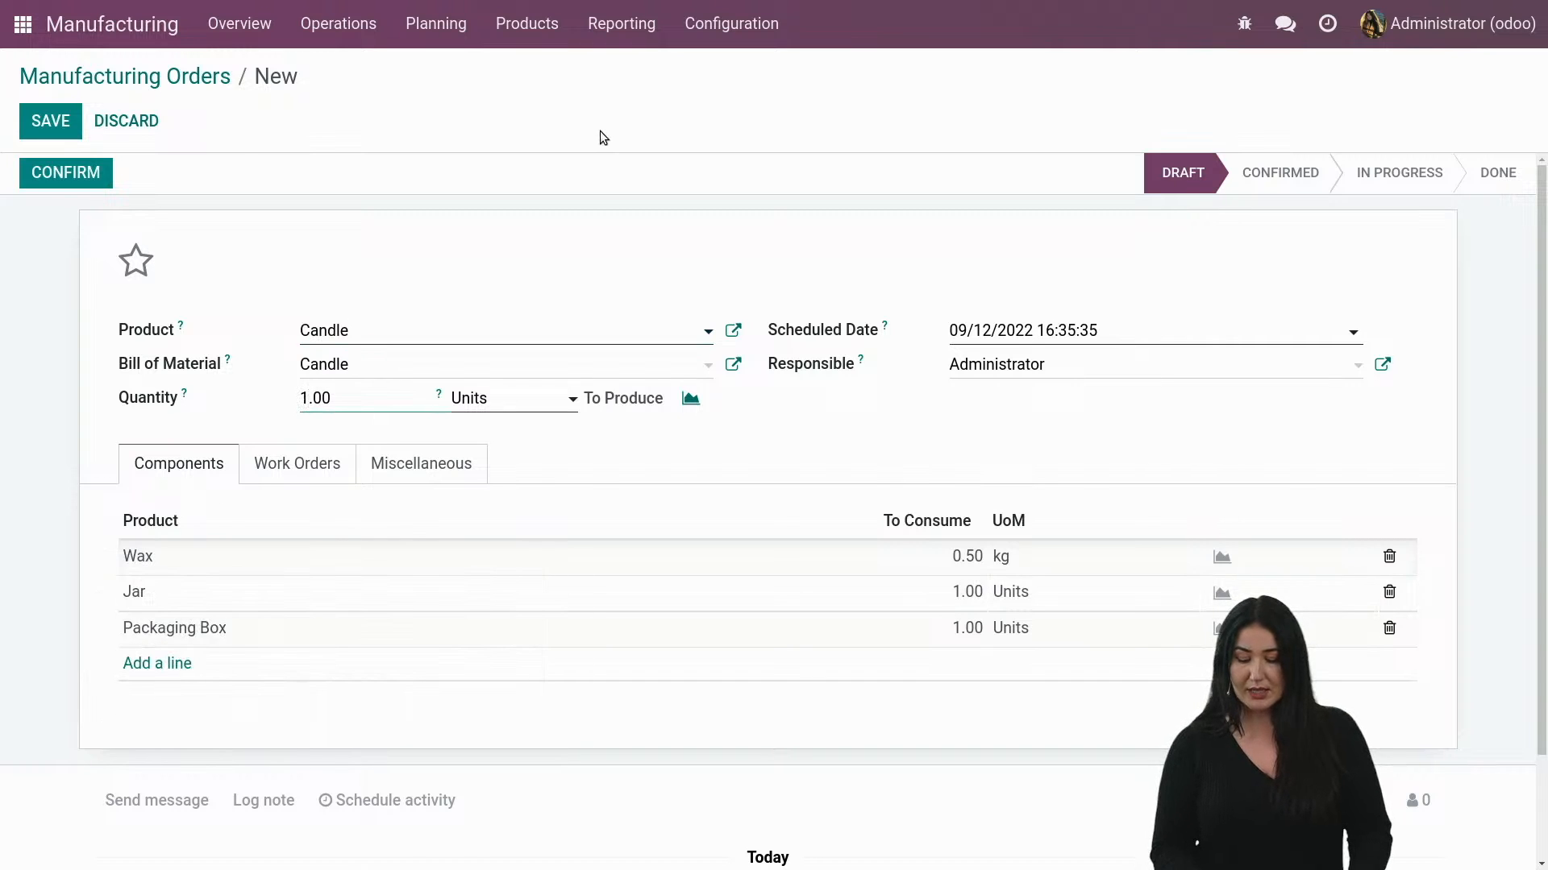
type("5.00")
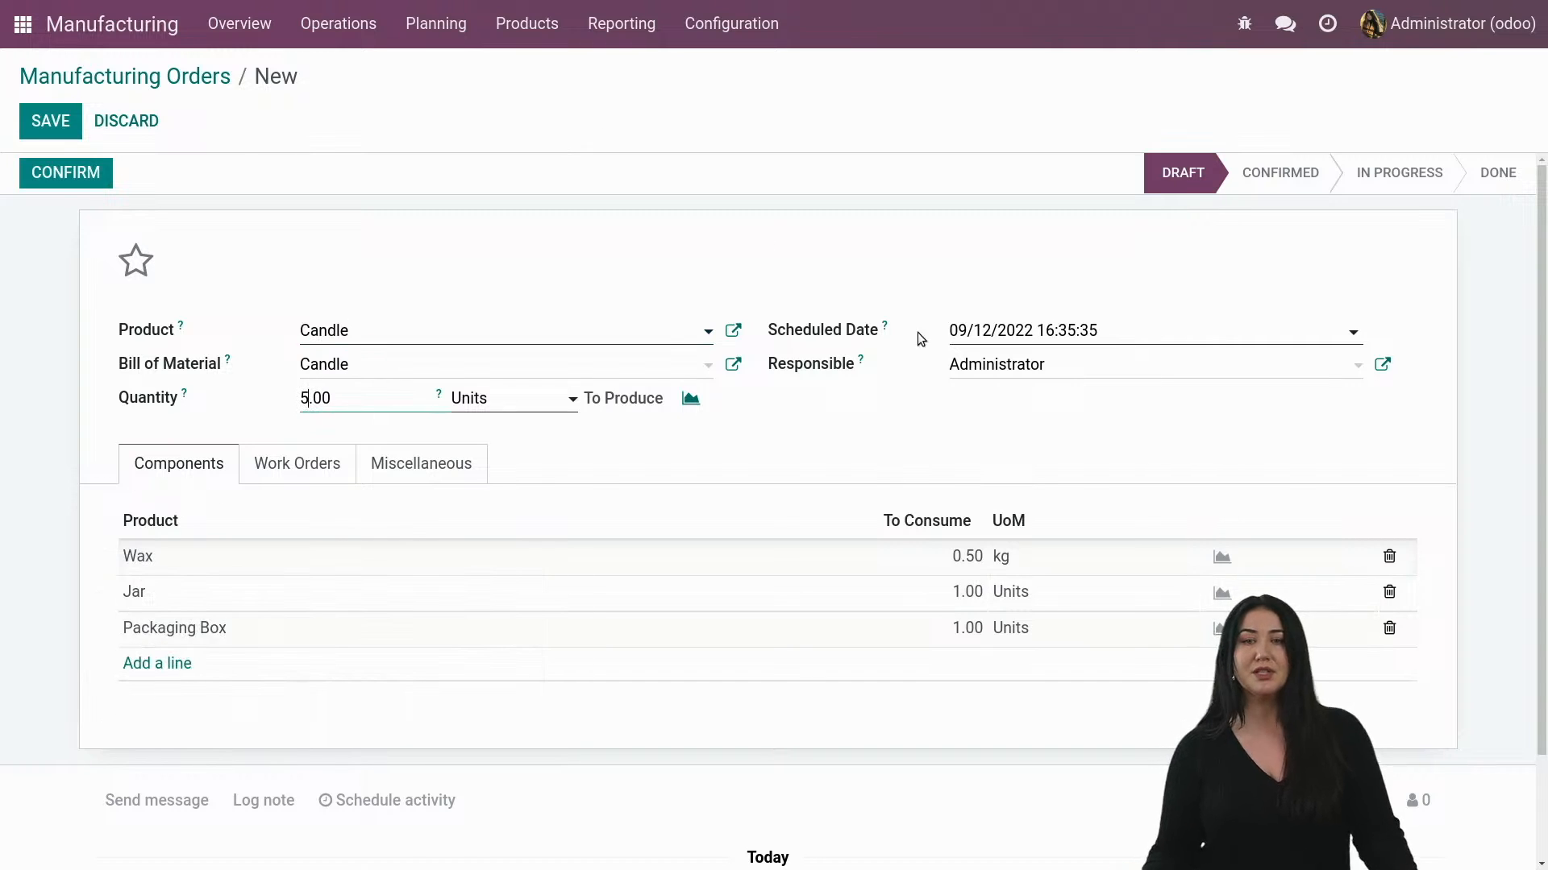
left_click(1022, 331)
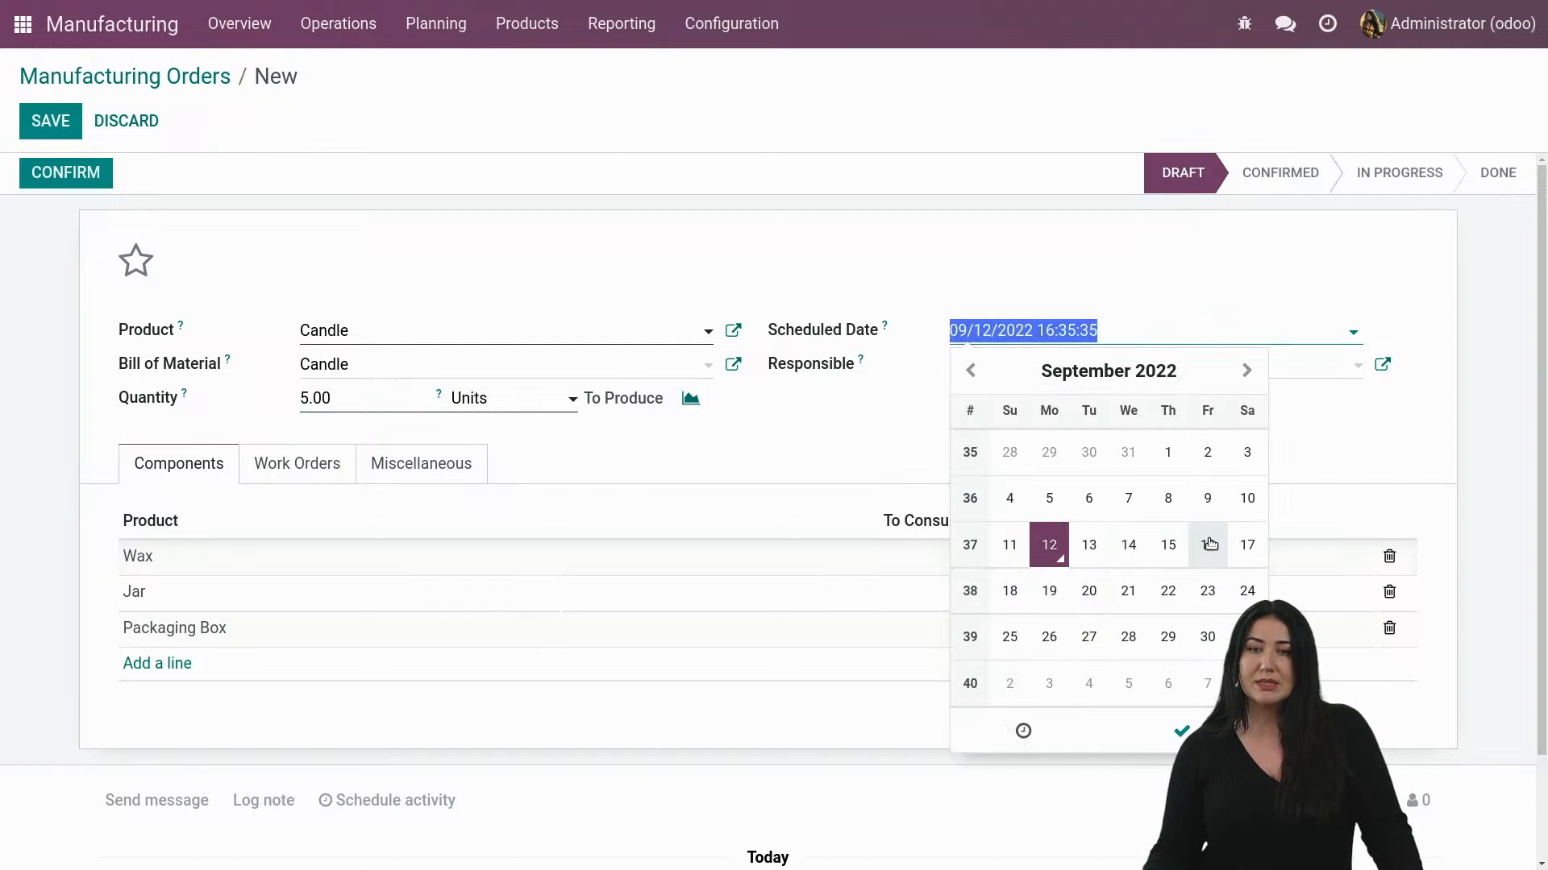
left_click(1248, 545)
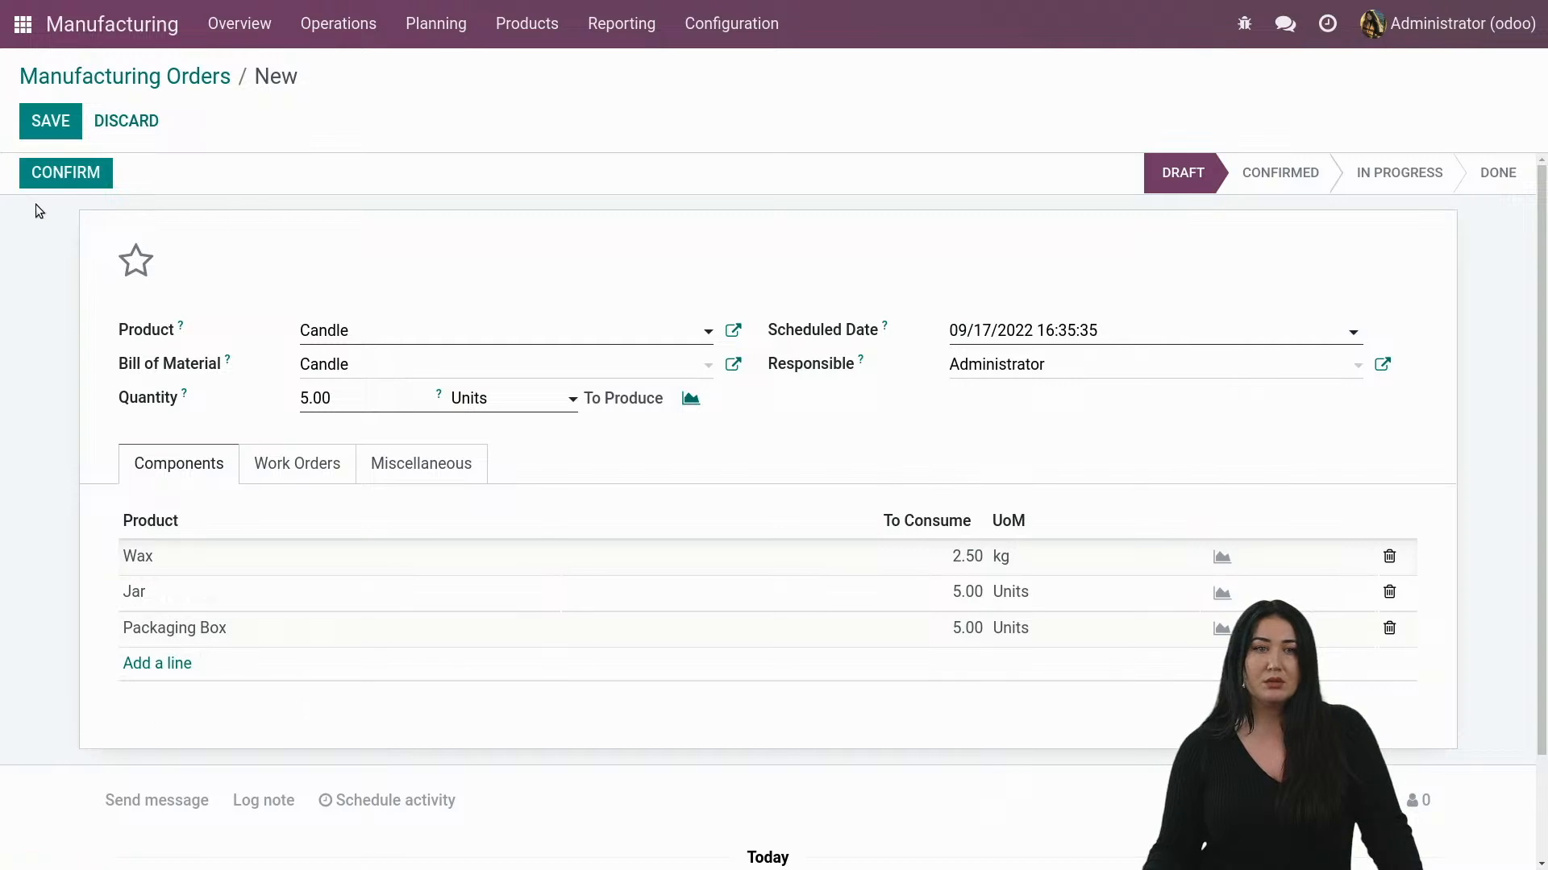
left_click(50, 121)
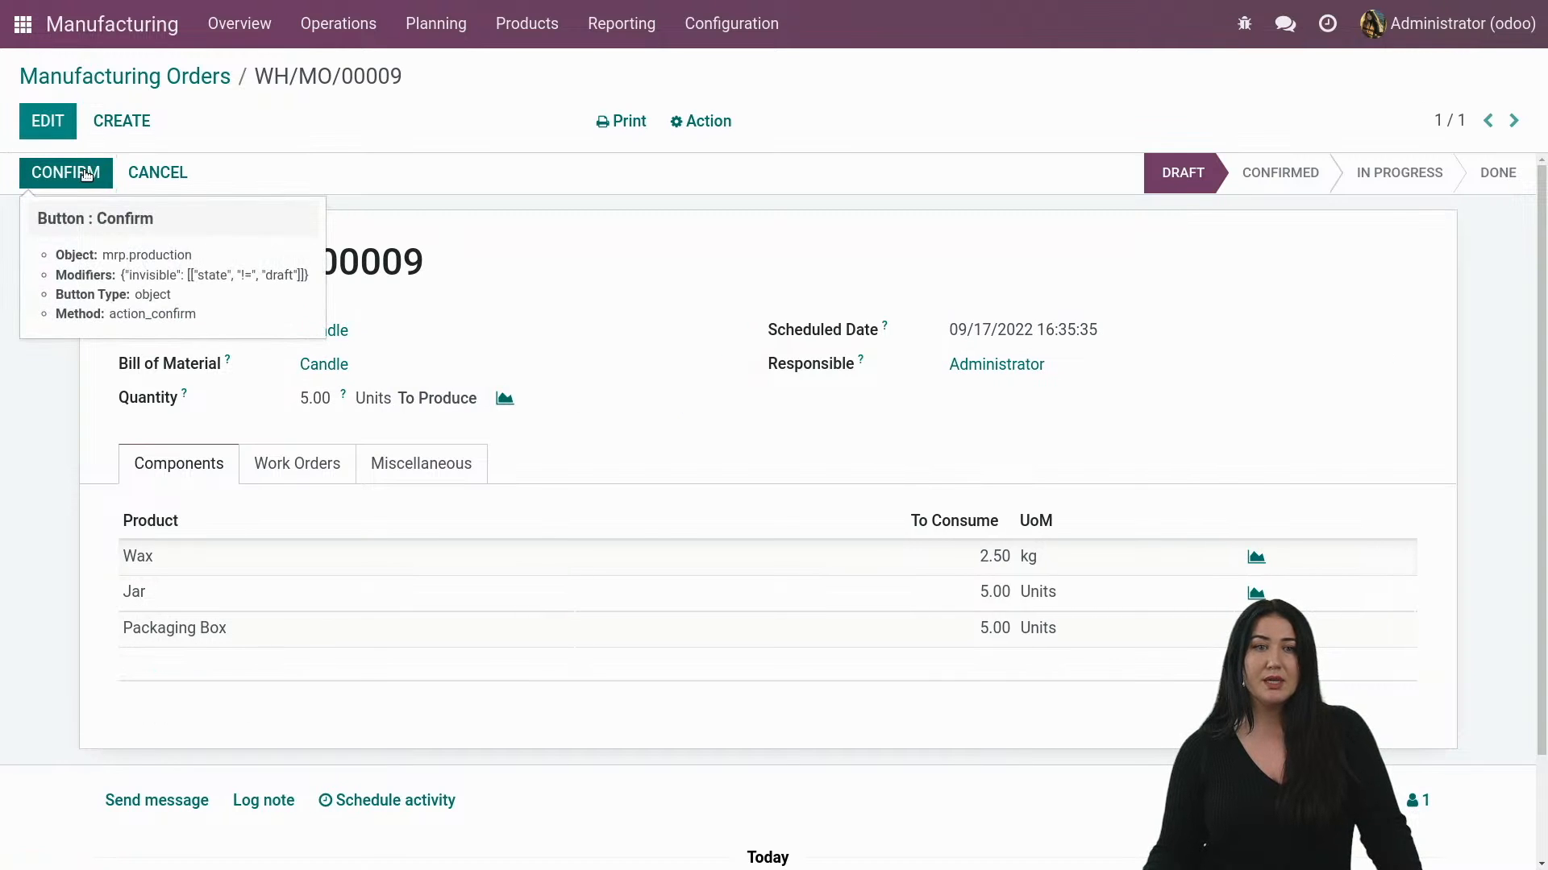
left_click(65, 172)
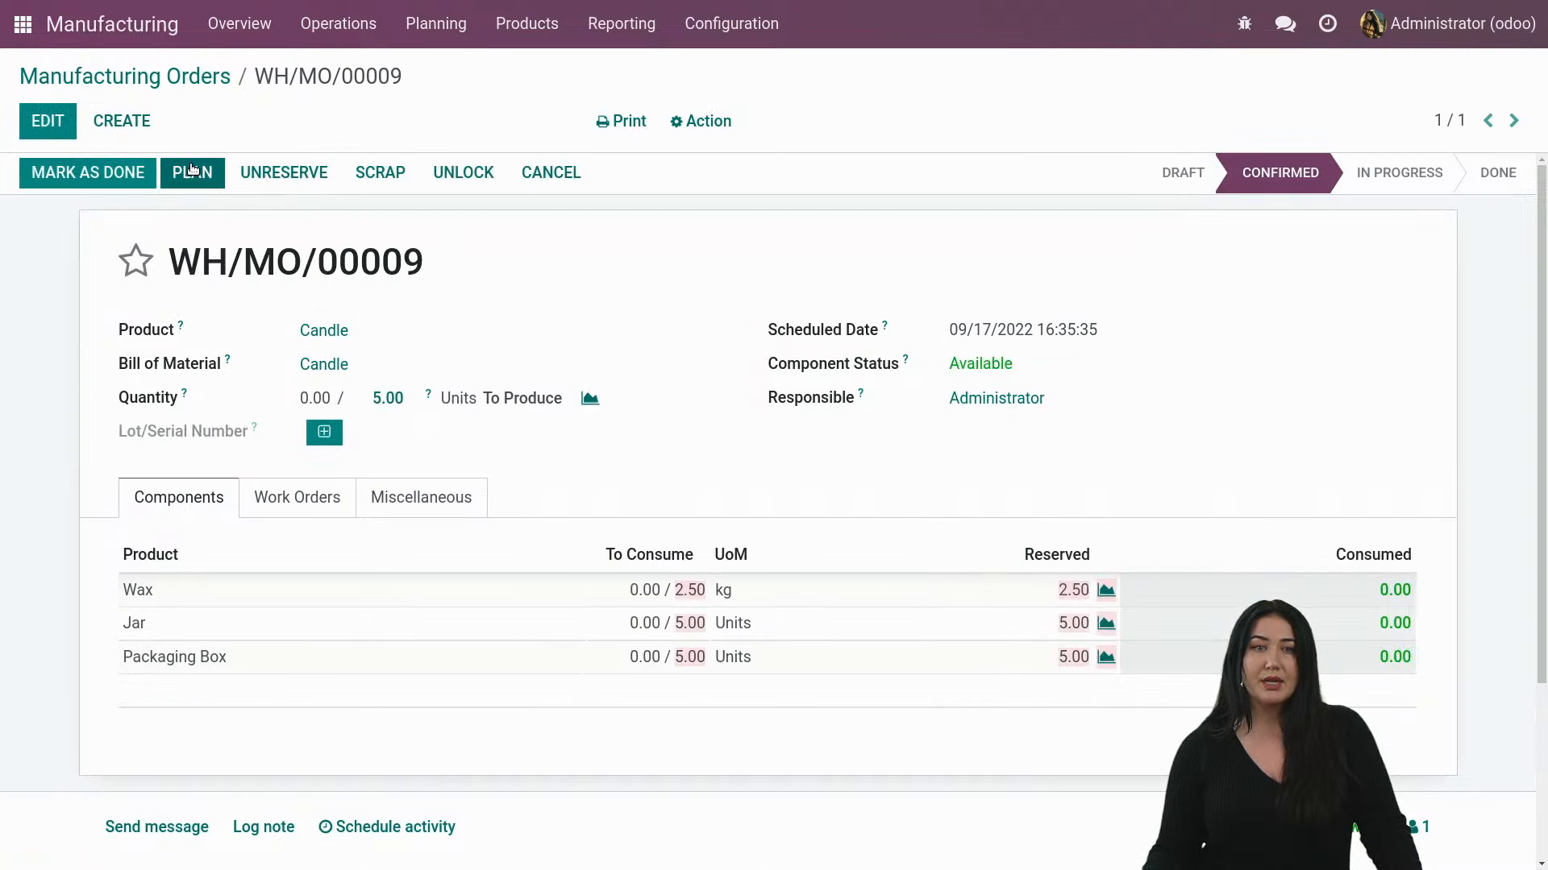
Plan WH/MO/00009 so its work orders appear on the September Gantt chart.
left_click(436, 22)
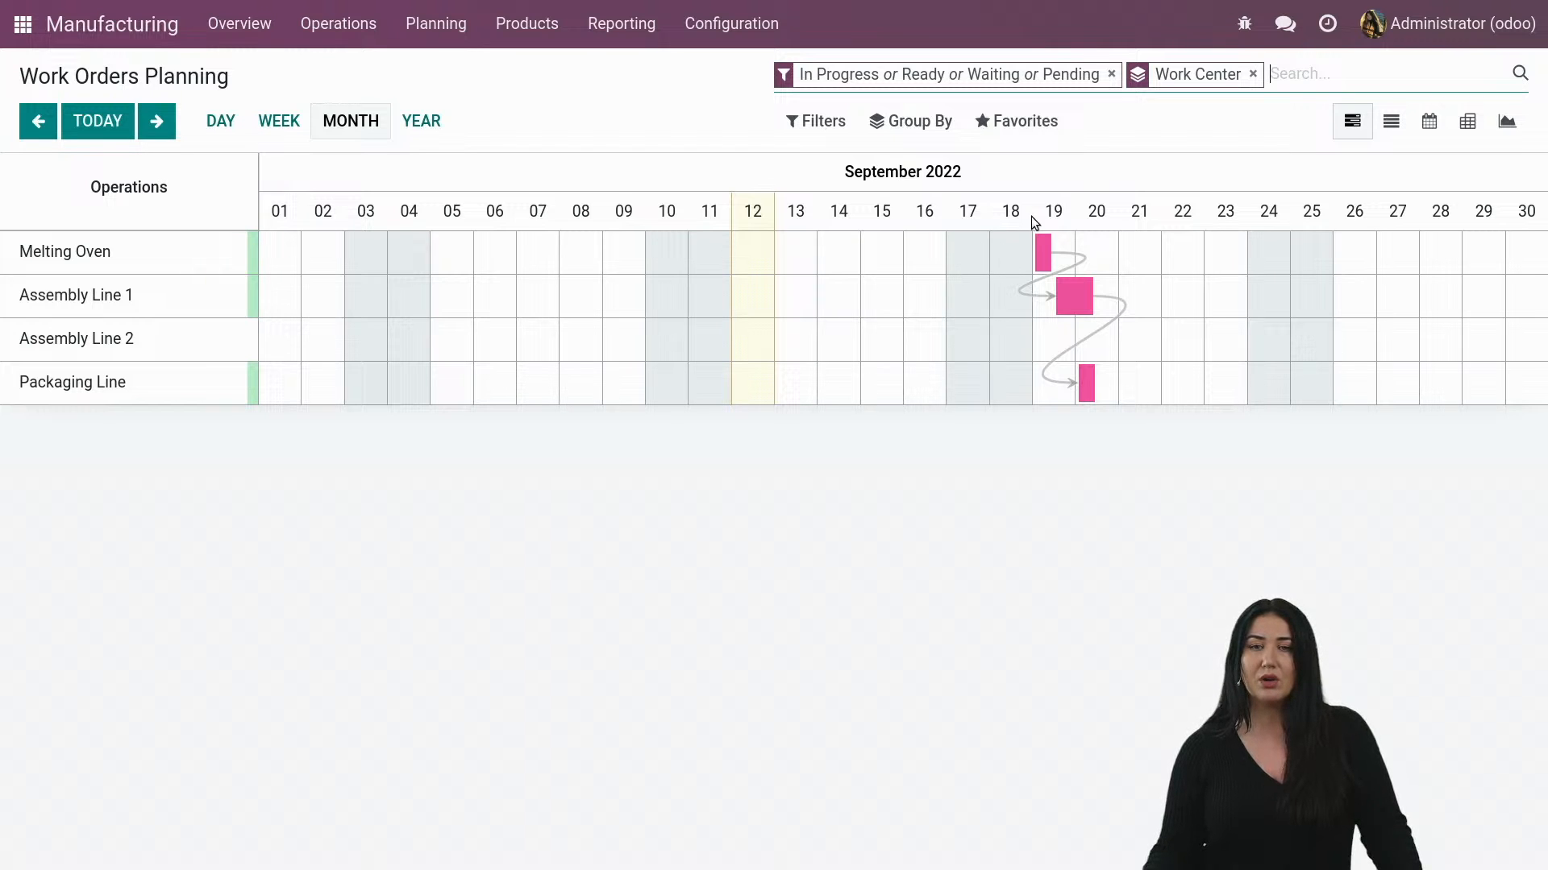
mouse_move(1077, 302)
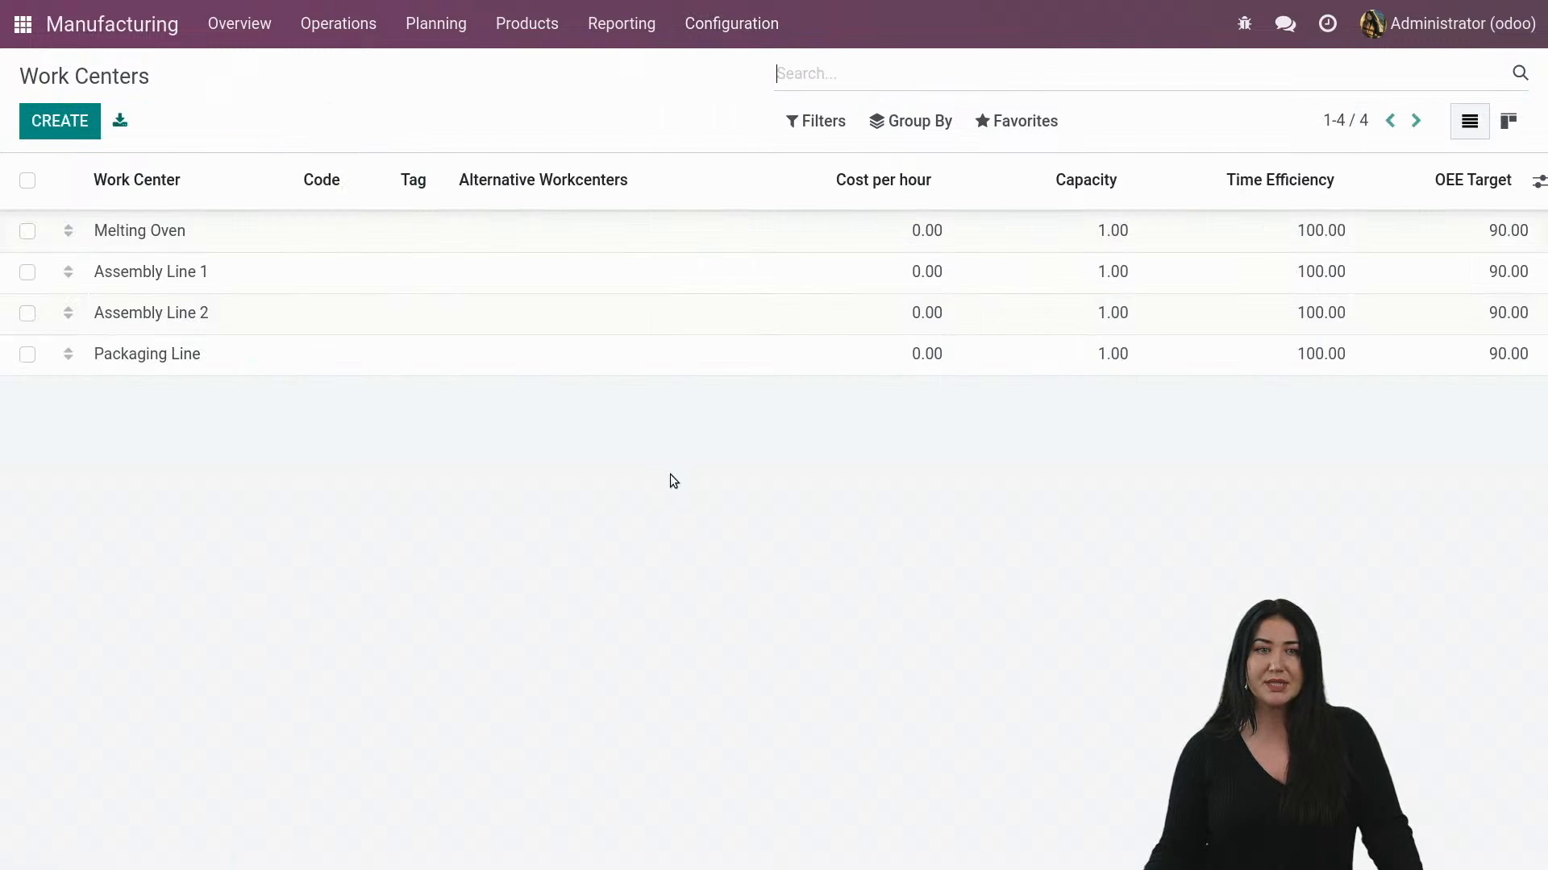
View the Melting Oven's Standard 40 hours/week calendar, 08:00–12:00 and 13:00–17:00 weekdays.
left_click(138, 230)
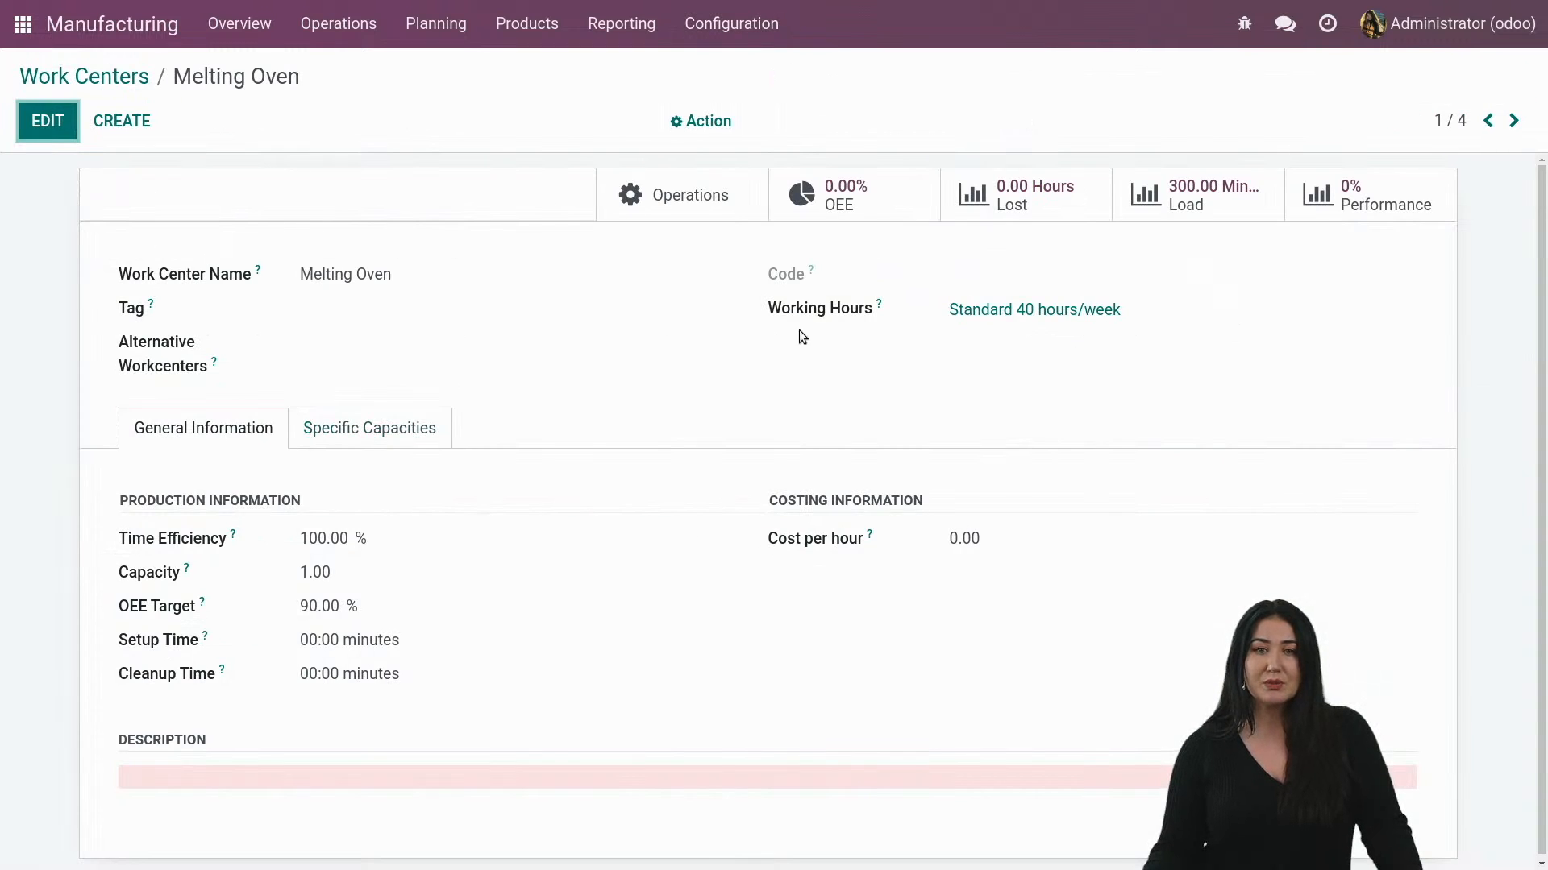
mouse_move(842, 316)
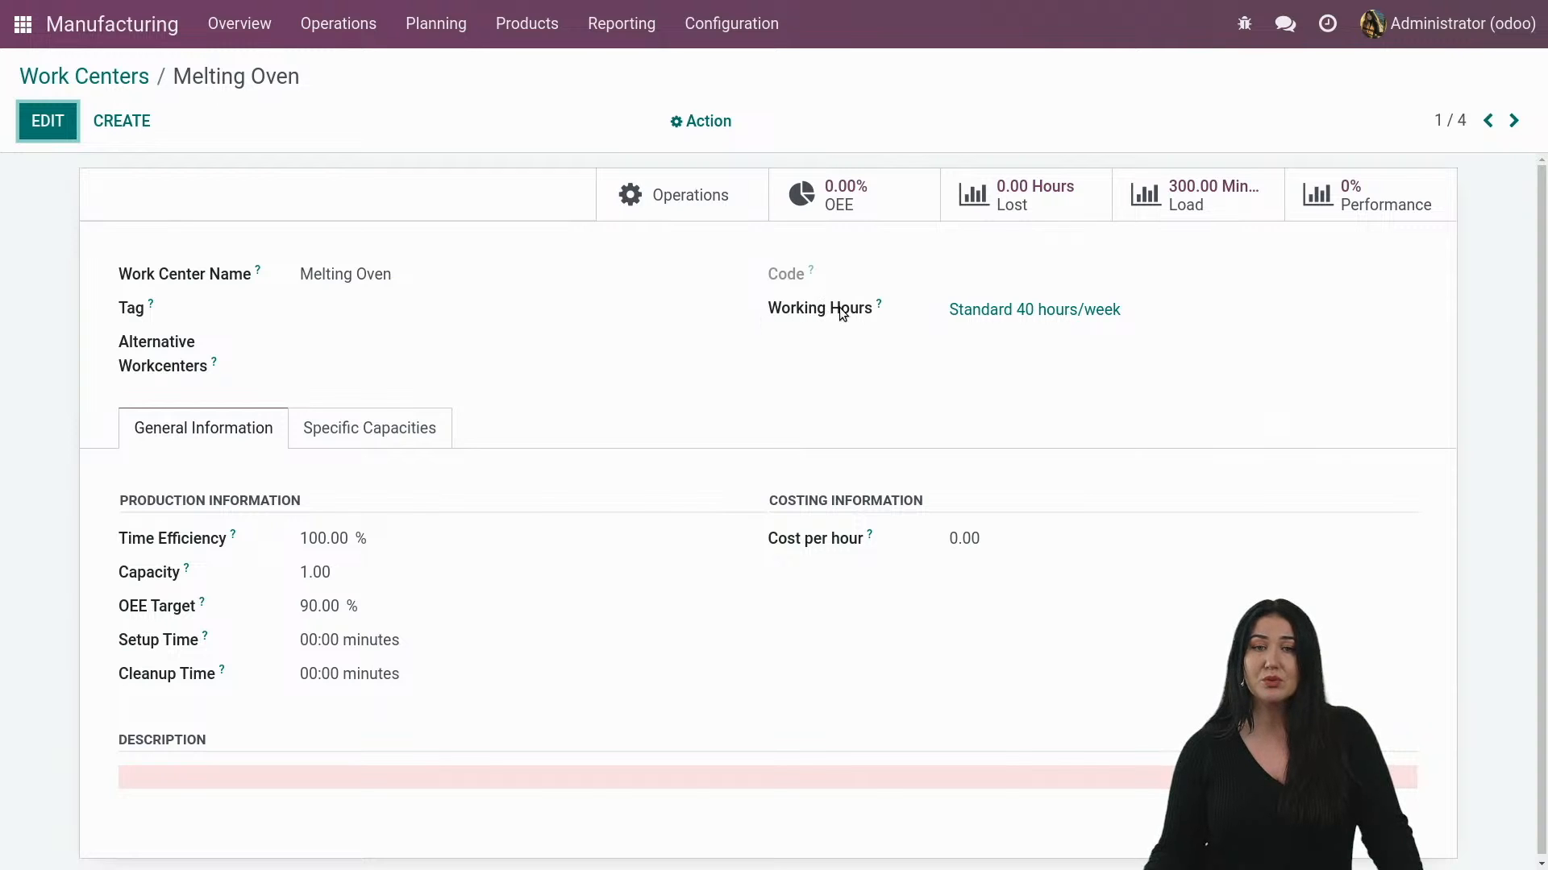
mouse_move(879, 303)
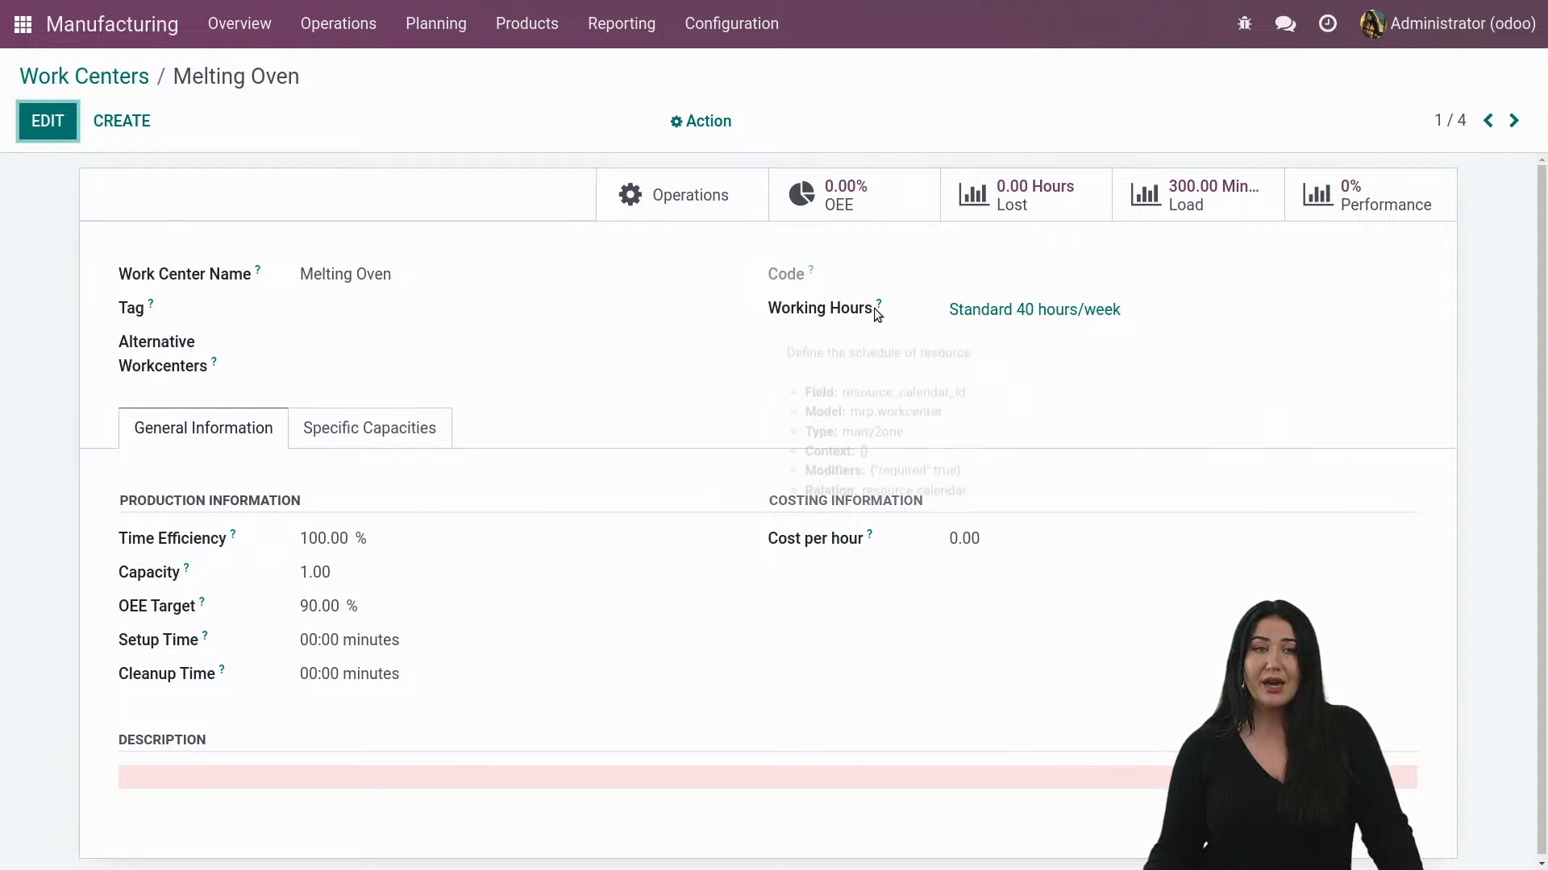
left_click(1033, 310)
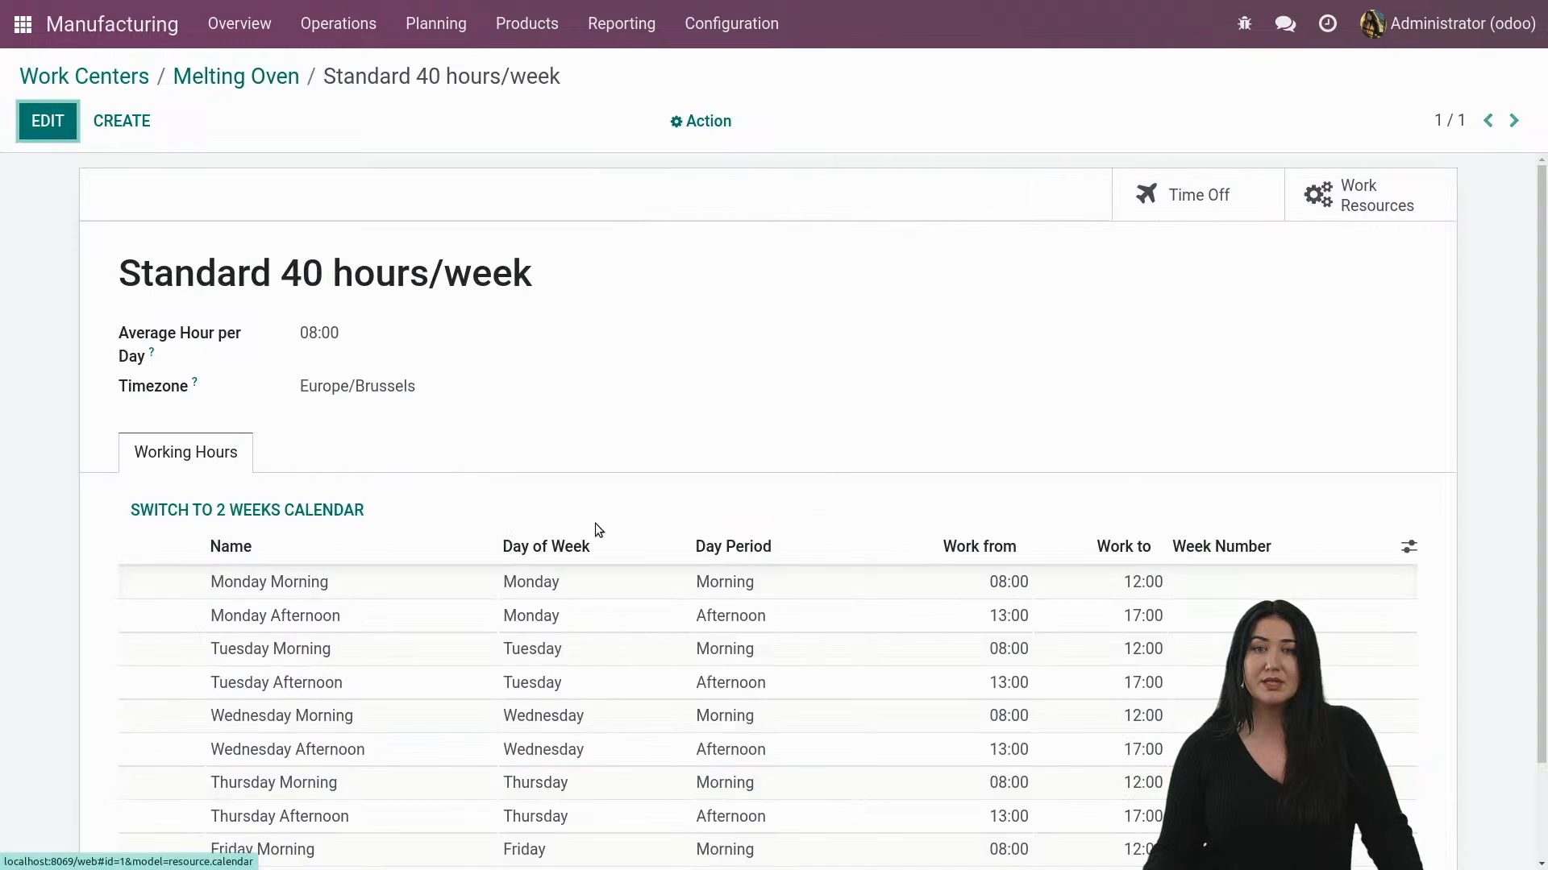
scroll("down", 3)
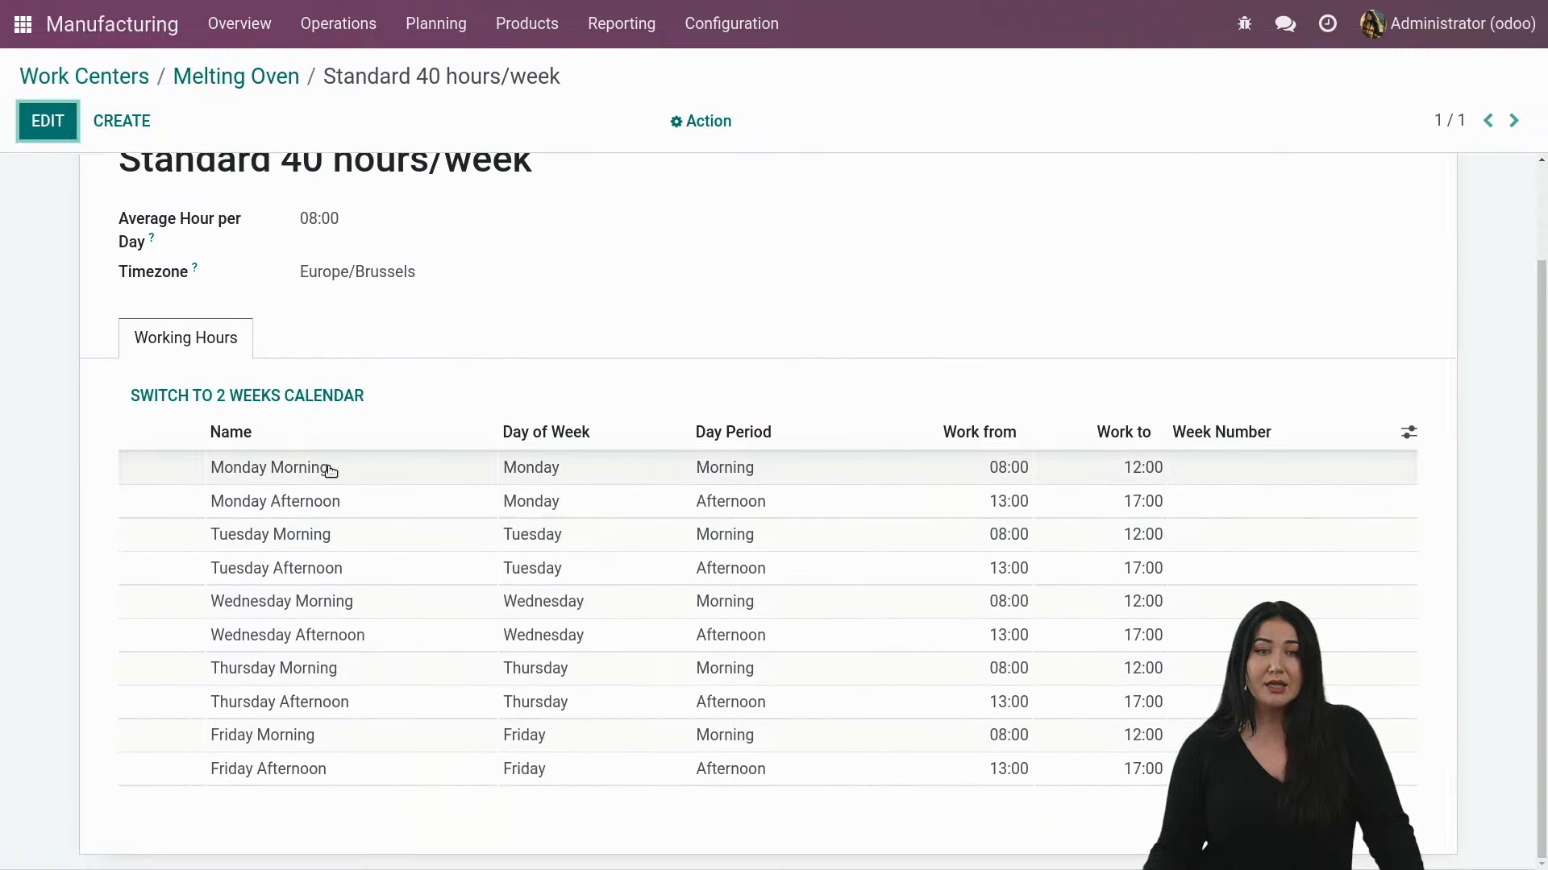
mouse_move(331, 497)
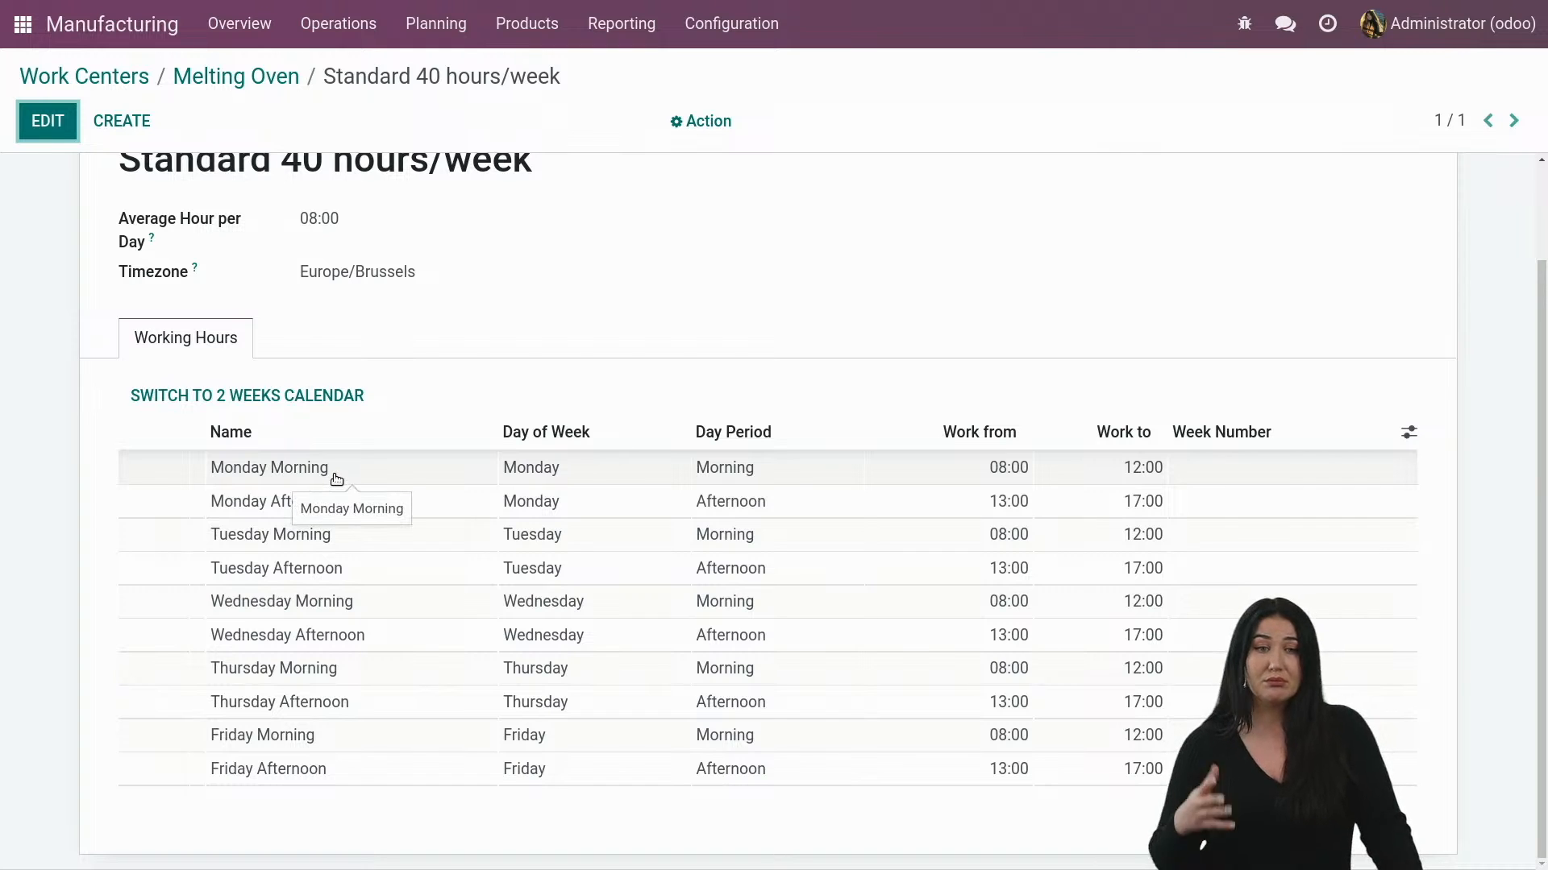
mouse_move(273, 484)
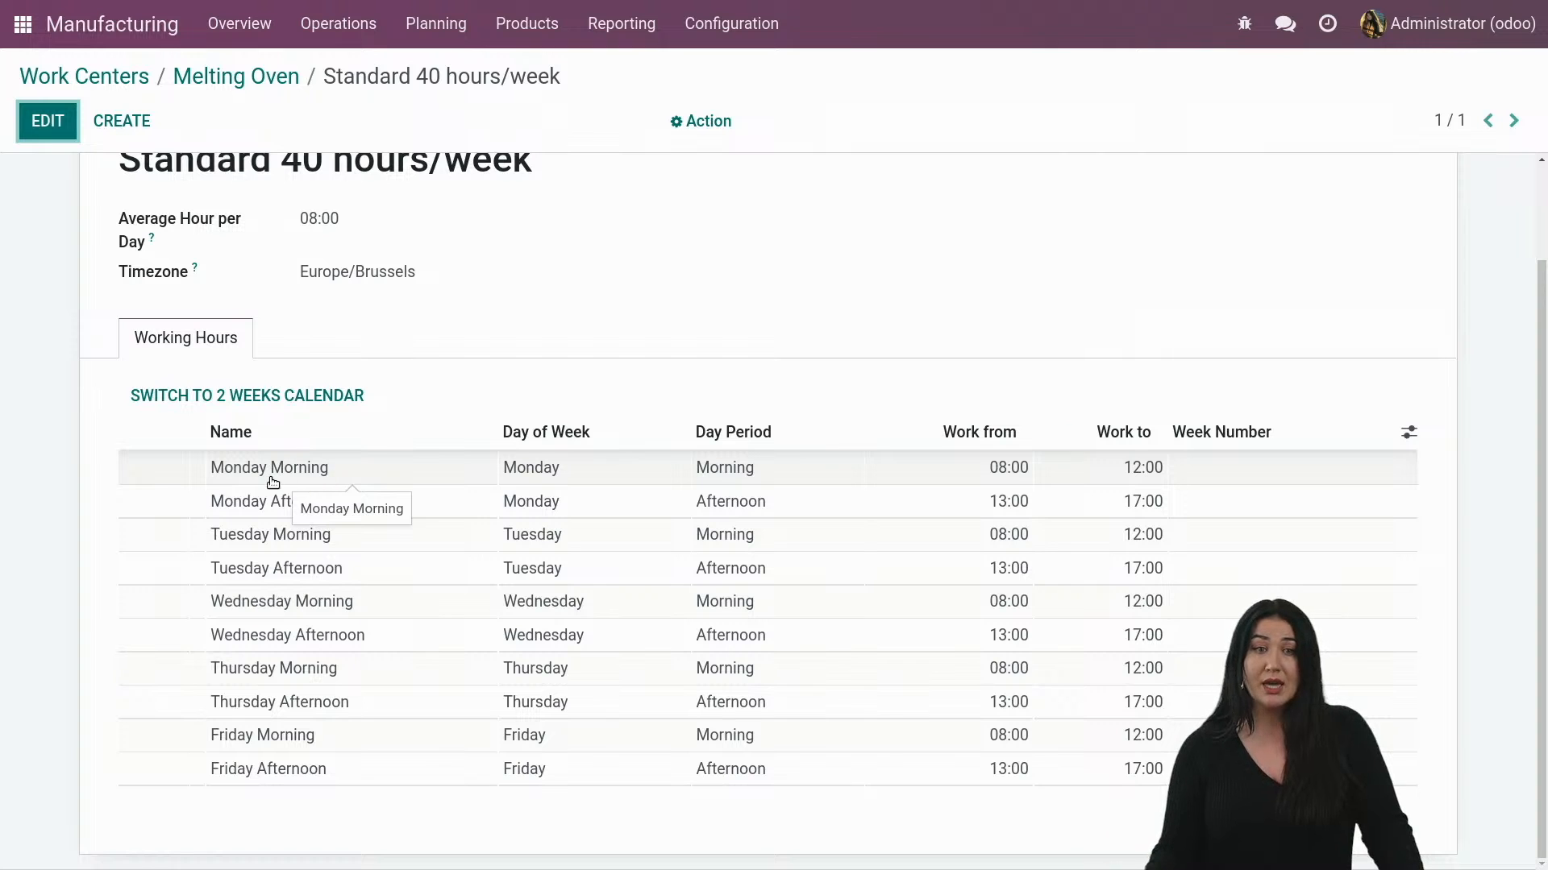
mouse_move(303, 525)
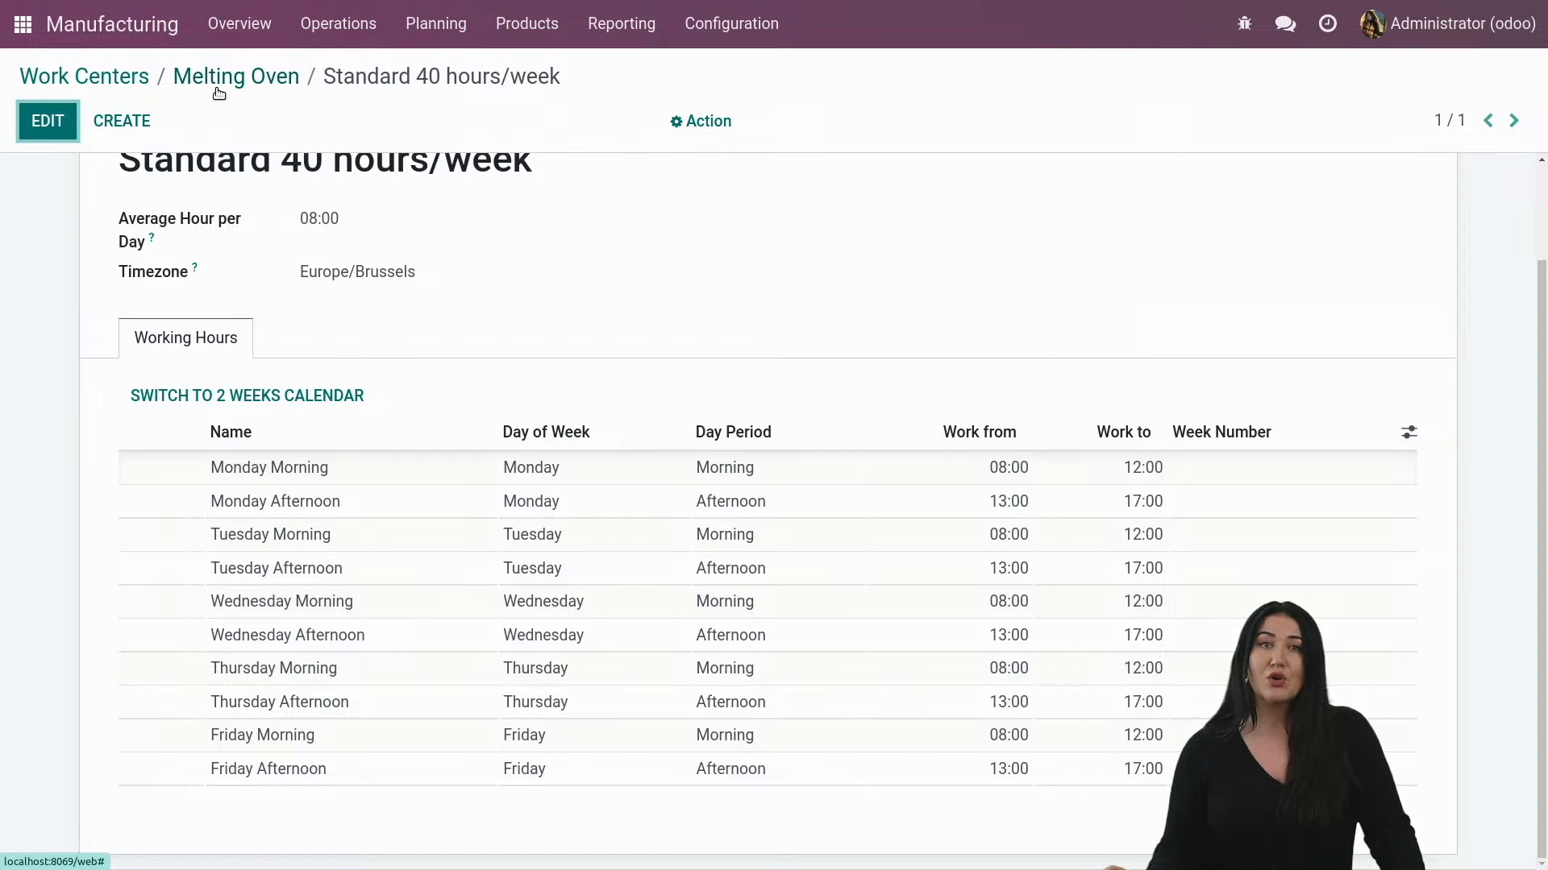
Return via Work Centers Overview to the September Work Orders Planning Gantt.
left_click(83, 75)
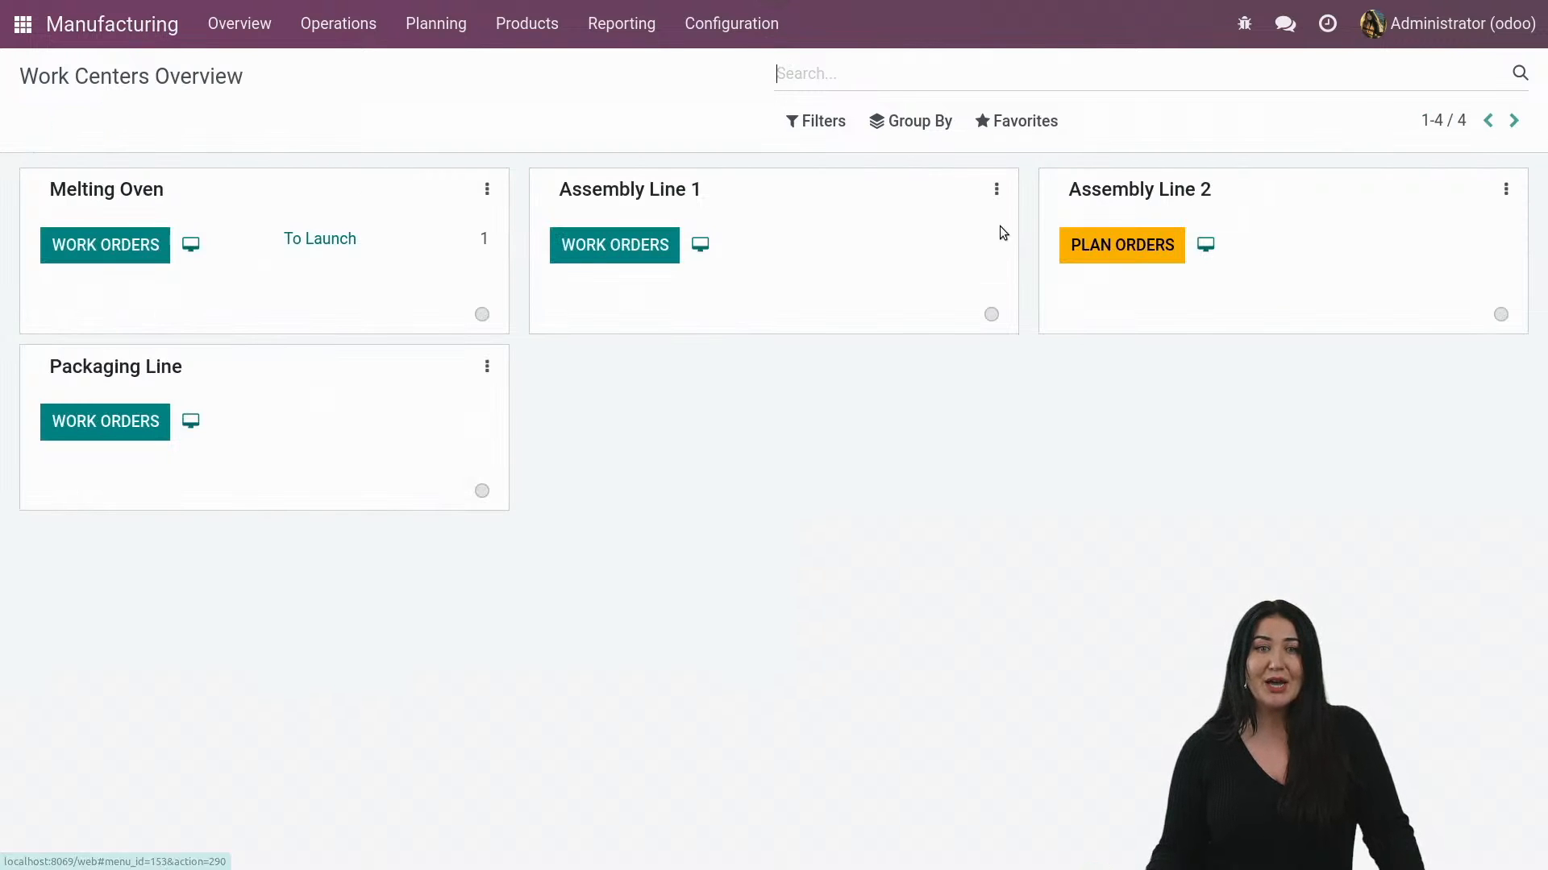
left_click(339, 22)
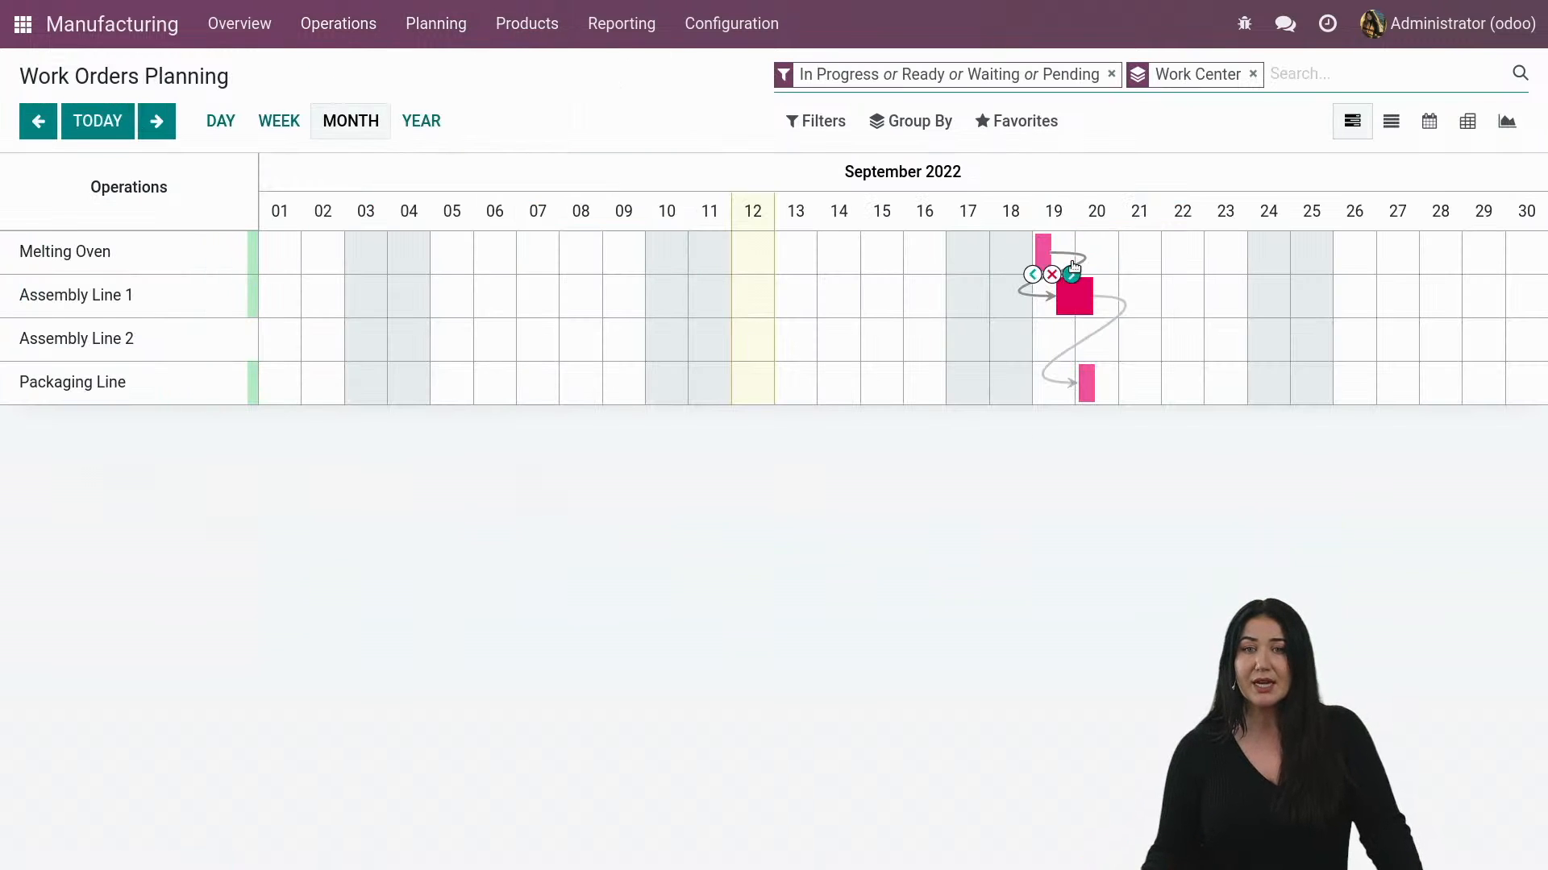
mouse_move(993, 200)
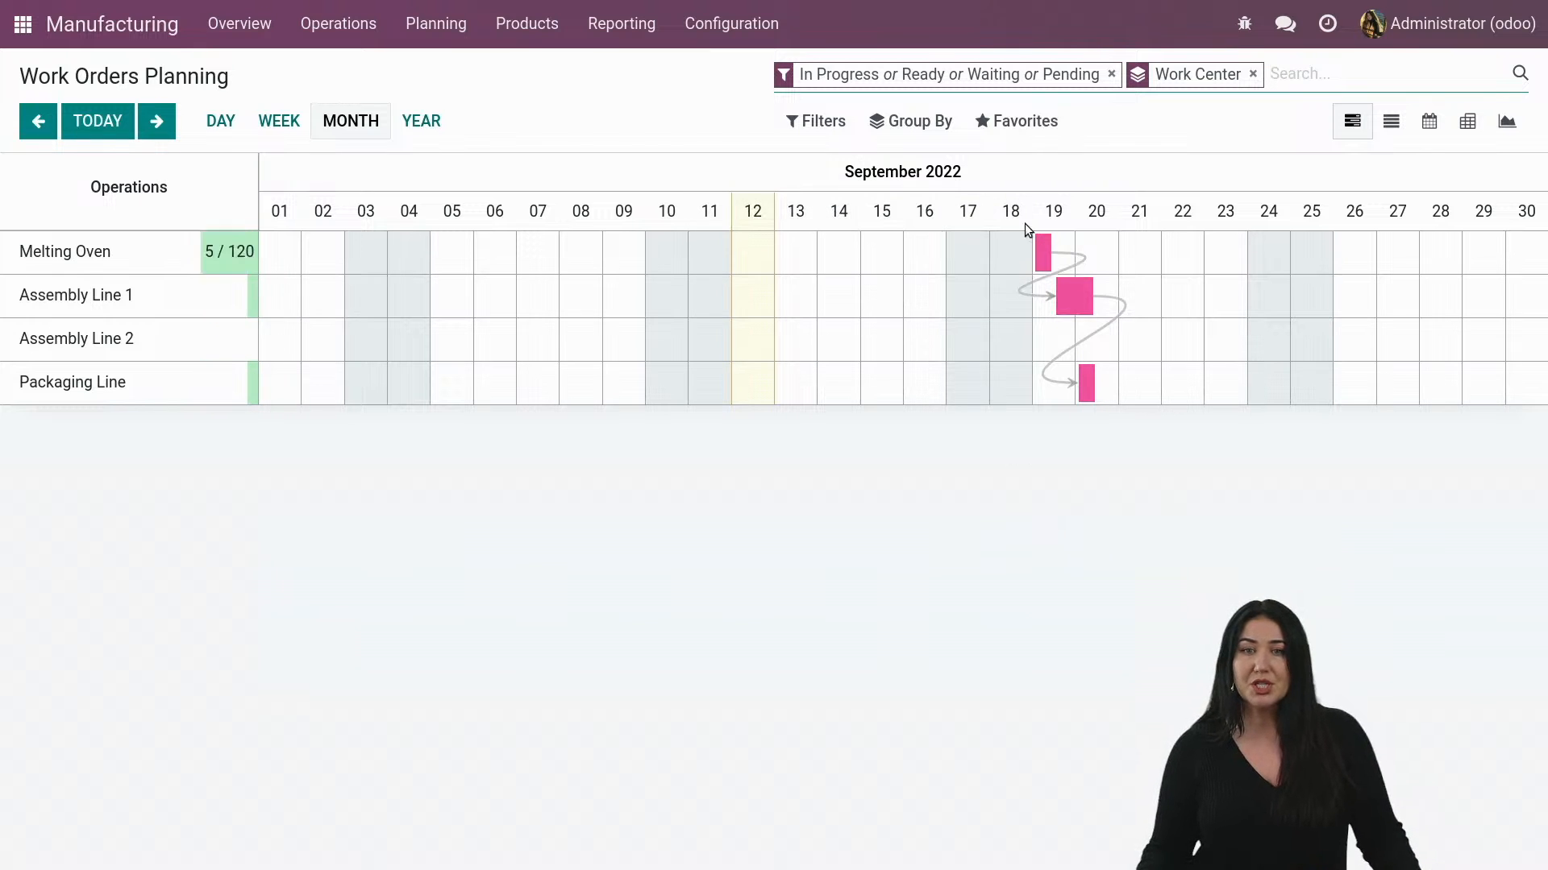
mouse_move(1044, 251)
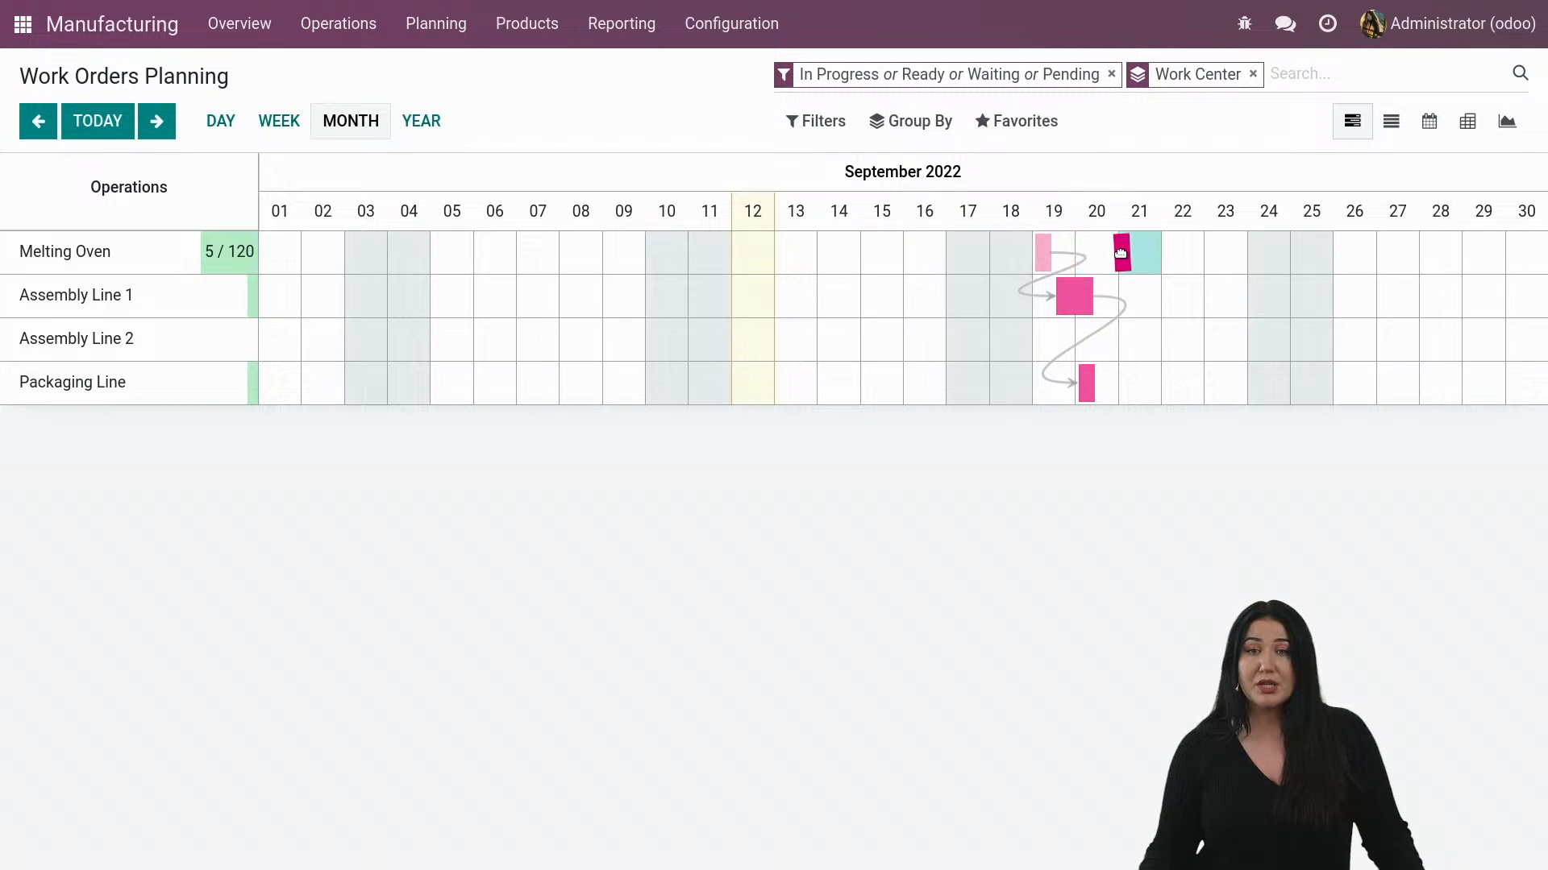
Drag the Melting Oven work order bar to 22 September 2022.
left_click_drag(1116, 252, 1175, 261)
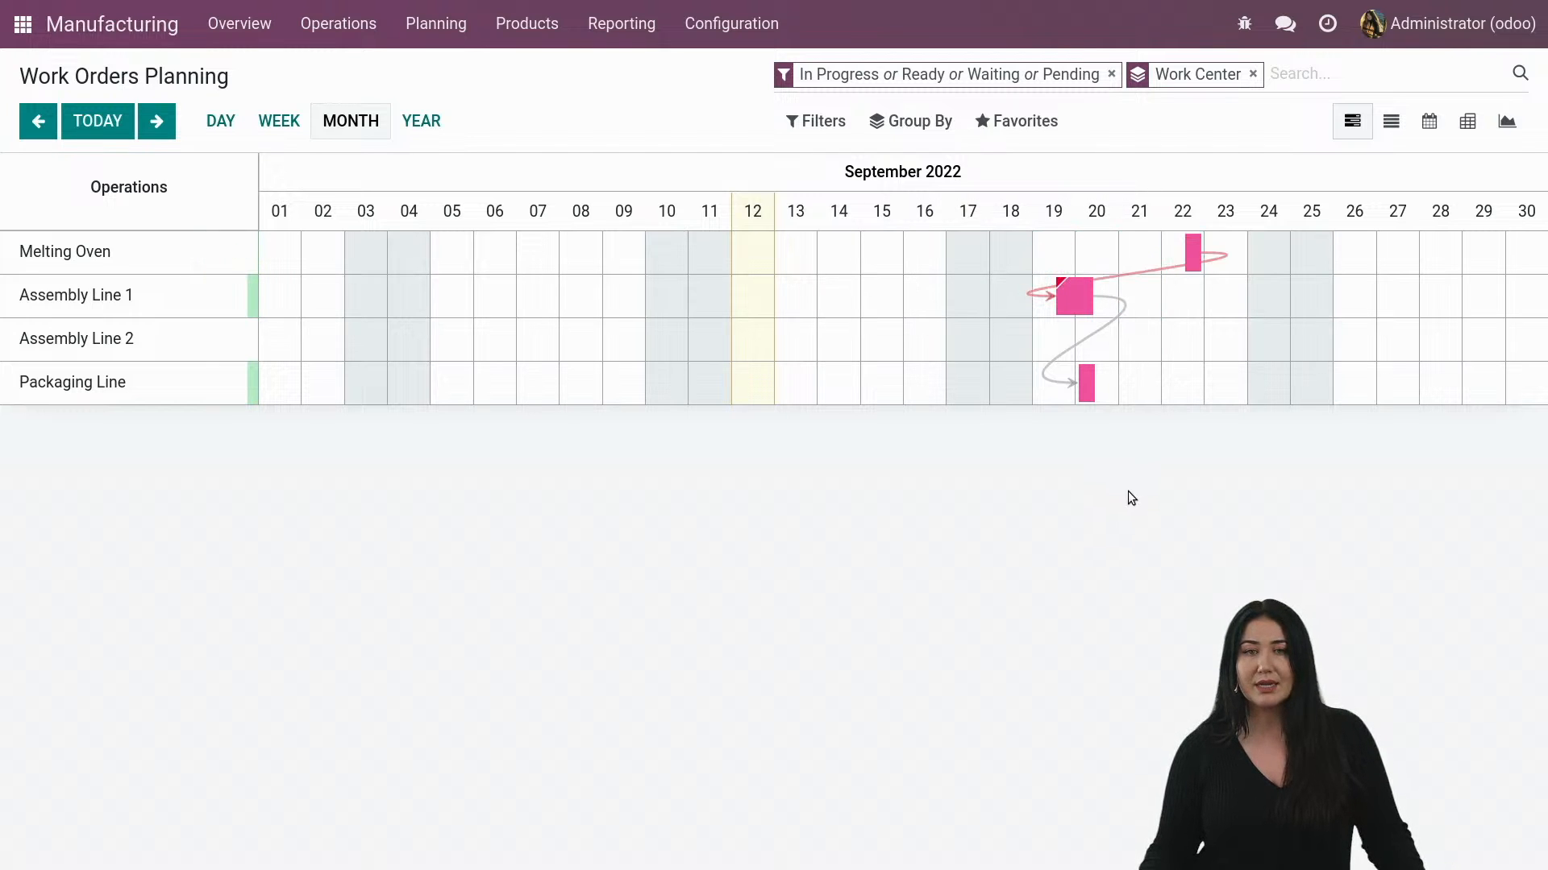
mouse_move(1040, 316)
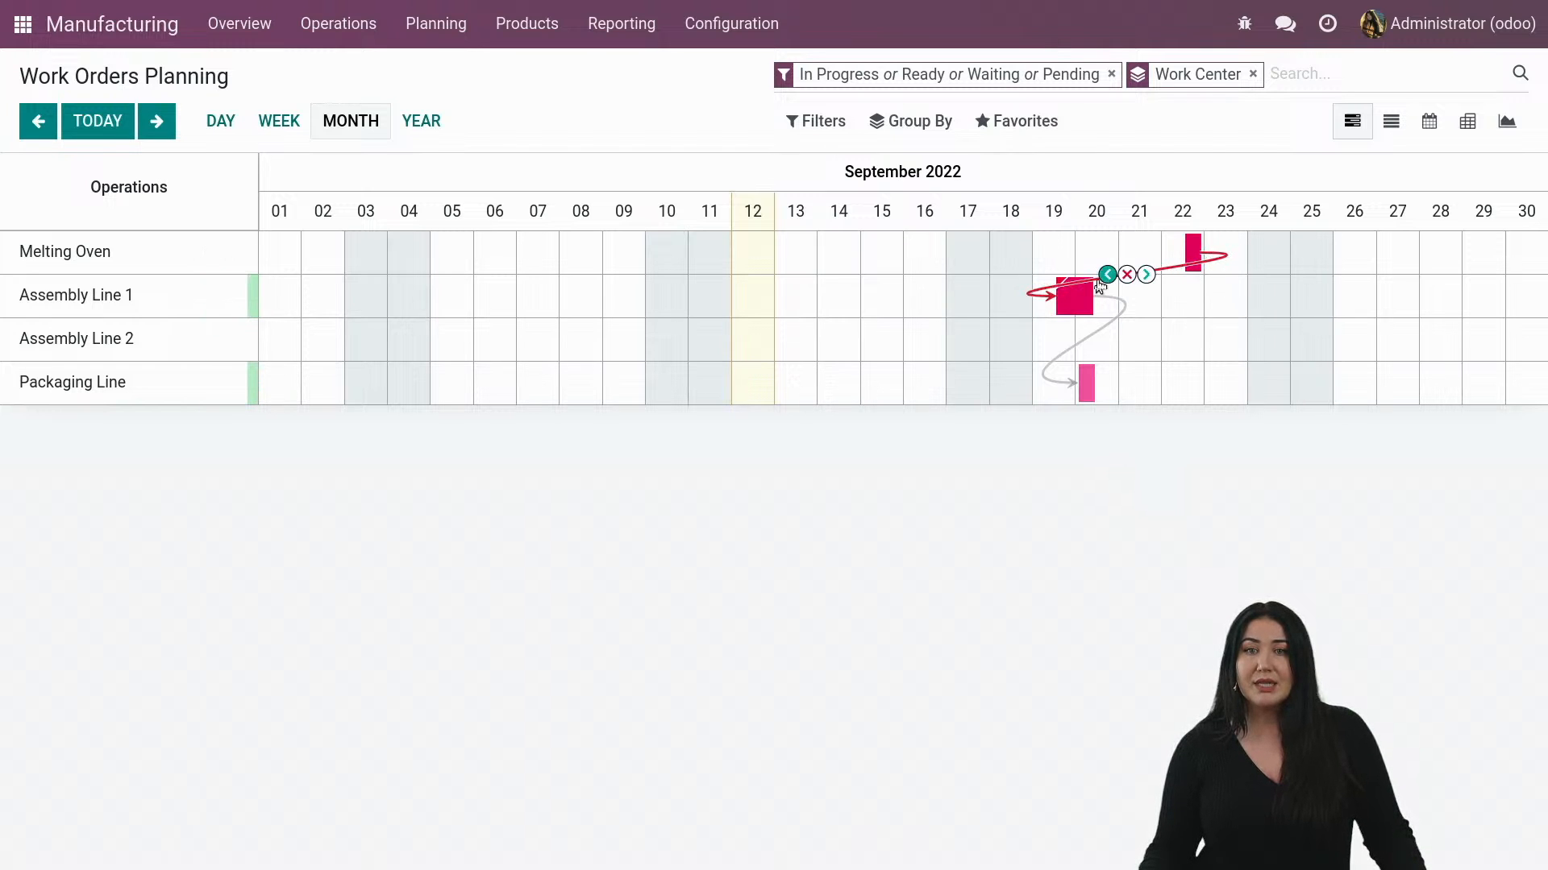
mouse_move(1199, 249)
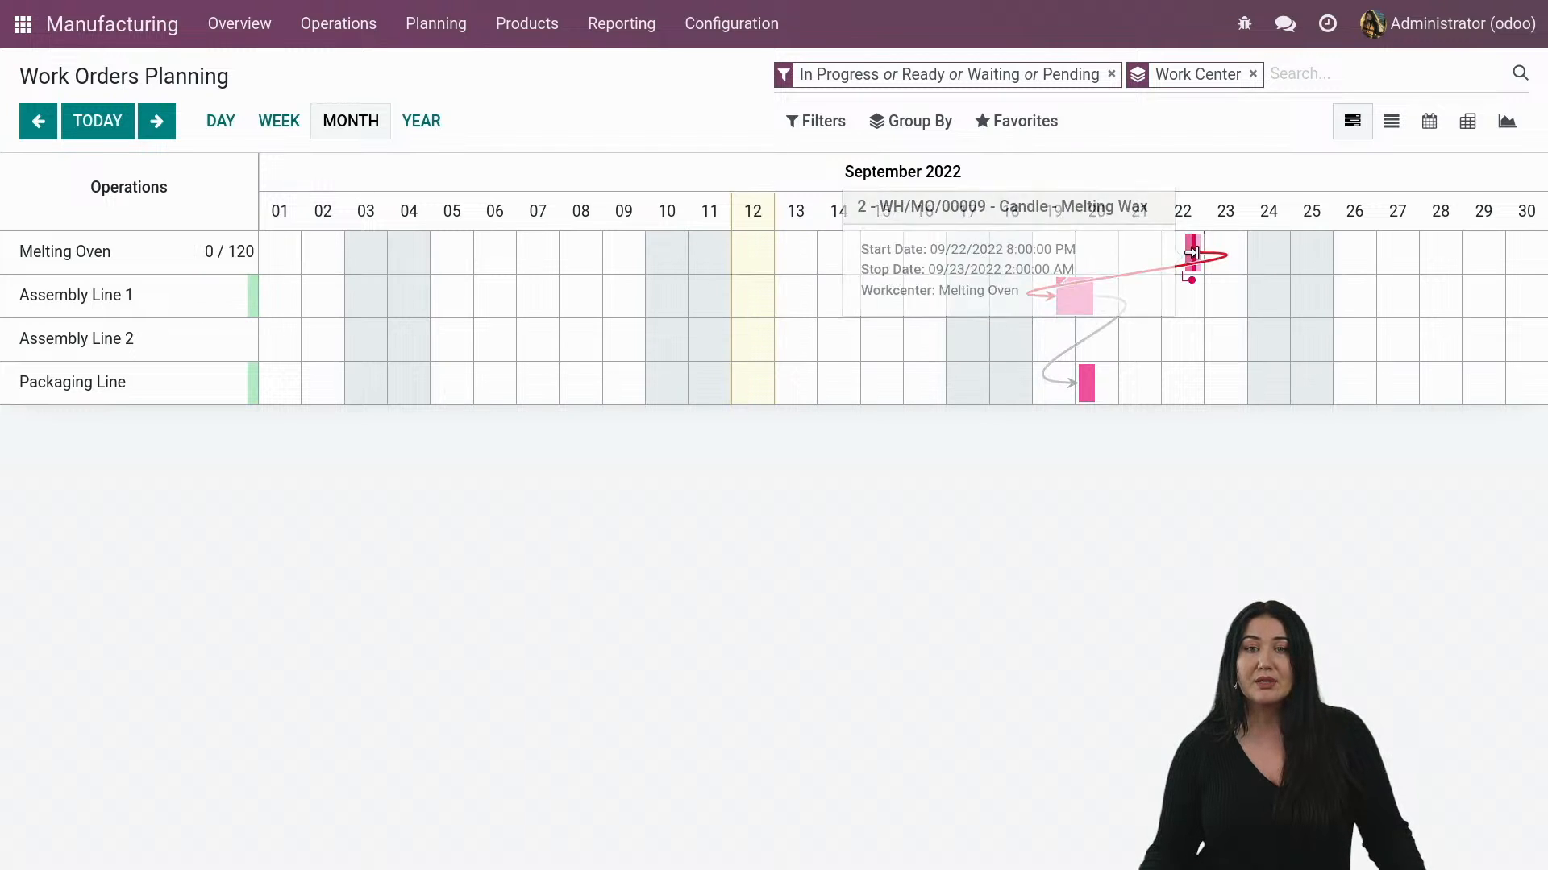
mouse_move(1212, 350)
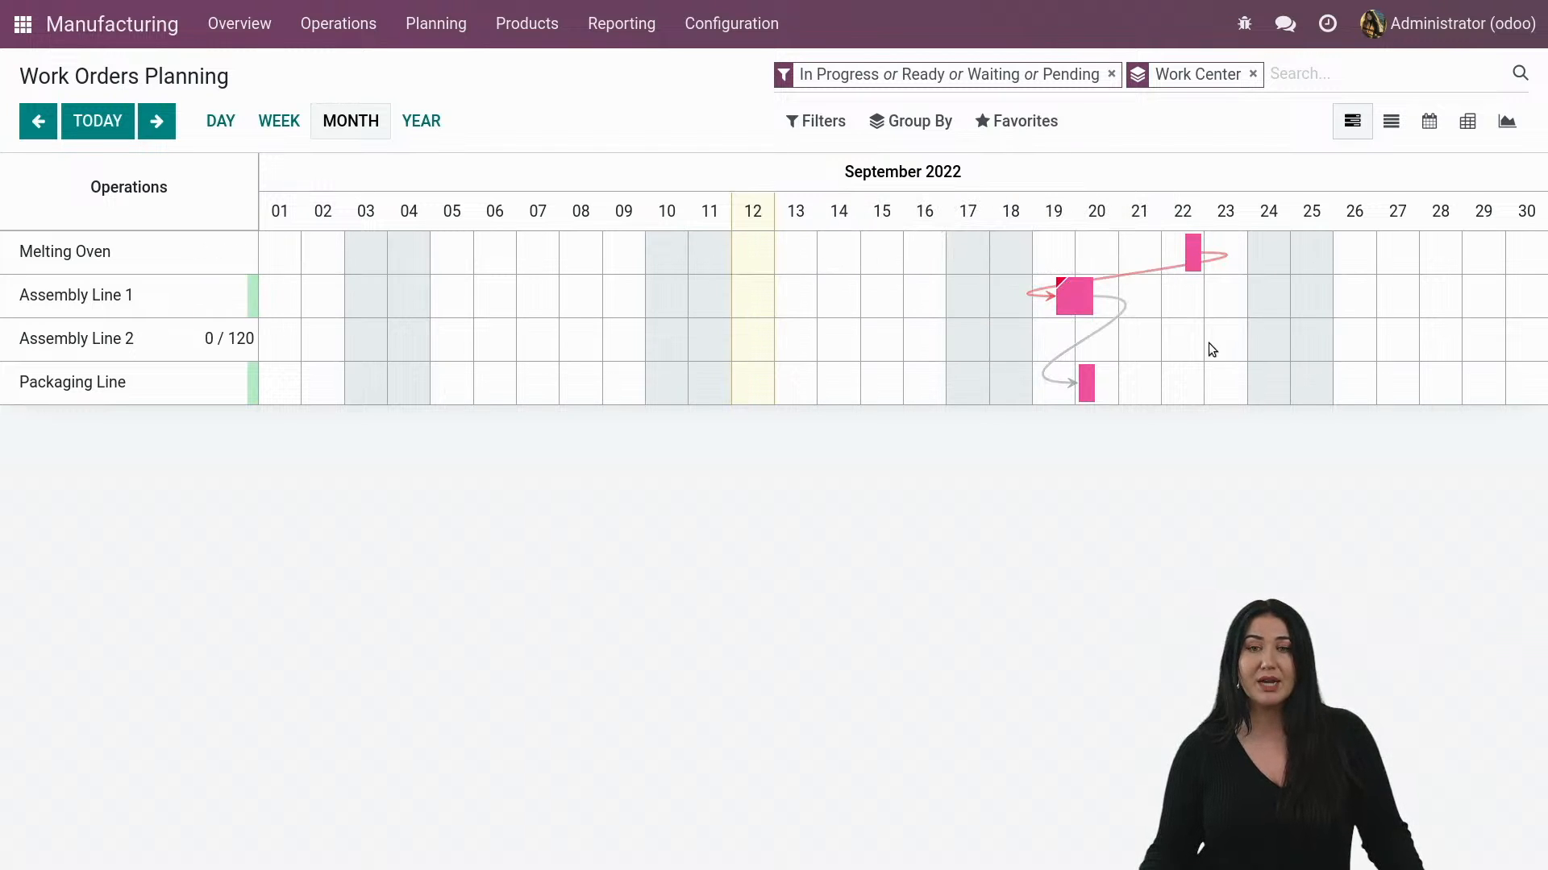
mouse_move(1196, 332)
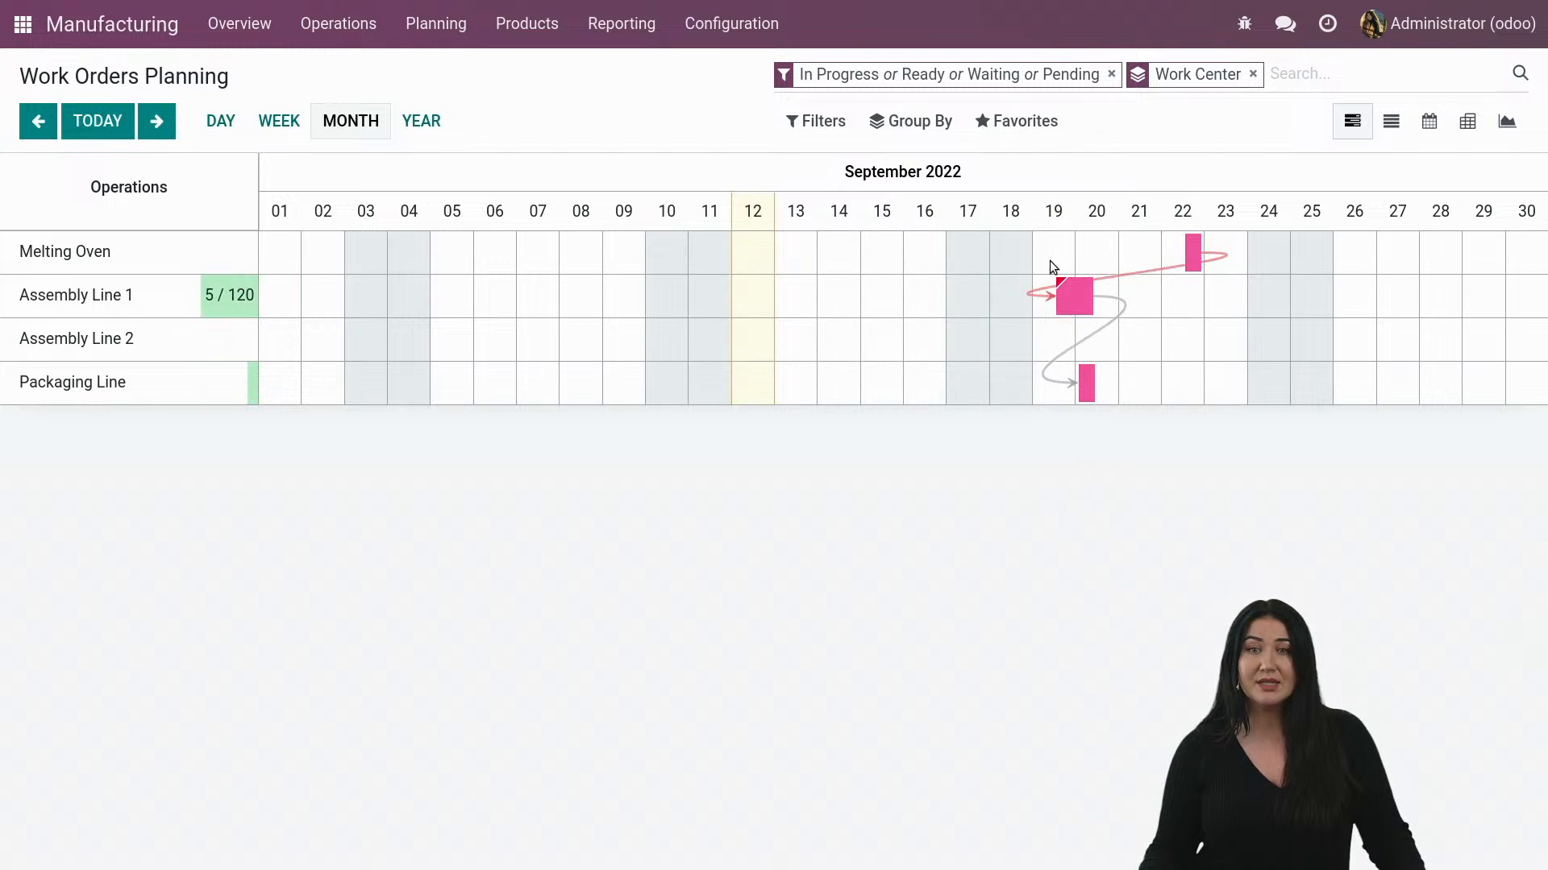
mouse_move(1192, 250)
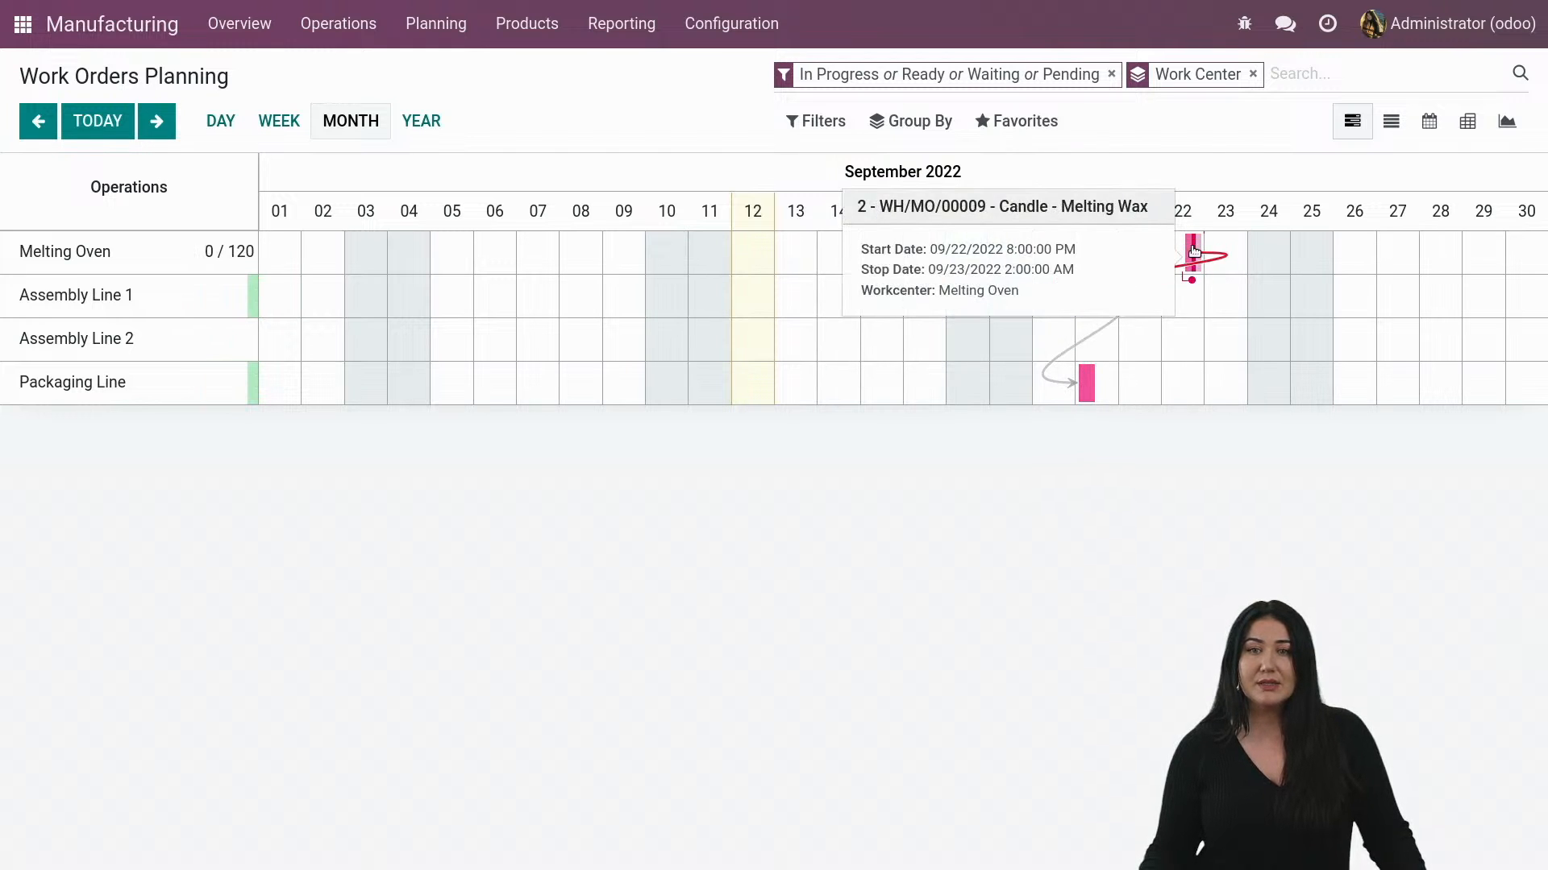
Replan the Melting Wax work order to 09/19/2022 14:00–09/20/2022 10:00 and save it.
left_click(1191, 250)
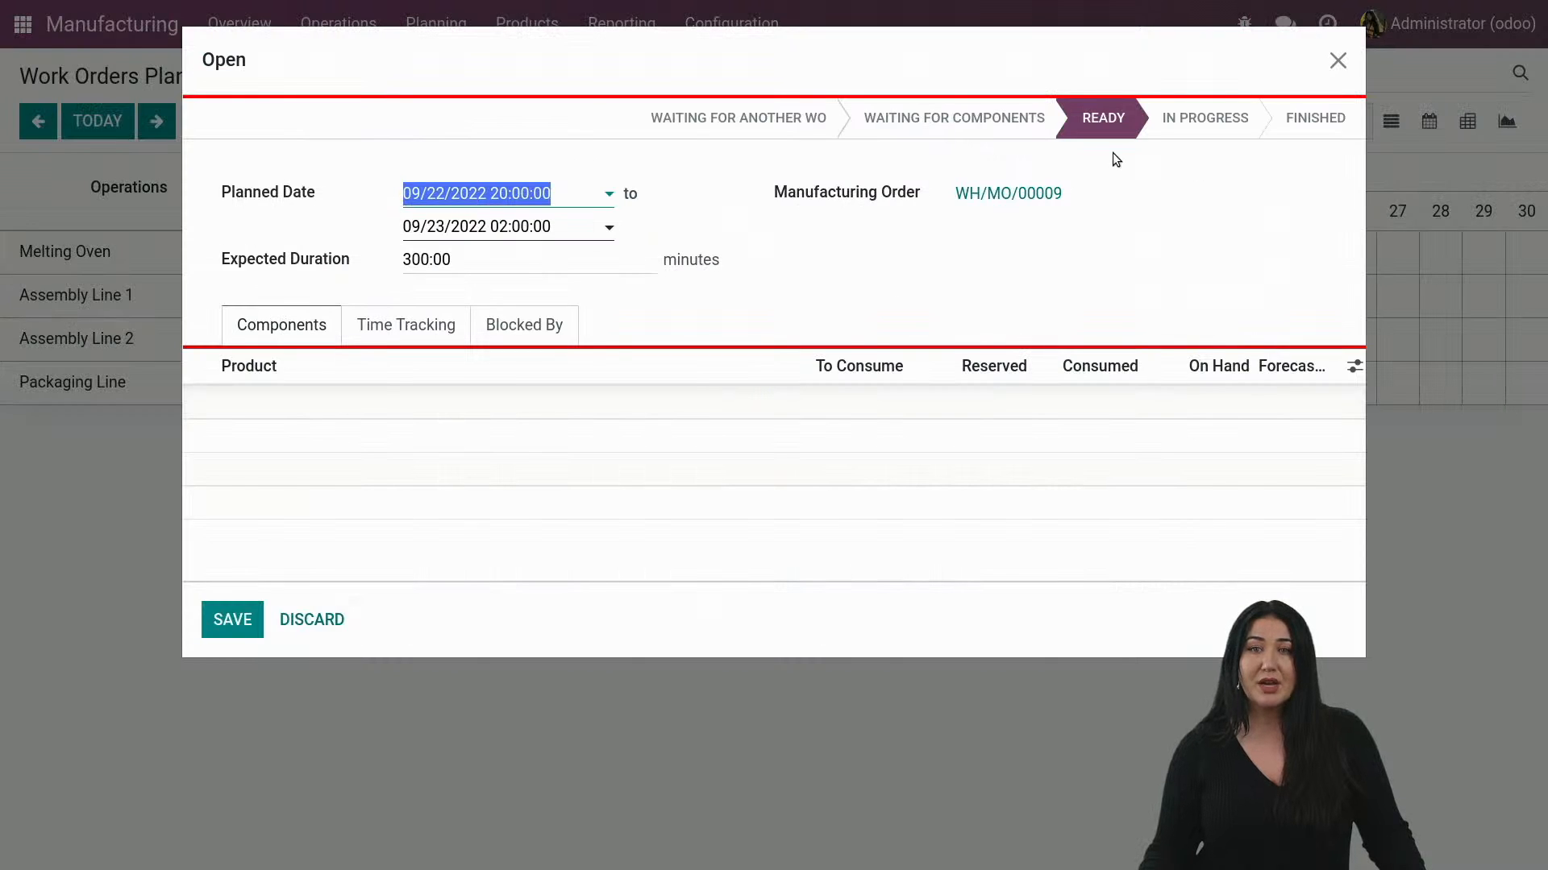
mouse_move(1068, 180)
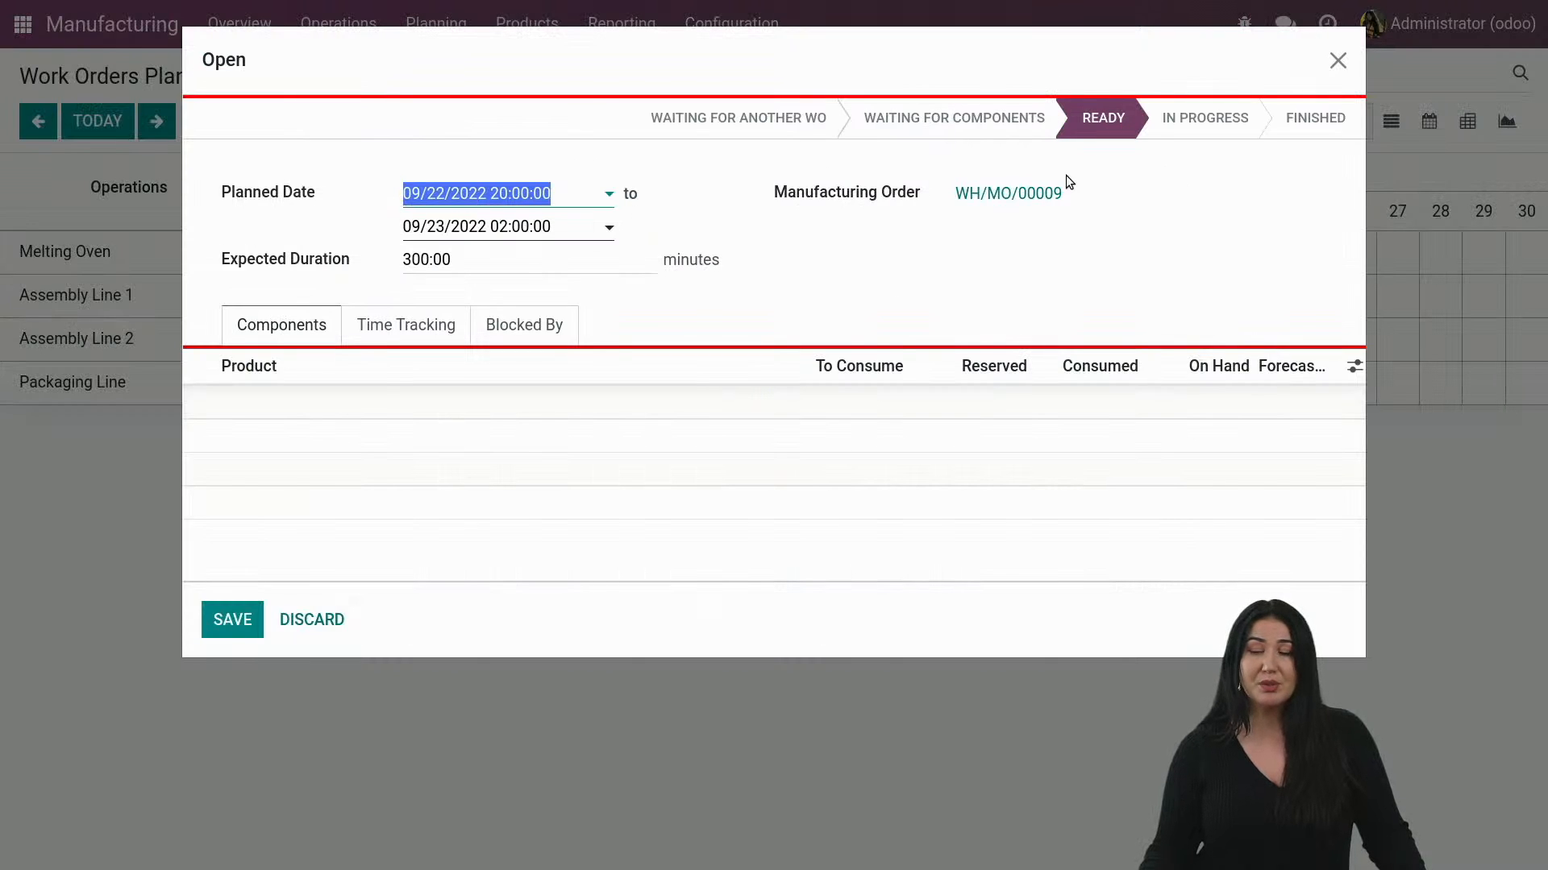
left_click(1338, 61)
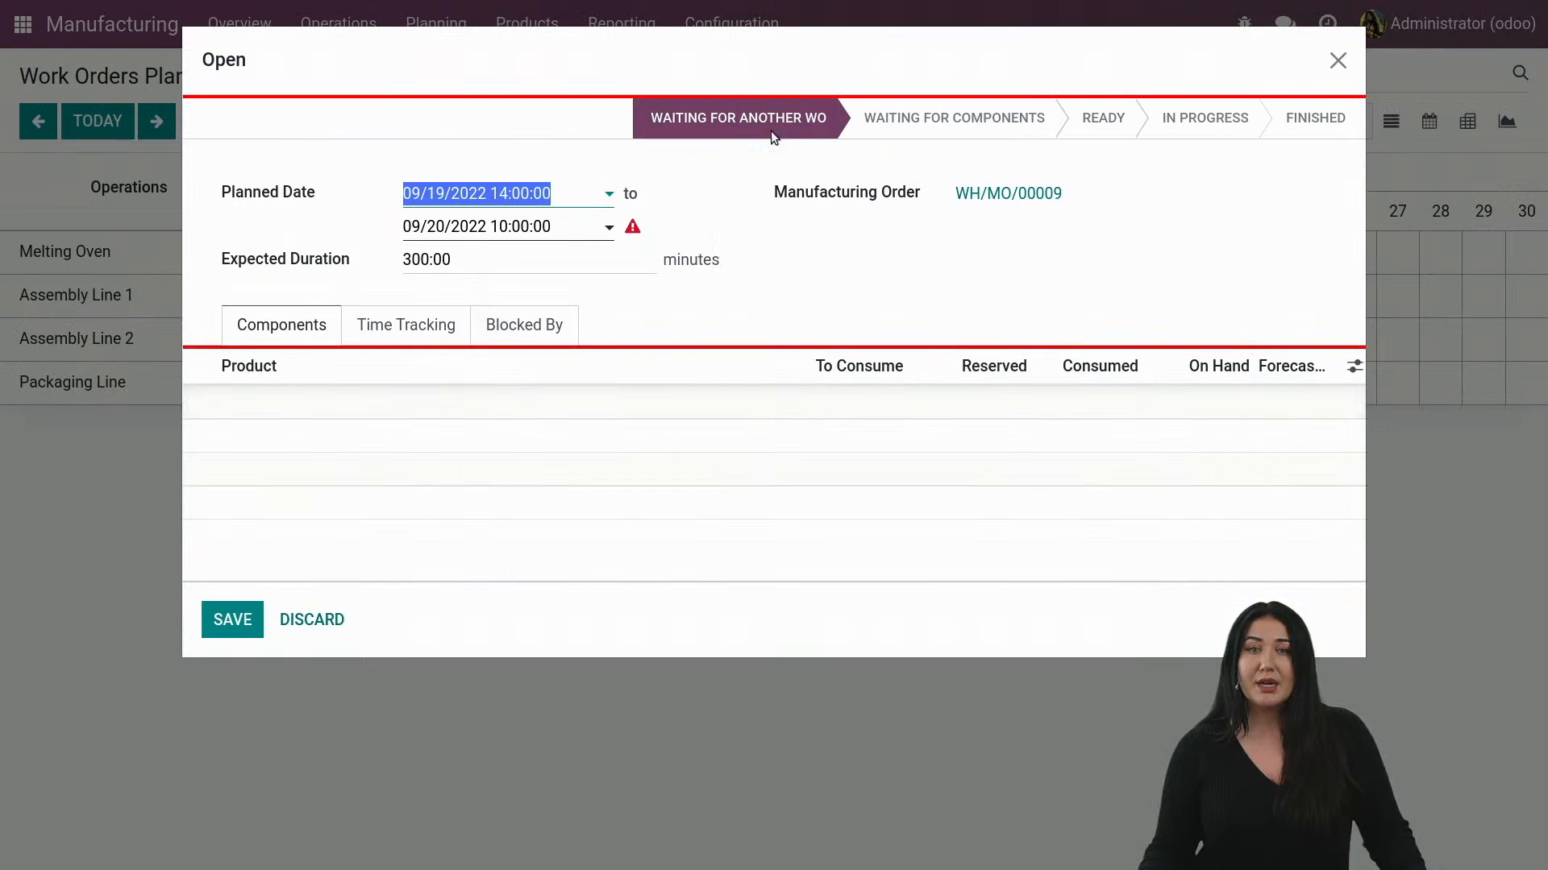
mouse_move(737, 122)
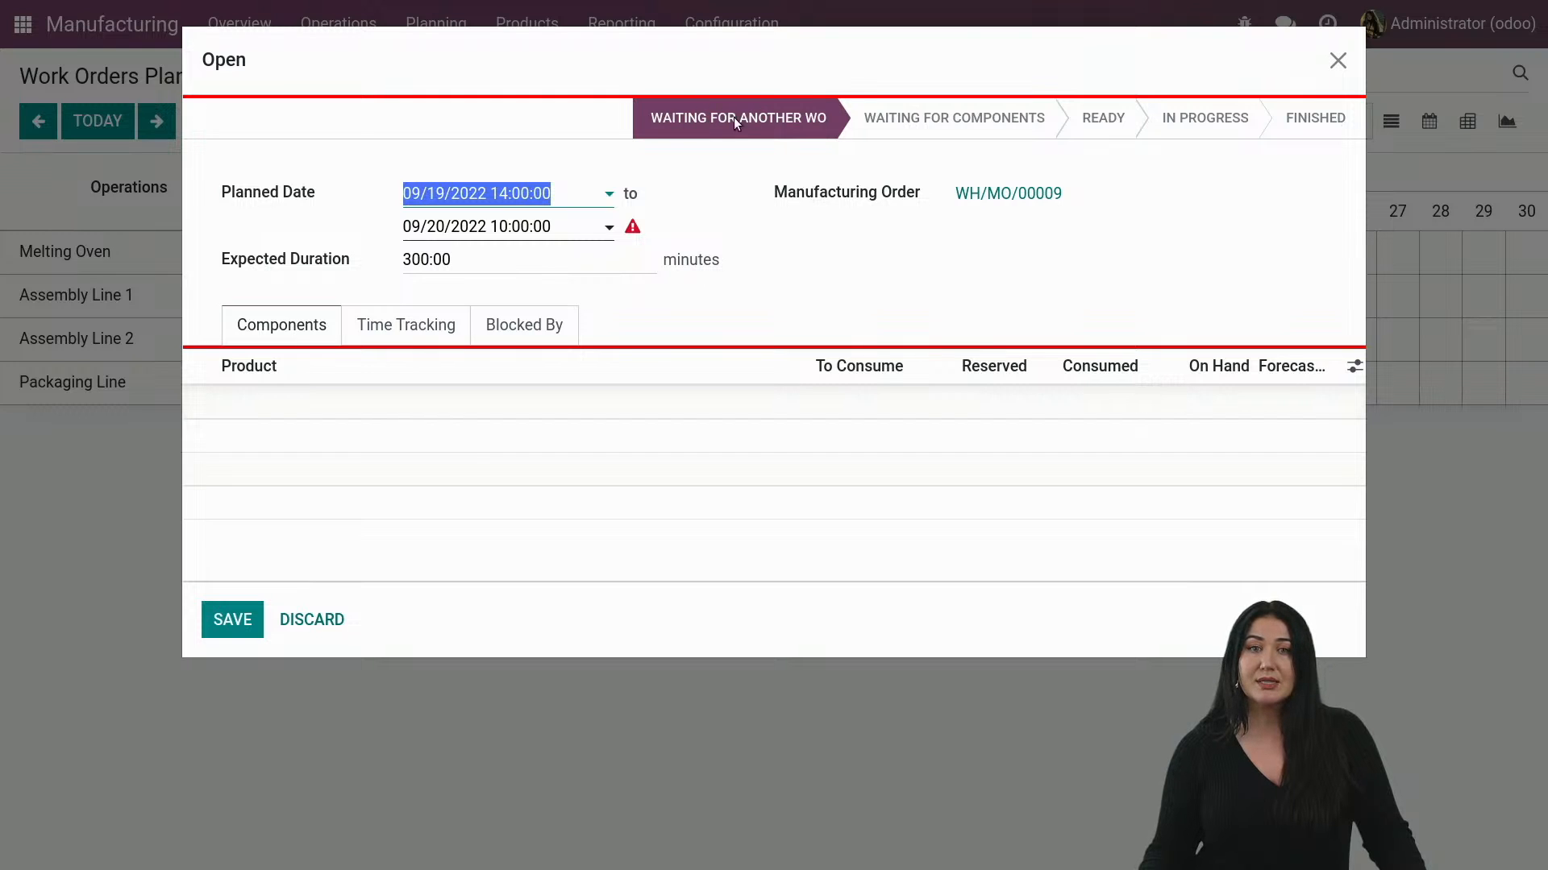
mouse_move(820, 121)
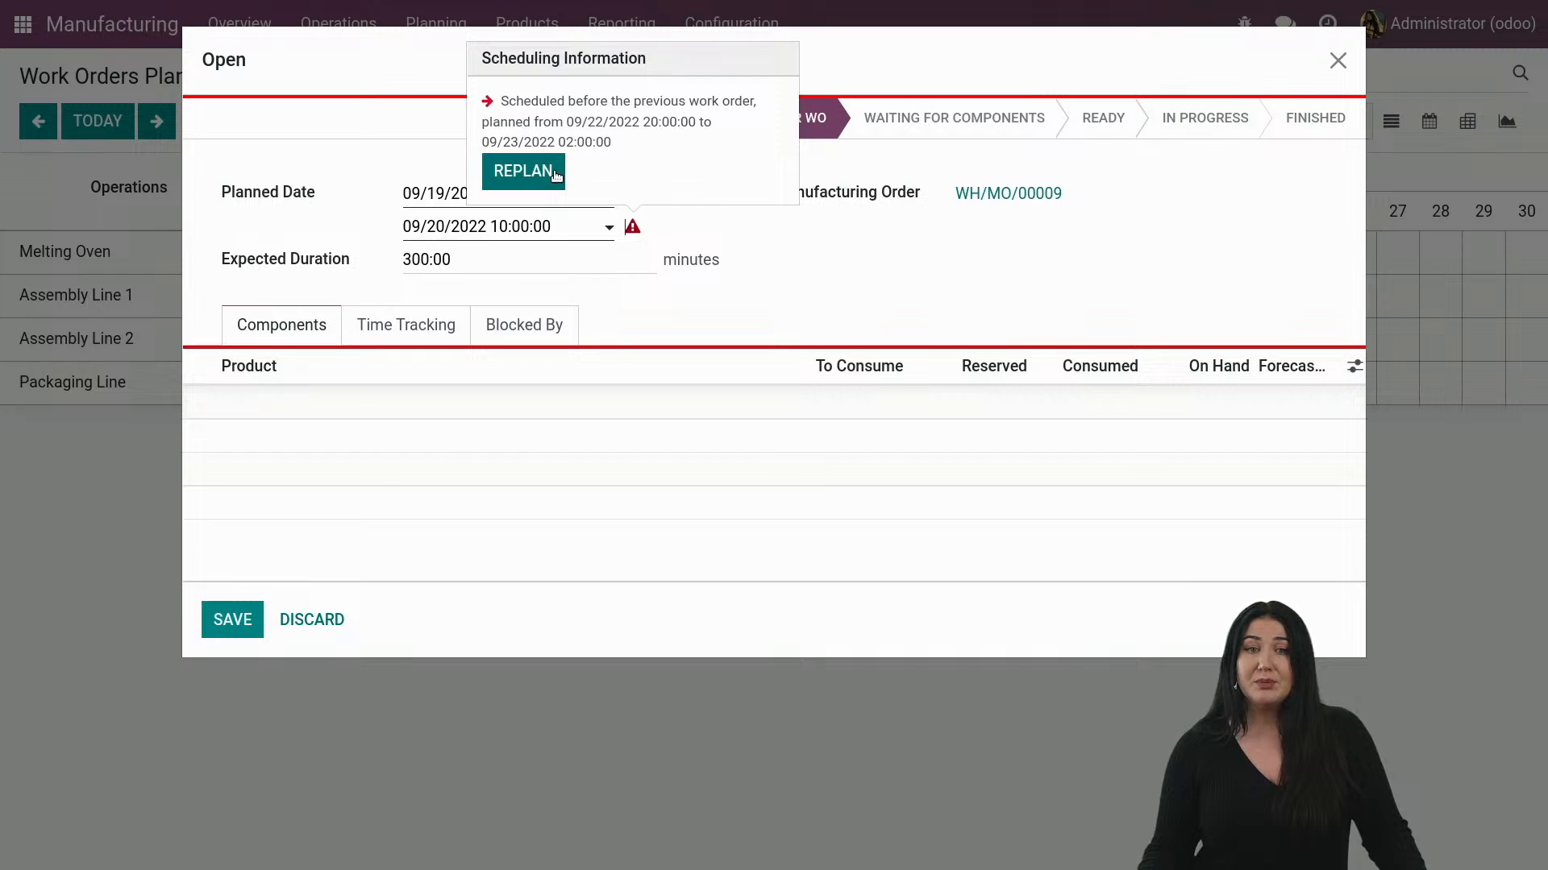
left_click(522, 171)
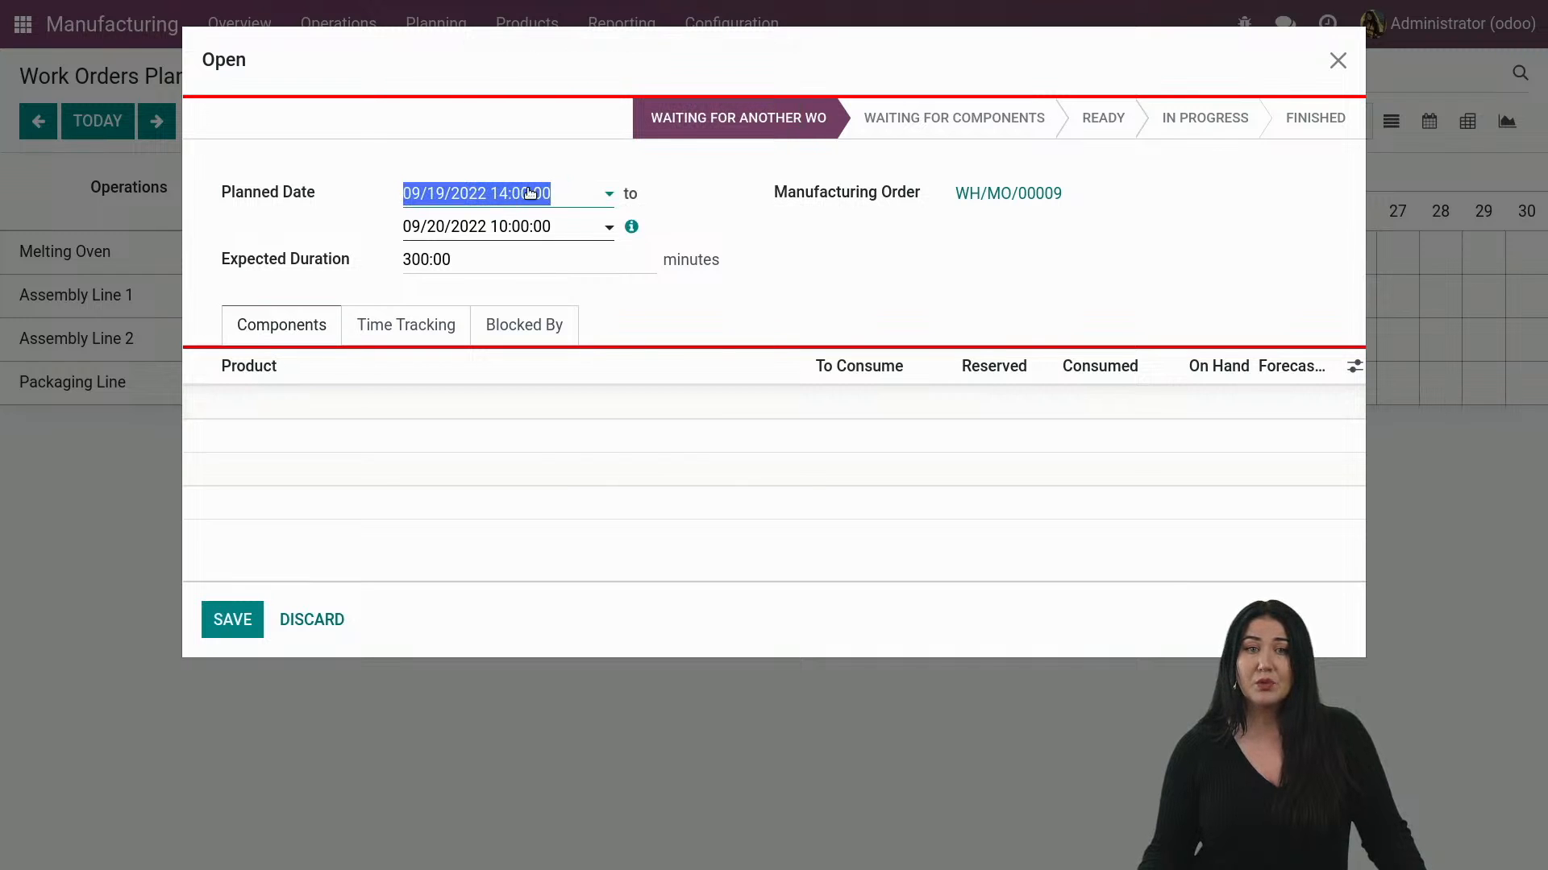
left_click(500, 193)
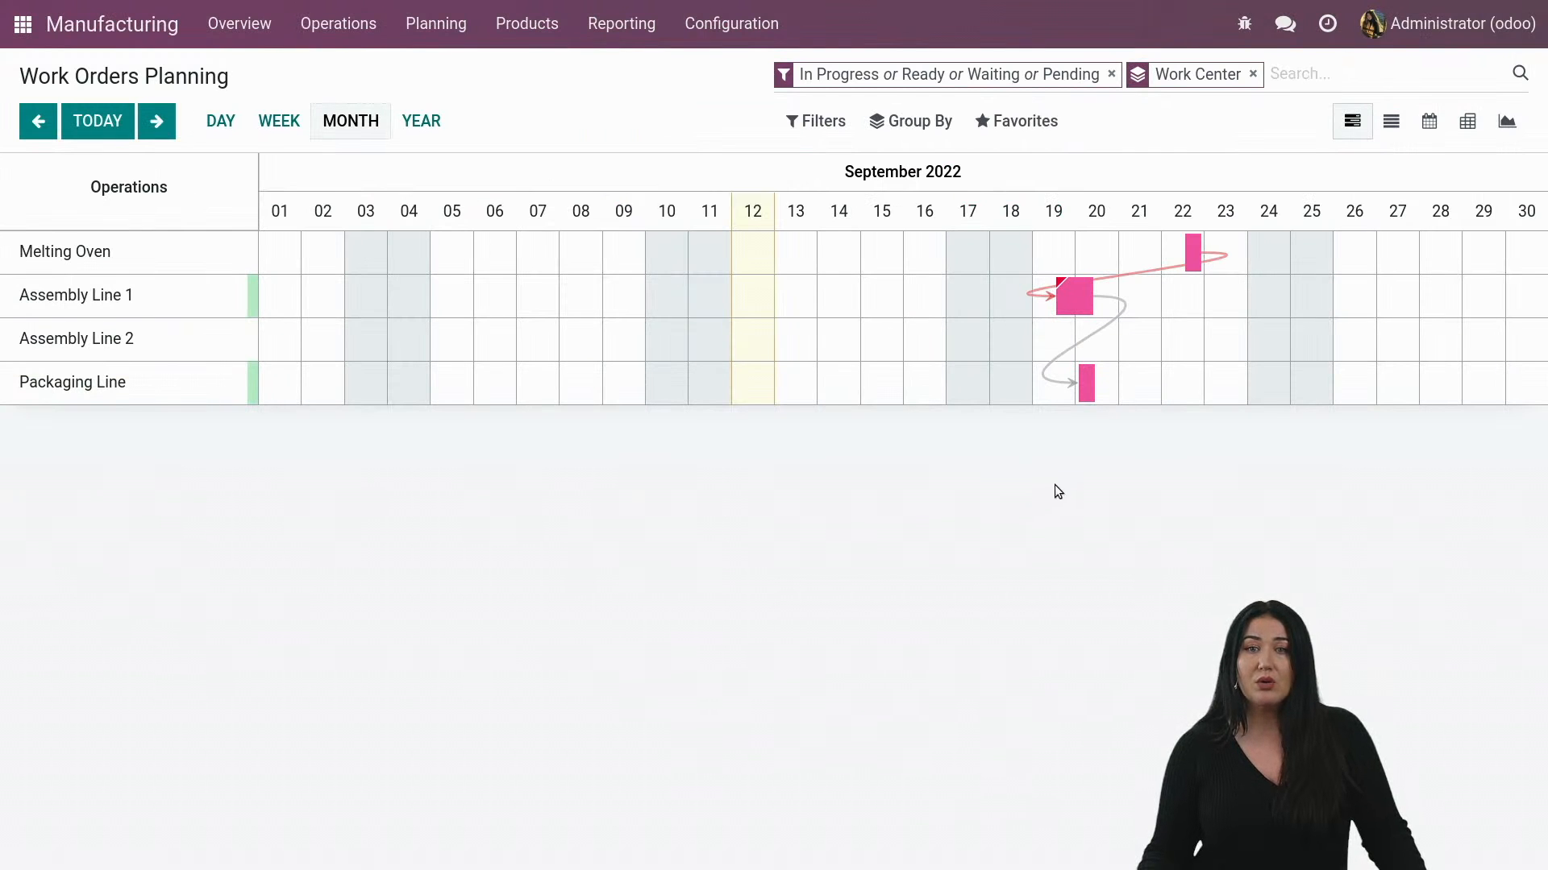
mouse_move(1065, 296)
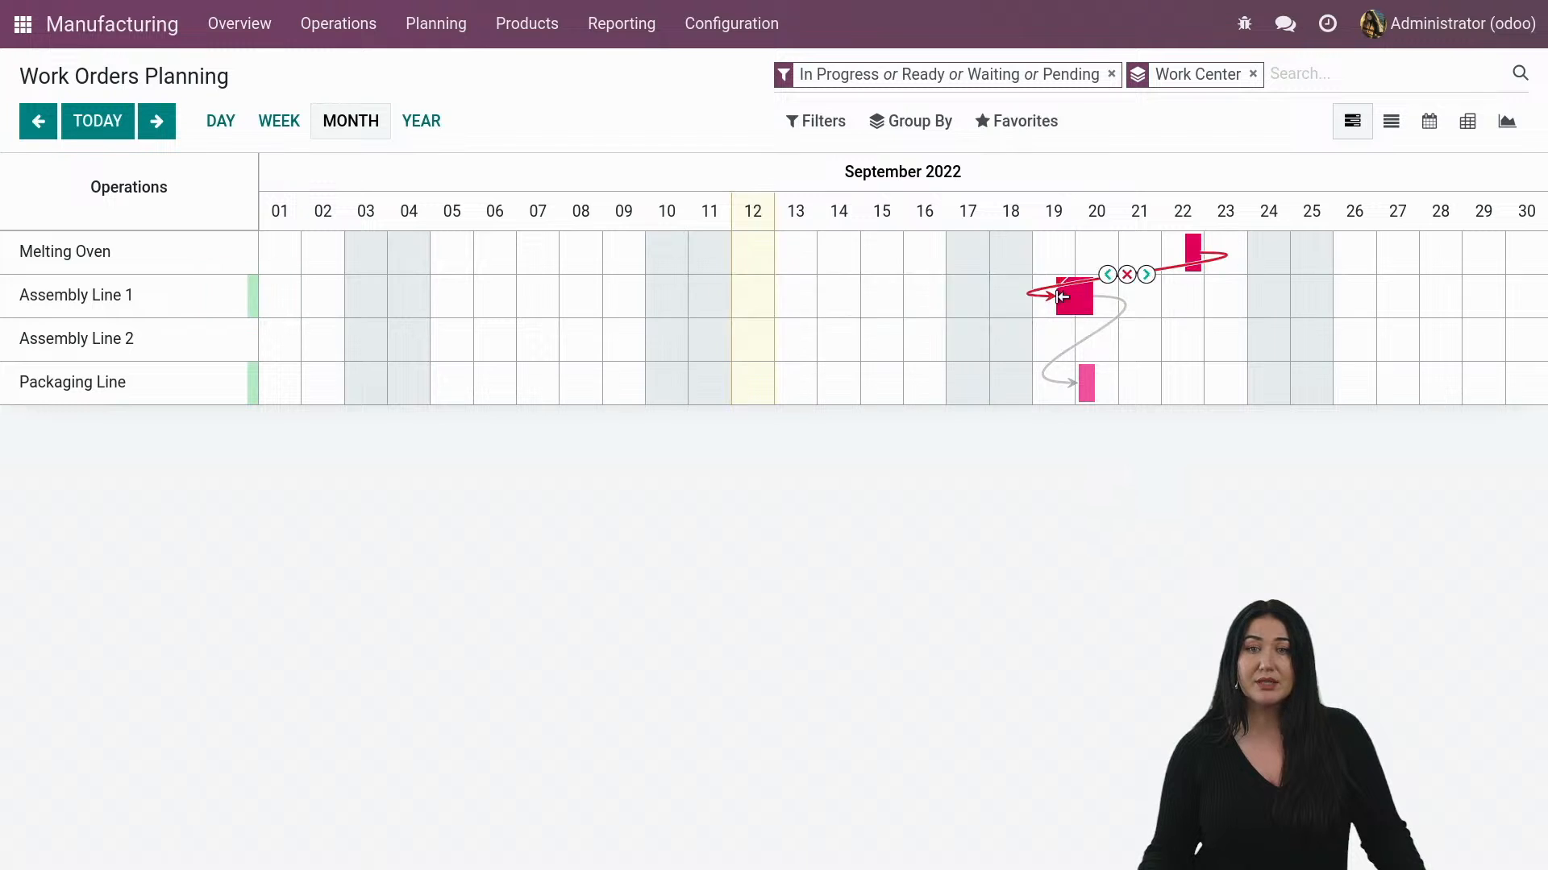
mouse_move(1077, 297)
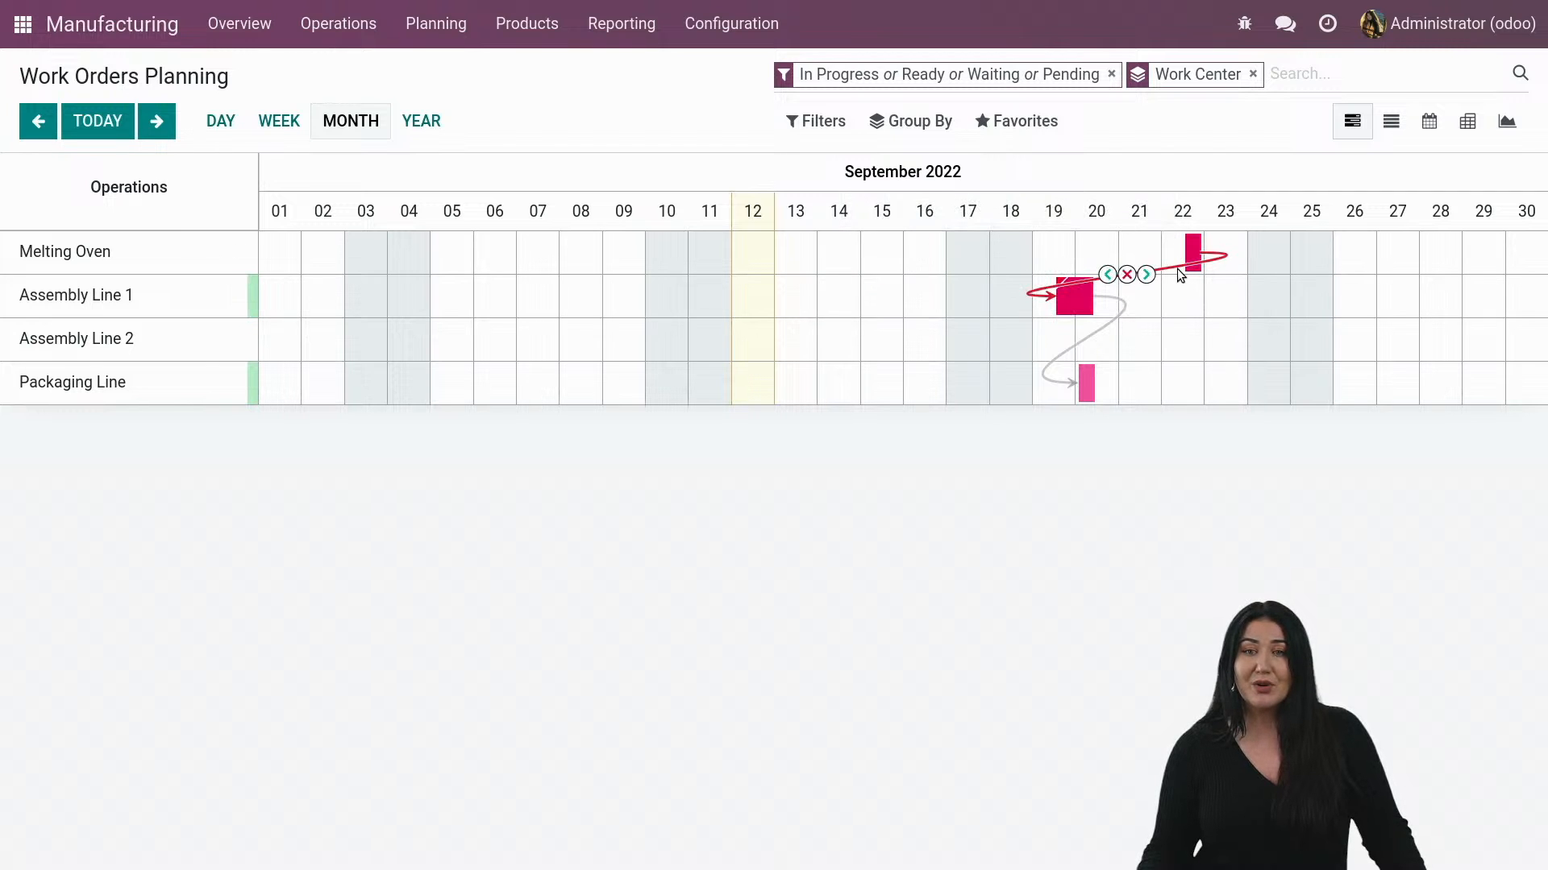
mouse_move(1192, 276)
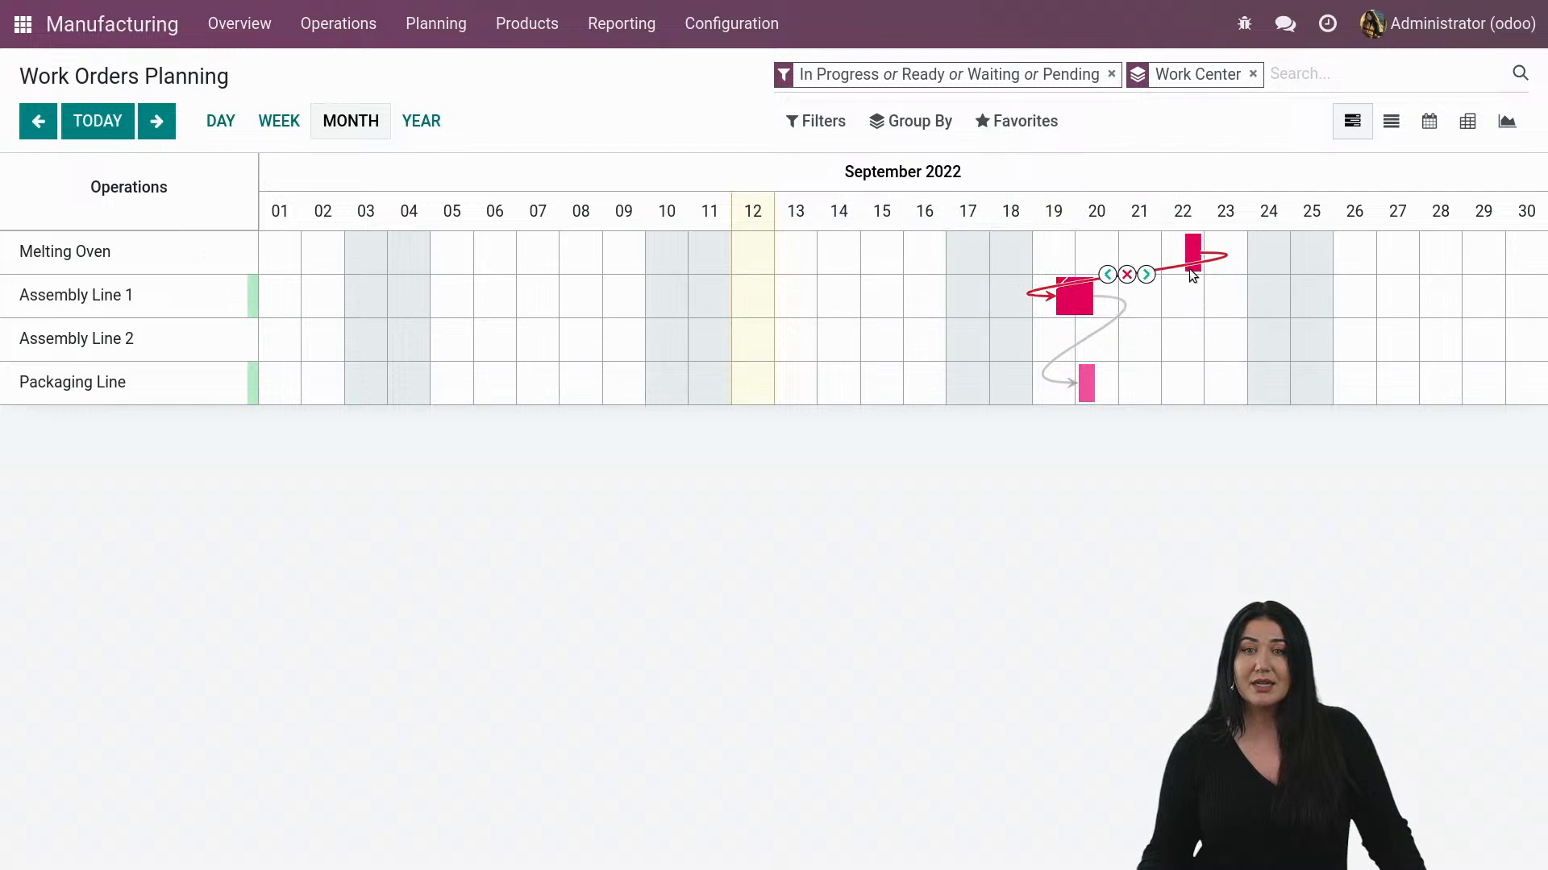
mouse_move(1180, 270)
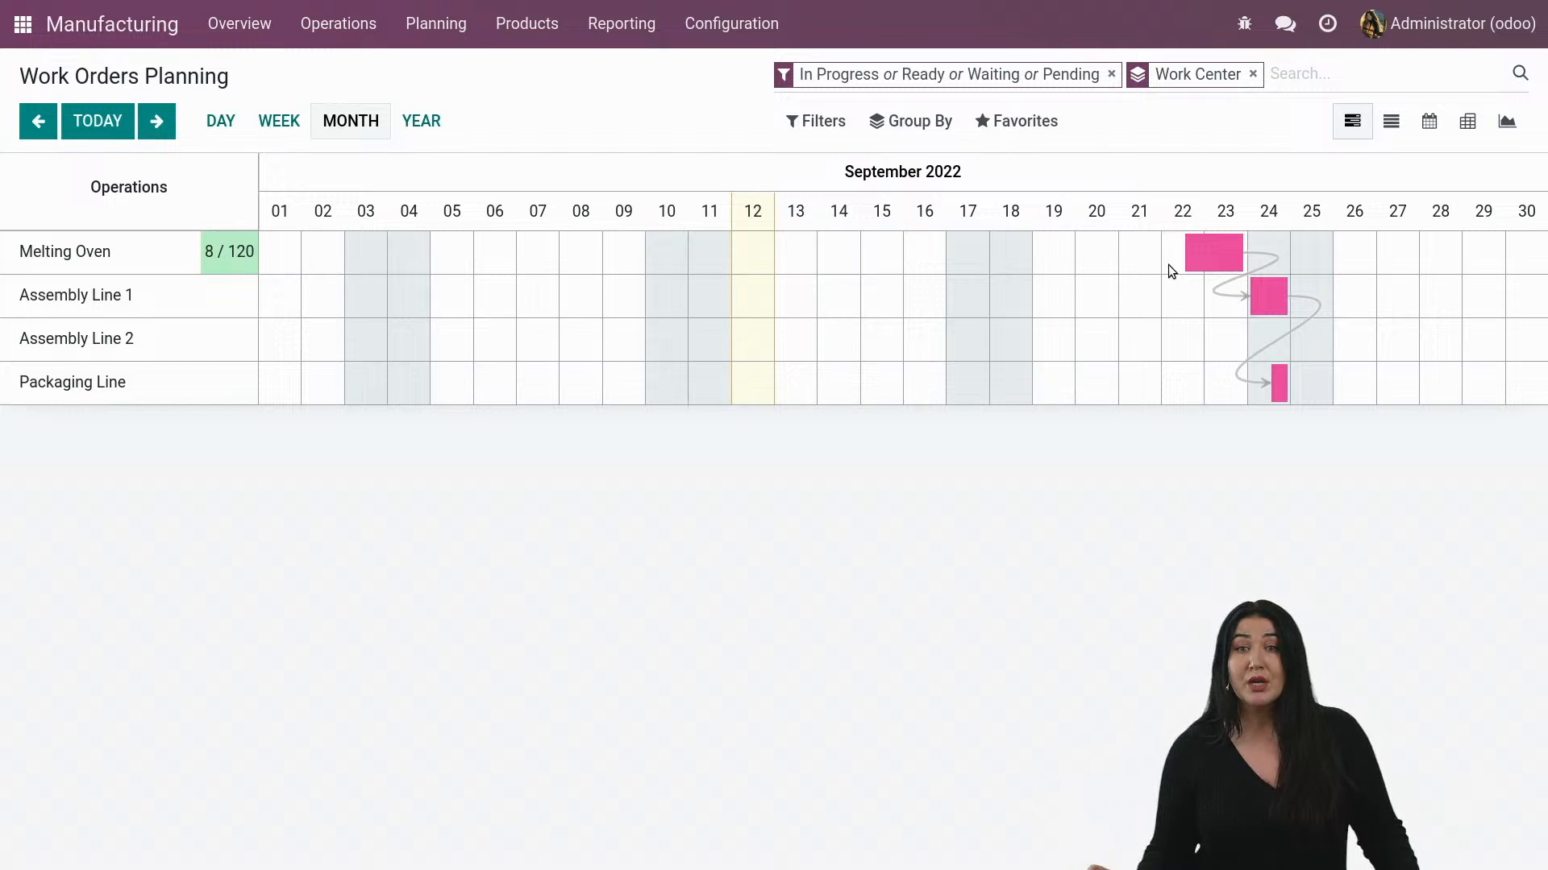
mouse_move(1270, 297)
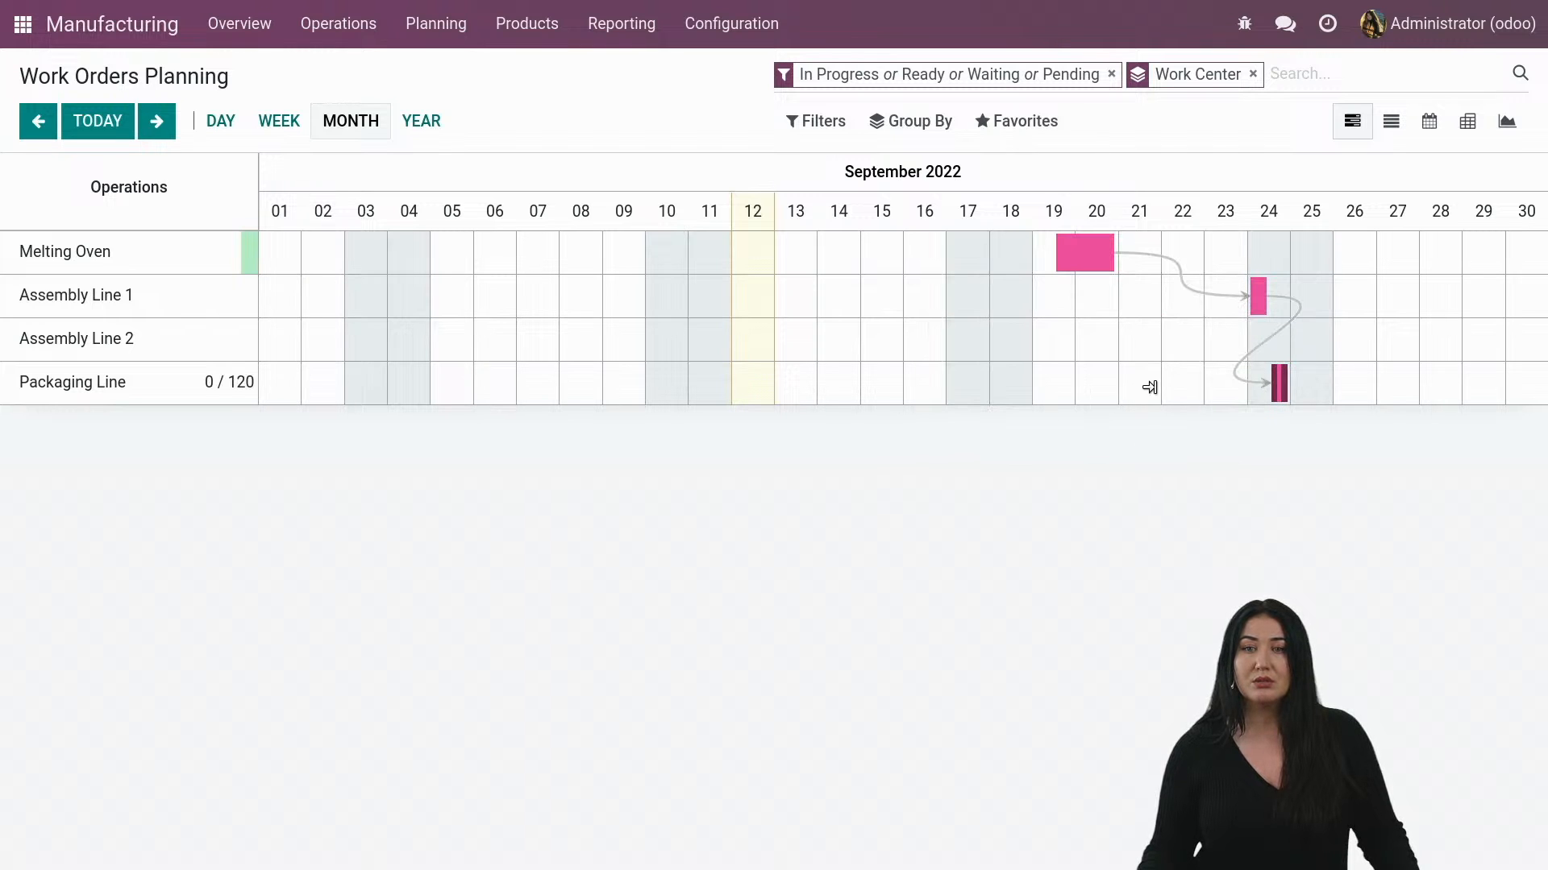
mouse_move(1277, 384)
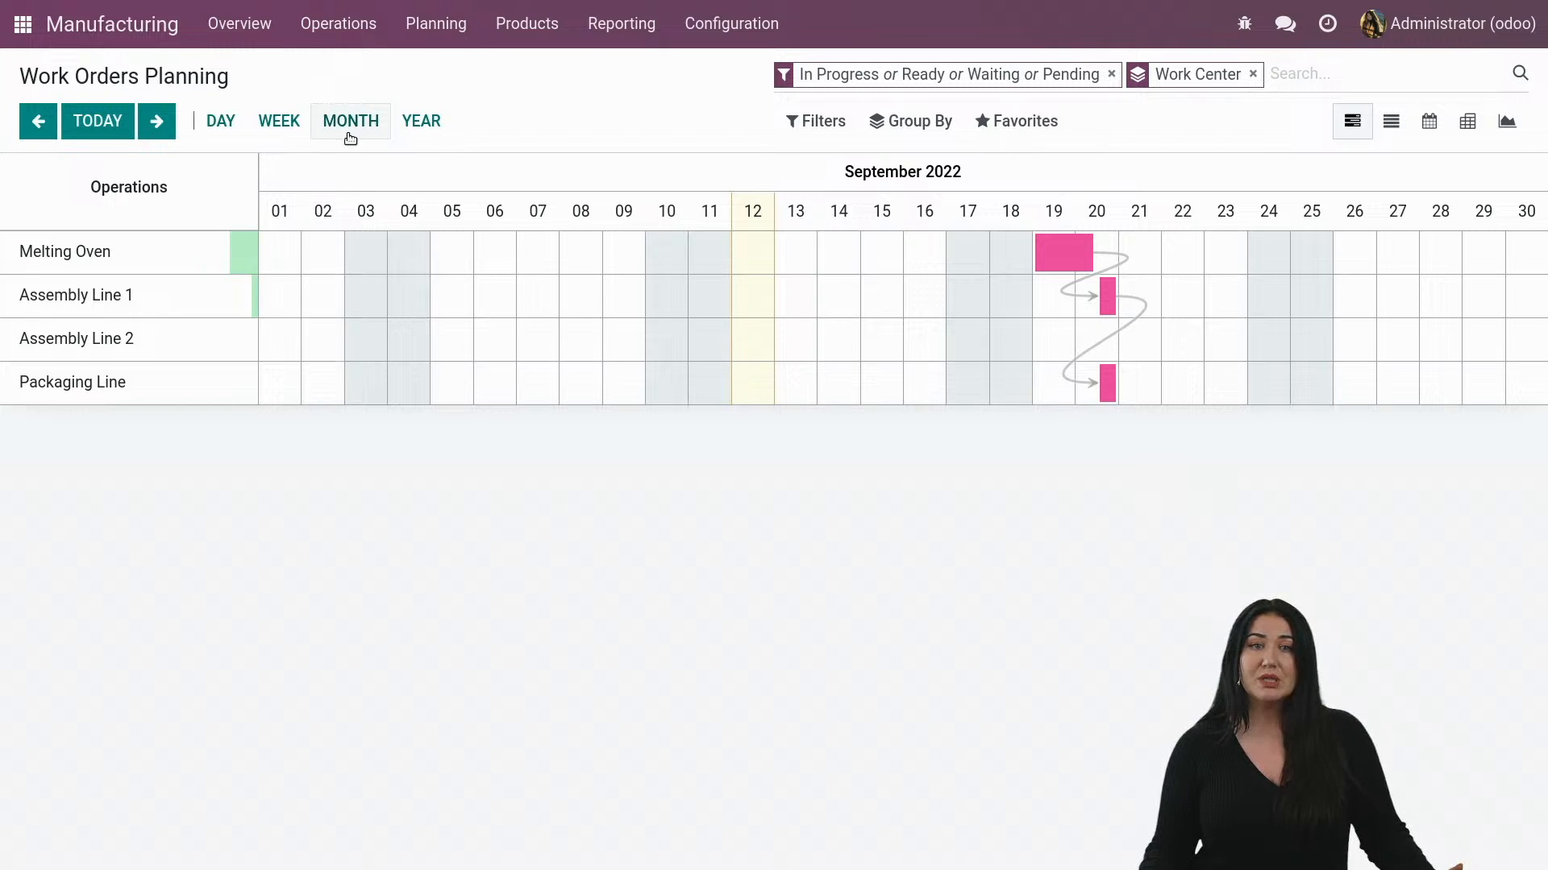
Open the Melting Oven work center record from Configuration > Work Centers.
left_click(279, 121)
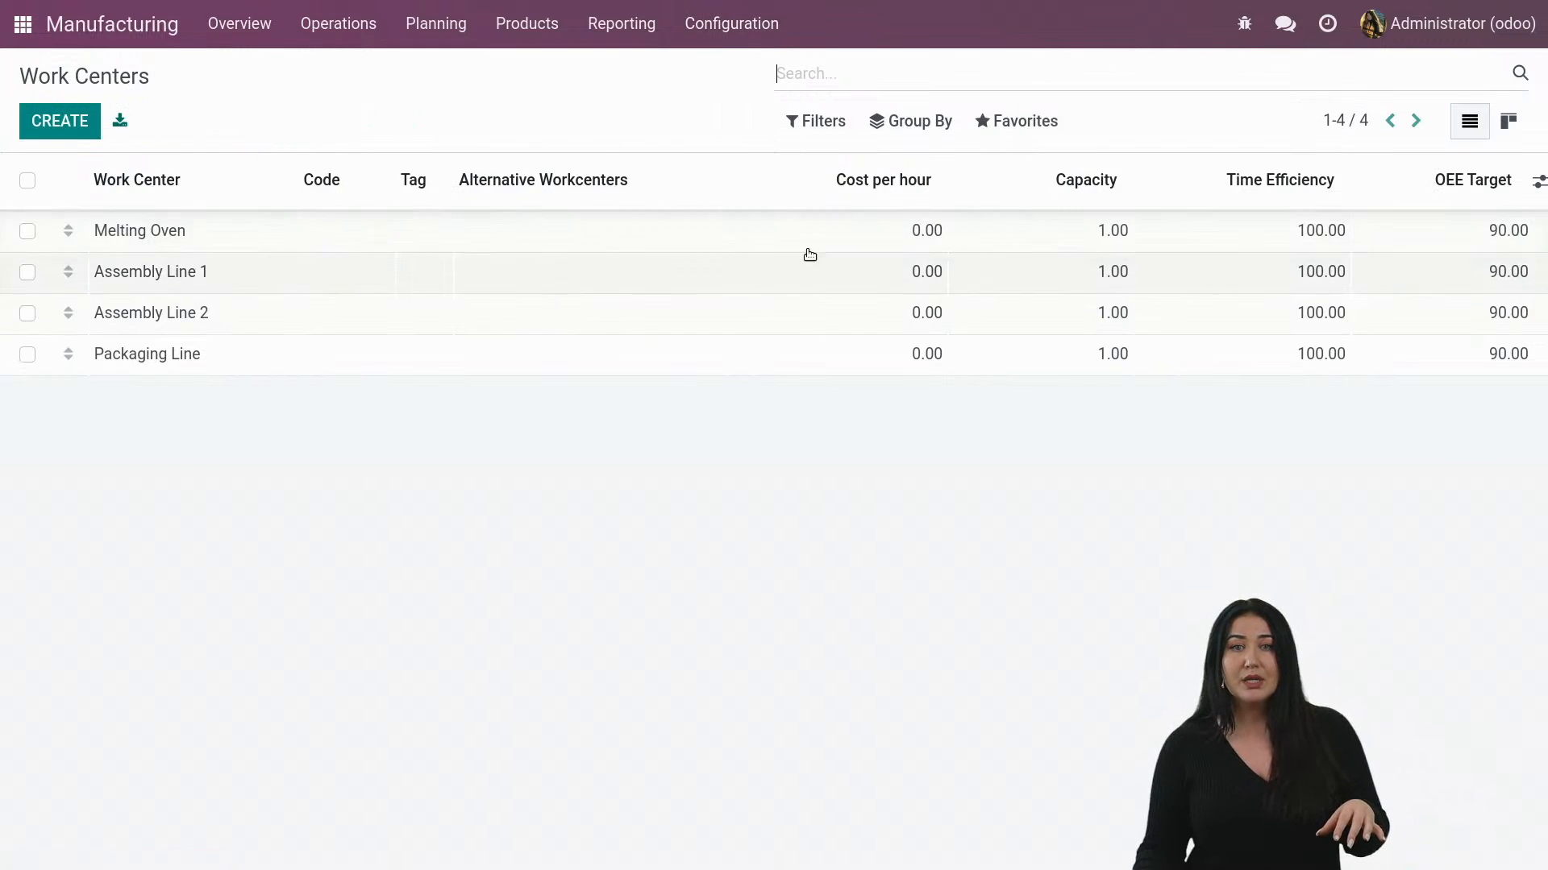
left_click(139, 230)
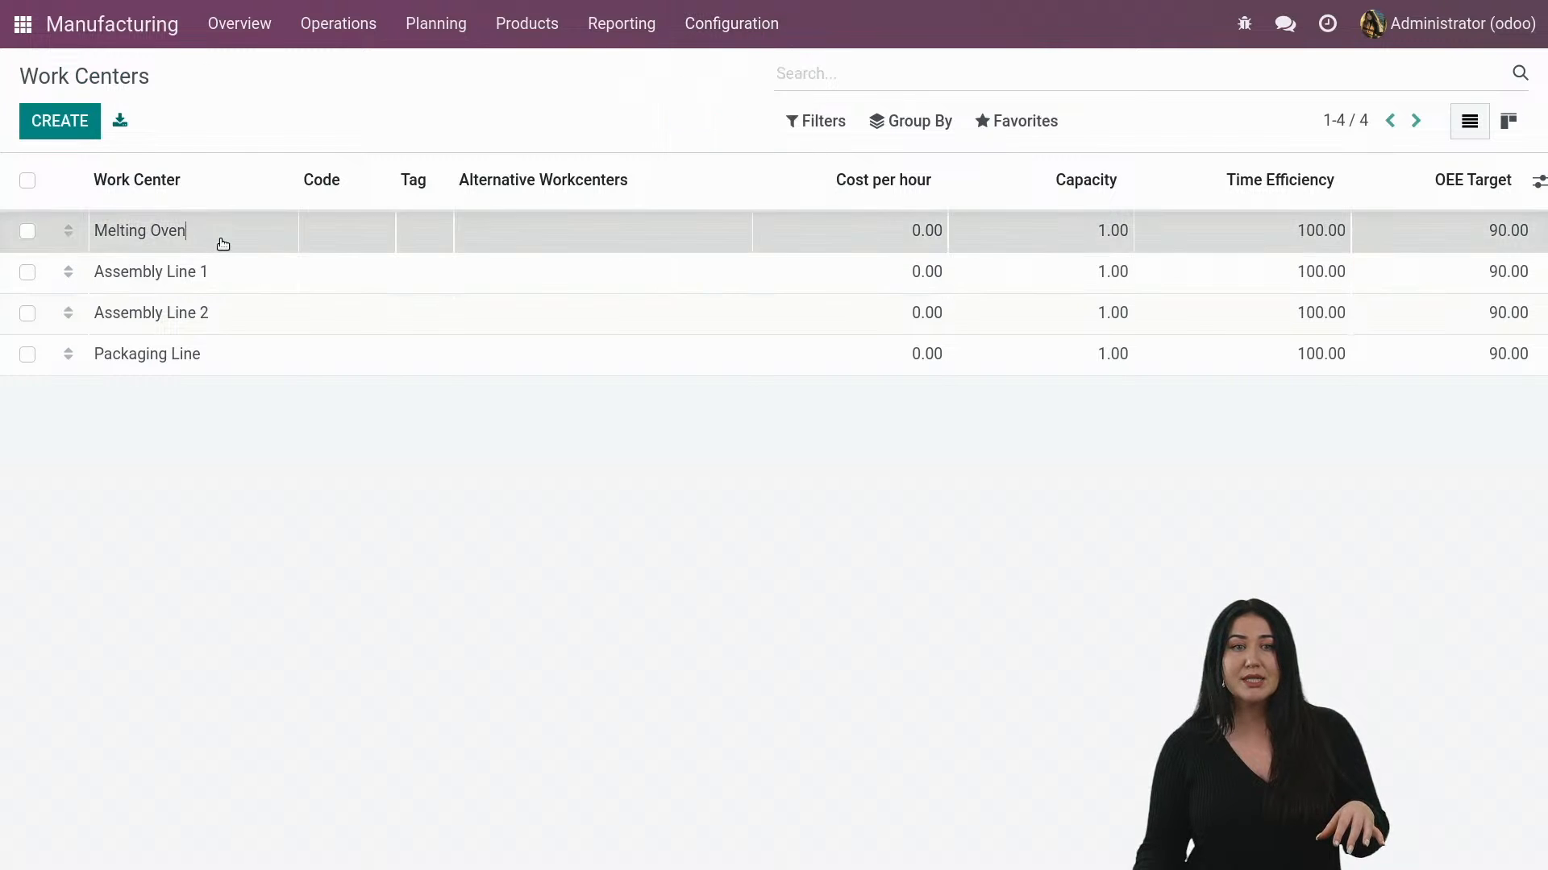
left_click(139, 231)
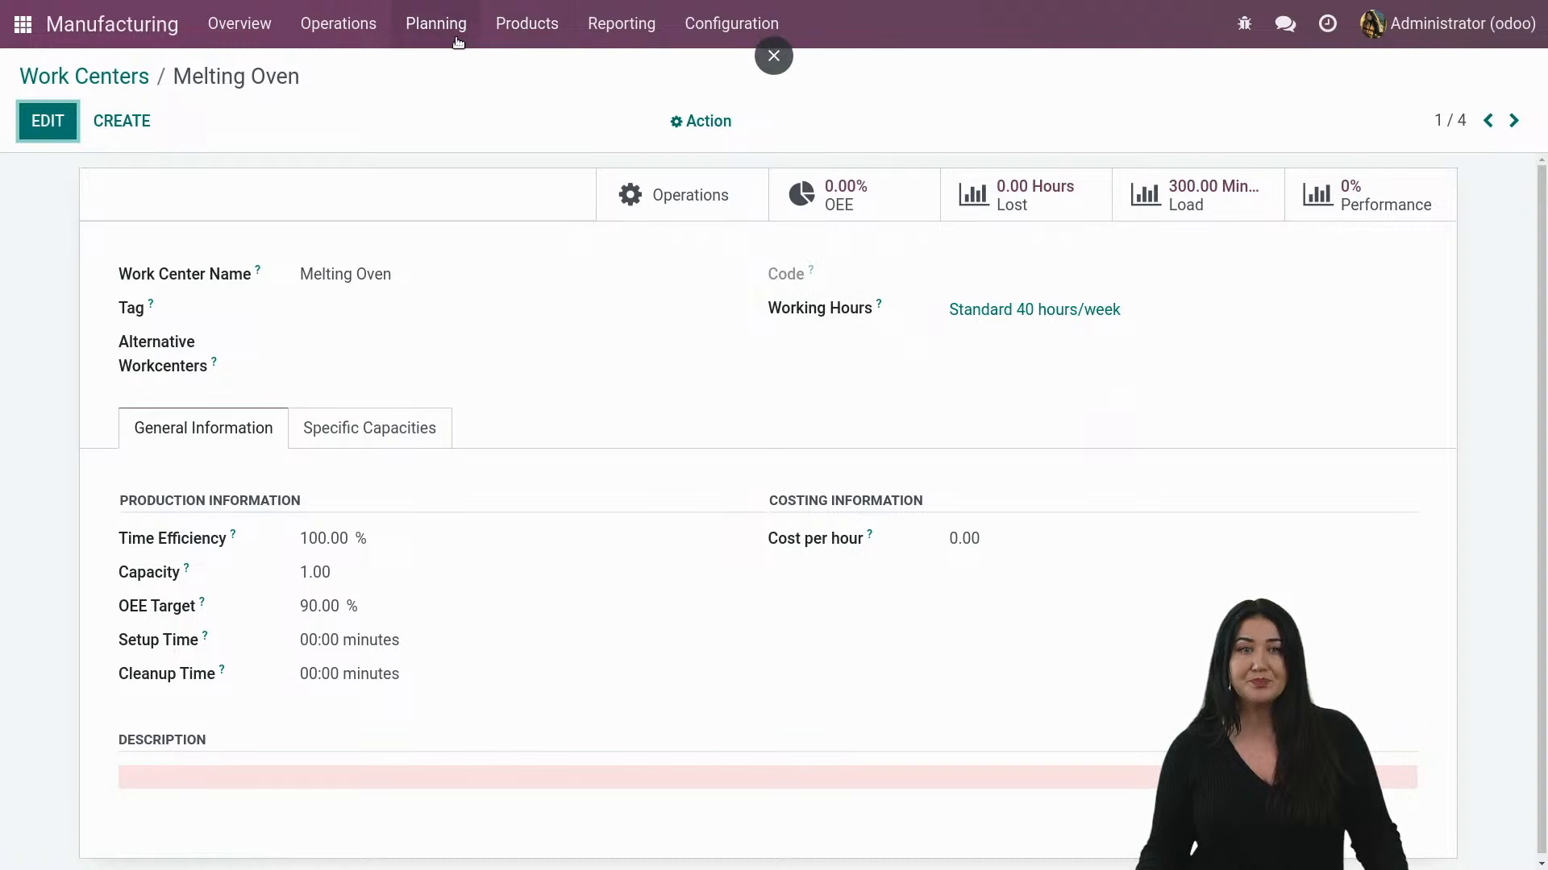
left_click(436, 23)
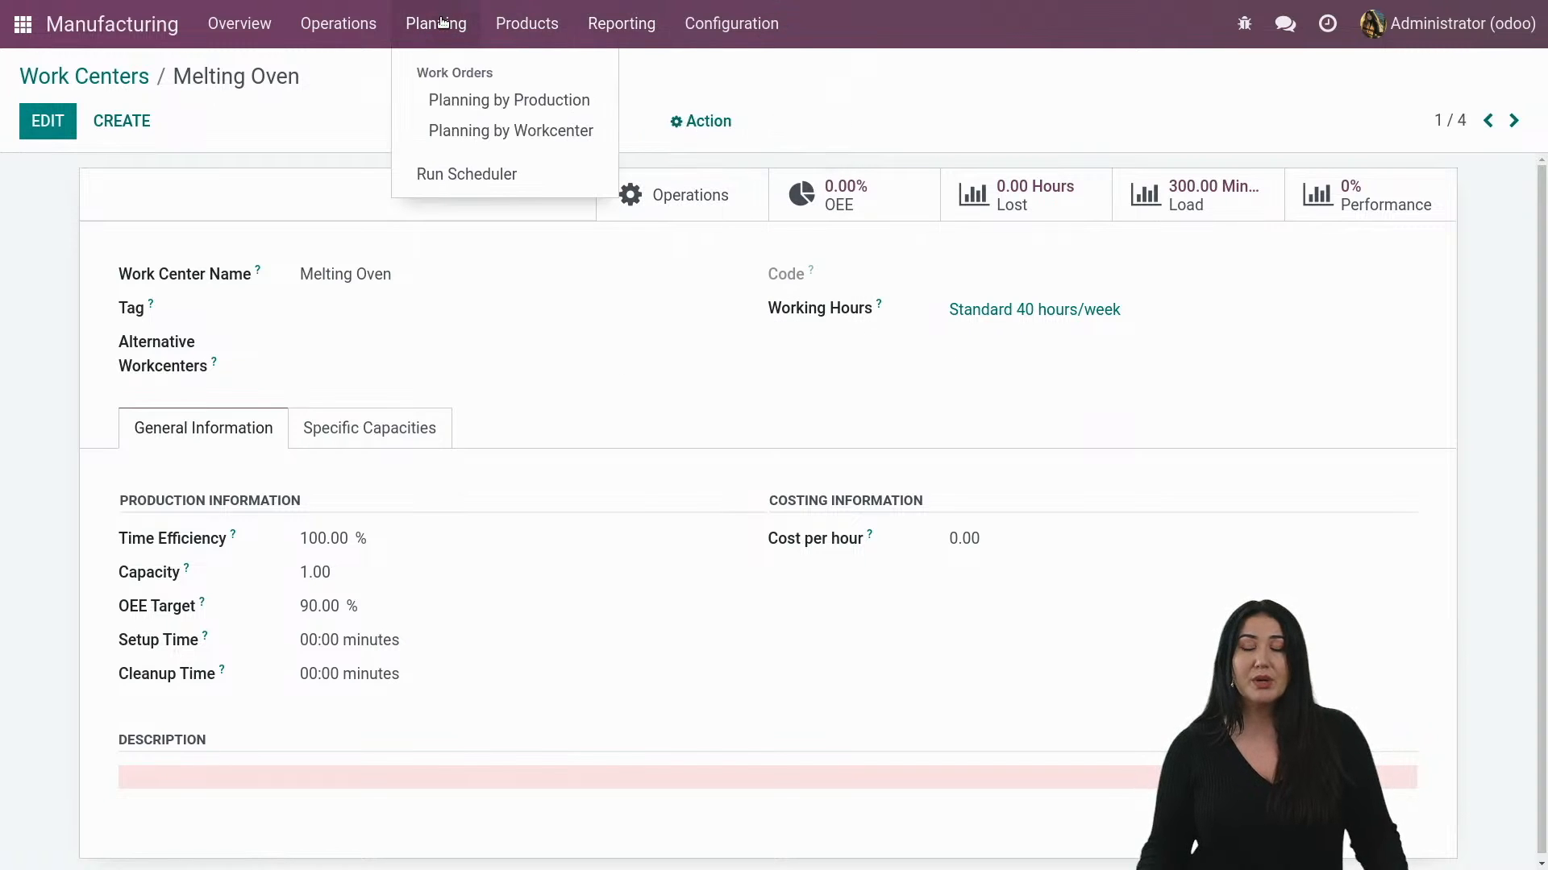
mouse_move(442, 22)
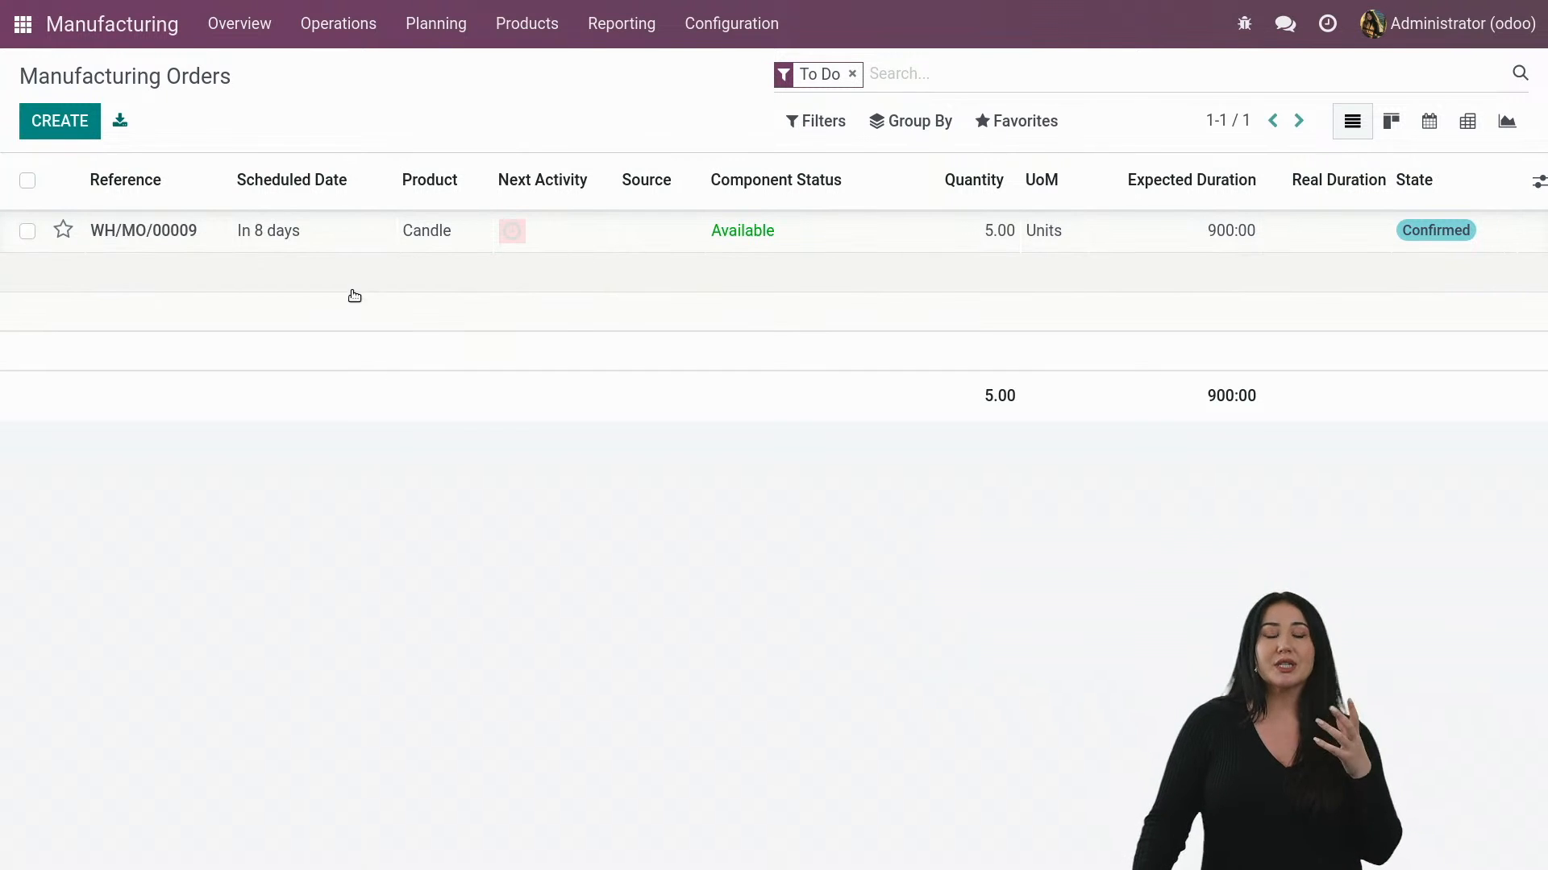
Create and confirm a manufacturing order for 10.00 Candles scheduled 26 September.
left_click(59, 121)
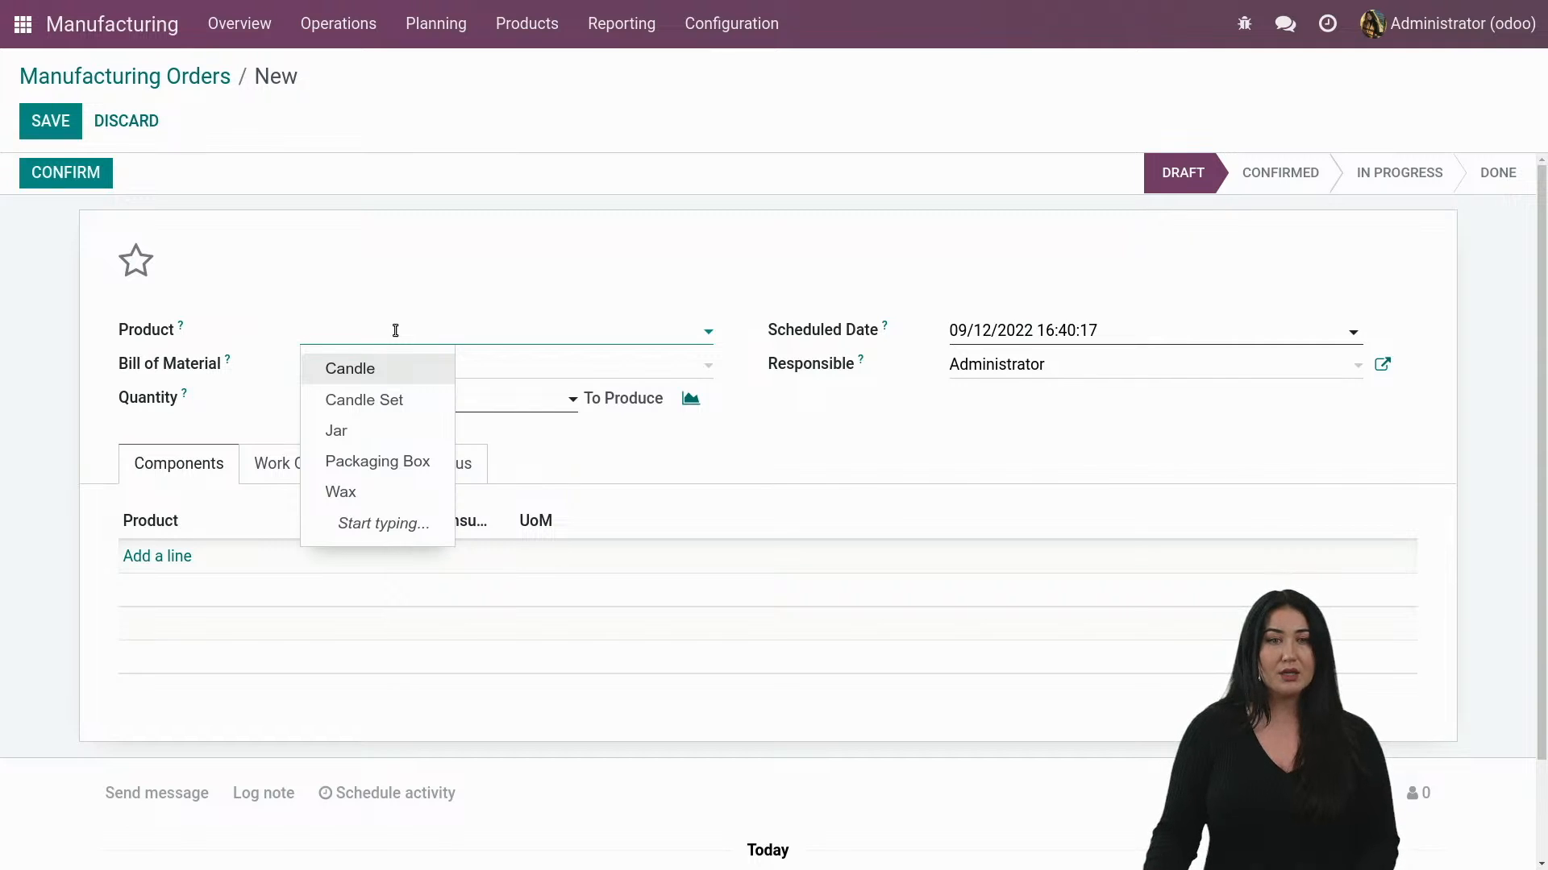
left_click(350, 367)
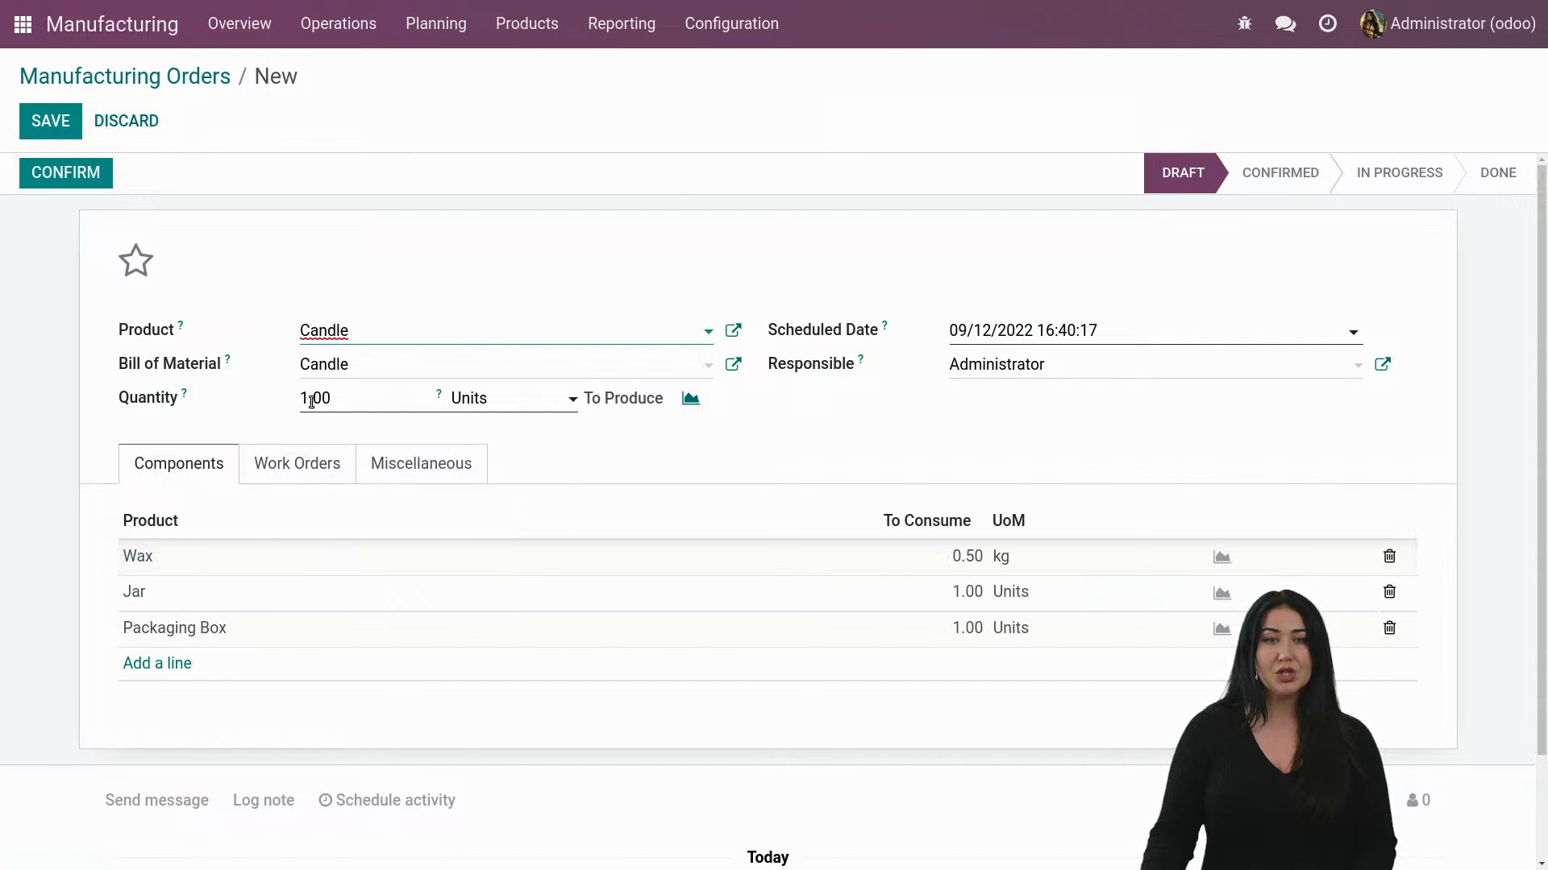
type("10.00")
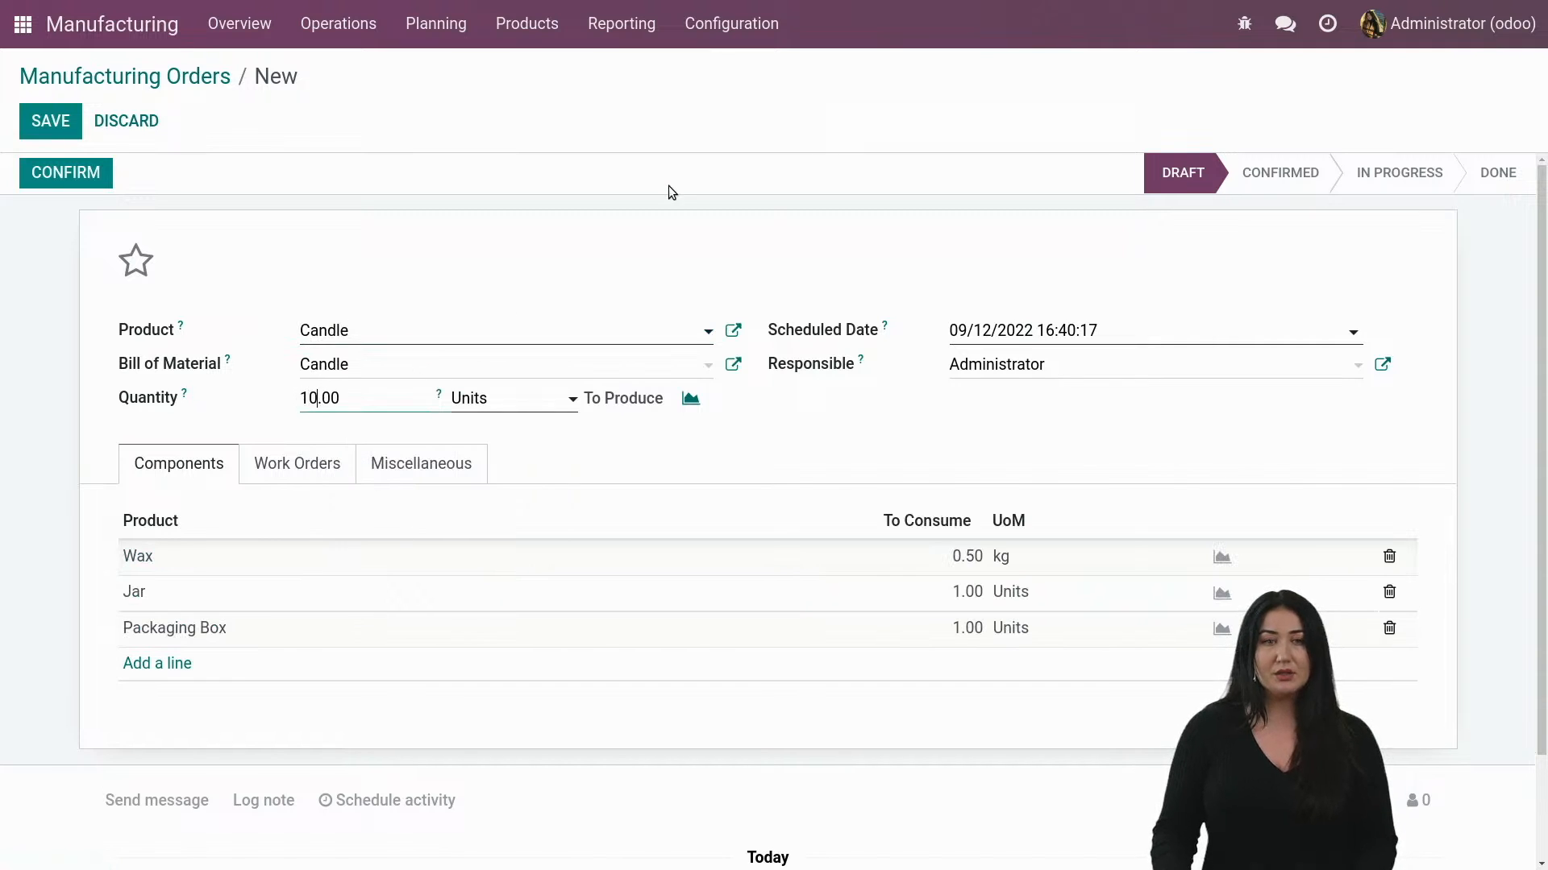
left_click(1022, 330)
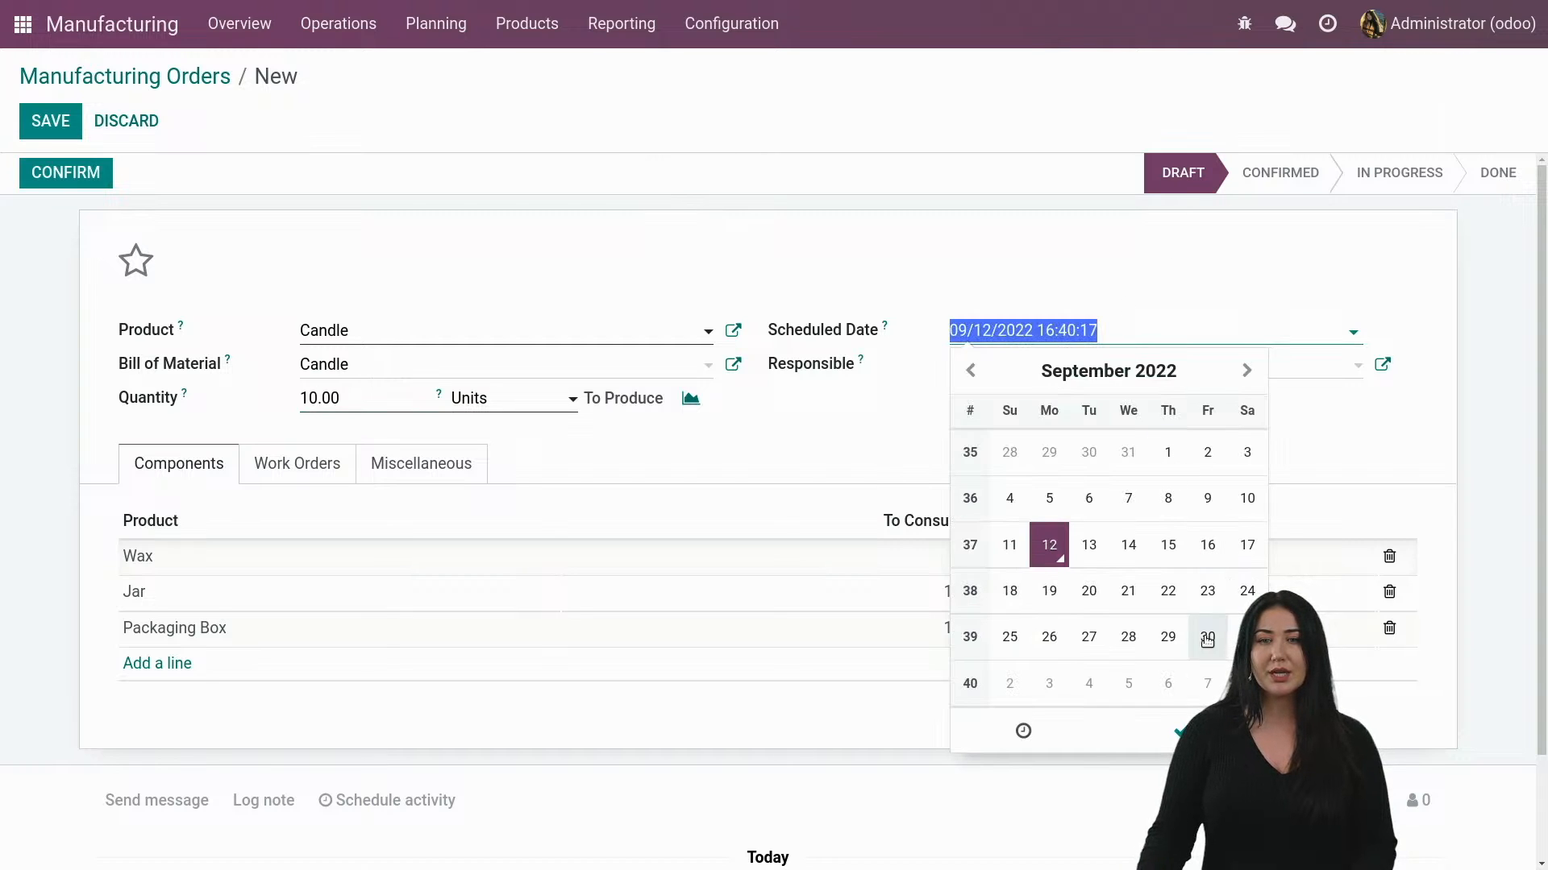
left_click(1048, 637)
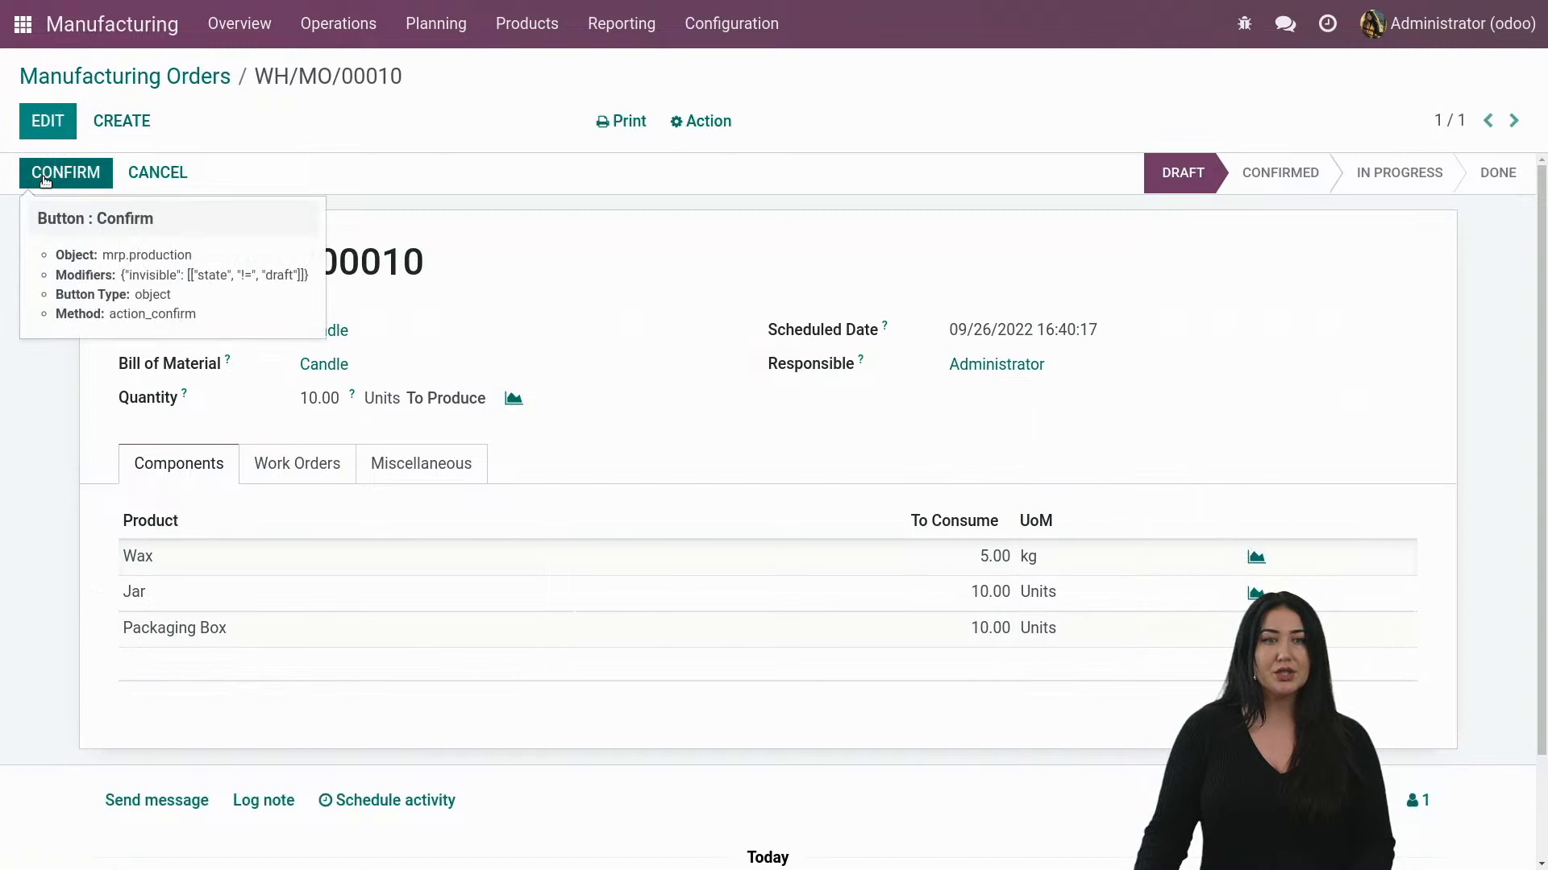
left_click(66, 173)
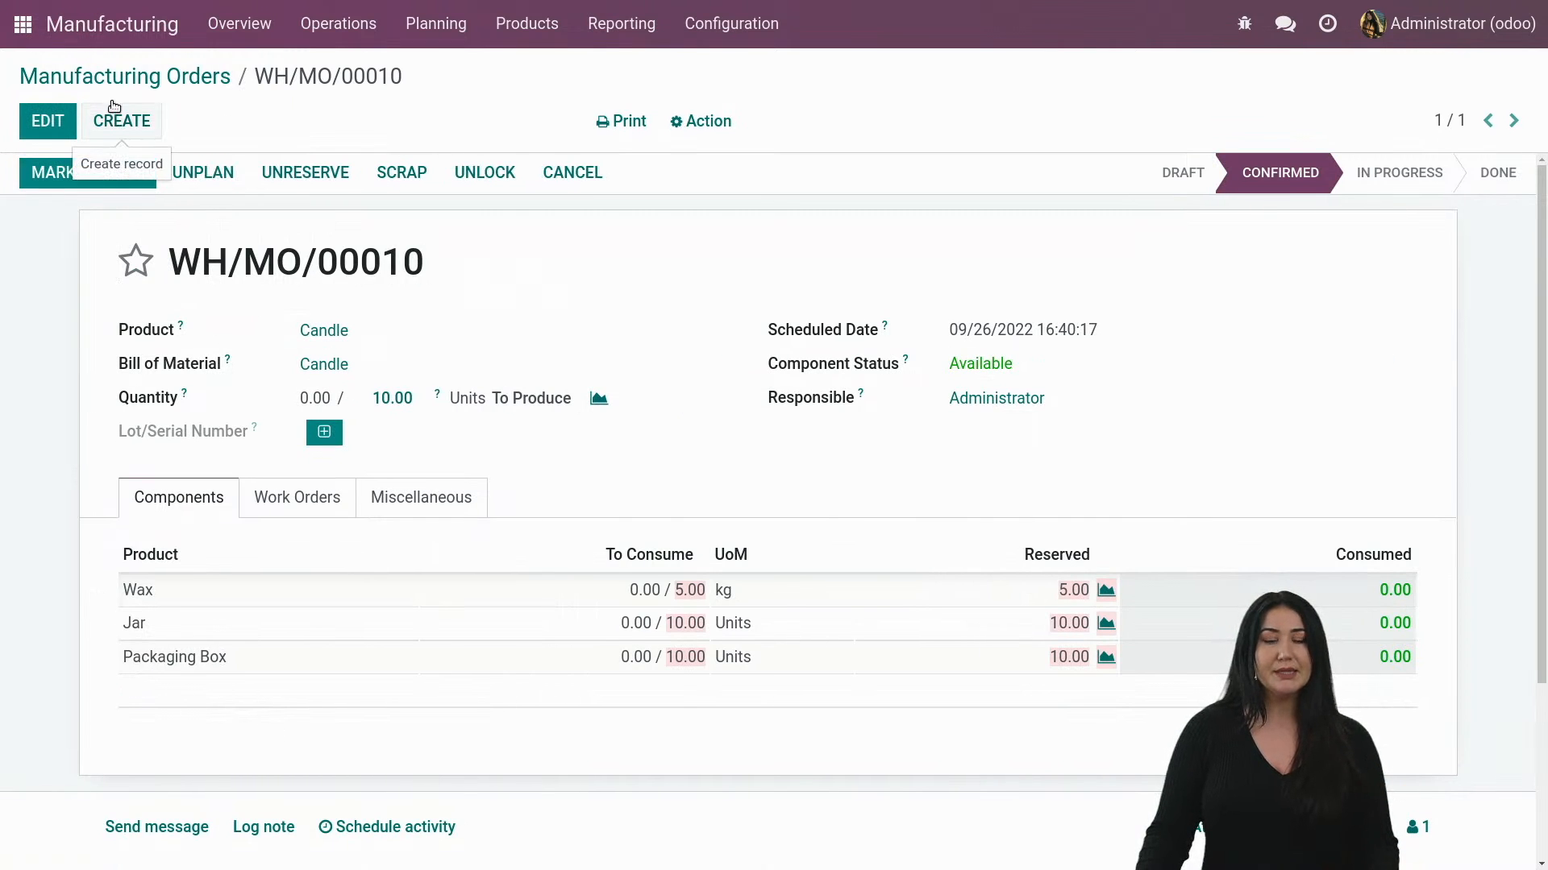
Create and save a draft manufacturing order for 5.00 Candle Sets.
left_click(124, 76)
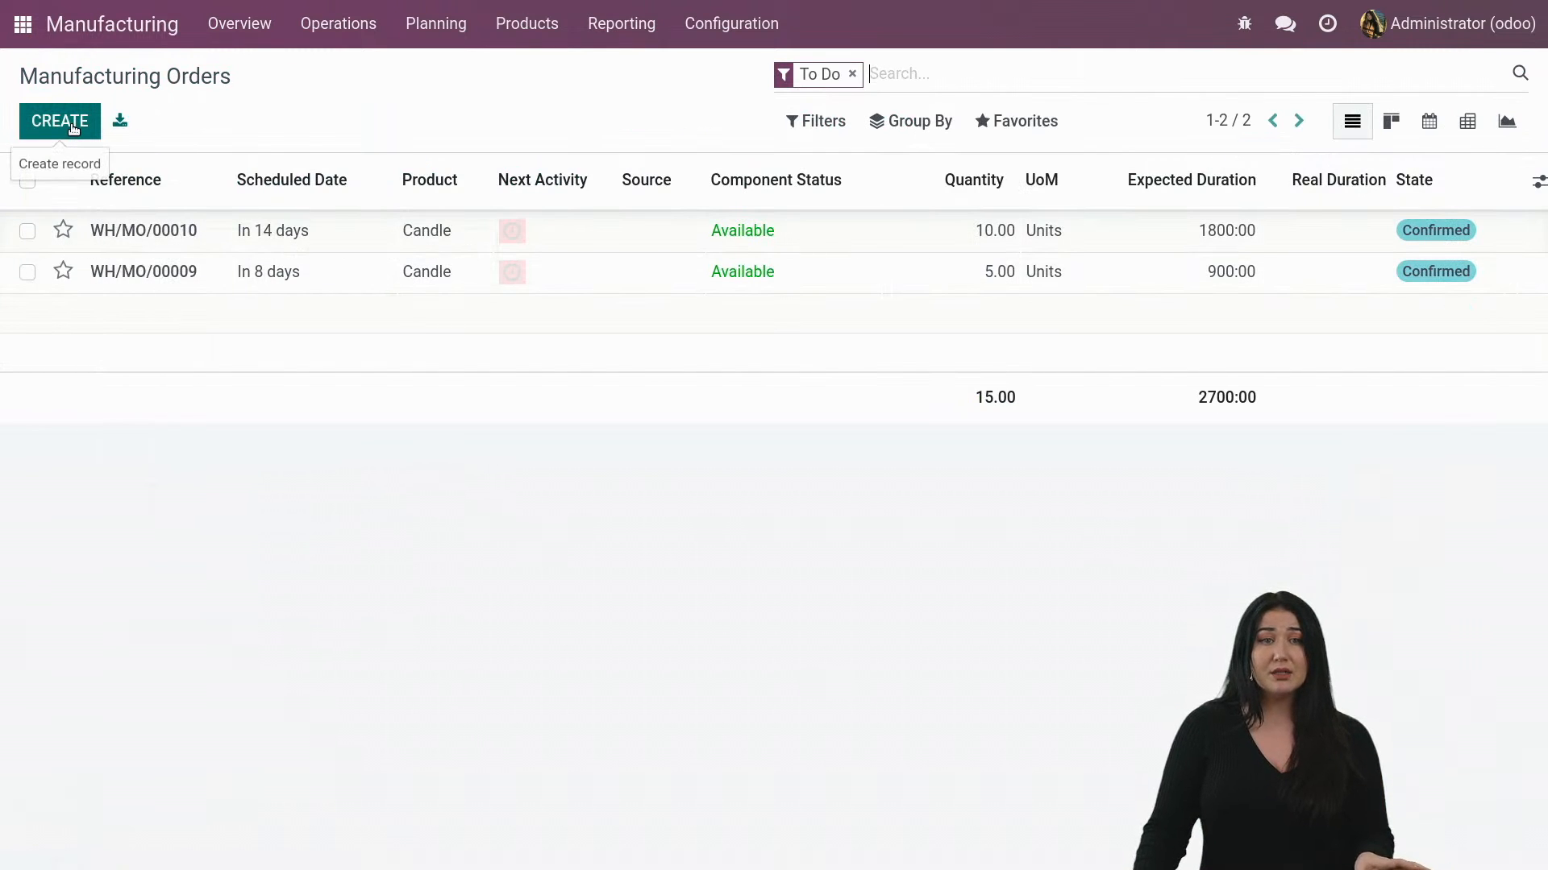
left_click(59, 120)
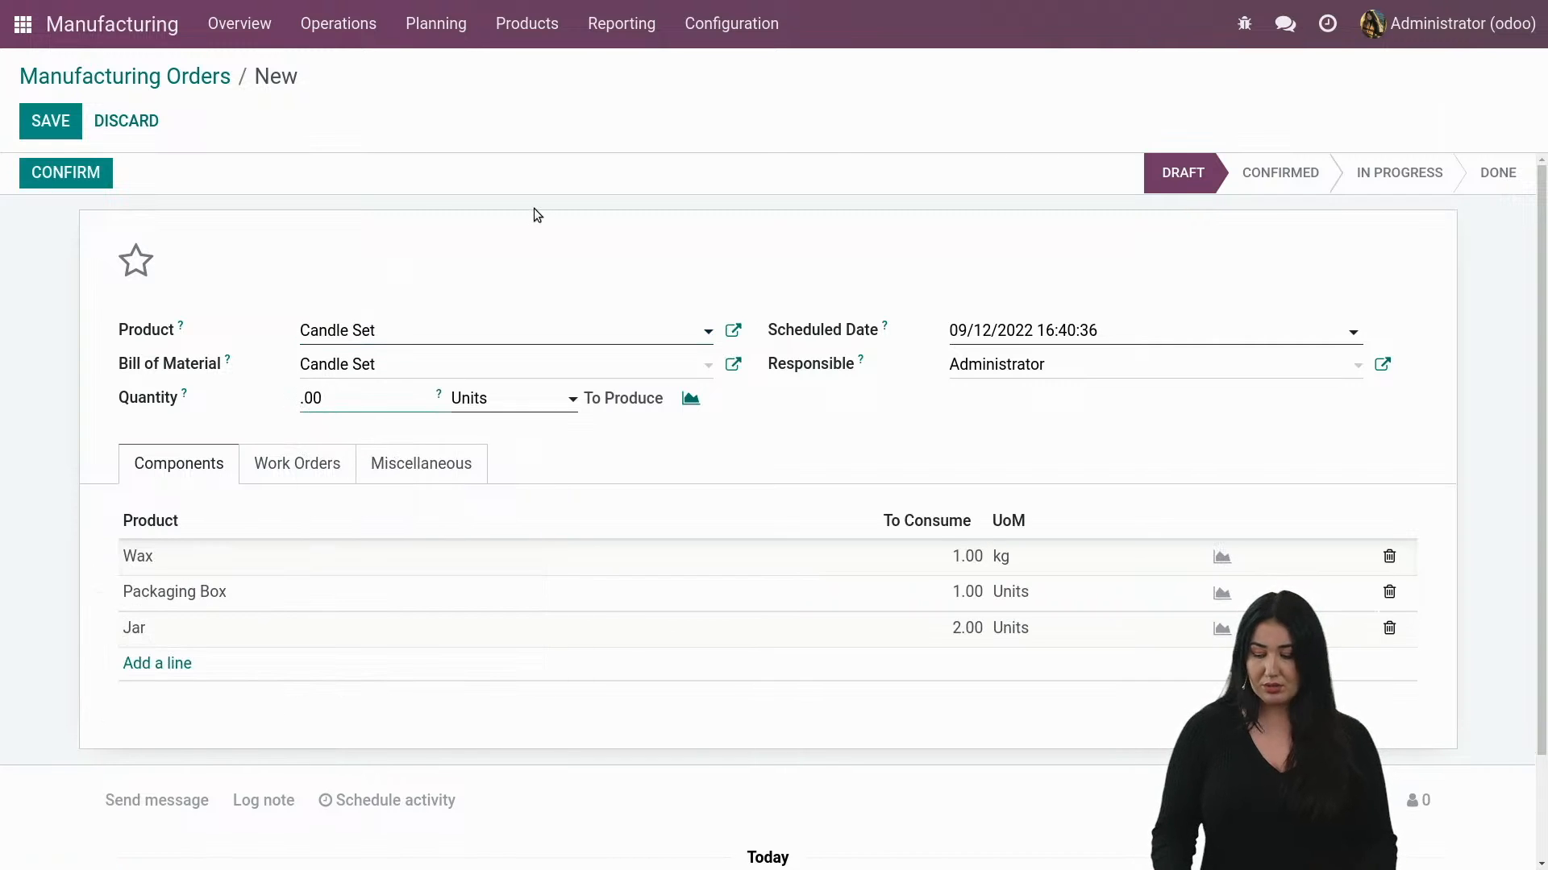
type("5.00")
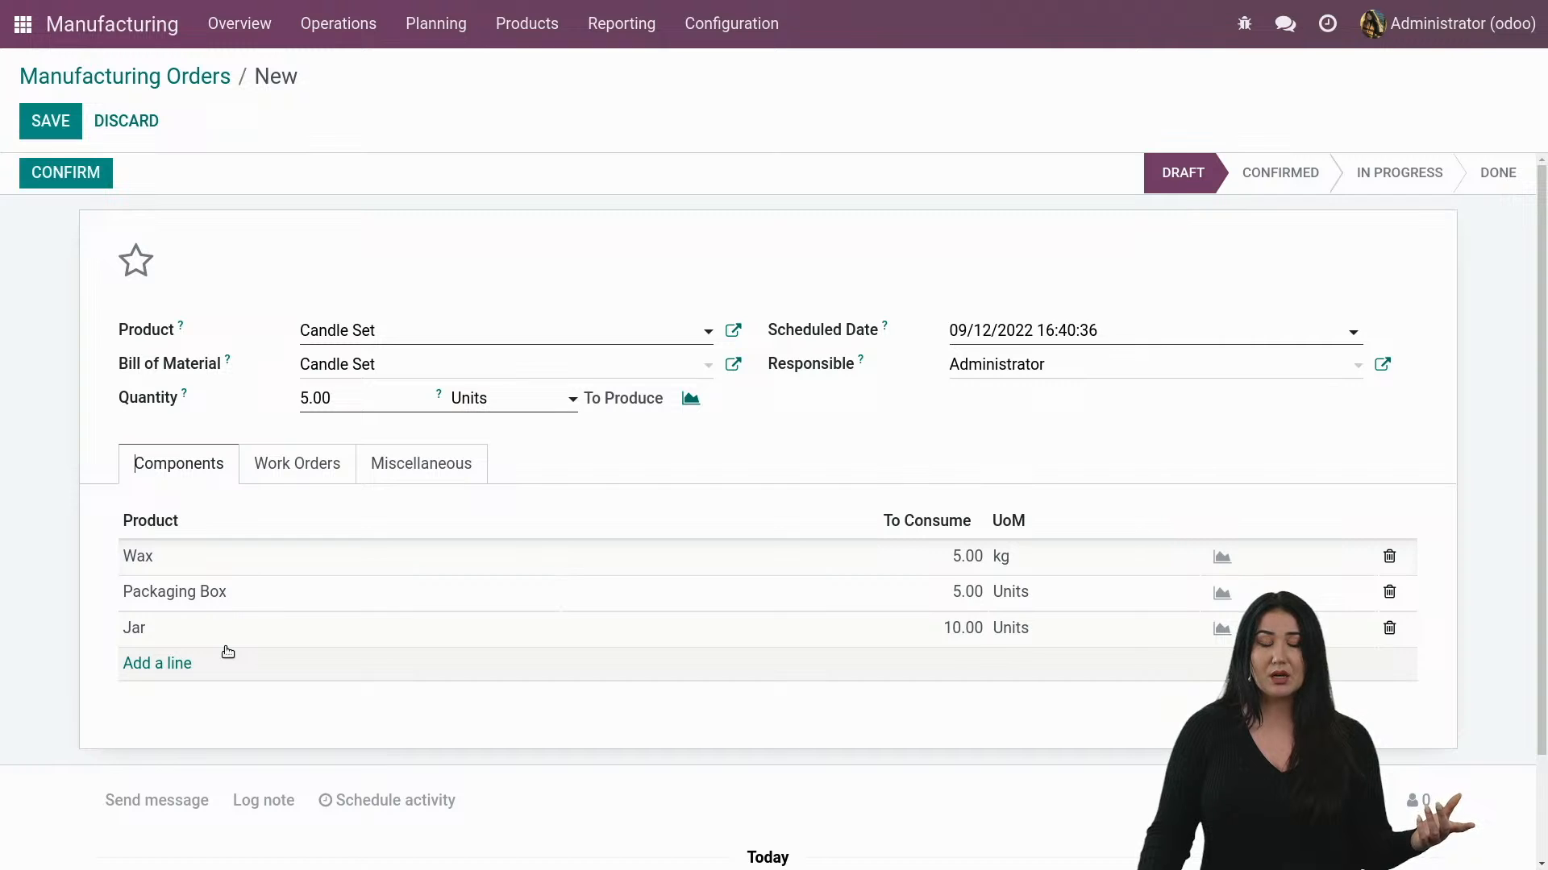
mouse_move(261, 593)
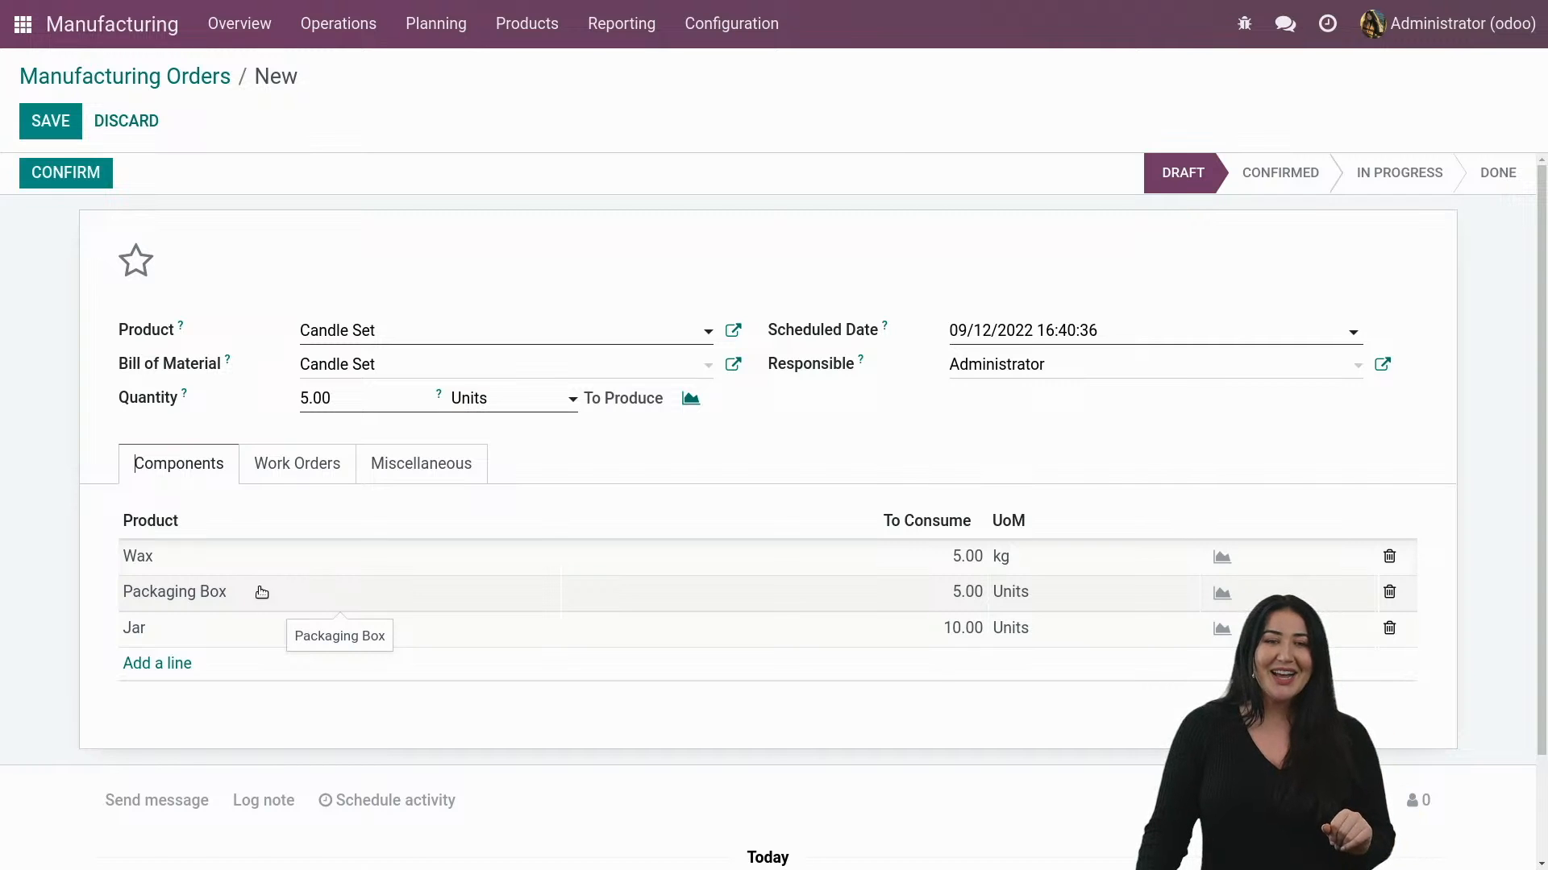
mouse_move(999, 566)
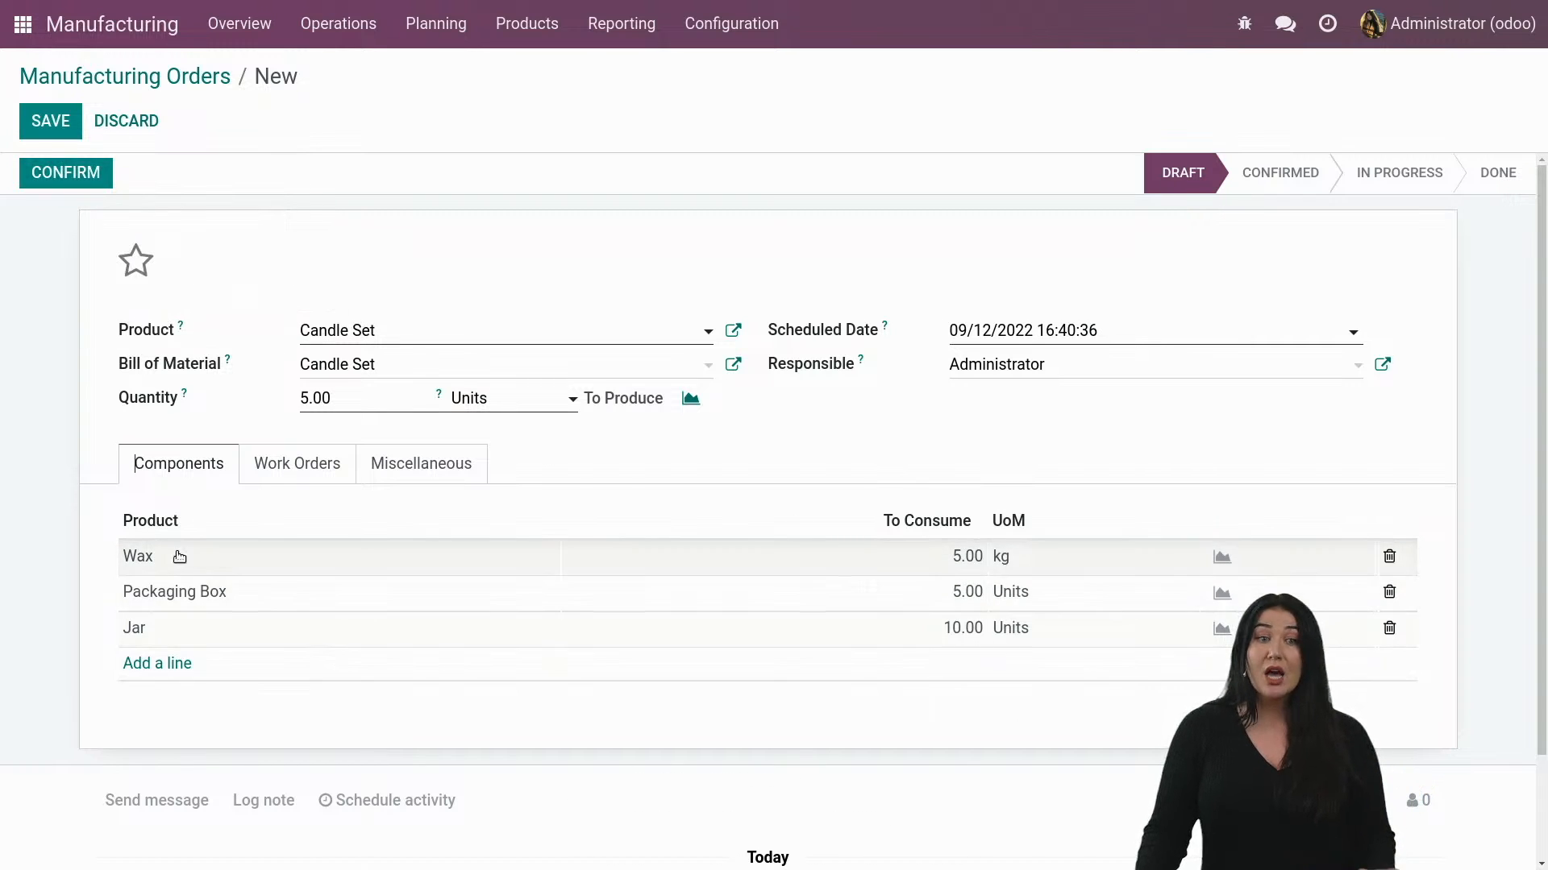
left_click(50, 121)
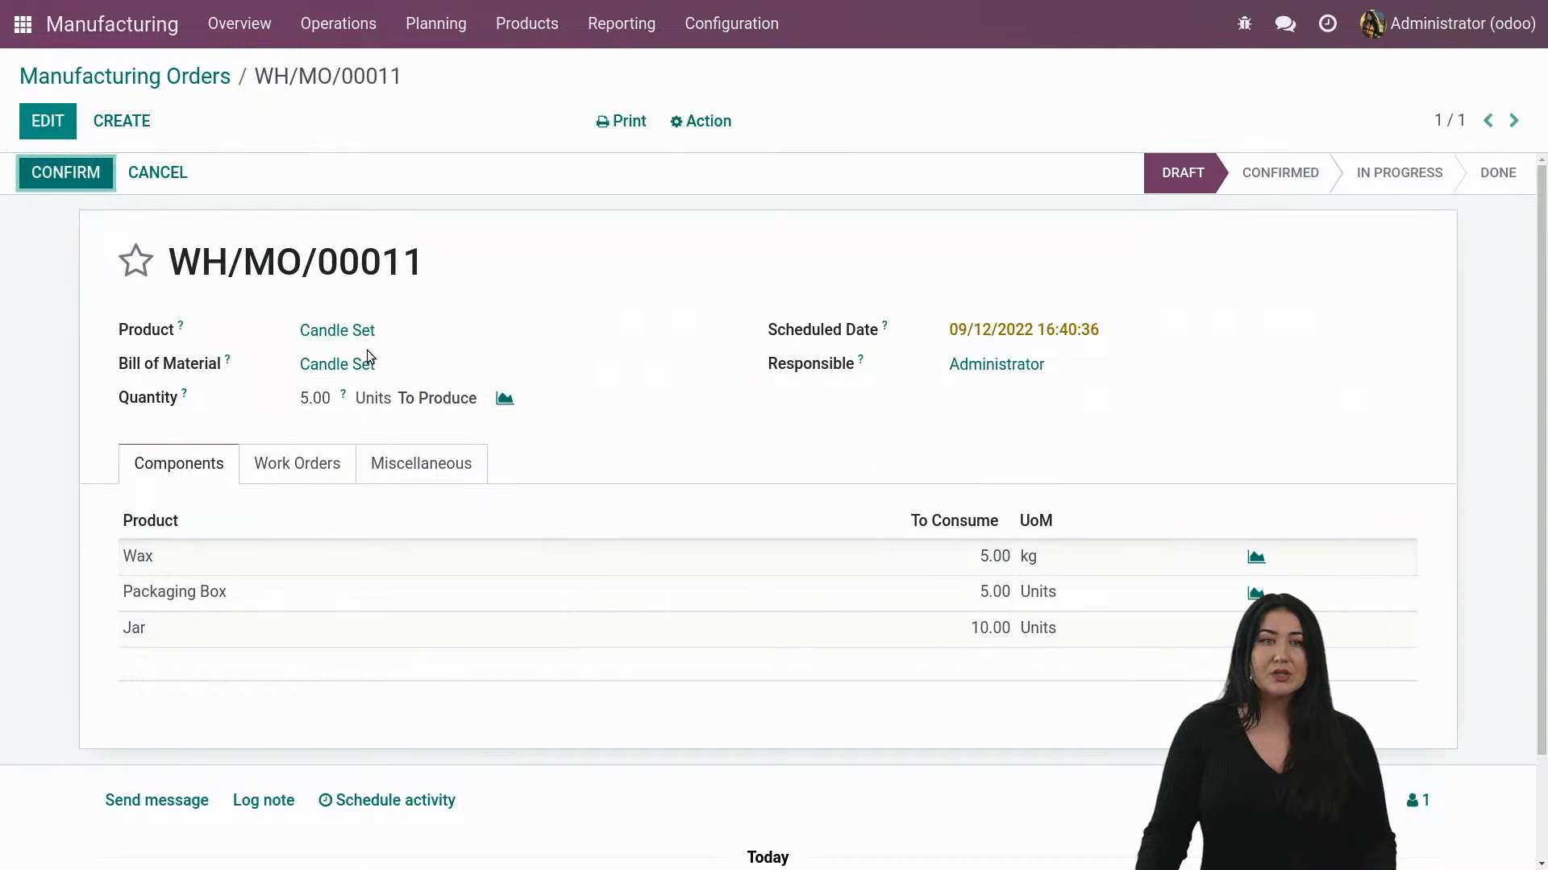
Confirm and plan the Candle Set order, then return to the to-do orders list.
left_click(64, 173)
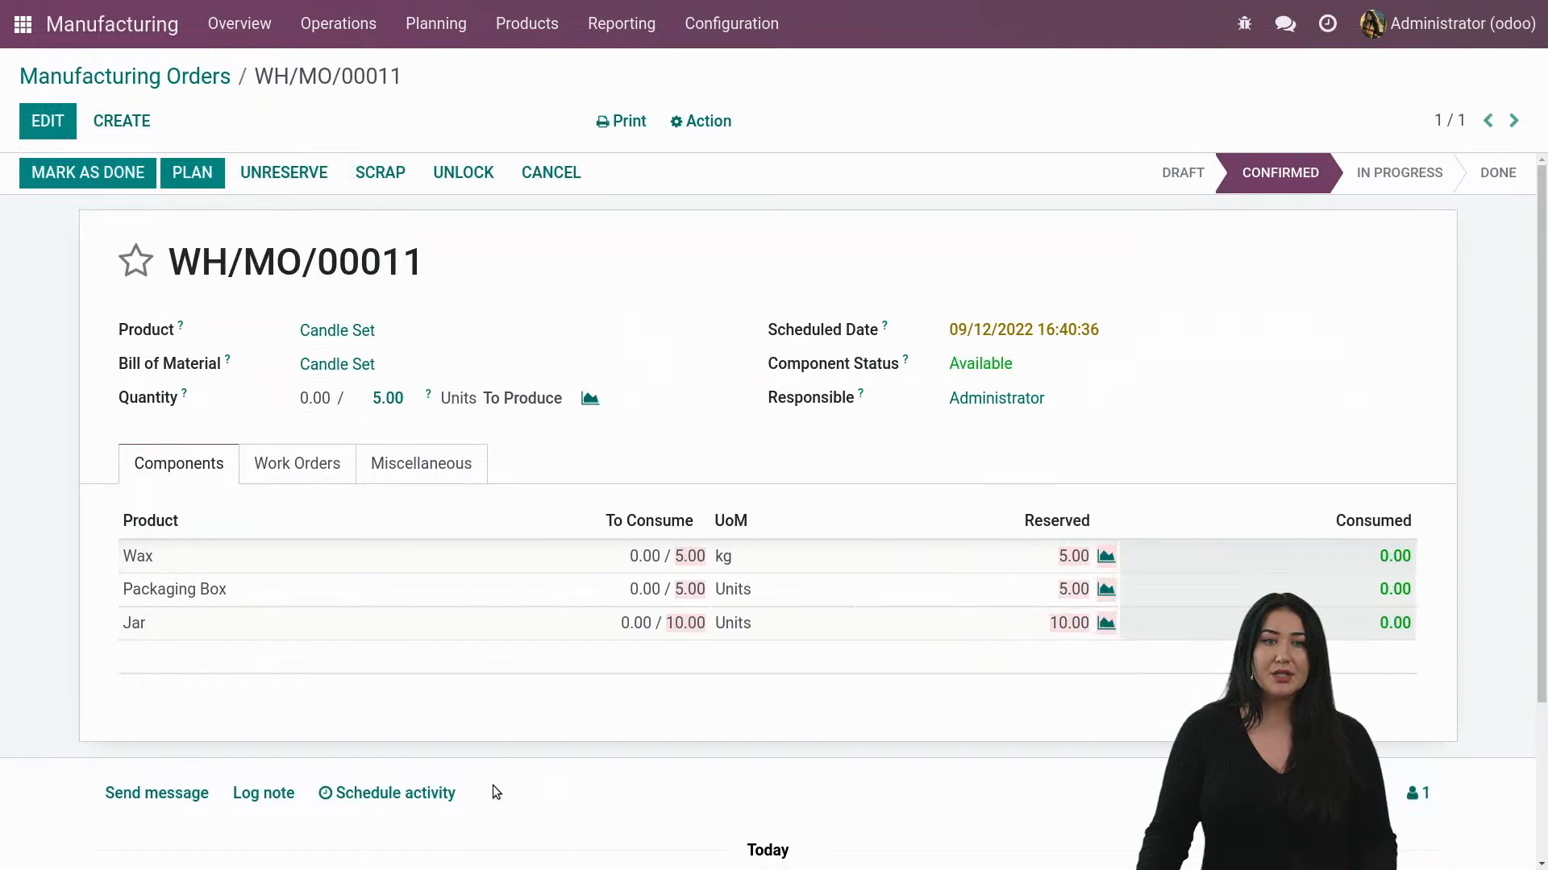
left_click(192, 173)
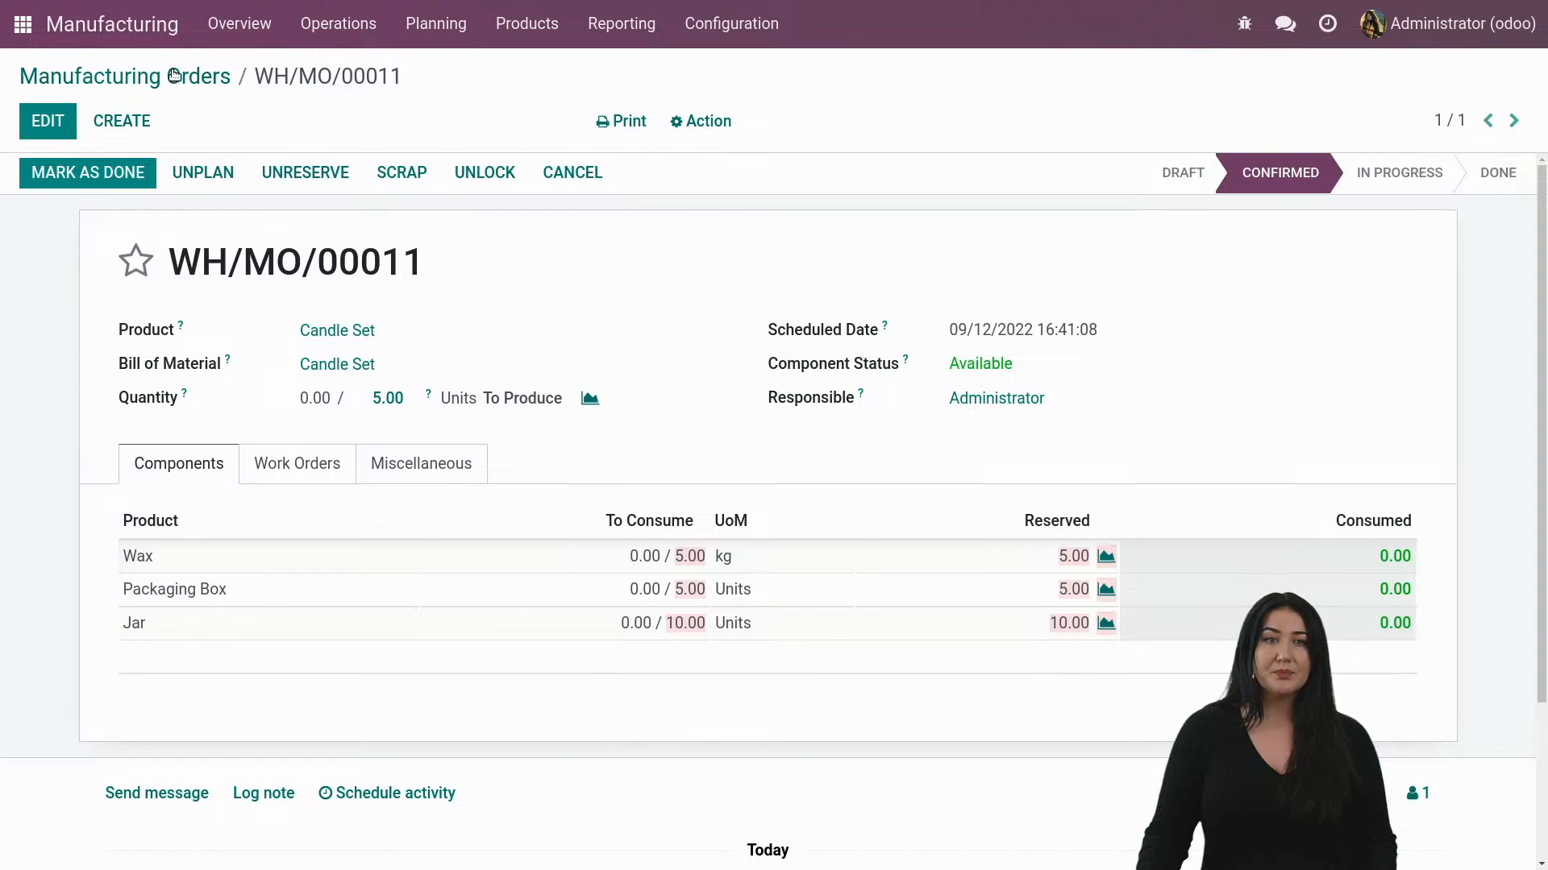
left_click(124, 76)
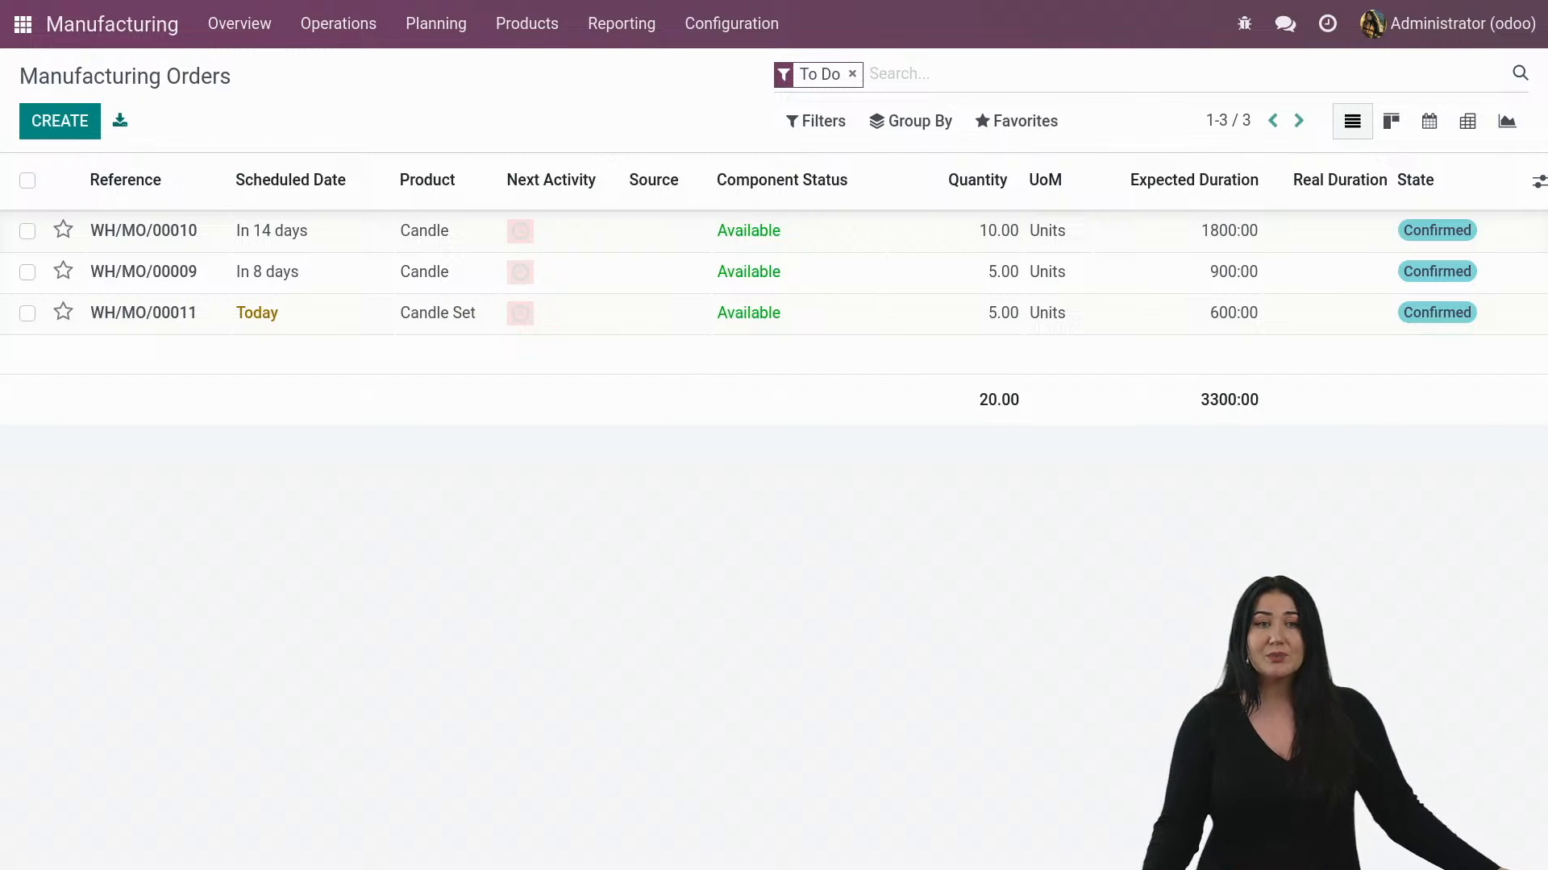
left_click(27, 181)
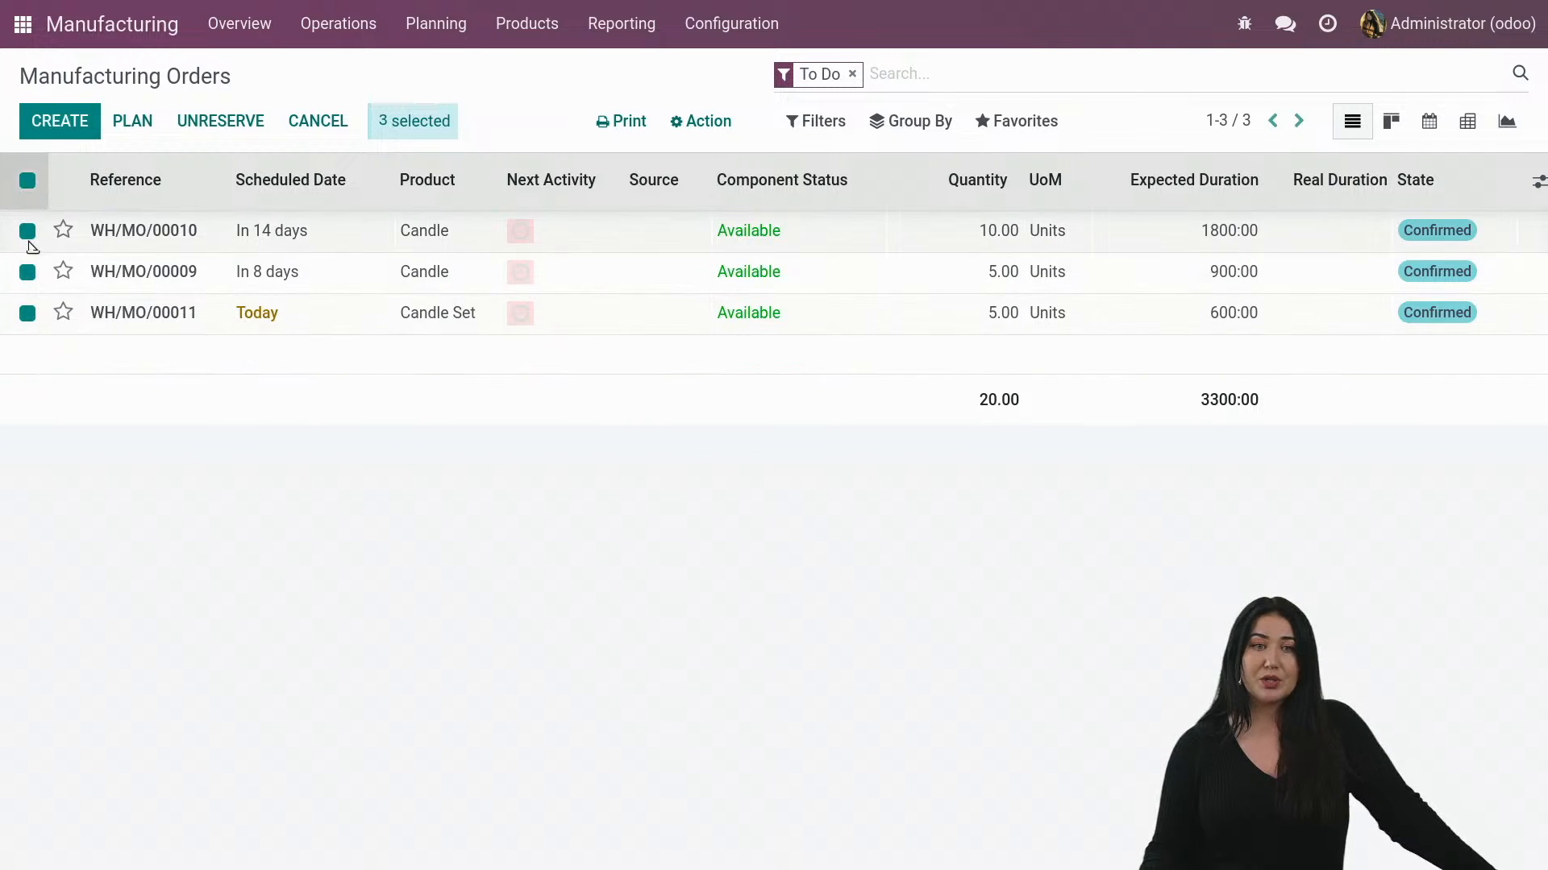
mouse_move(707, 123)
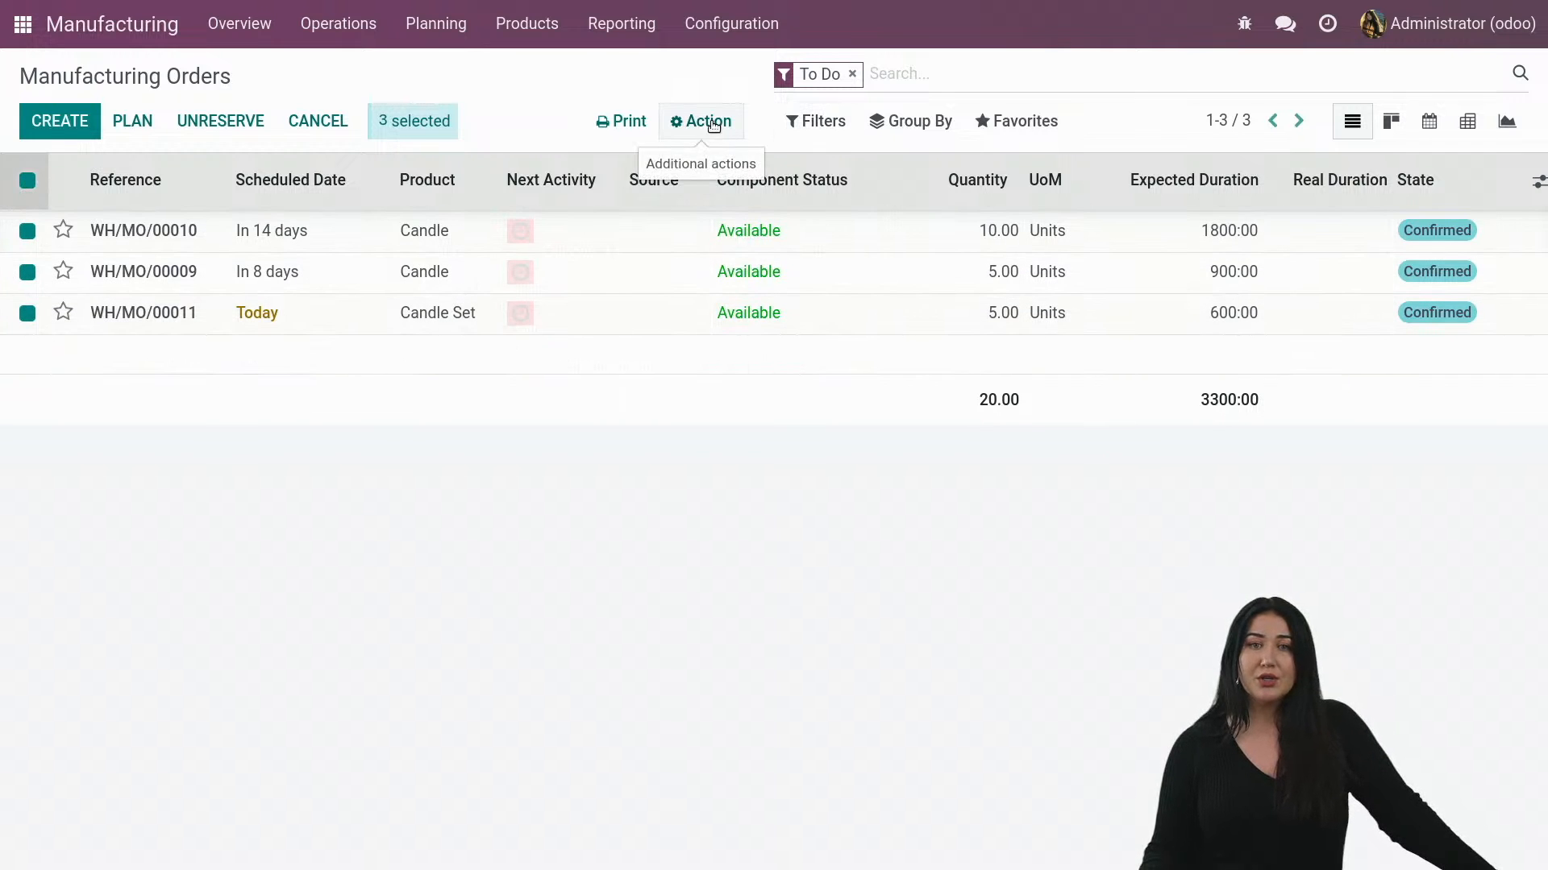
left_click(702, 121)
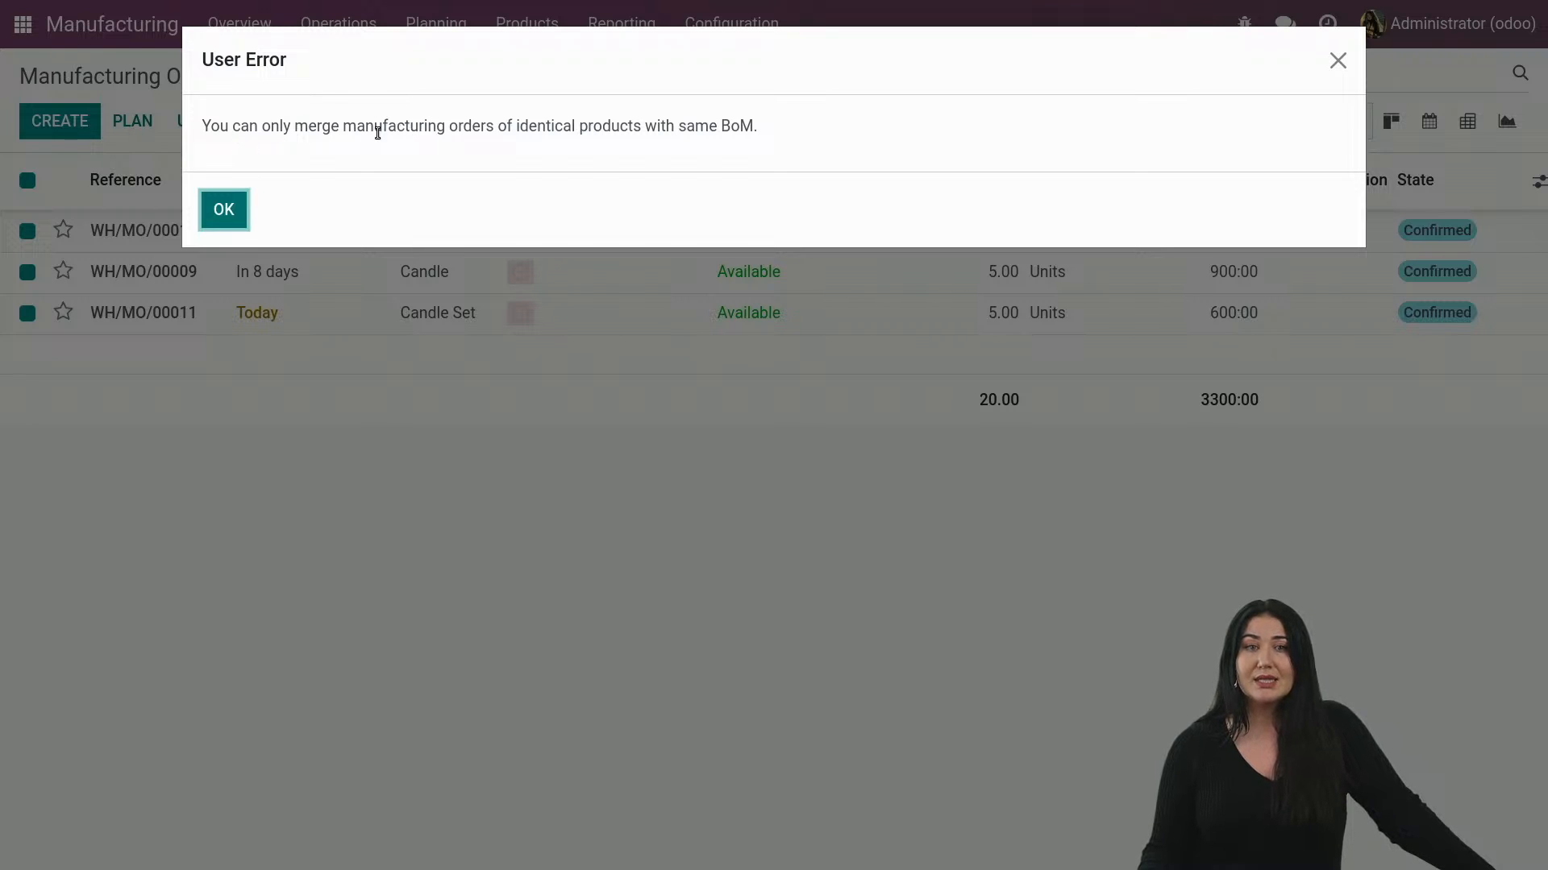
mouse_move(359, 135)
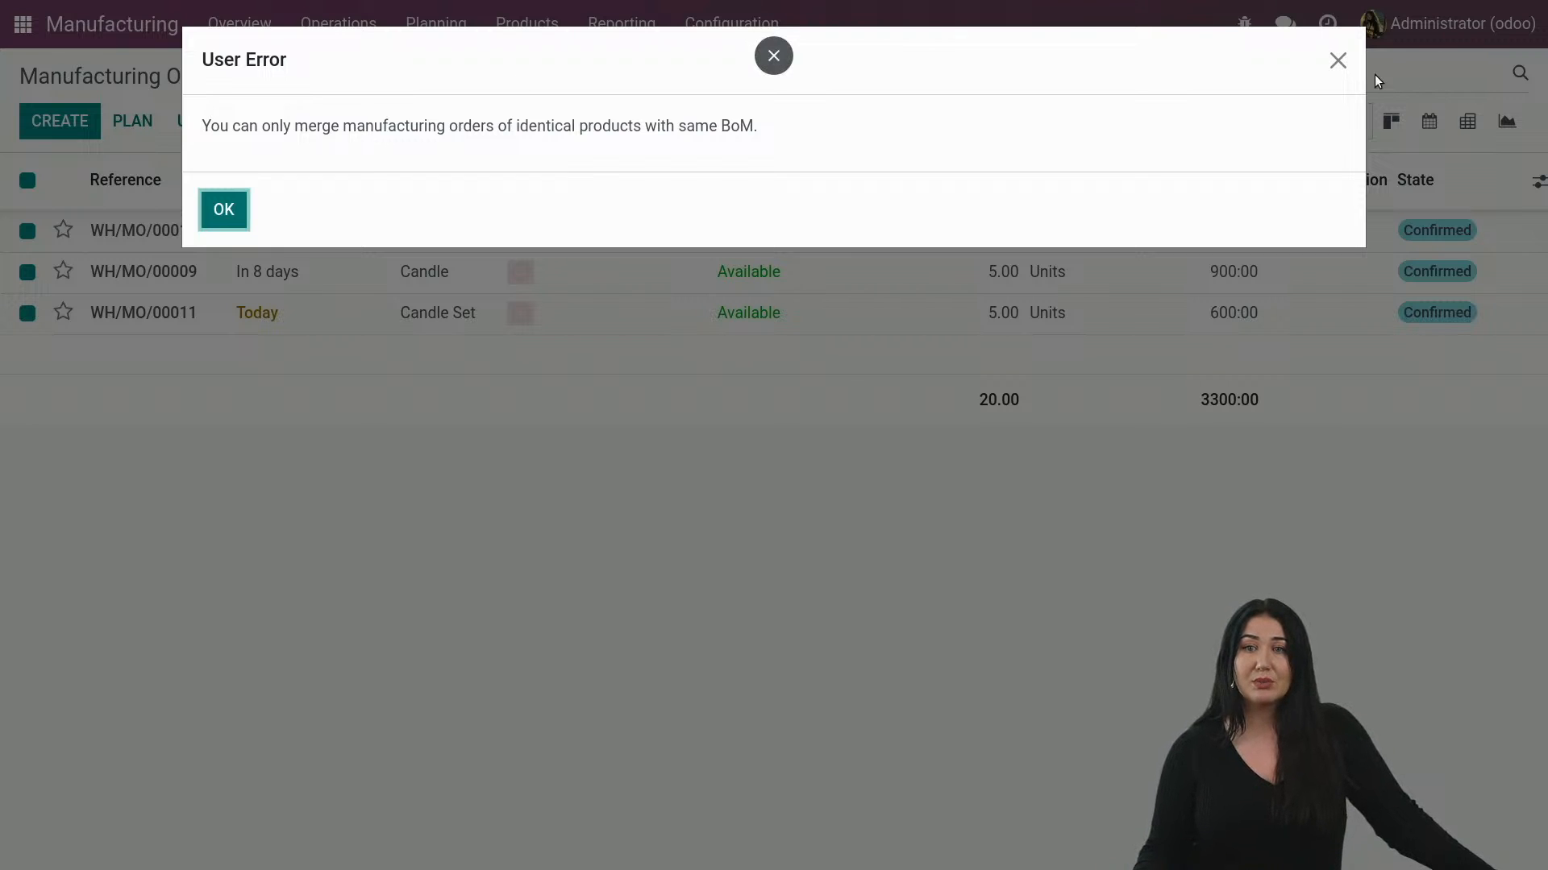
left_click(223, 210)
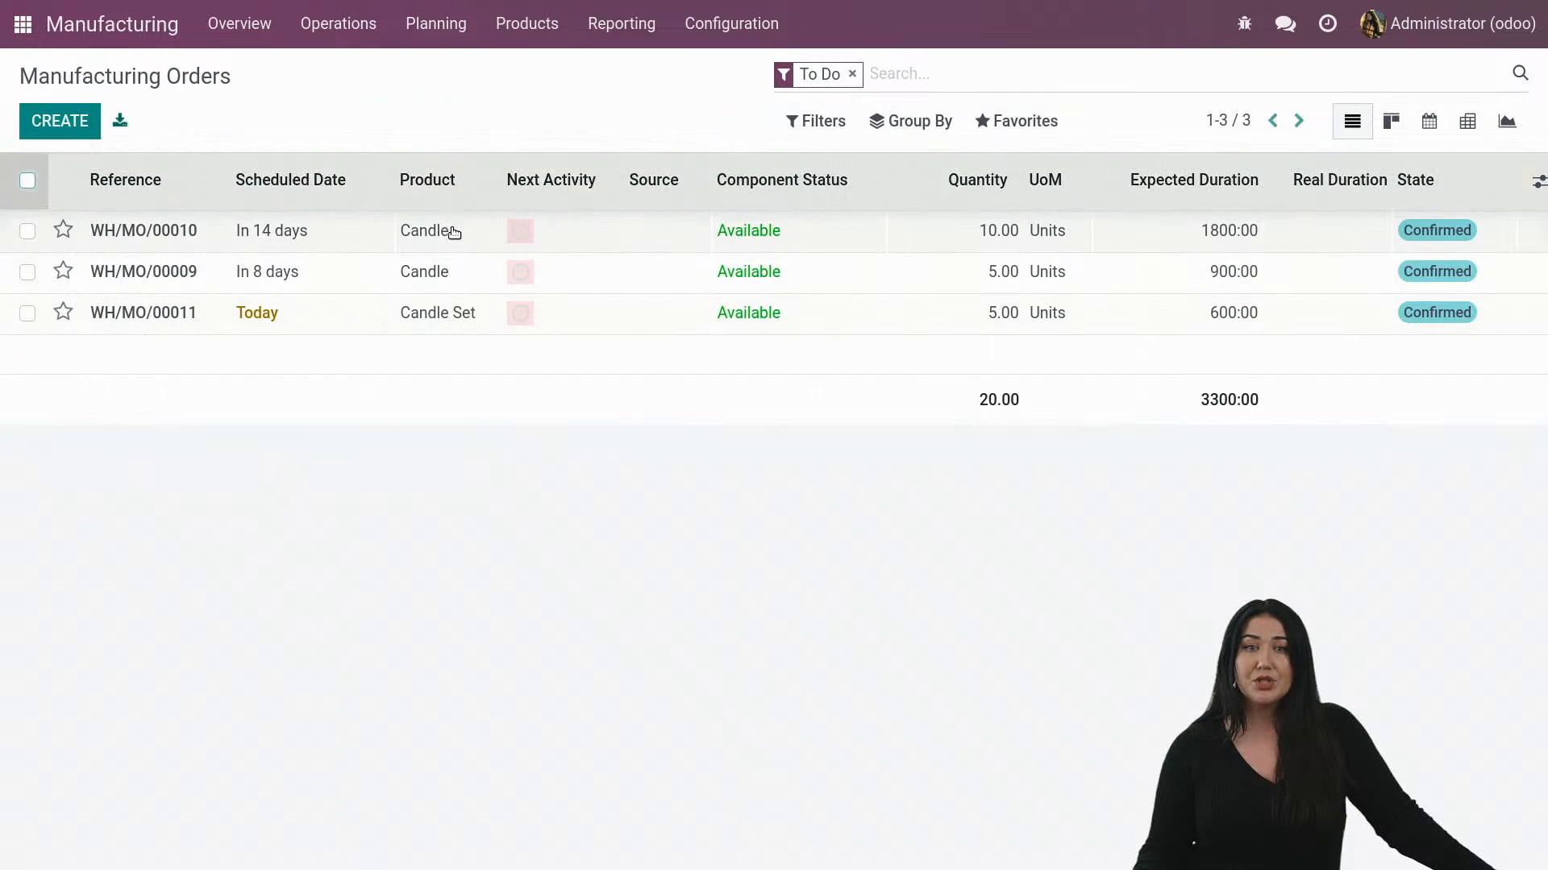
mouse_move(469, 274)
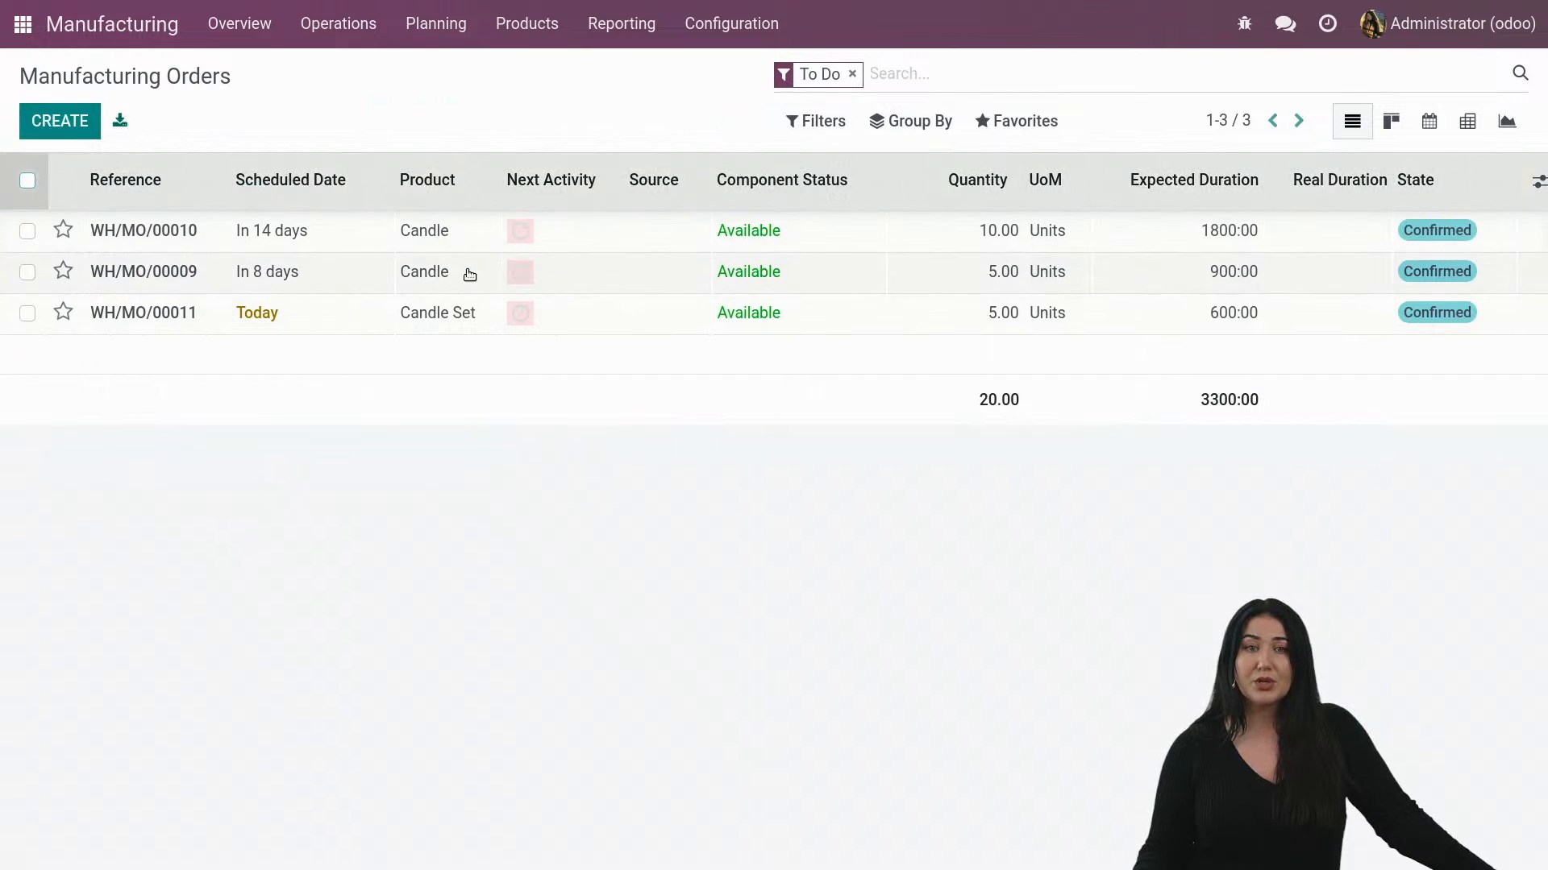
mouse_move(453, 260)
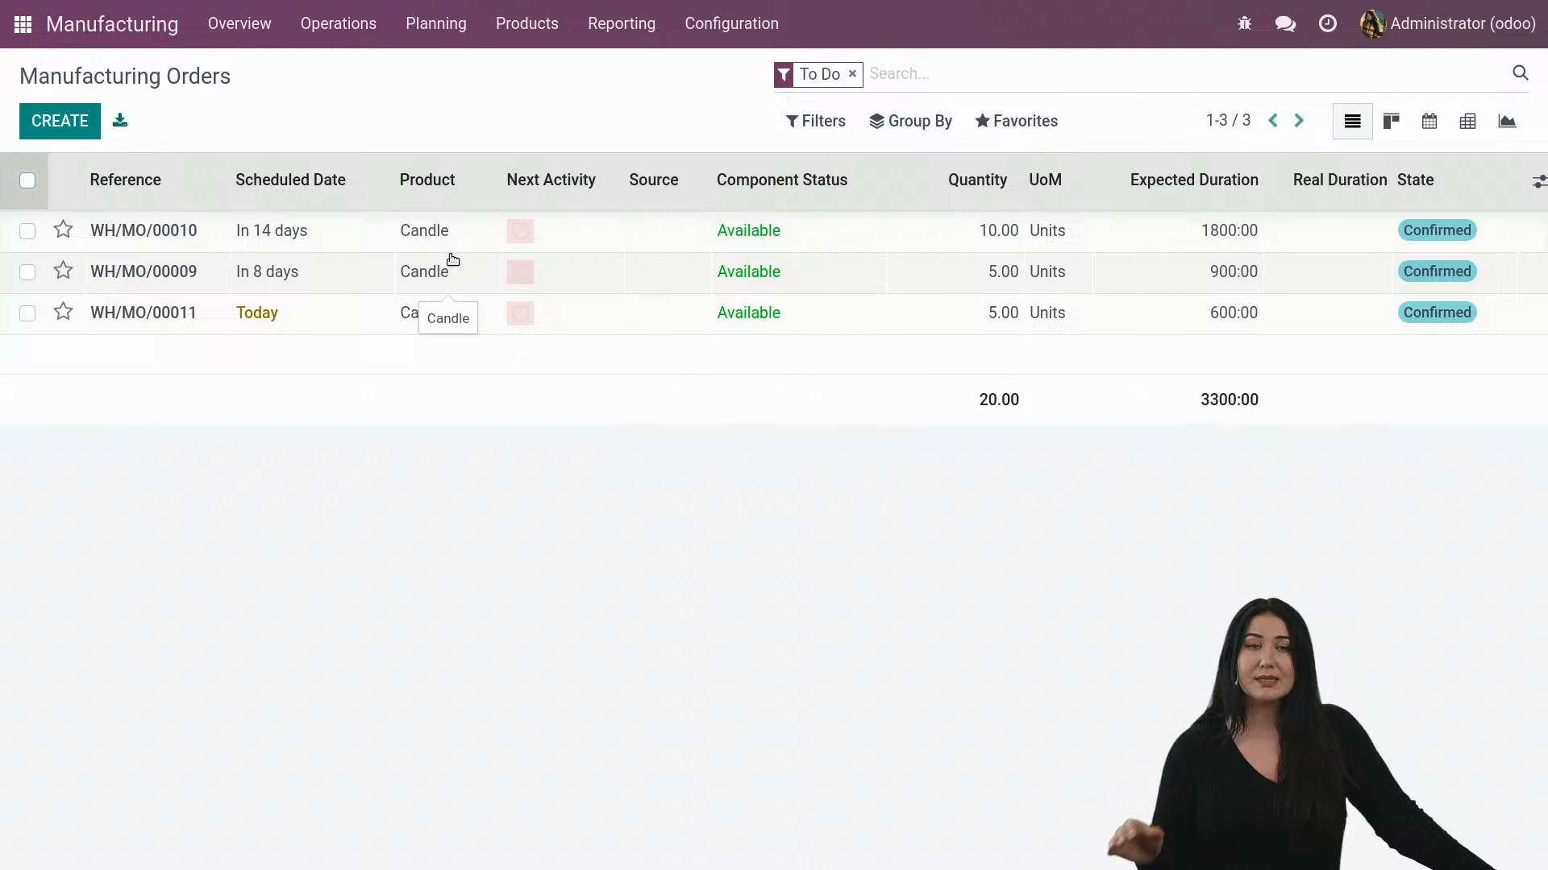
mouse_move(284, 282)
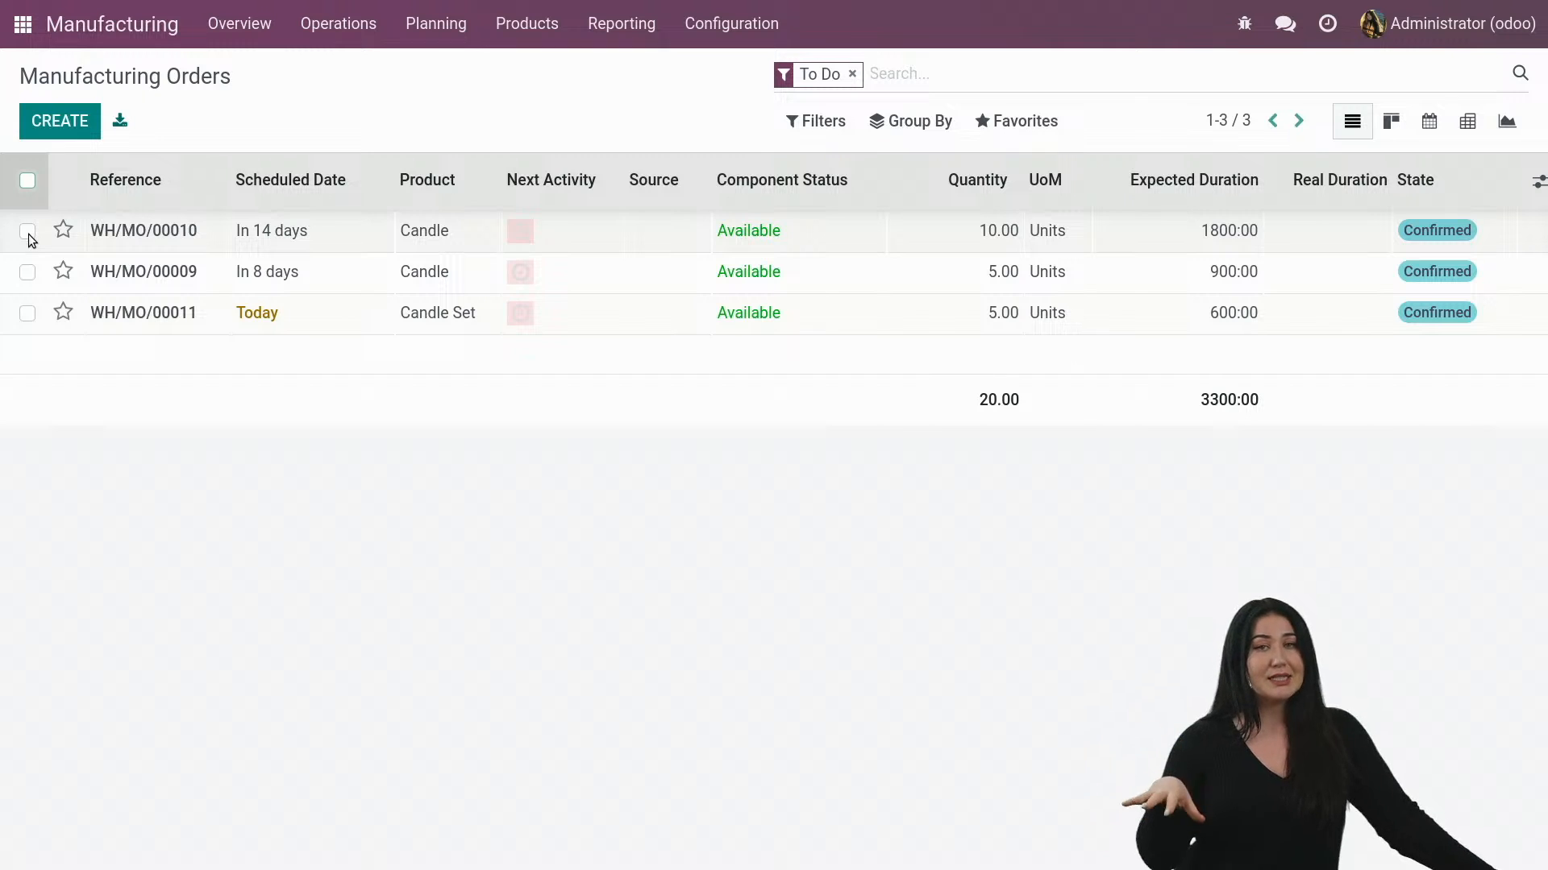
Merge WH/MO/00009 and WH/MO/00010 into one 15-Candle order.
left_click(27, 230)
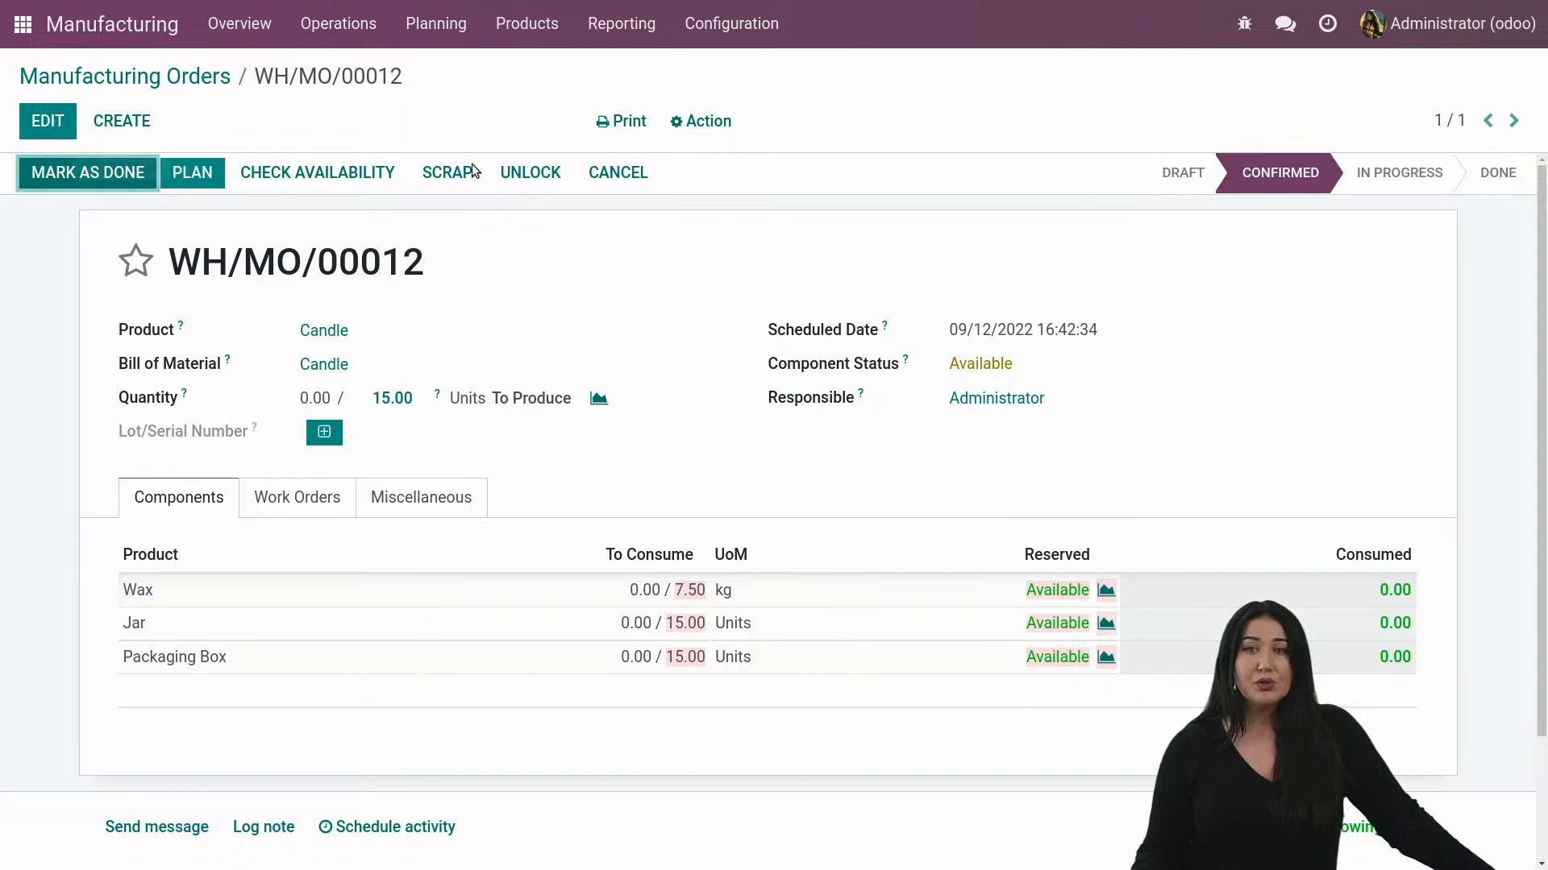
mouse_move(49, 121)
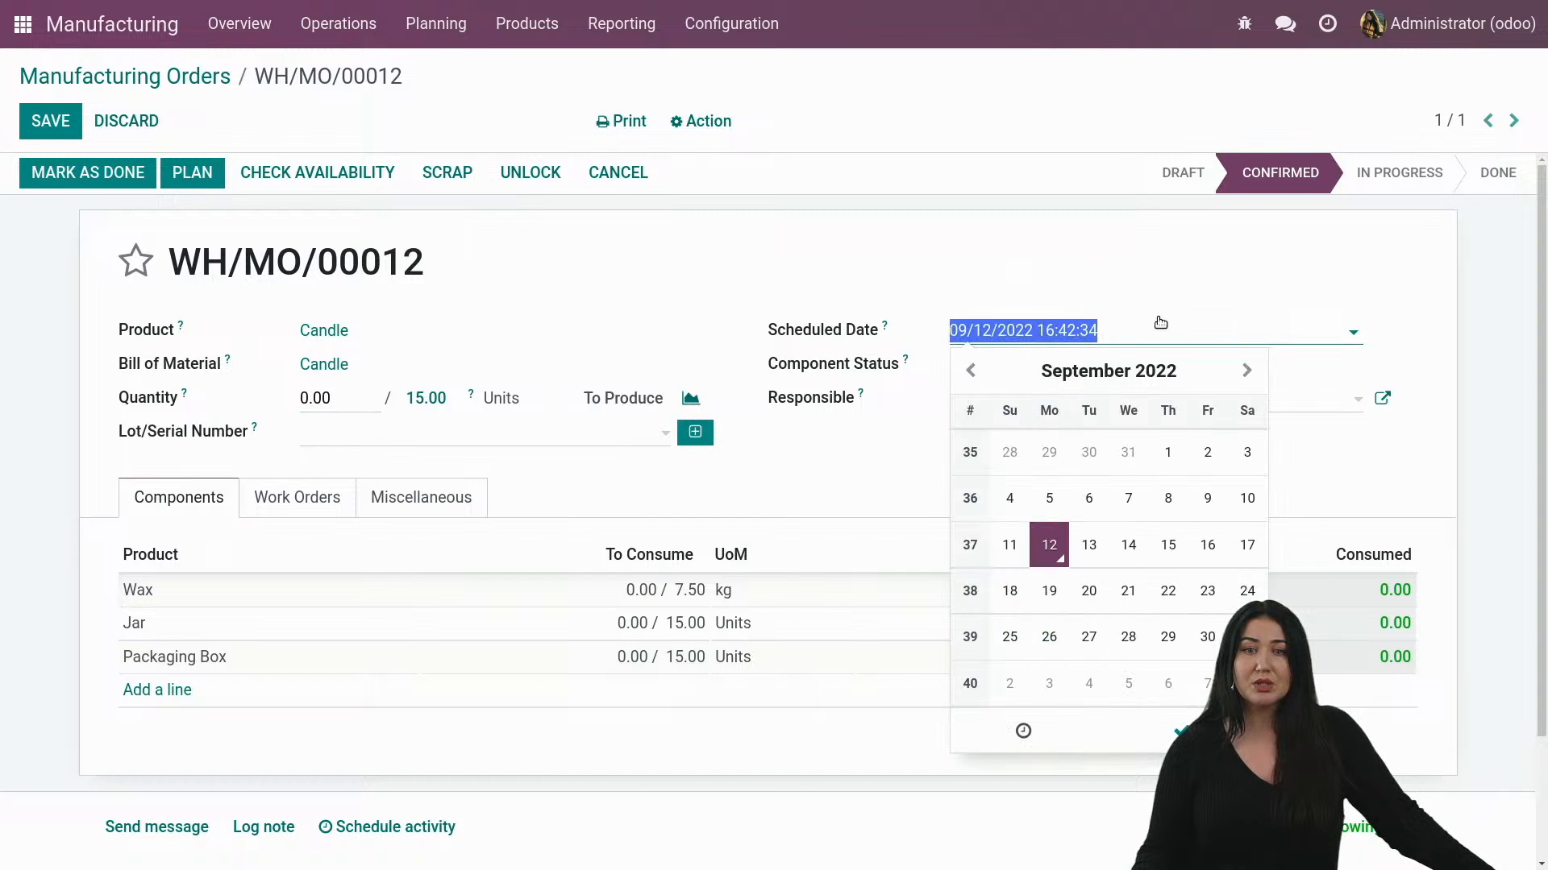
left_click(50, 121)
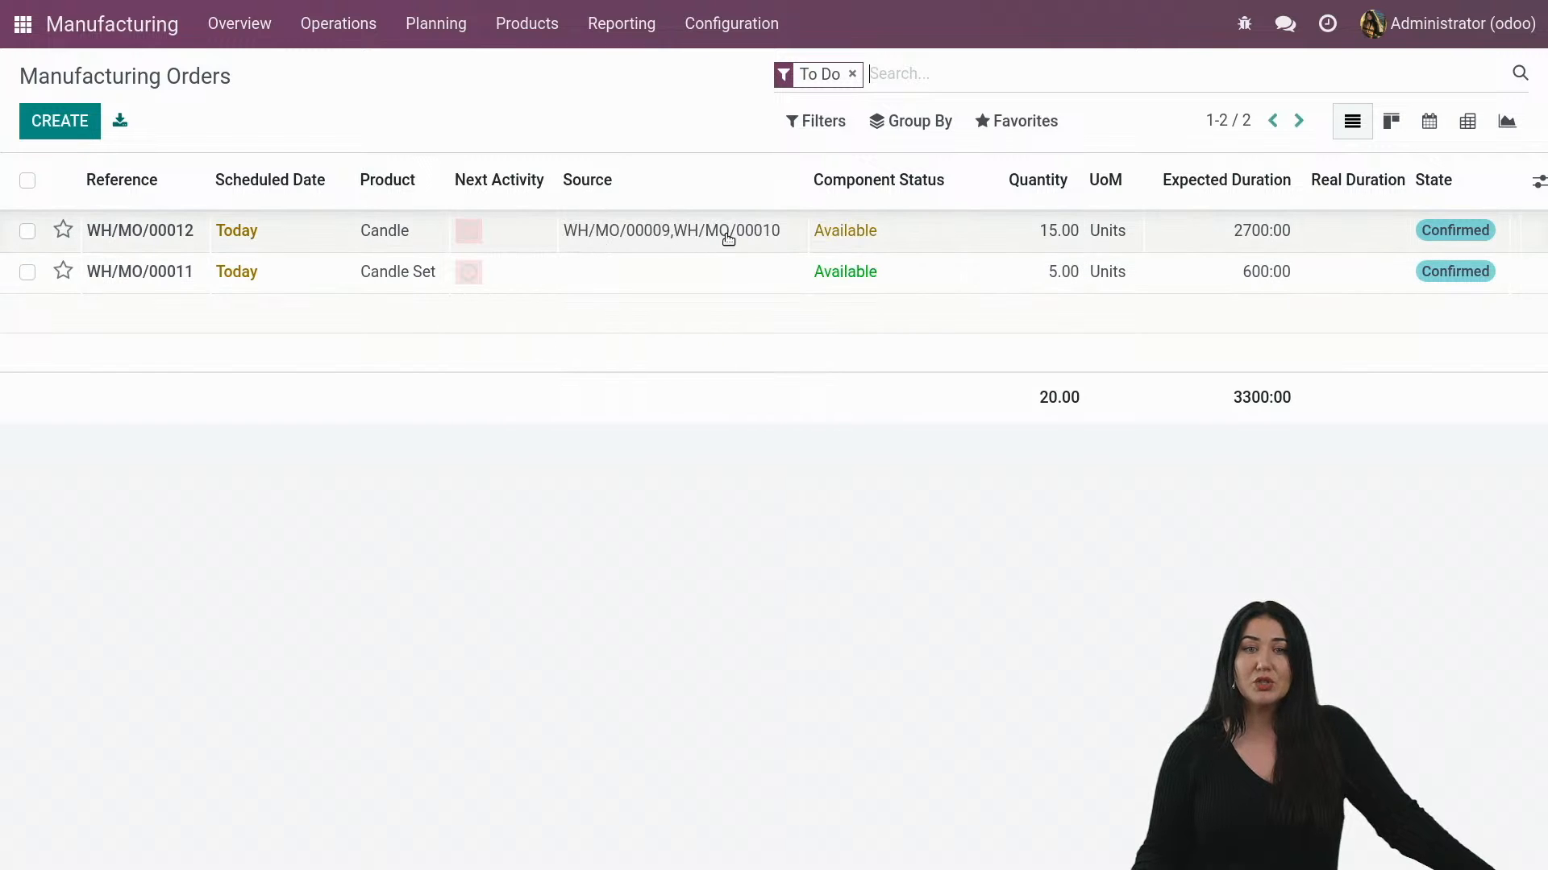
mouse_move(171, 249)
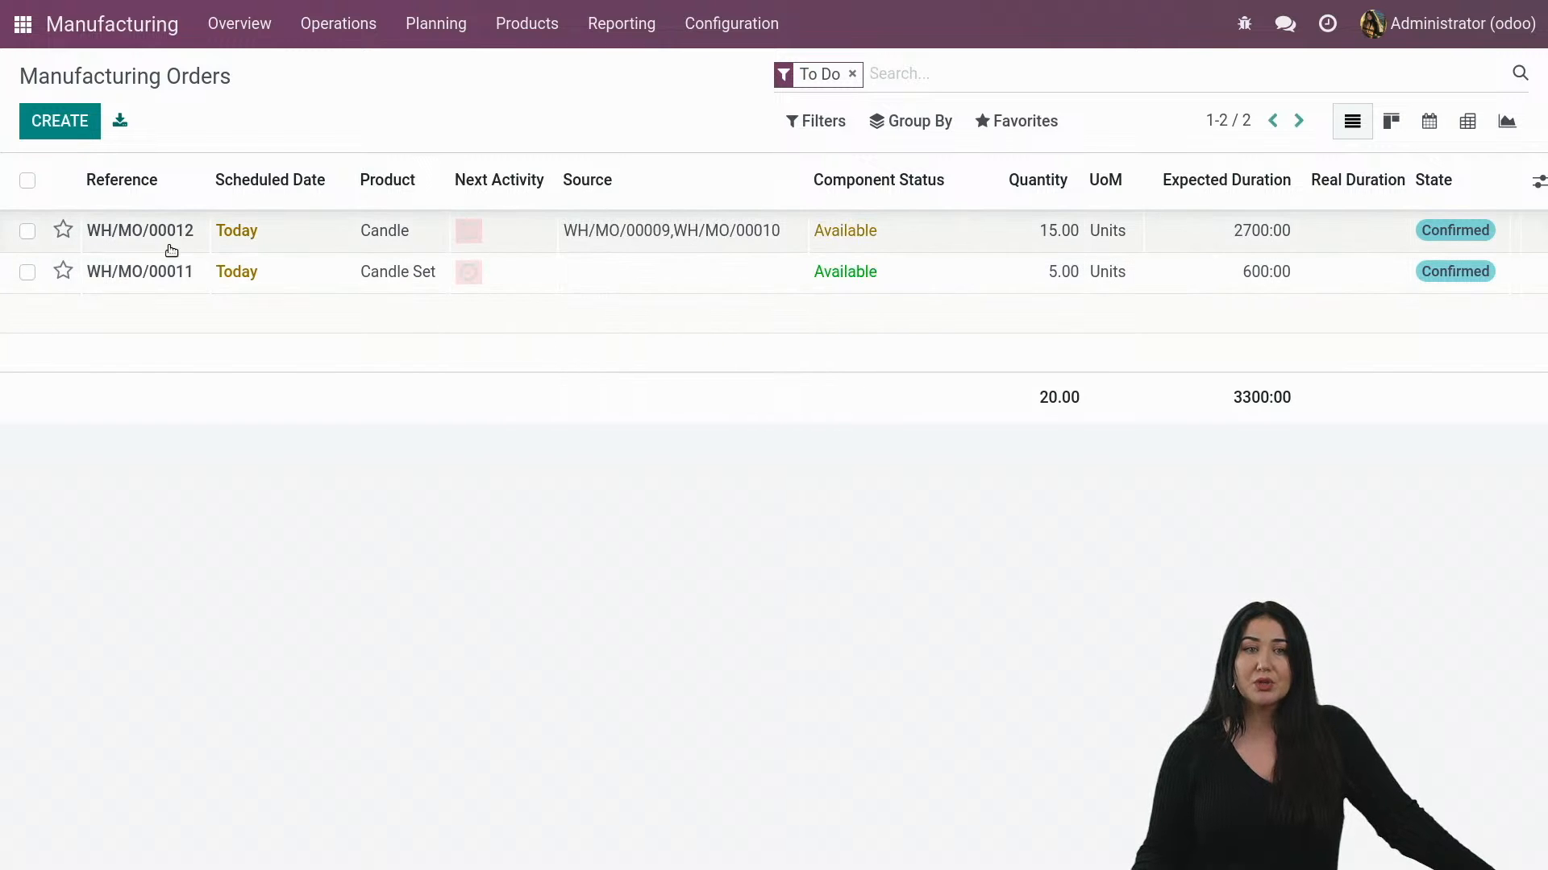
mouse_move(521, 549)
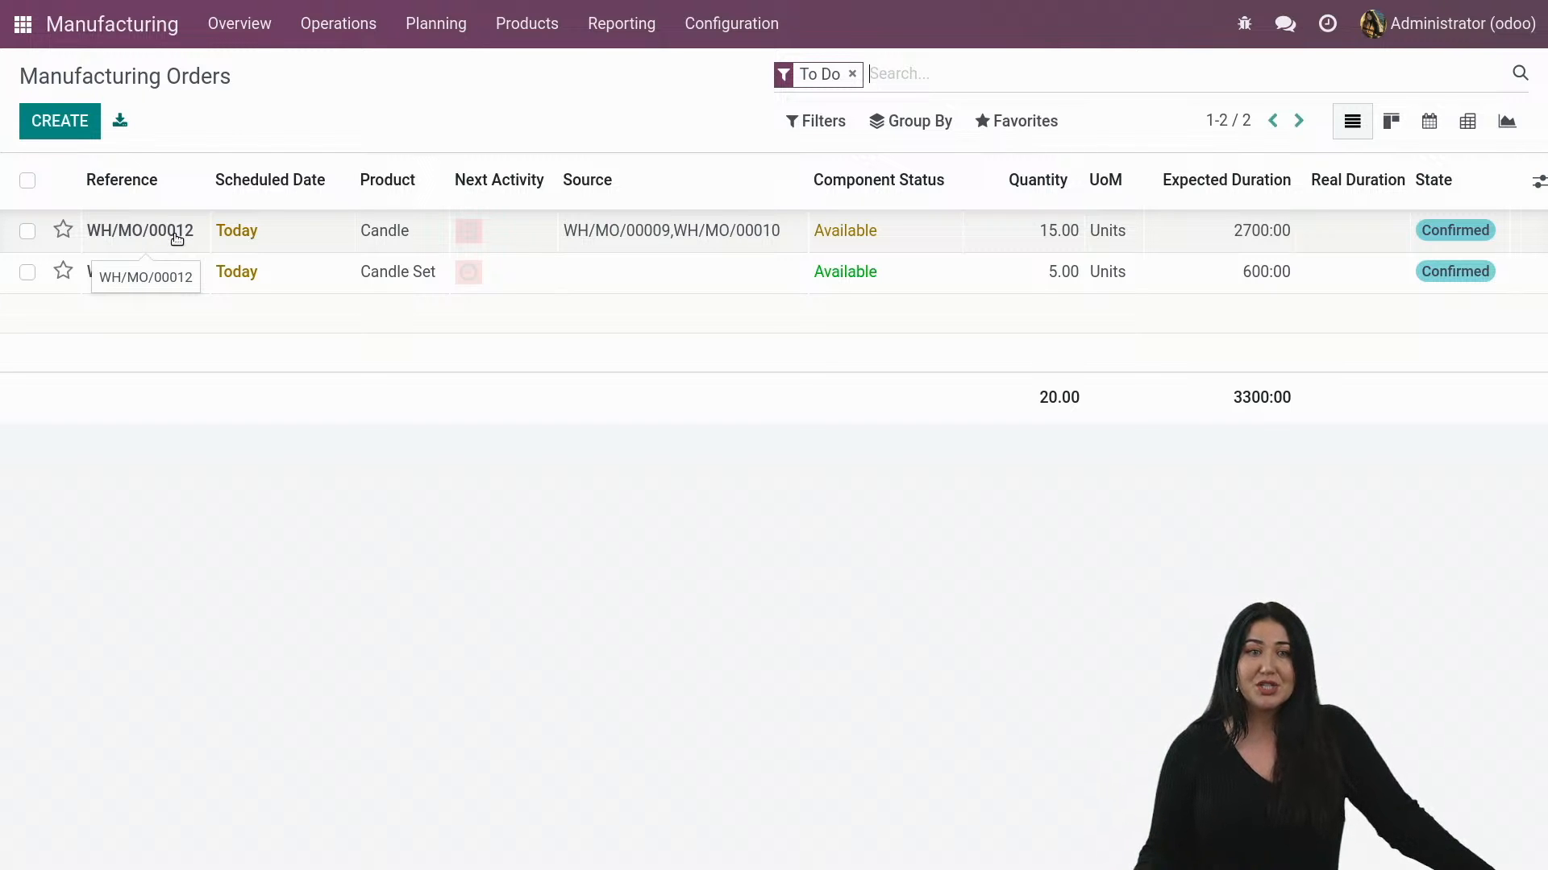
Open merged order WH/MO/00012 and show its Action menu.
left_click(139, 233)
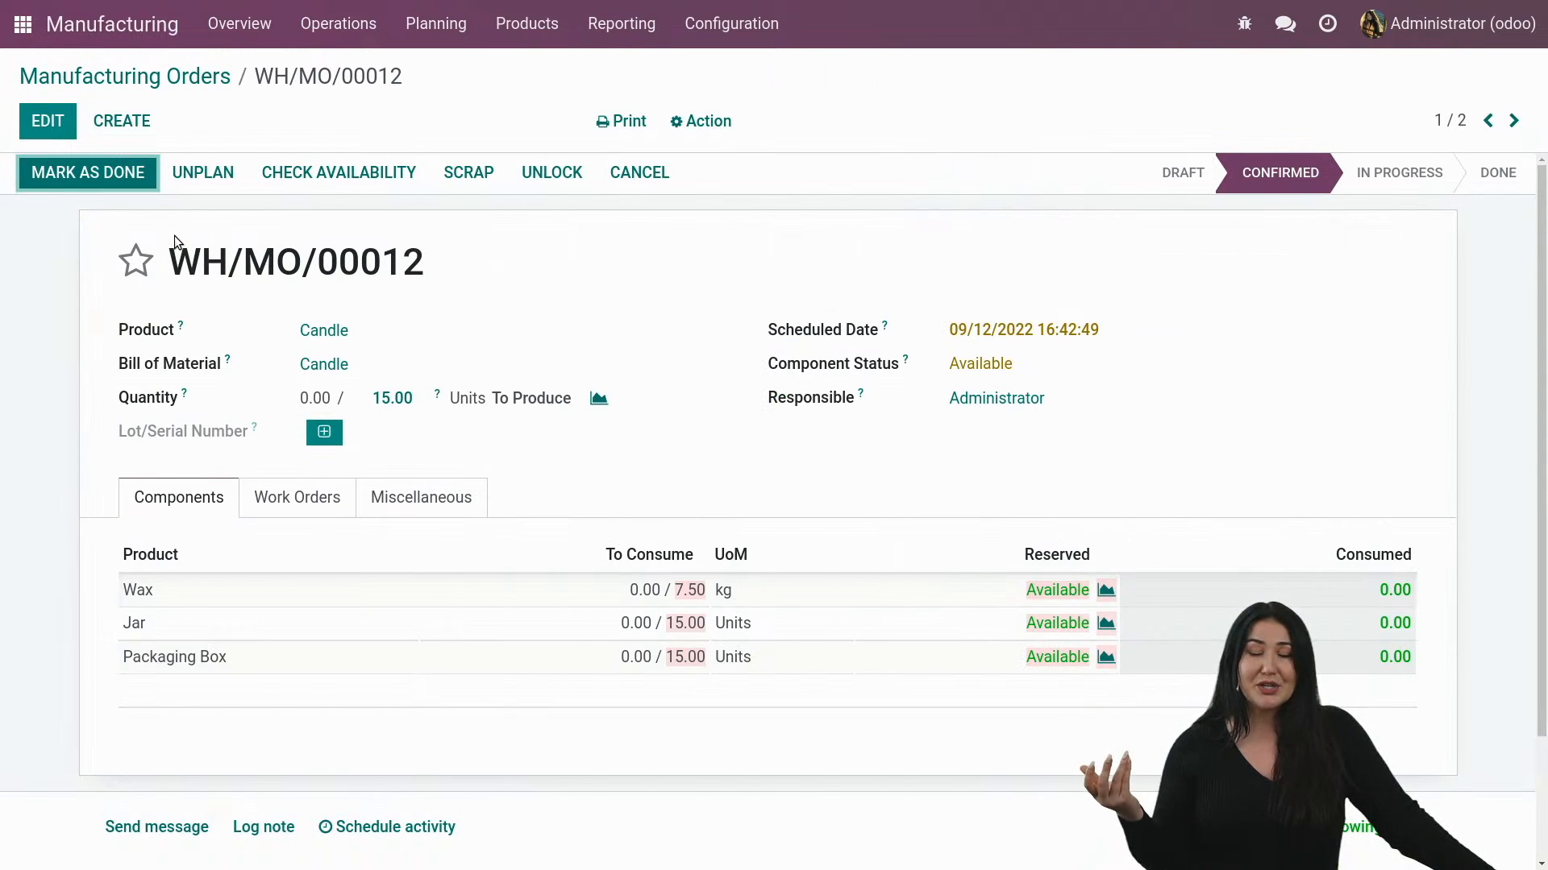
mouse_move(503, 224)
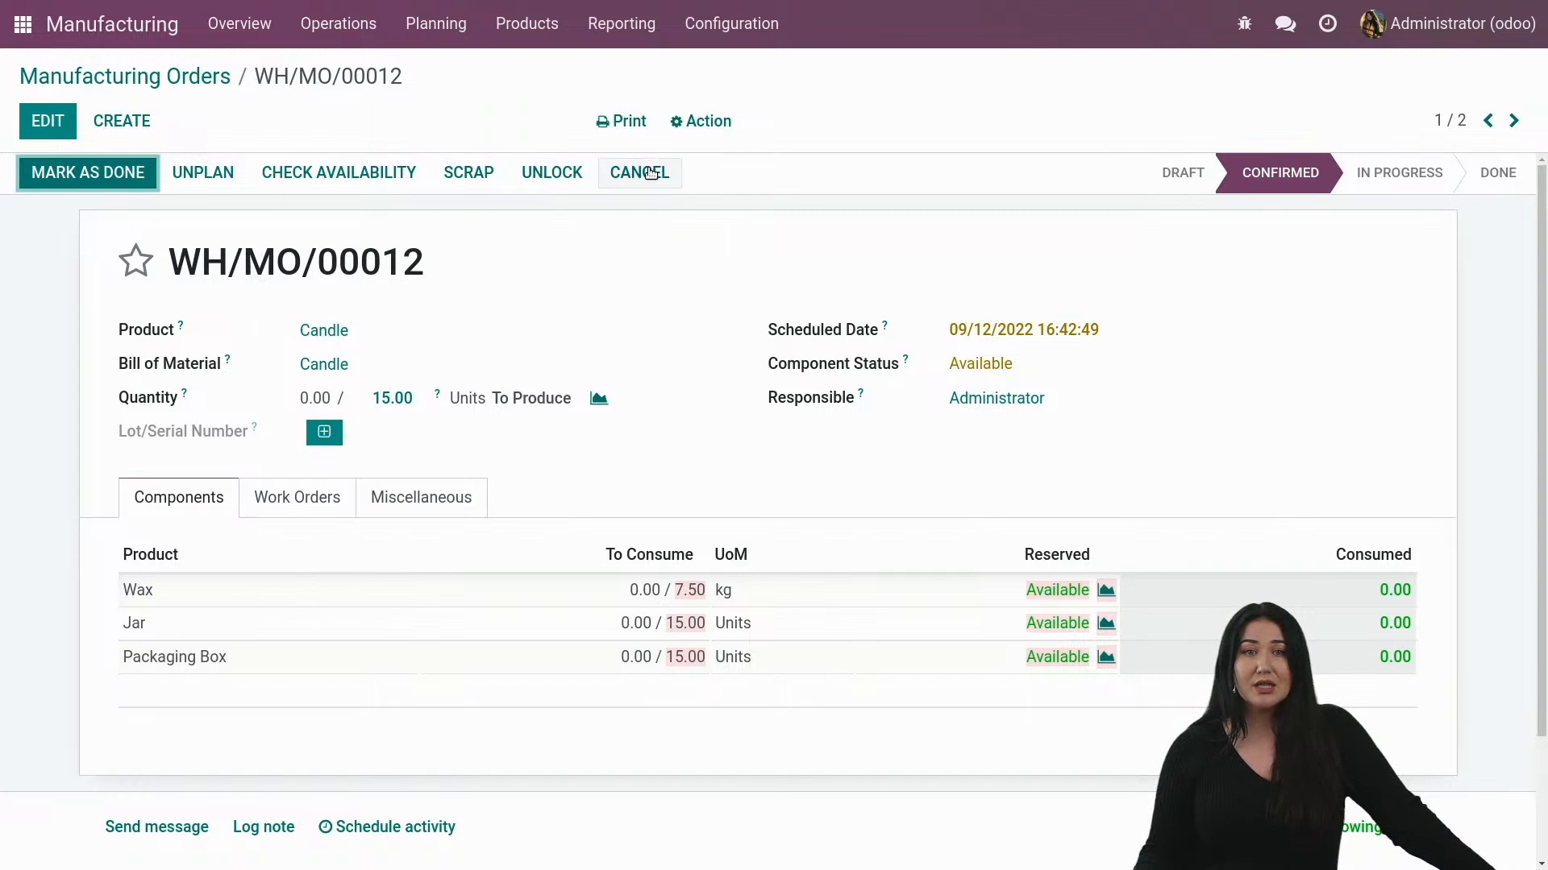
left_click(699, 121)
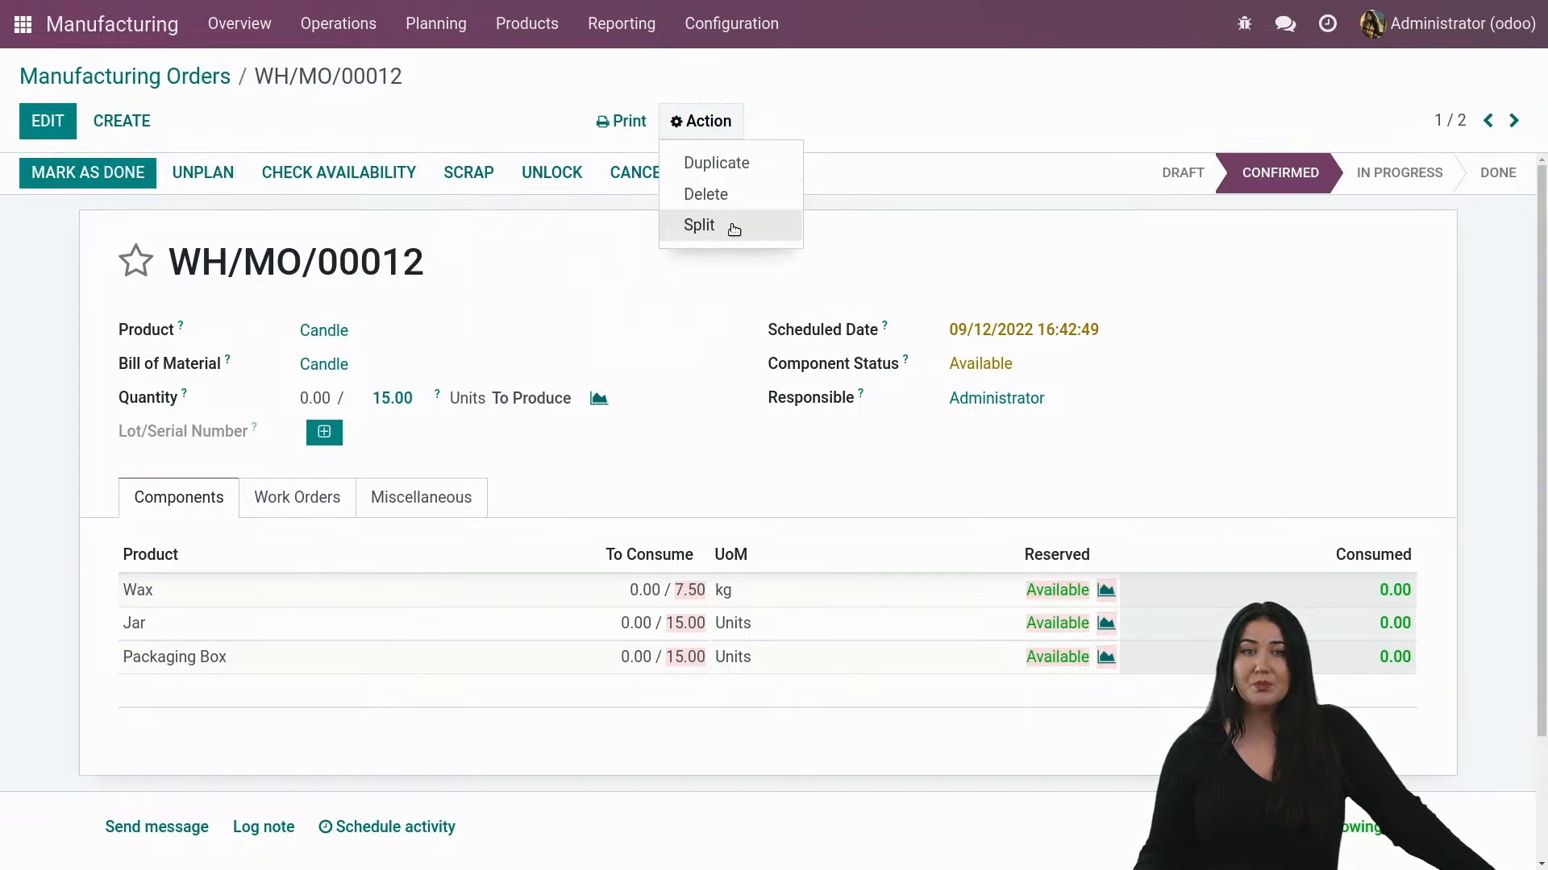
Start splitting WH/MO/00012 with Split # set to 2.
left_click(700, 224)
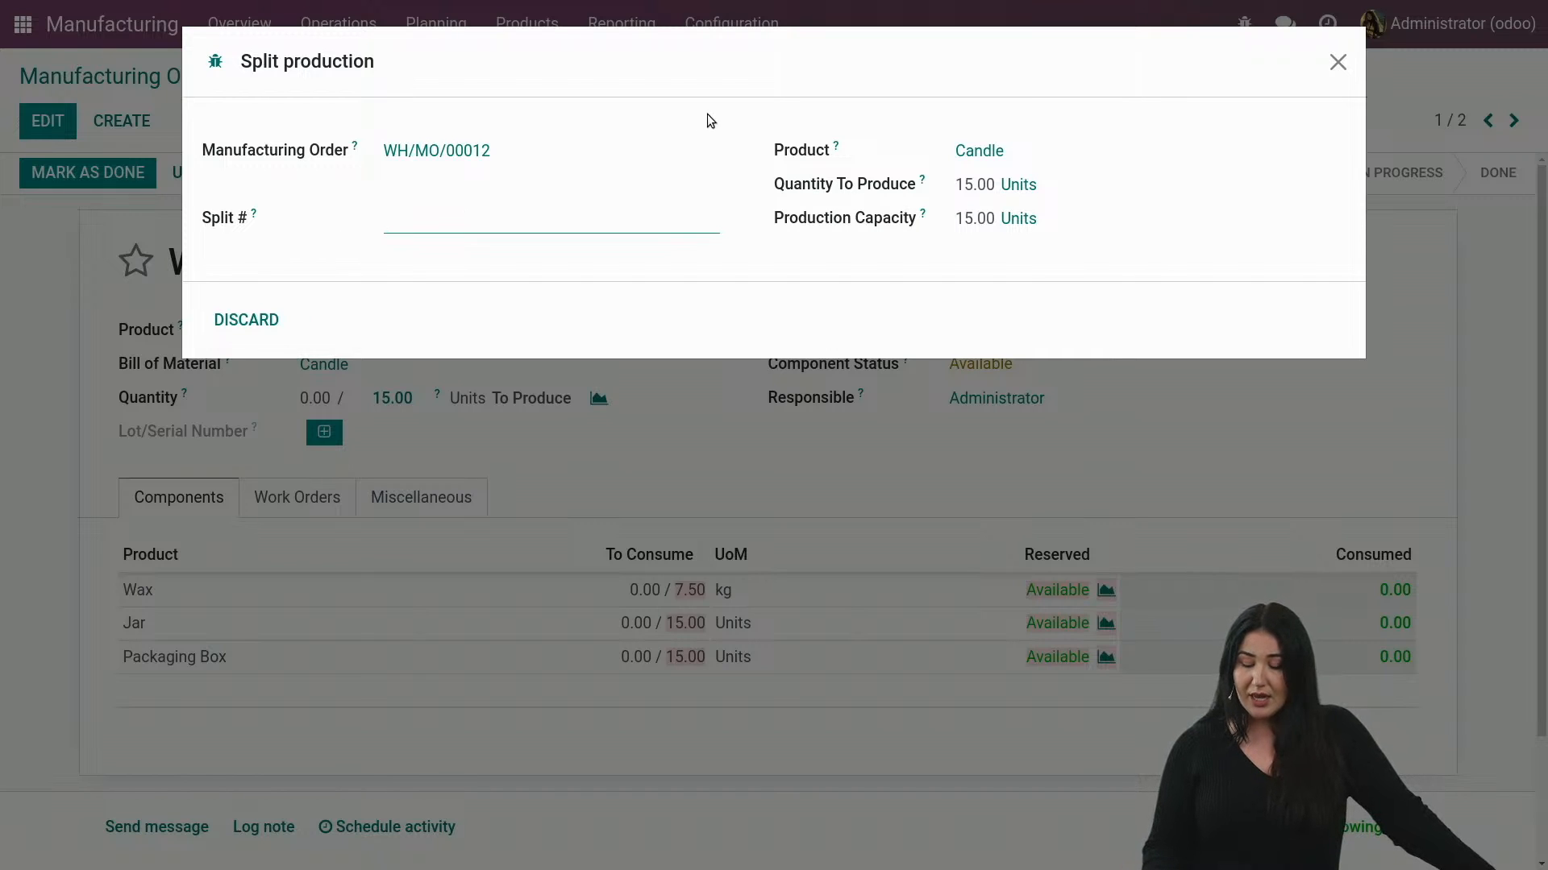
type("2")
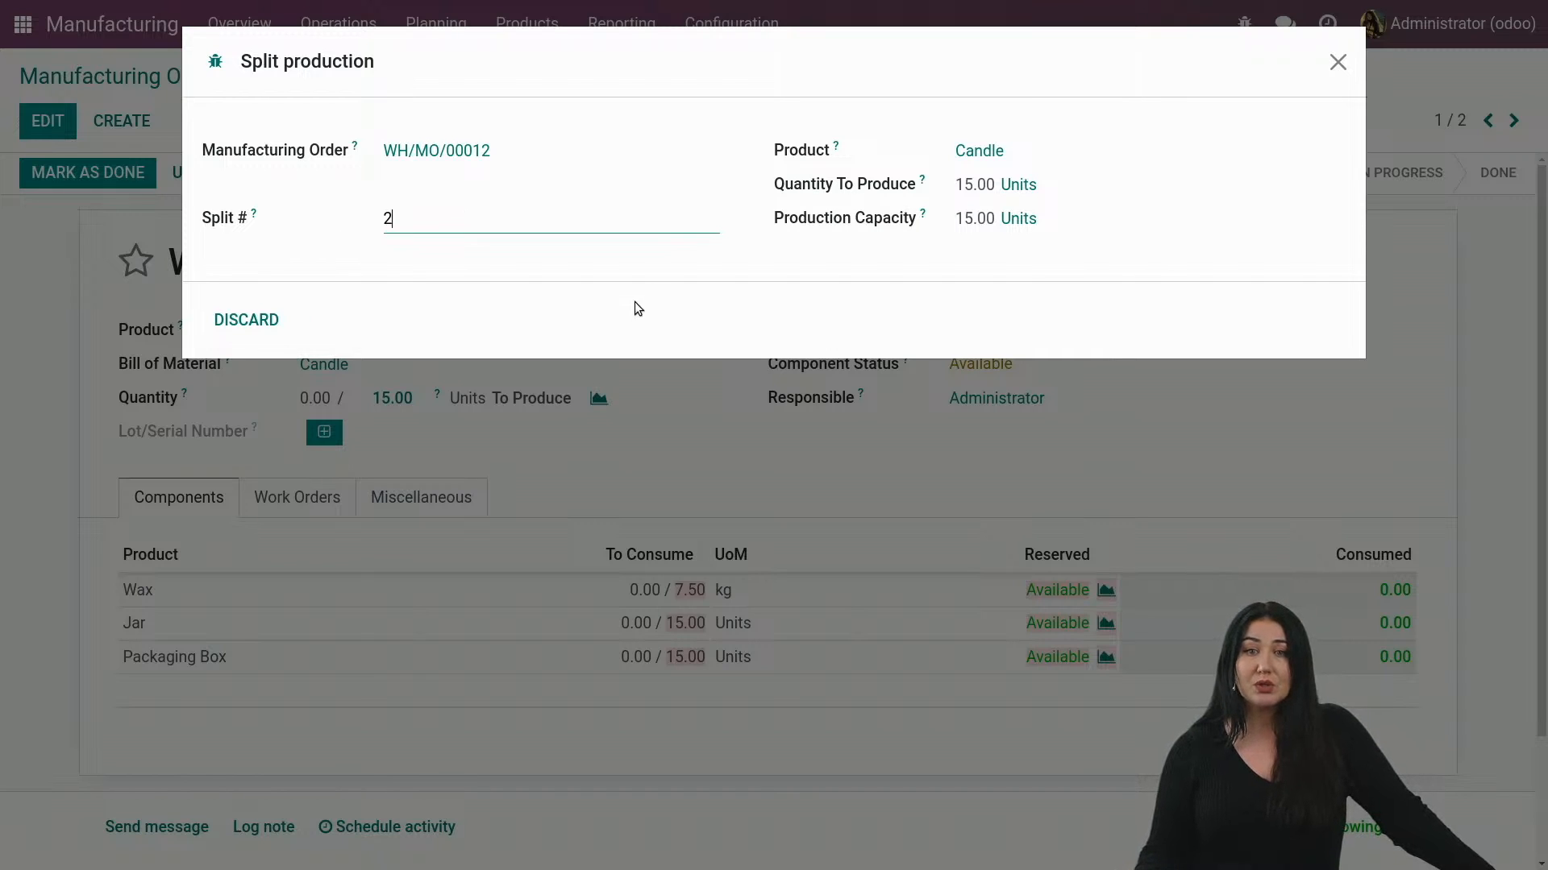
mouse_move(271, 322)
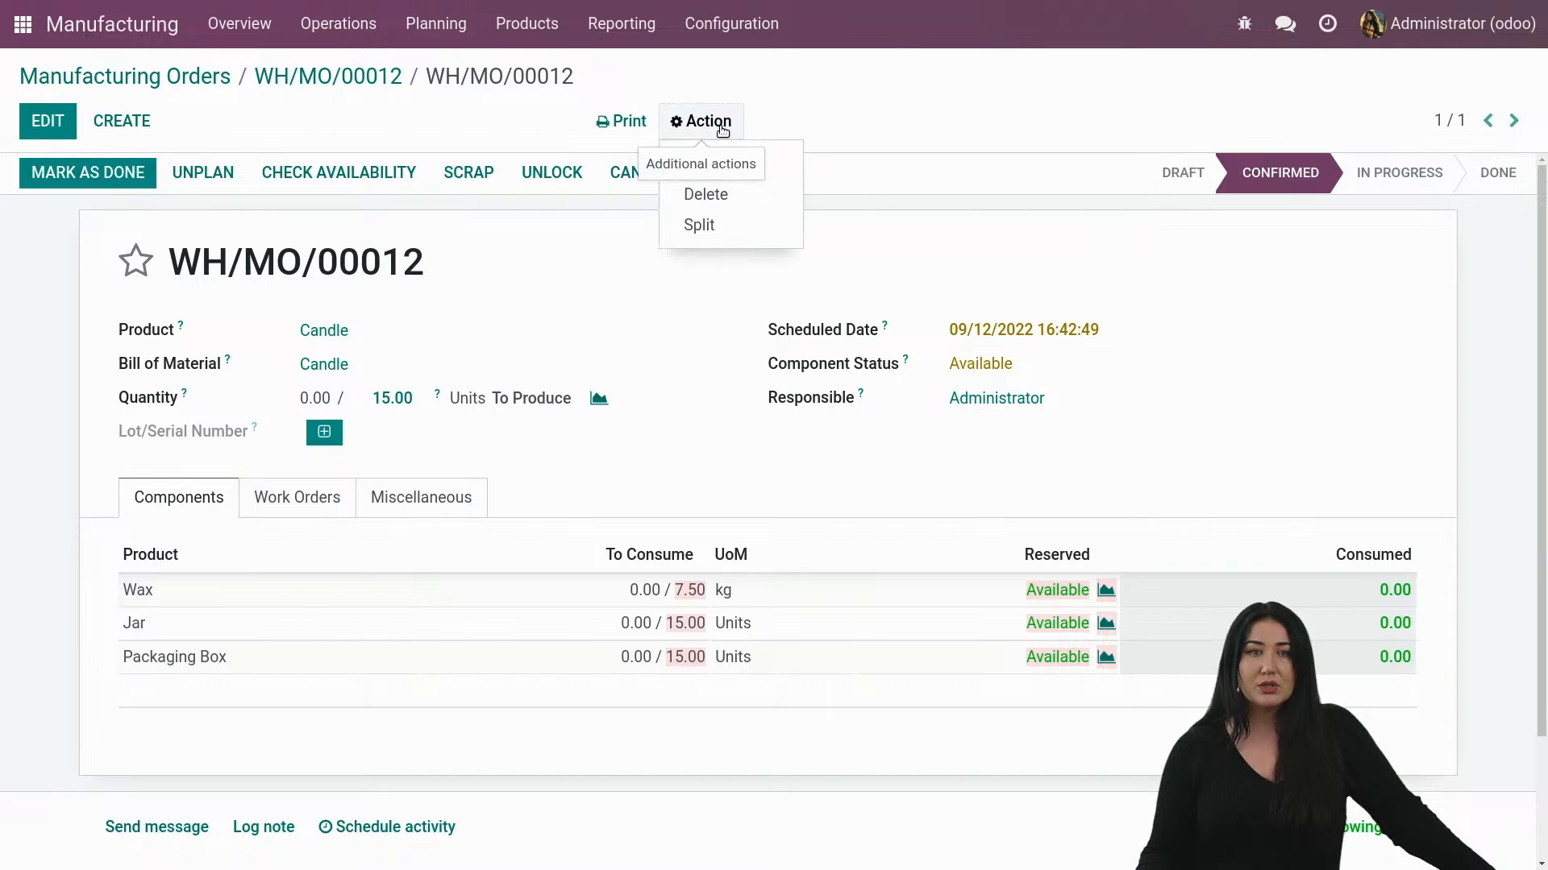
left_click(699, 224)
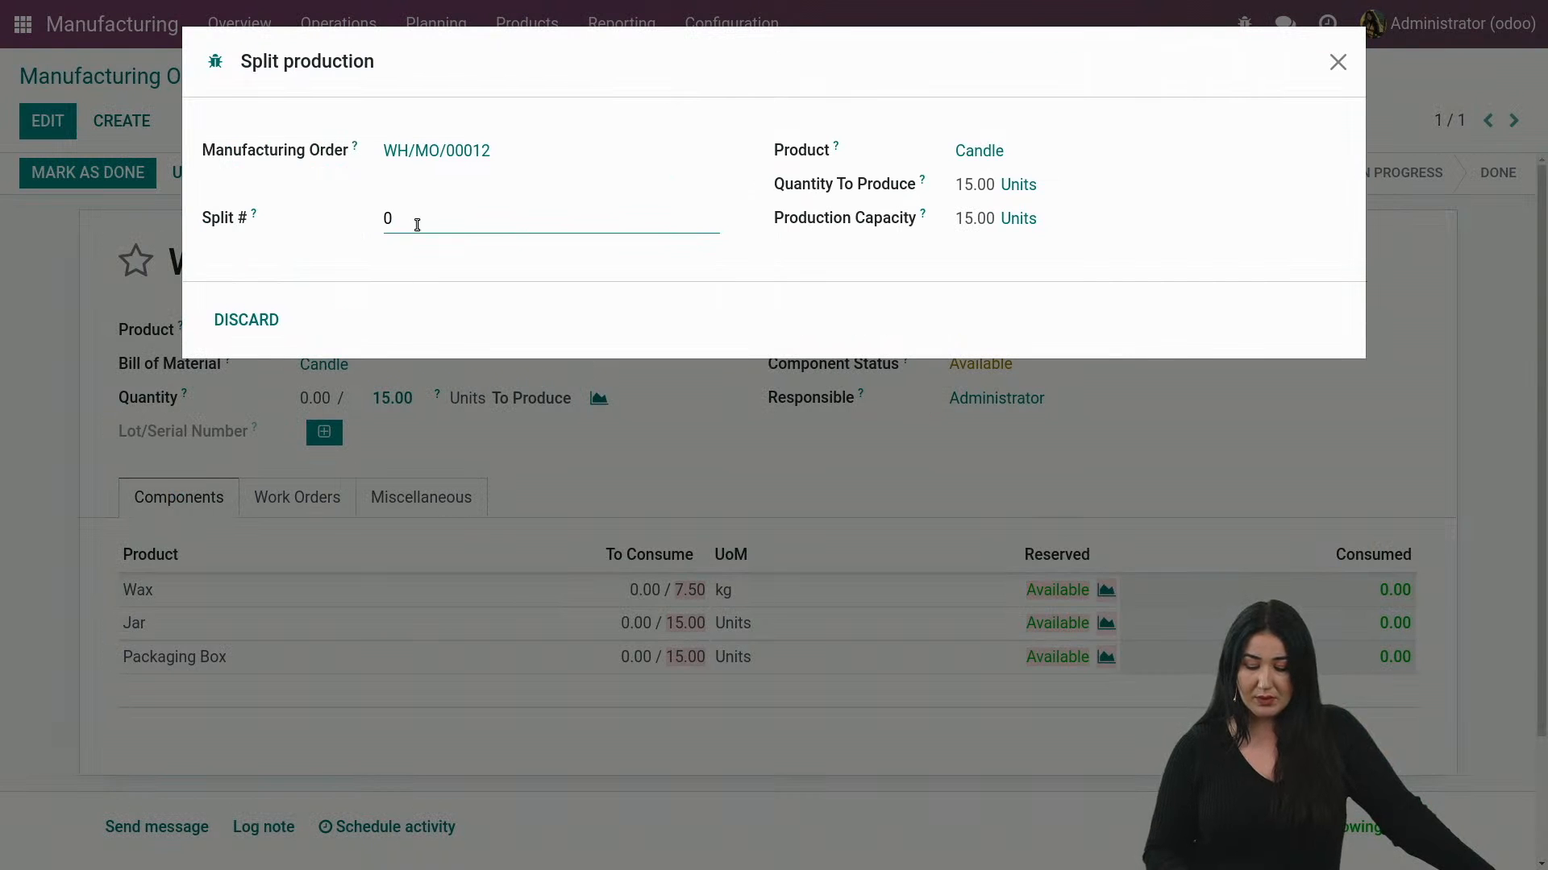
type("2")
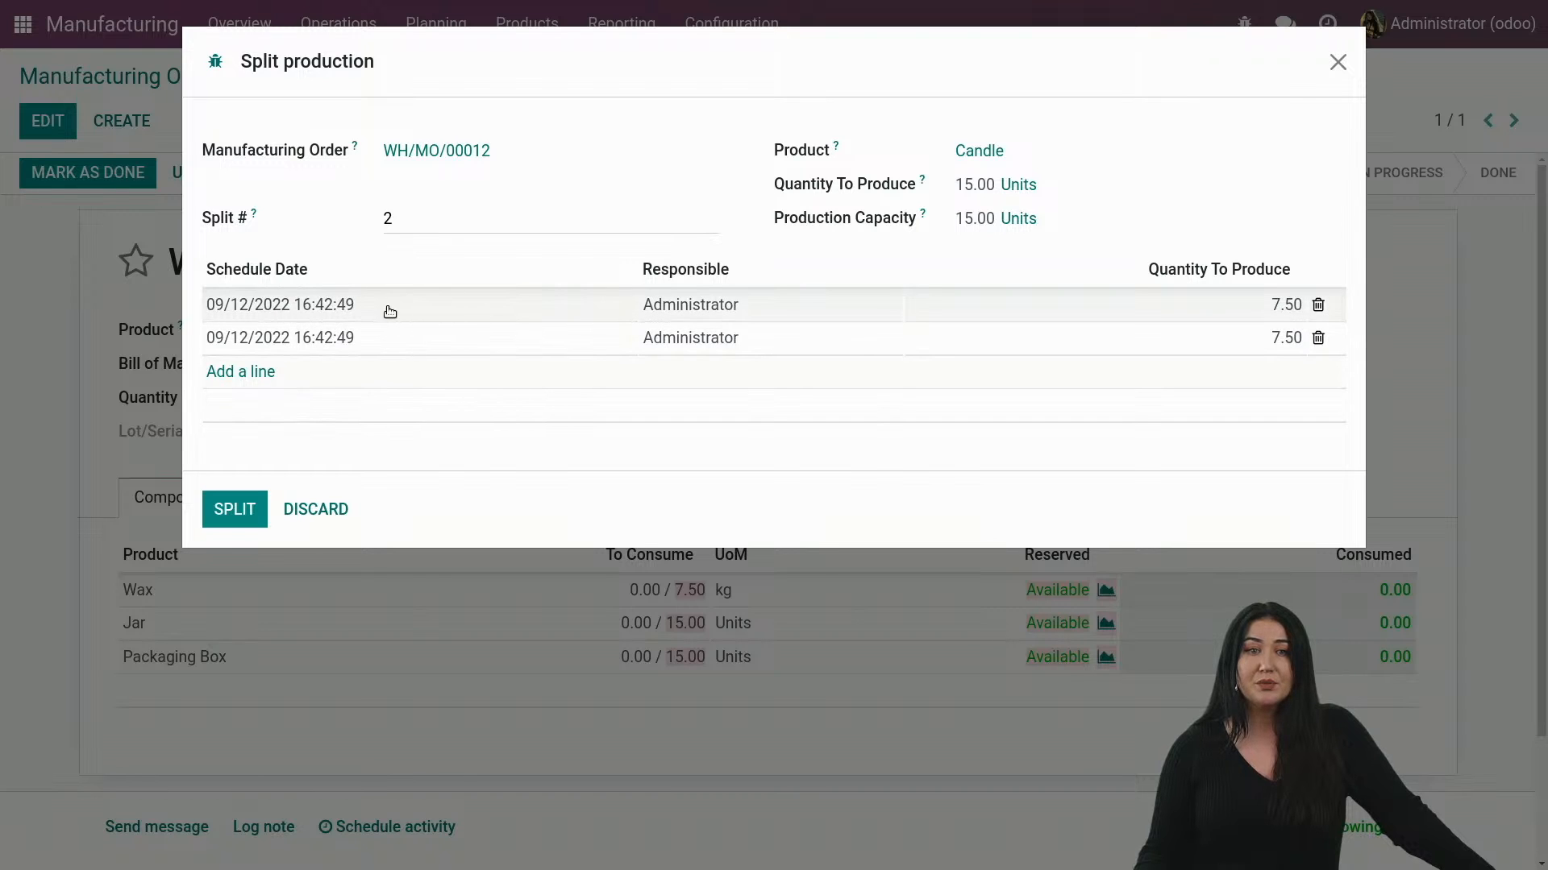
Set the second split line's date to 09/26/2022 and split into two 7.50-Candle backorders.
left_click(280, 305)
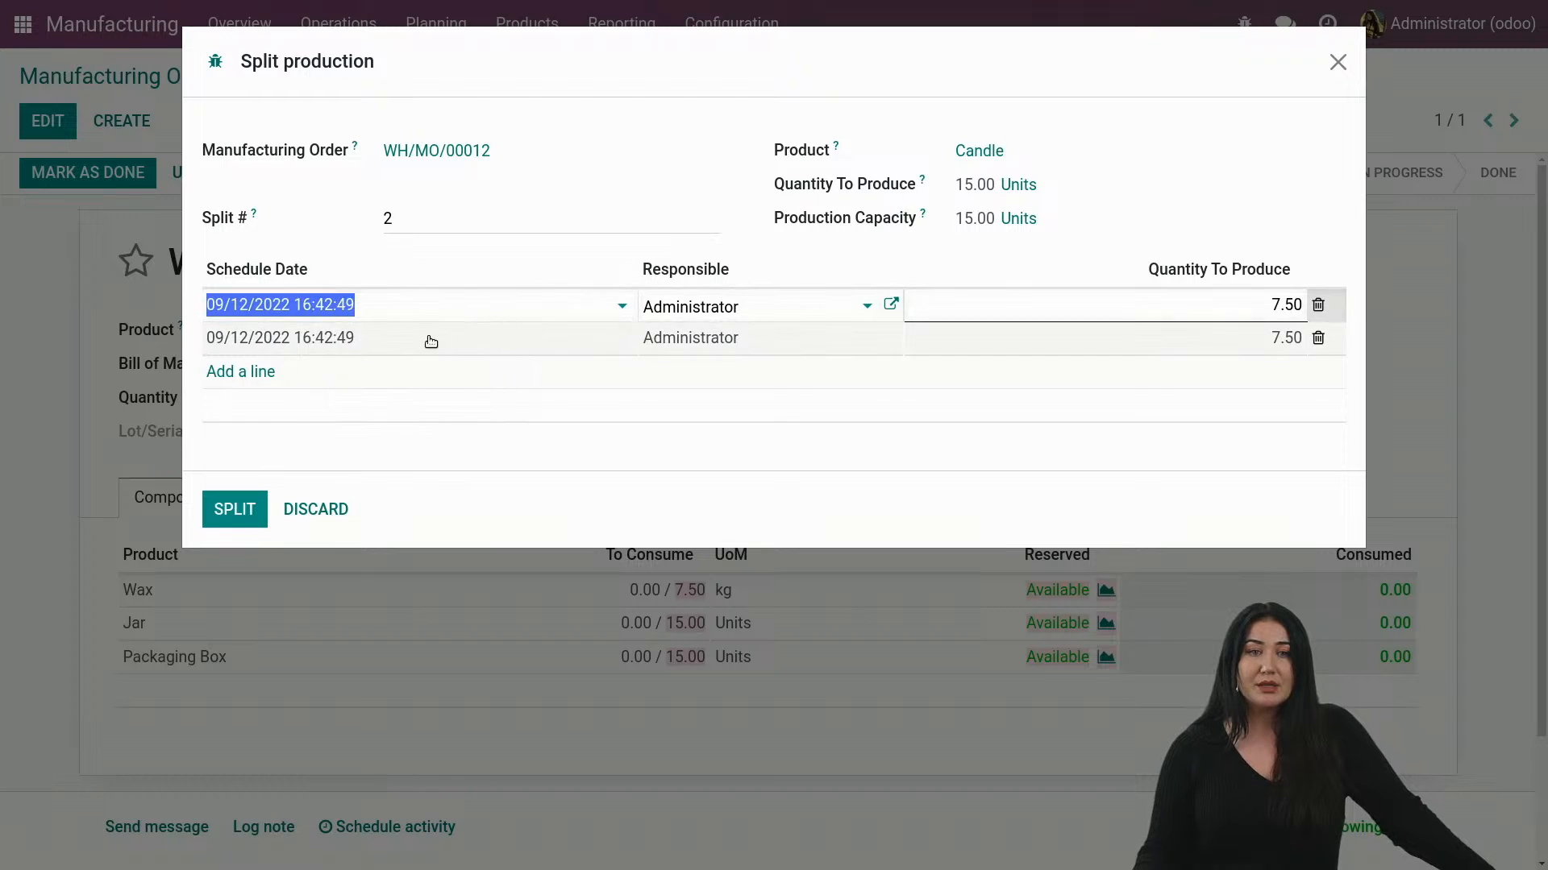
left_click(281, 339)
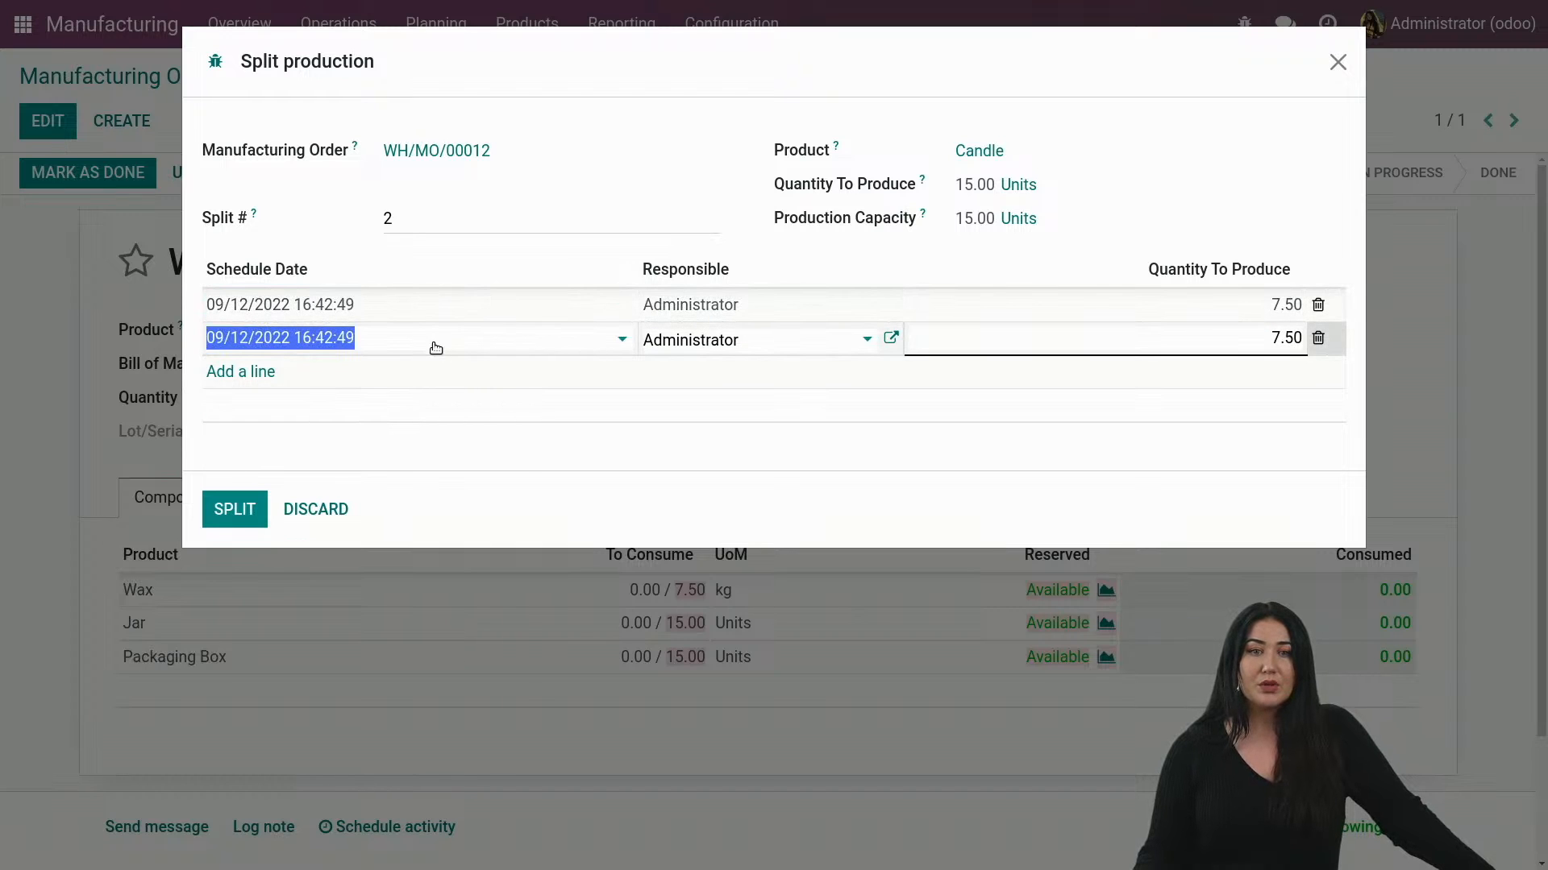
left_click(281, 339)
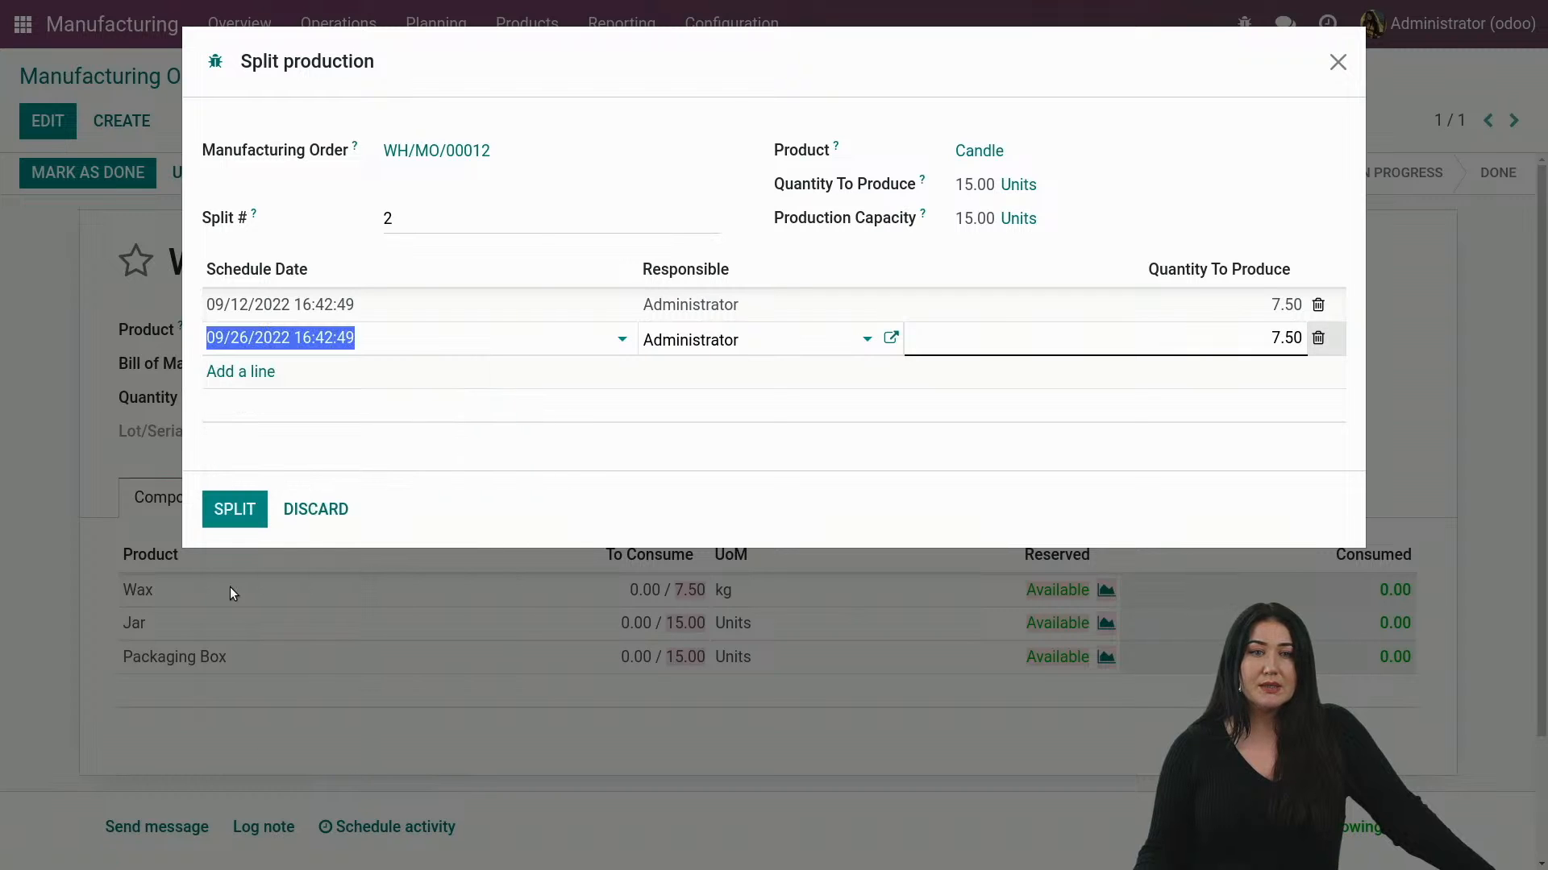
left_click(235, 510)
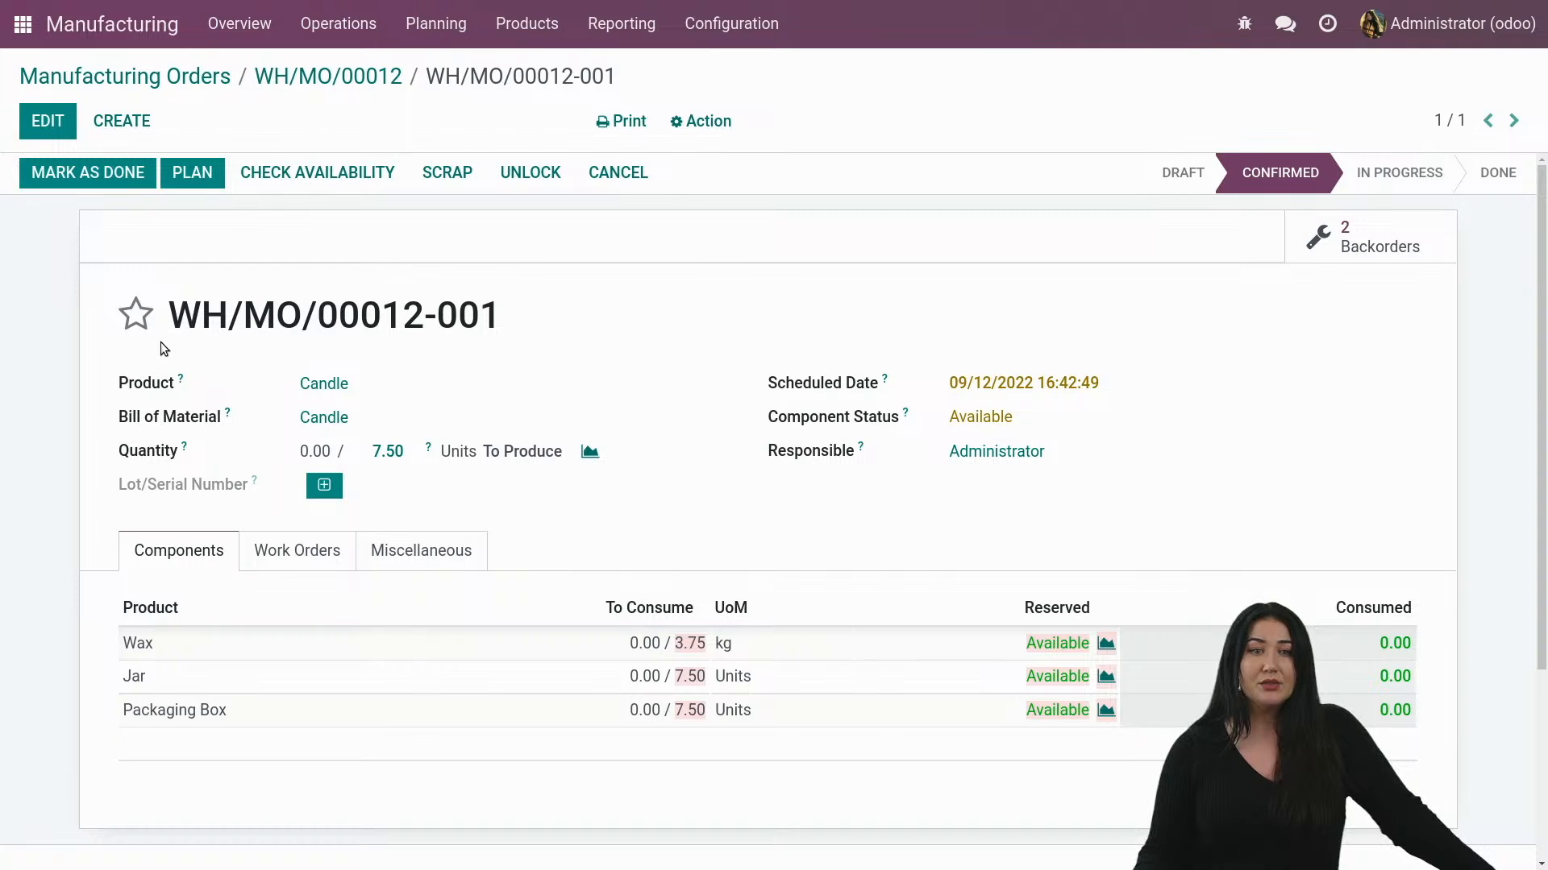
mouse_move(1283, 251)
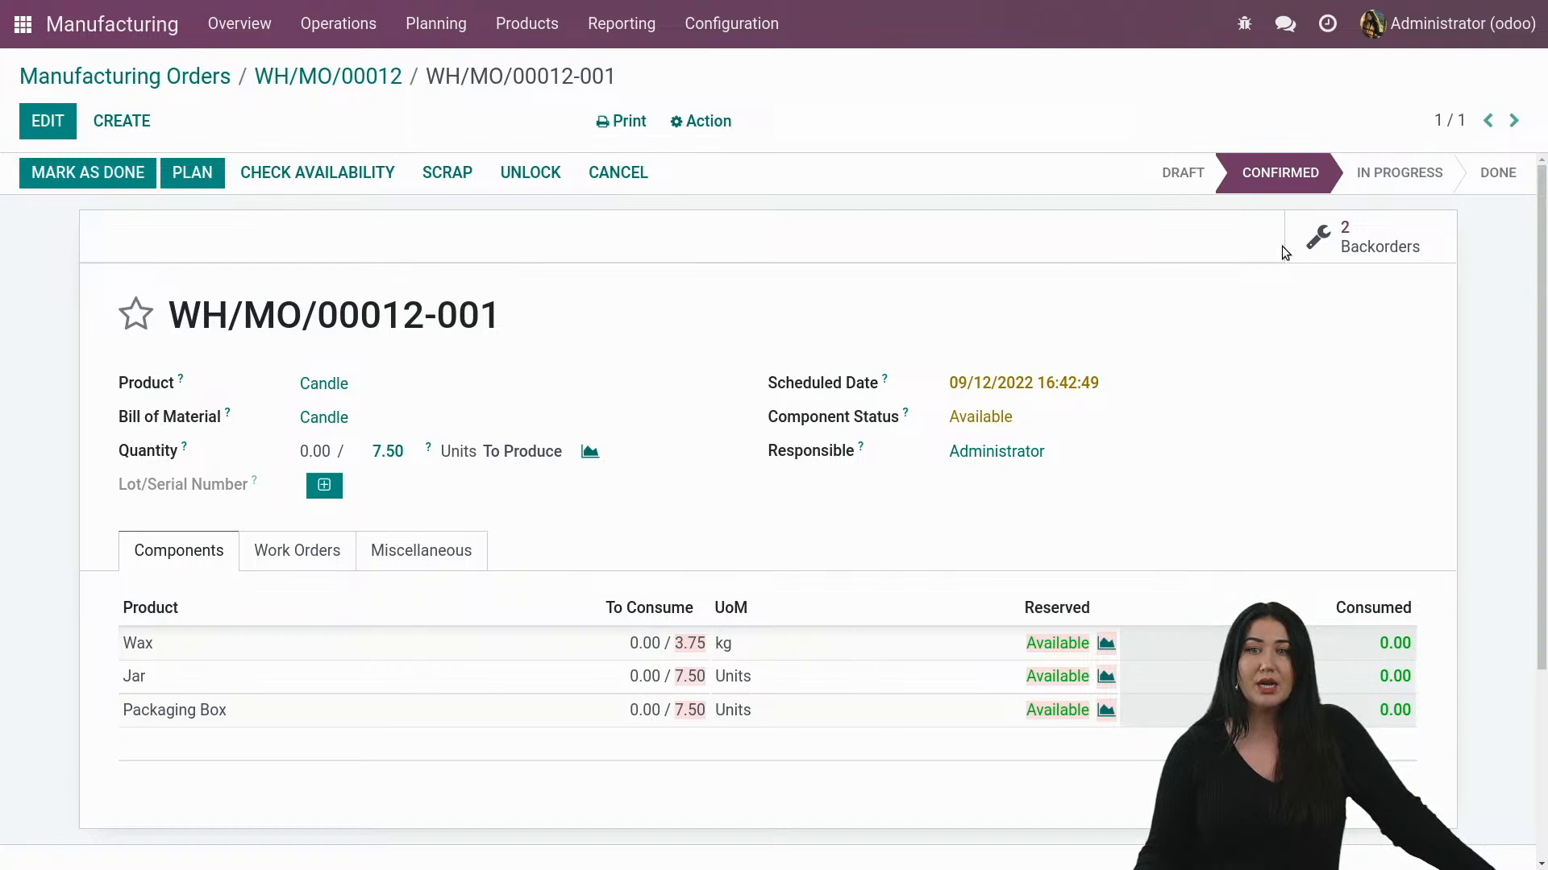
View the two split backorders, then return to the manufacturing orders list.
left_click(1380, 237)
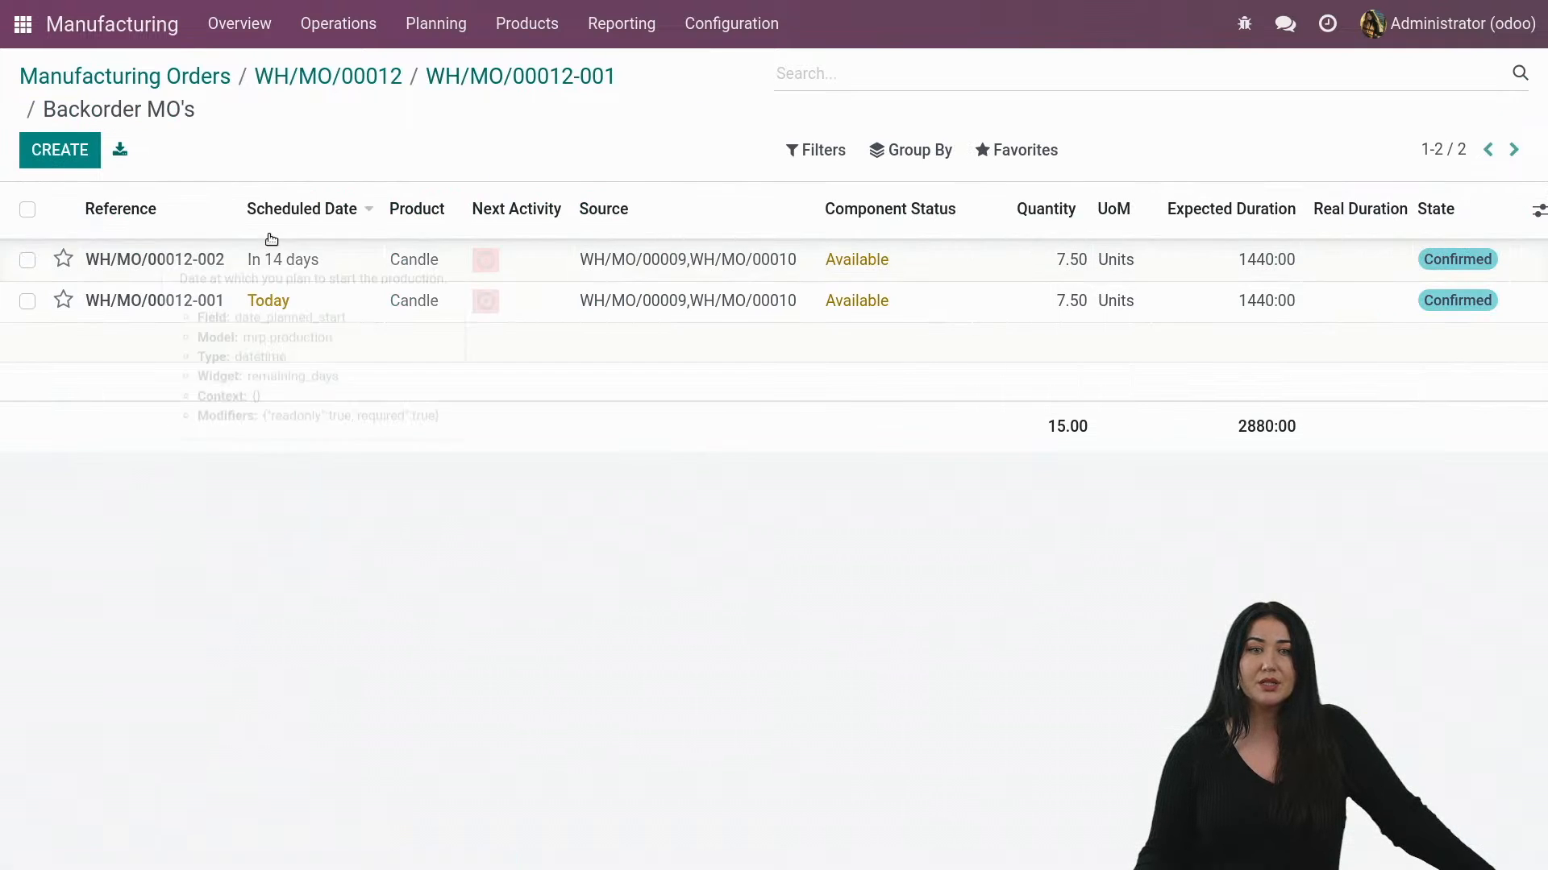
left_click(124, 76)
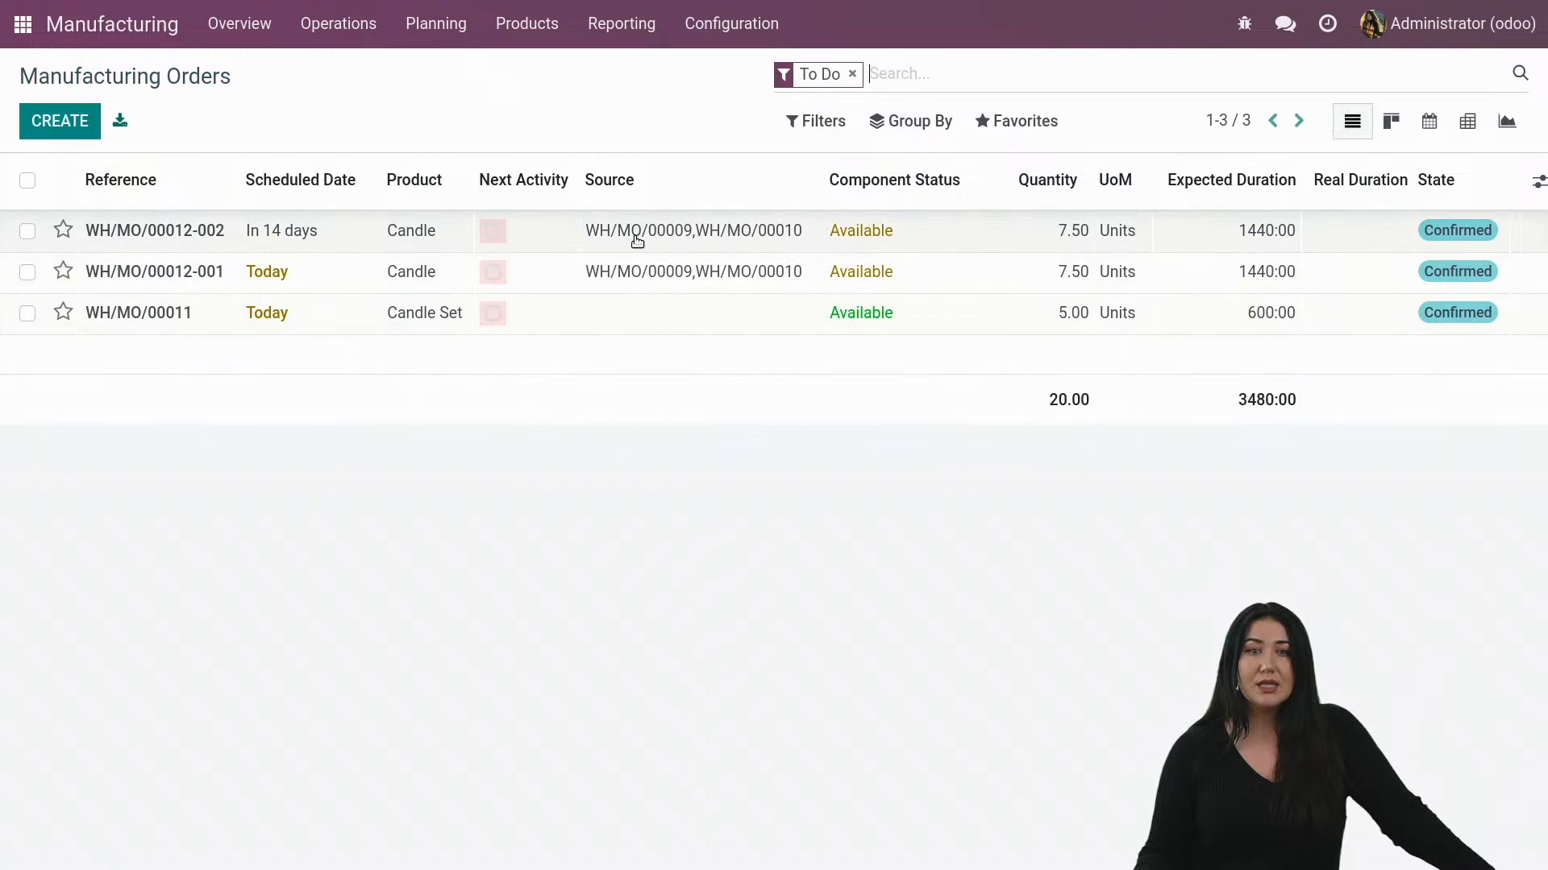
mouse_move(203, 267)
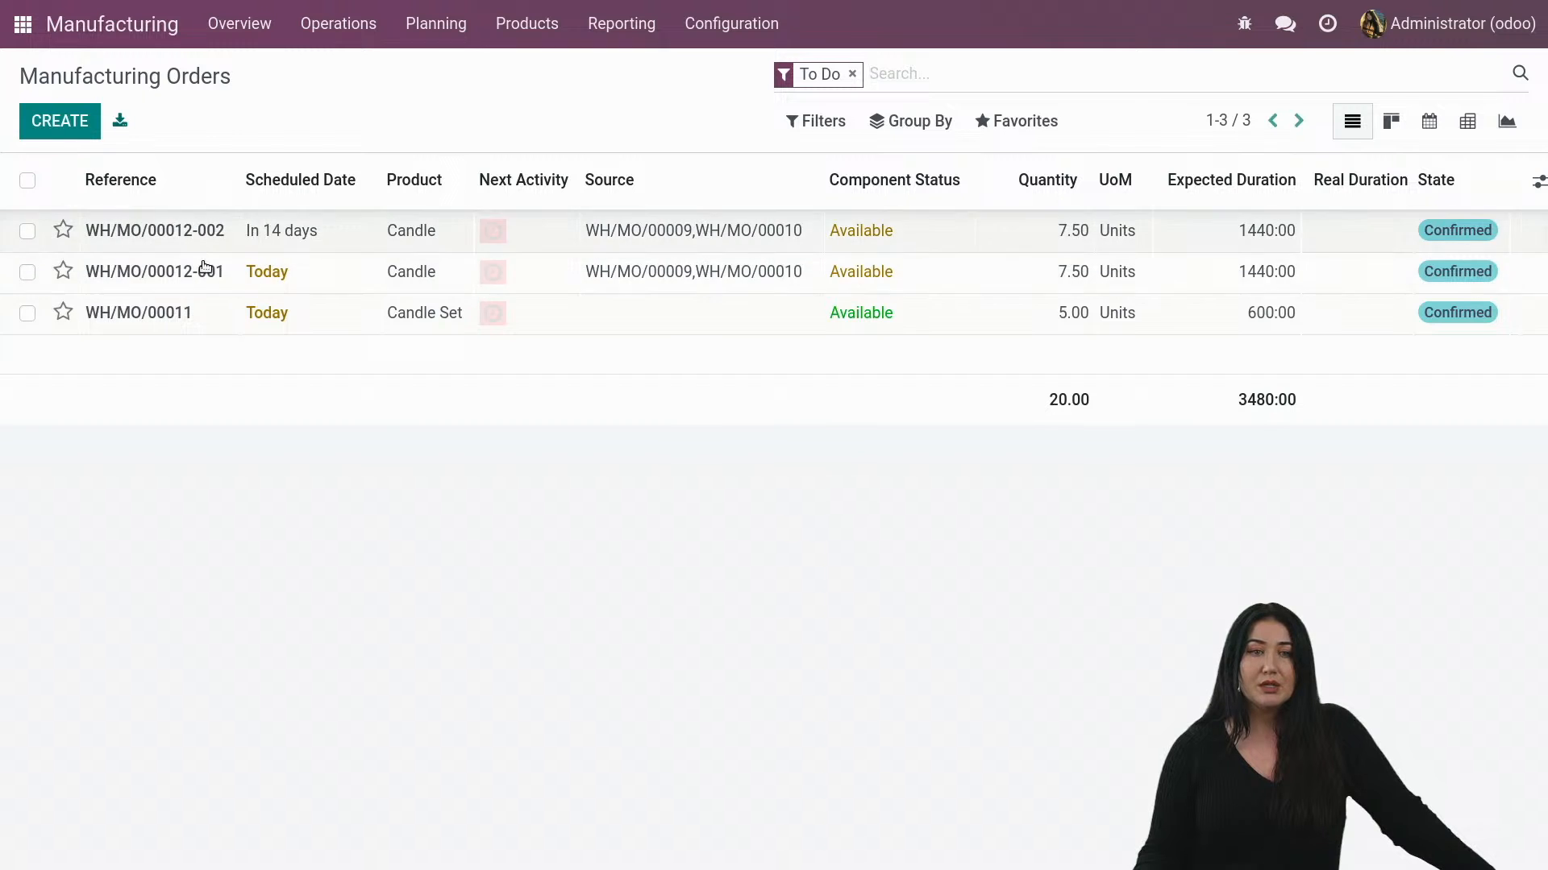
mouse_move(822, 253)
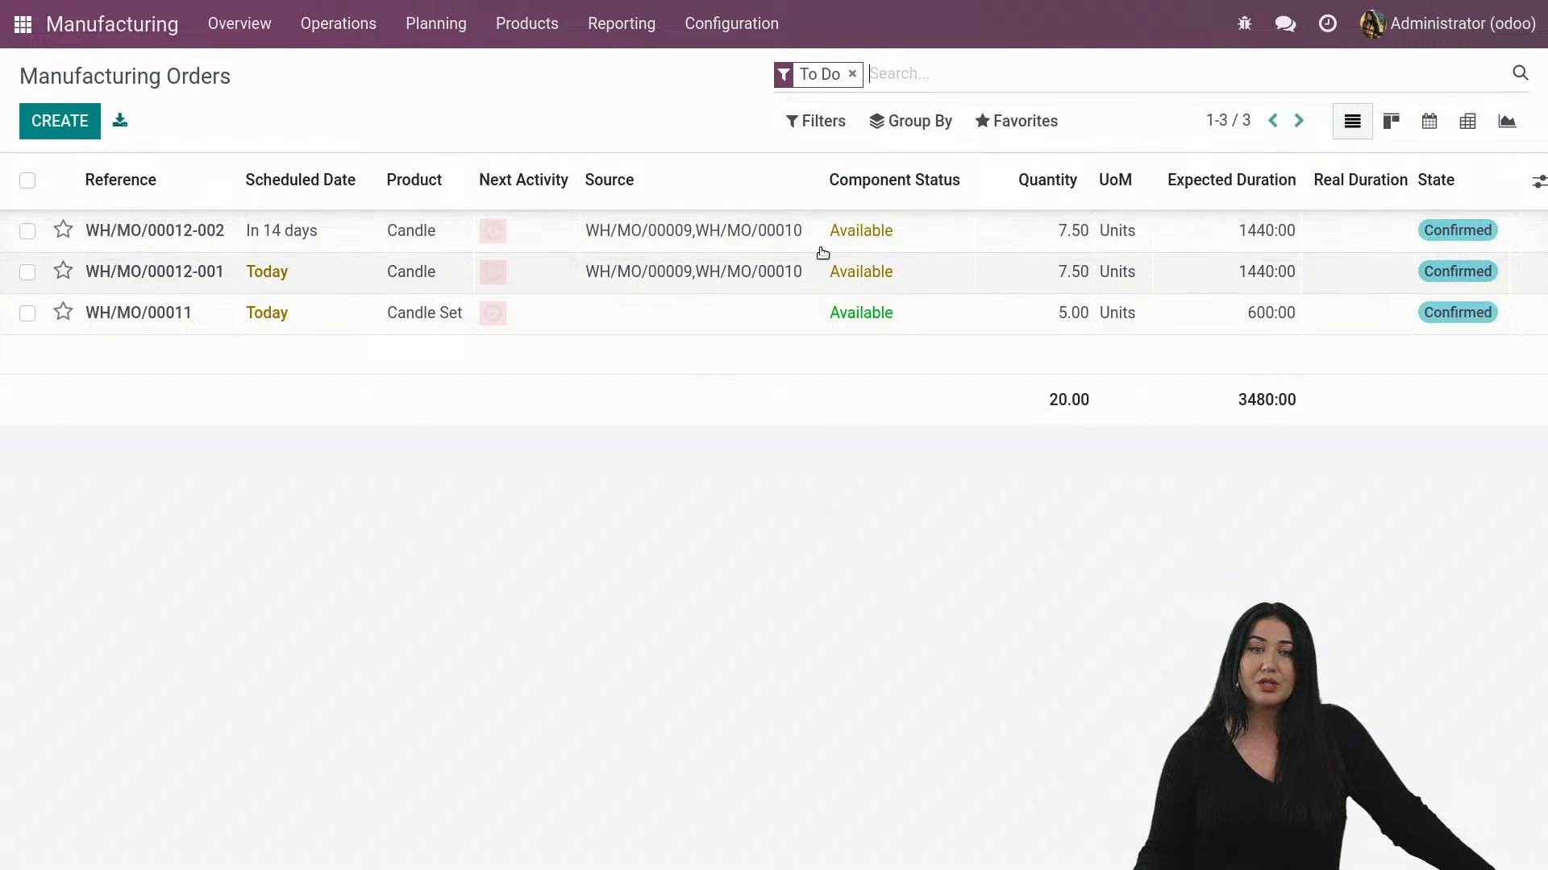